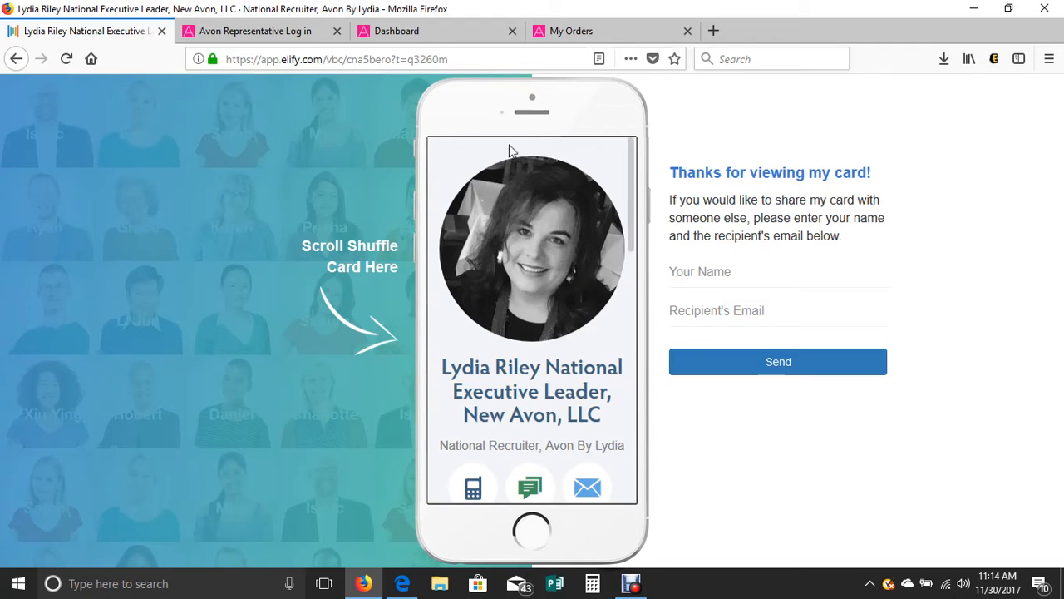
mouse_move(256, 30)
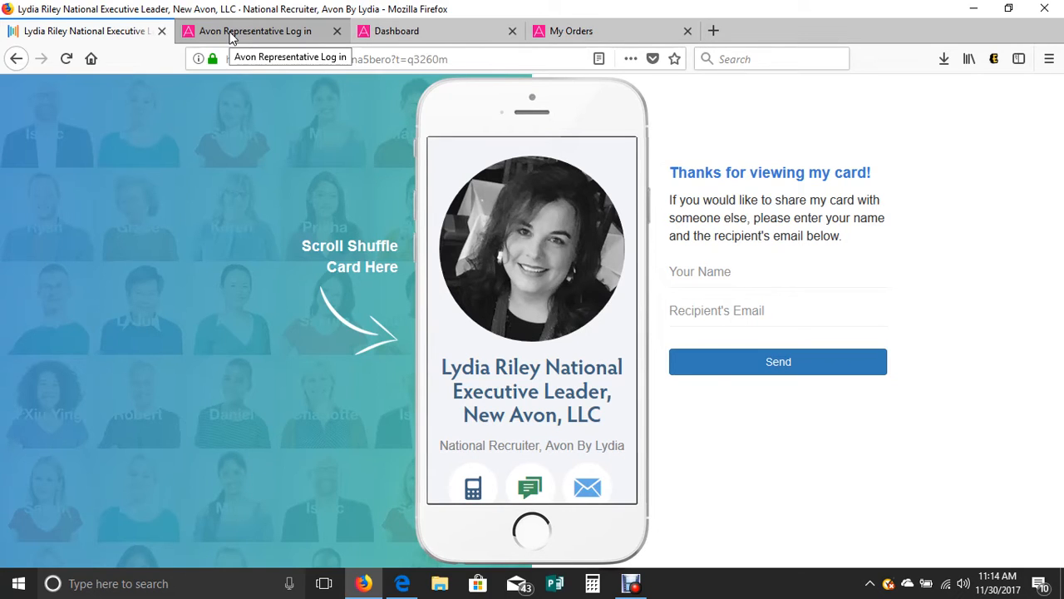
Show the Avon Representative Log In page with its first-time set-up section
left_click(256, 30)
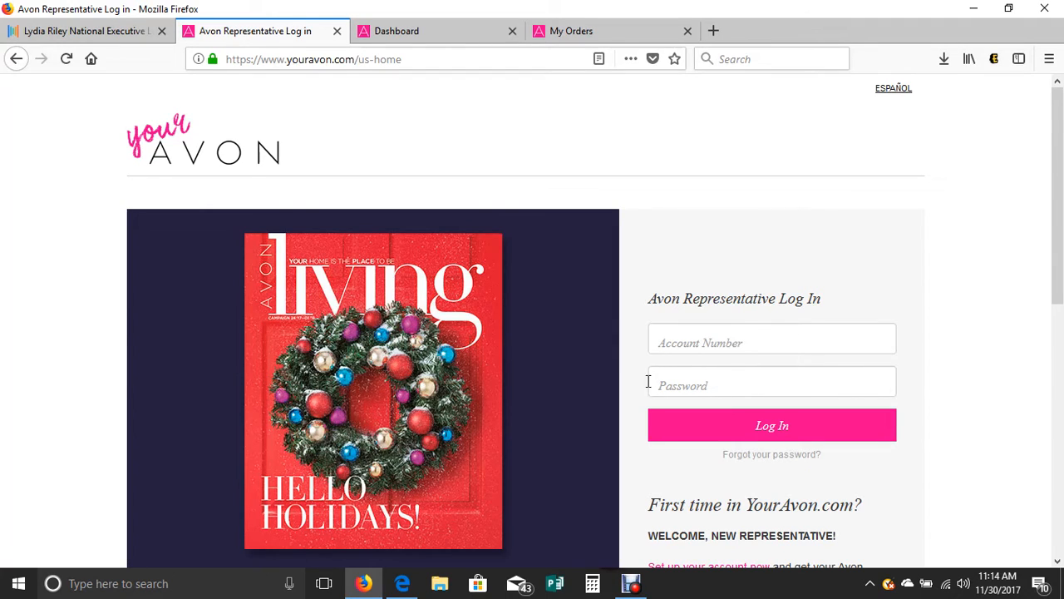
mouse_move(793, 382)
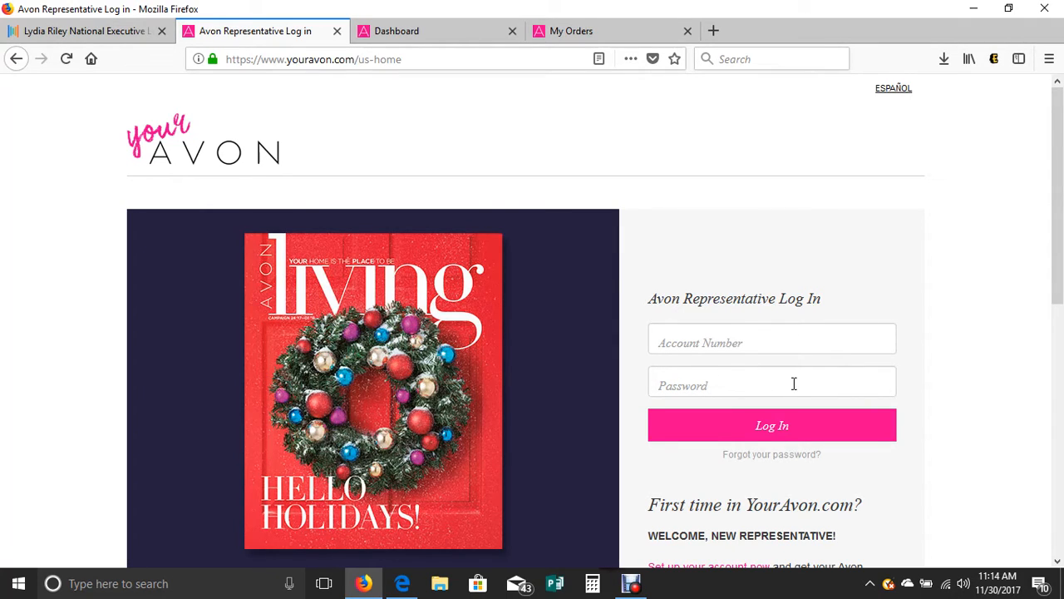
mouse_move(723, 525)
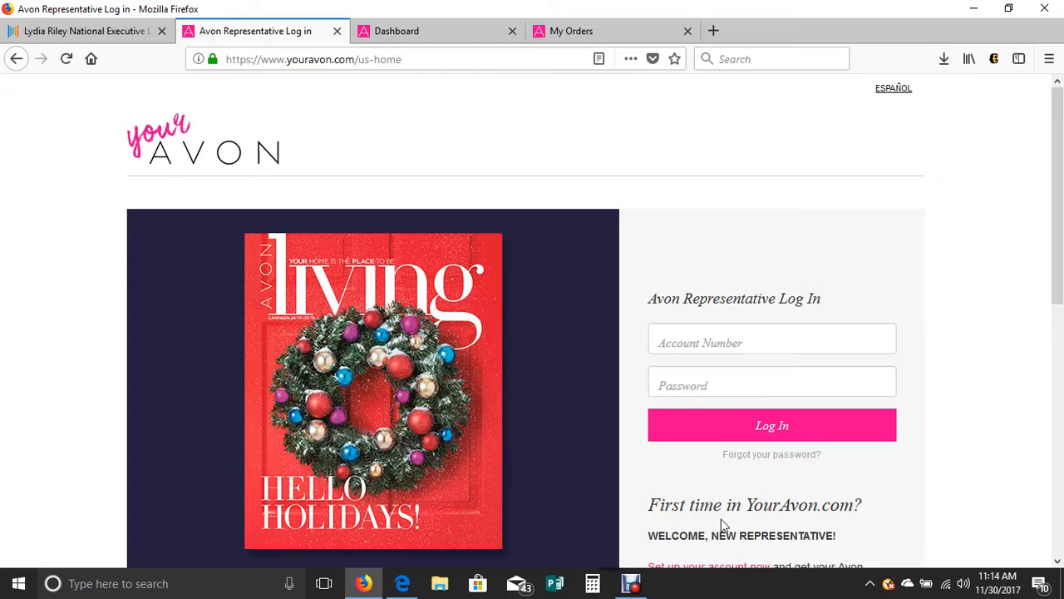
scroll("down", 3)
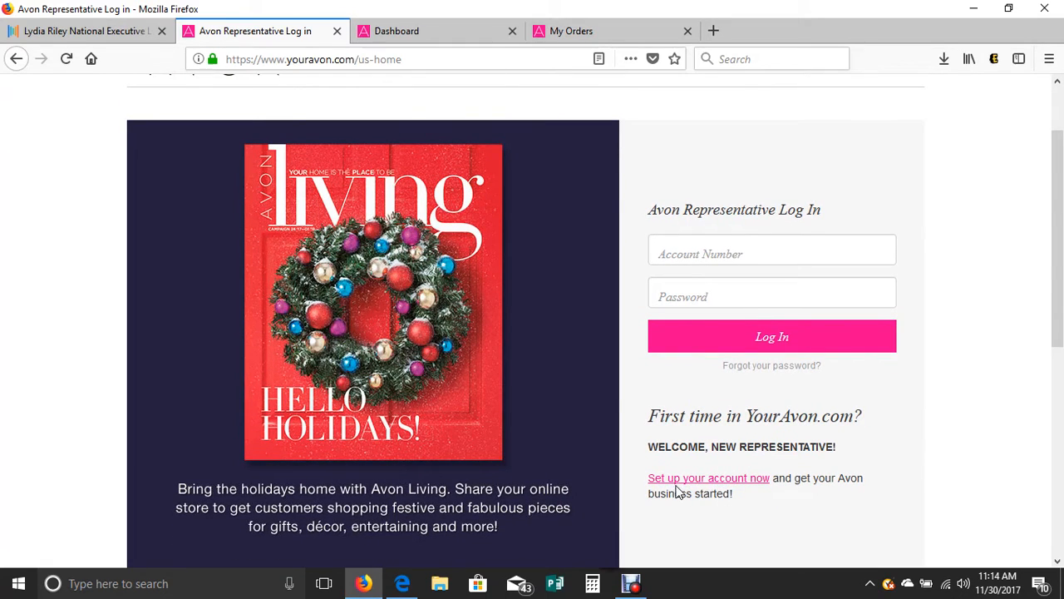
mouse_move(735, 486)
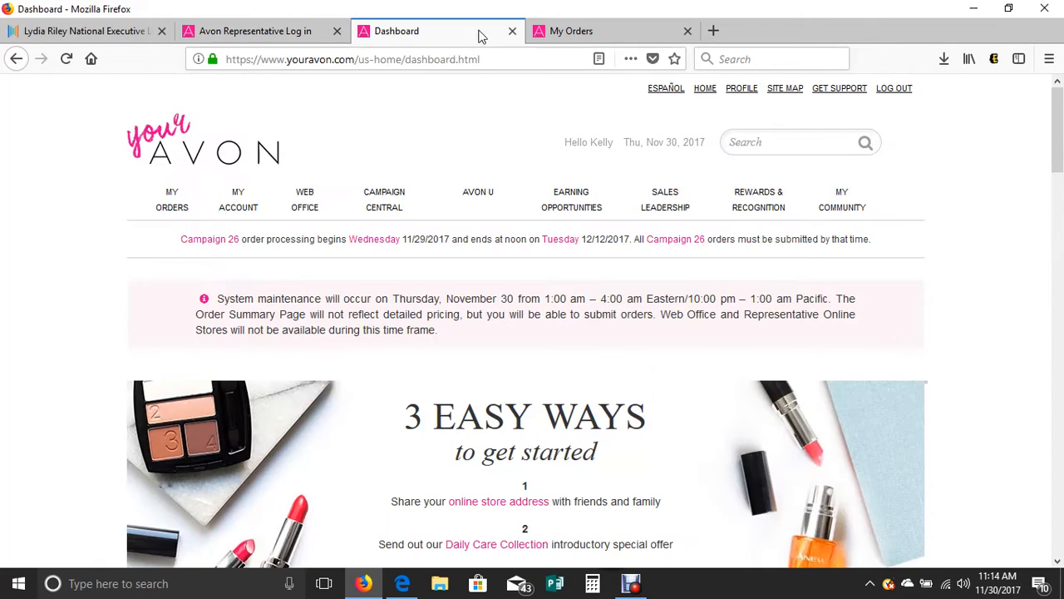
mouse_move(1013, 253)
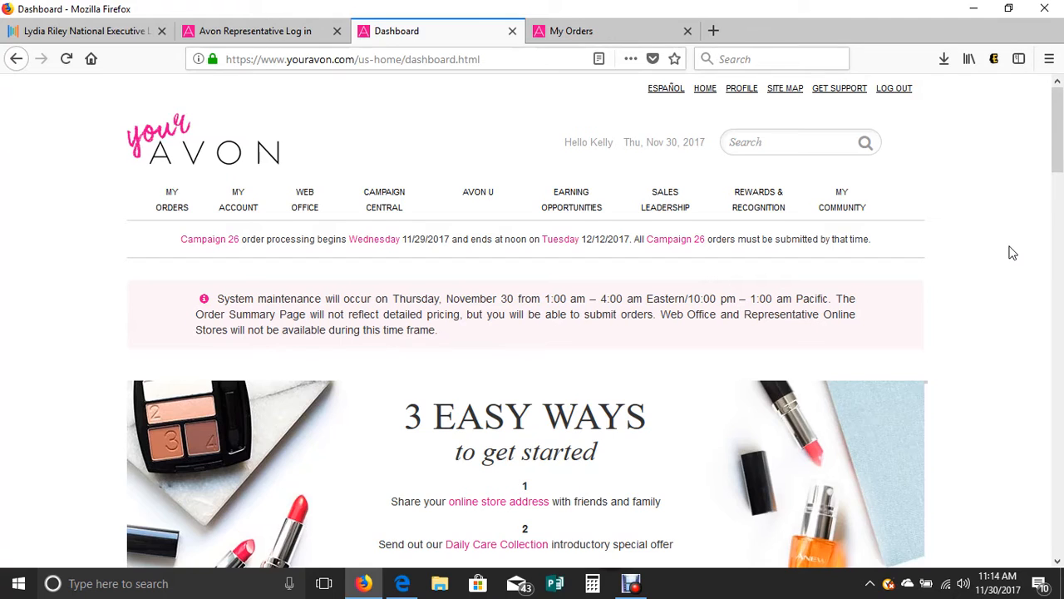
Scroll through the representative dashboard's getting-started sections and return to the top
scroll("down", 3)
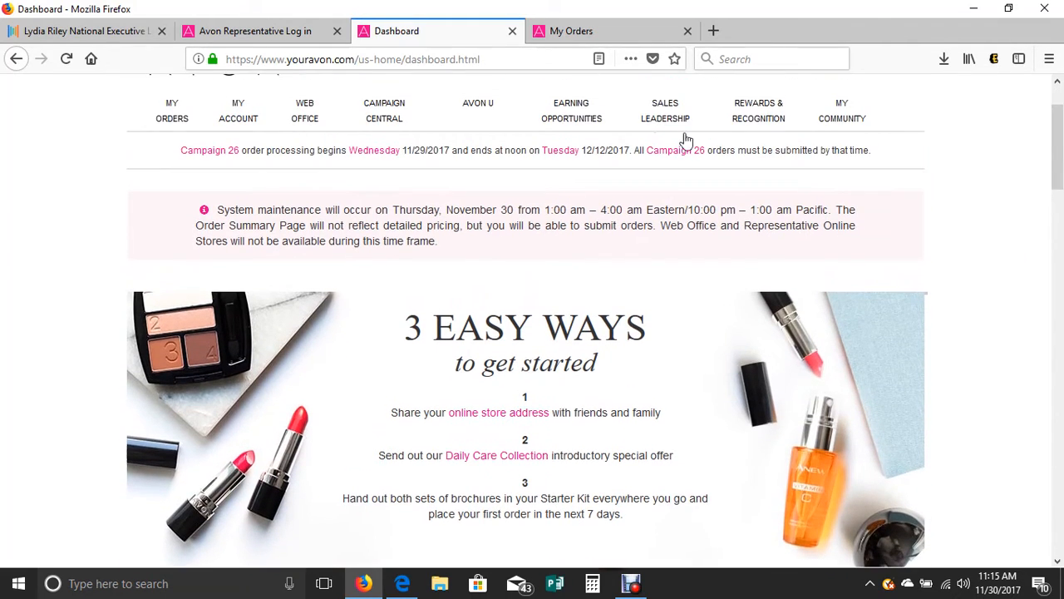
mouse_move(478, 108)
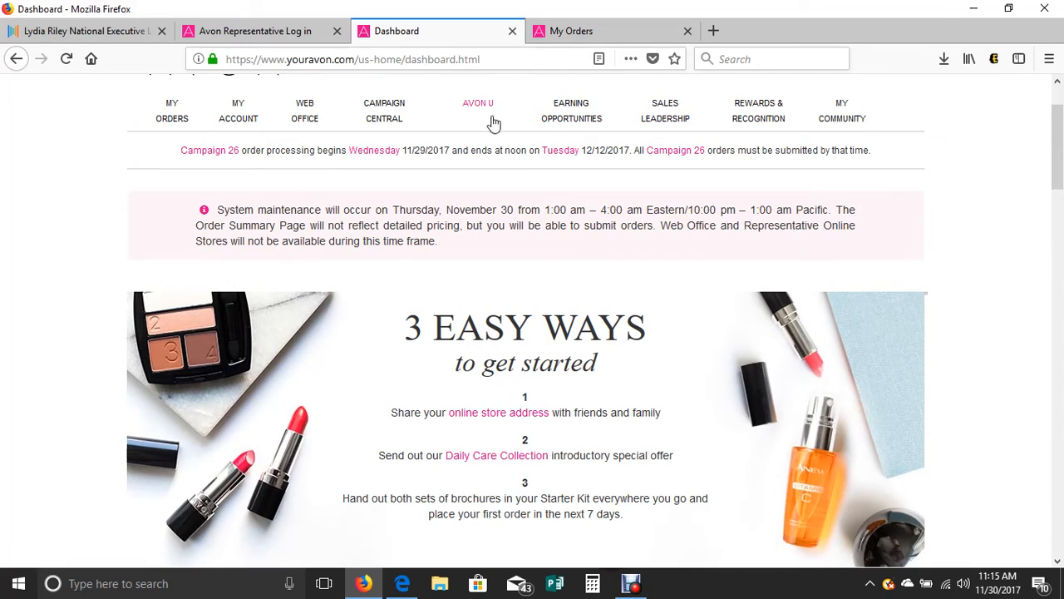
mouse_move(973, 282)
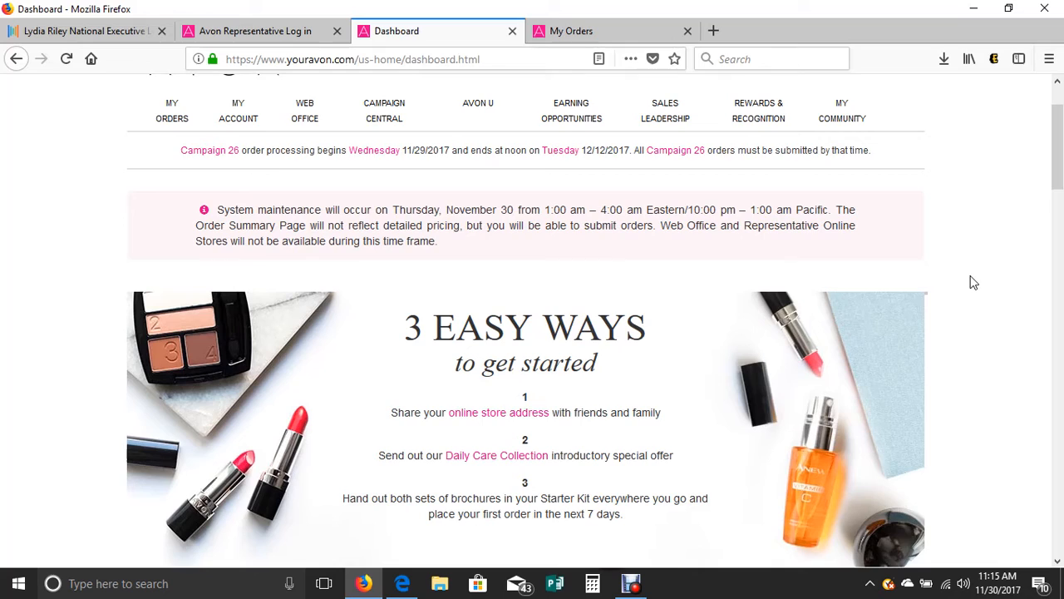
scroll("down", 3)
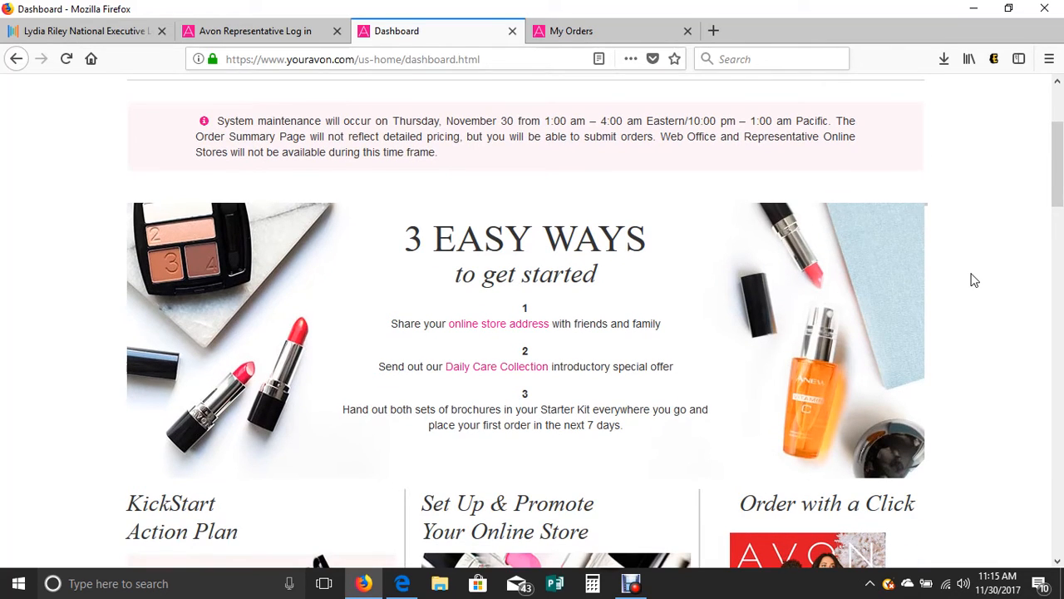
mouse_move(991, 309)
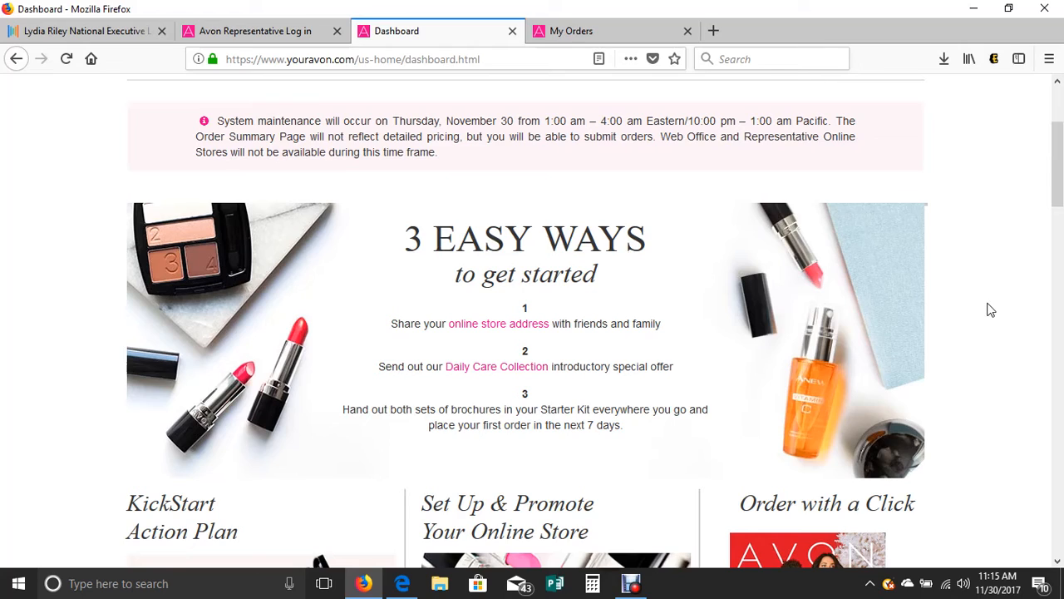
mouse_move(991, 279)
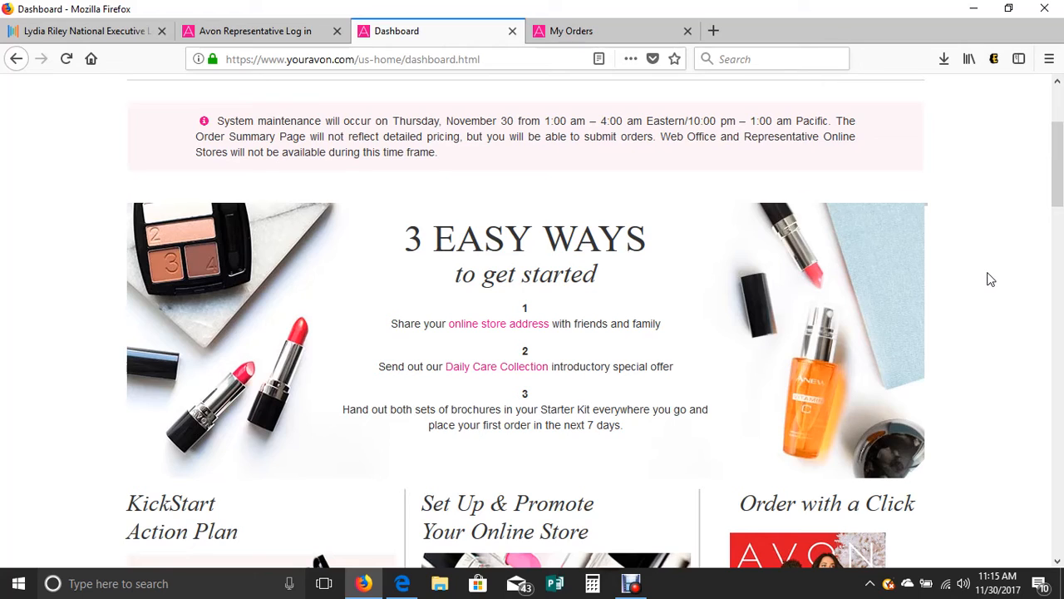
mouse_move(712, 233)
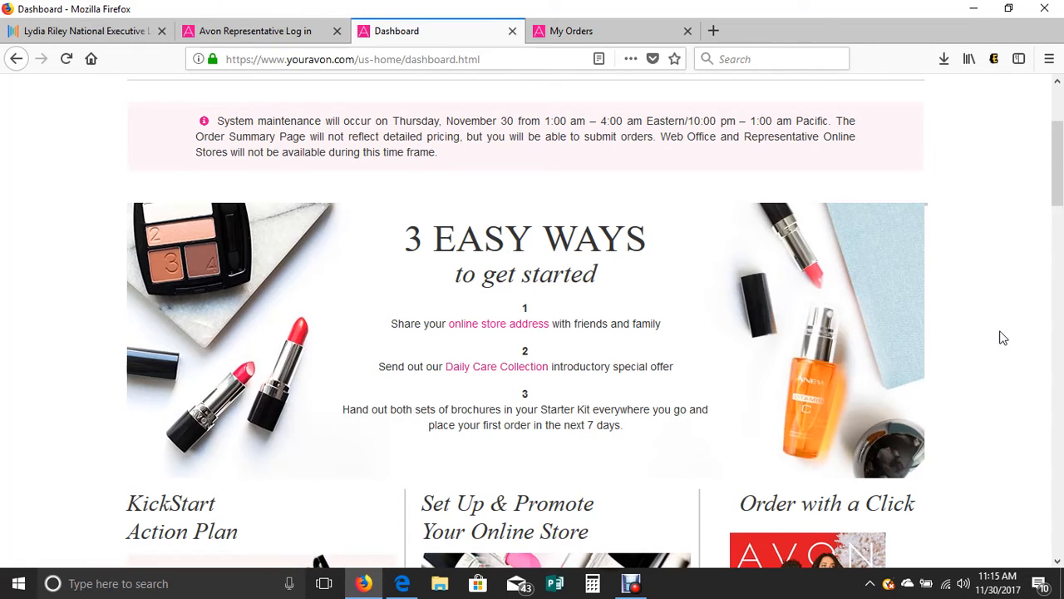
scroll("down", 3)
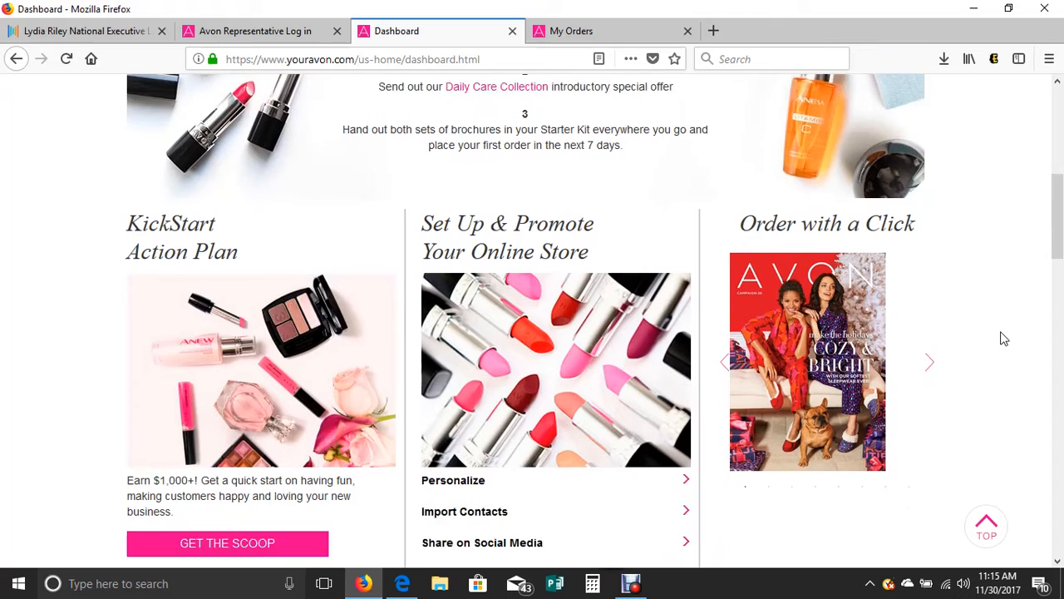
scroll("down", 3)
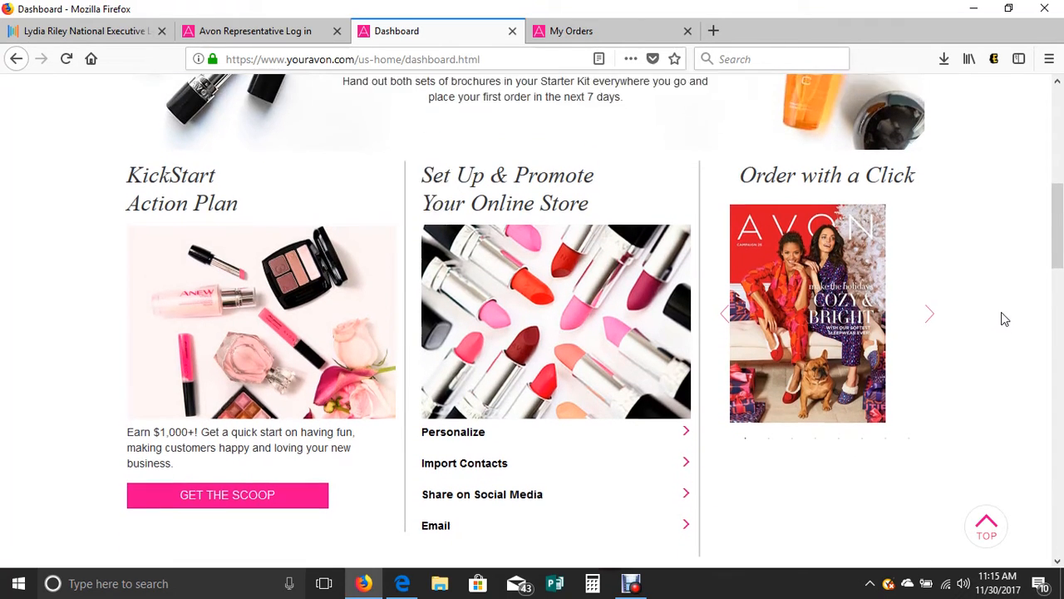
scroll("up", 3)
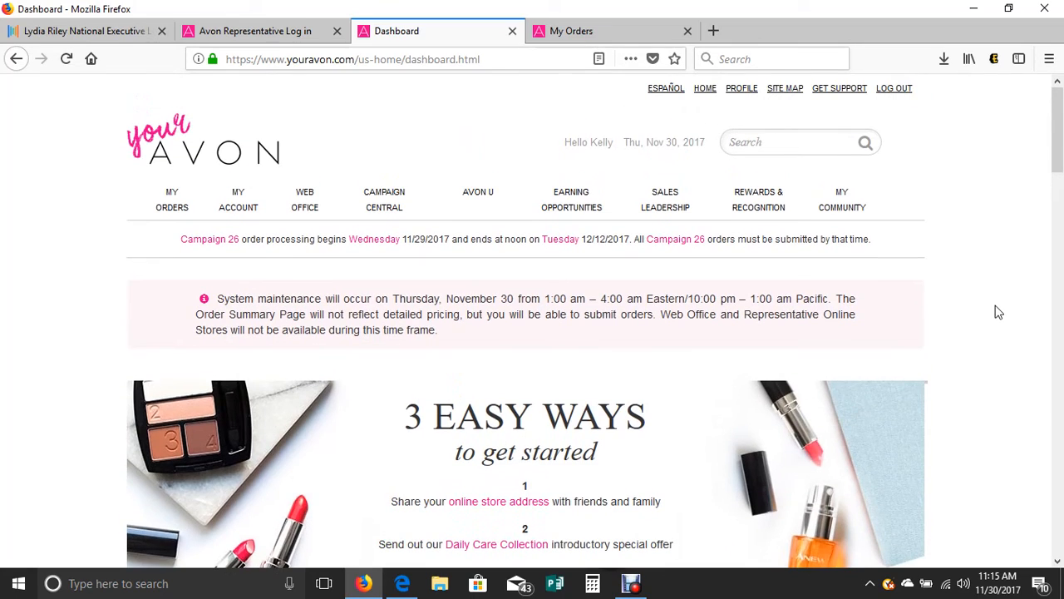
mouse_move(173, 200)
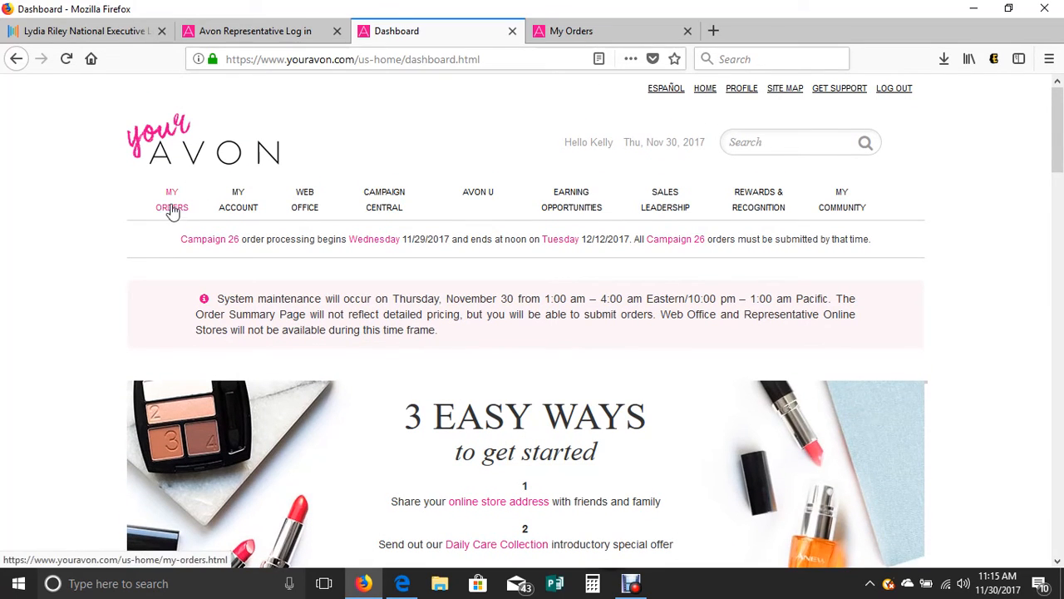
mouse_move(173, 215)
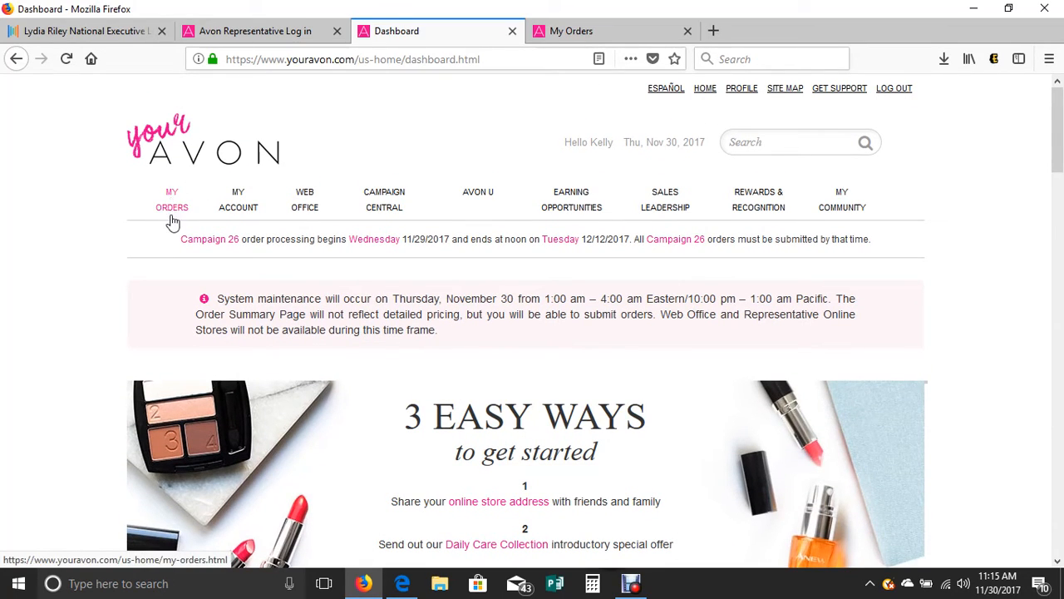
mouse_move(173, 215)
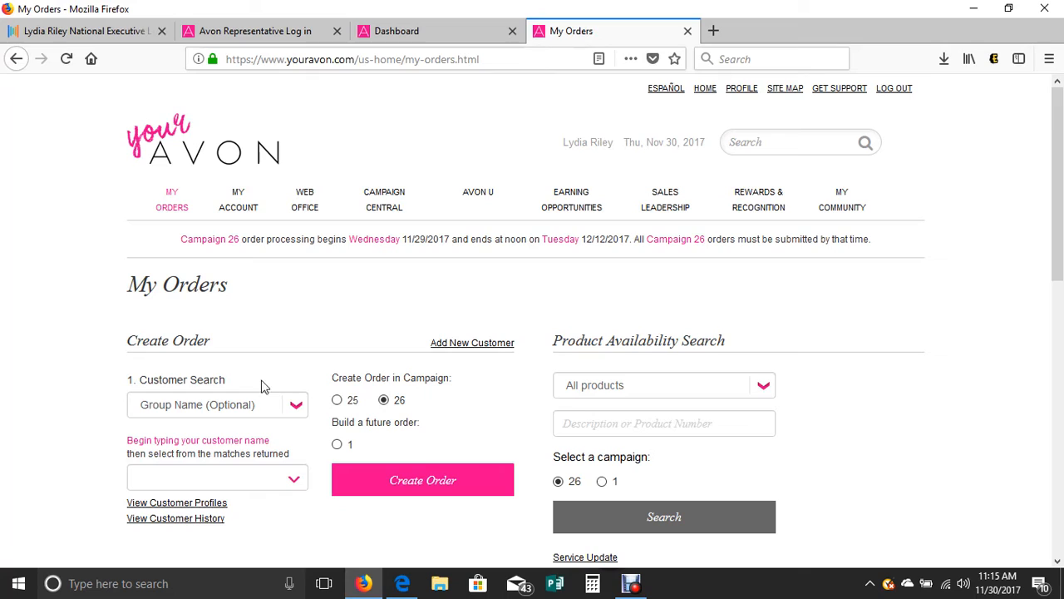
mouse_move(568, 365)
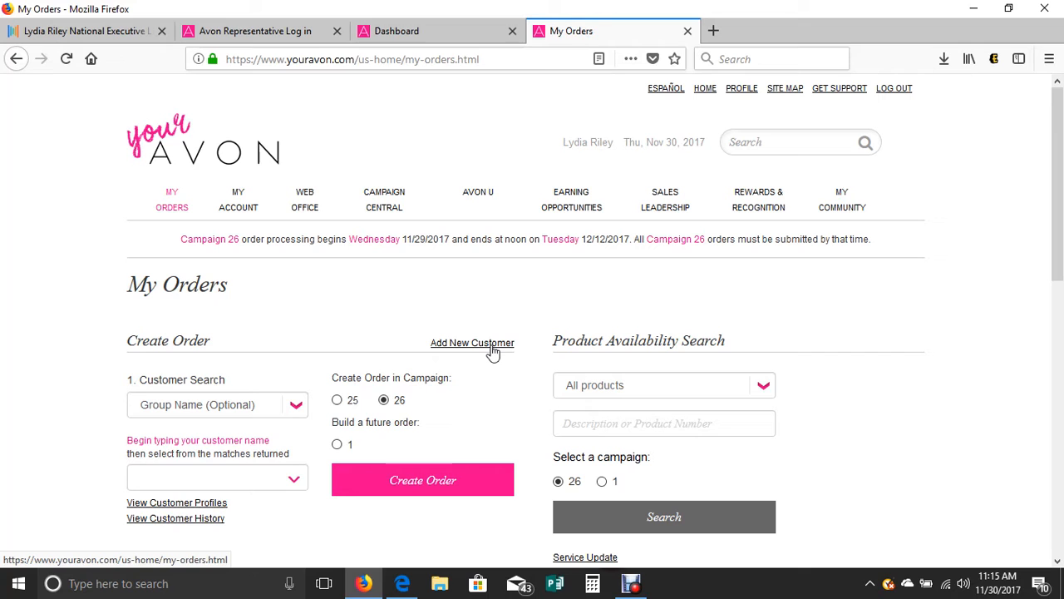
Fill the new customer form with name Wonderful Customer and placeholder phone 0000
left_click(472, 342)
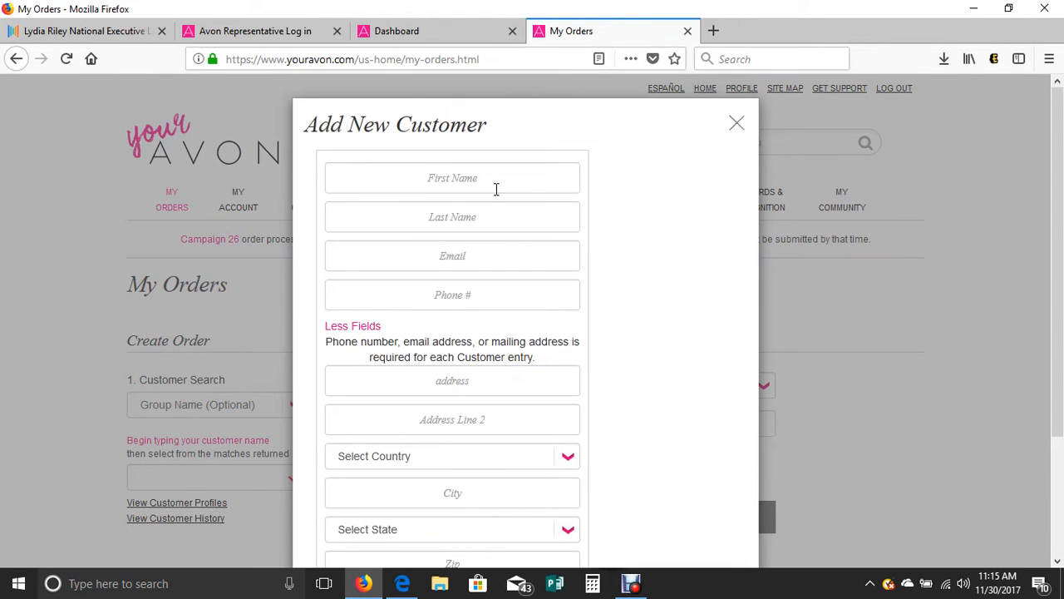
type("Wonderful")
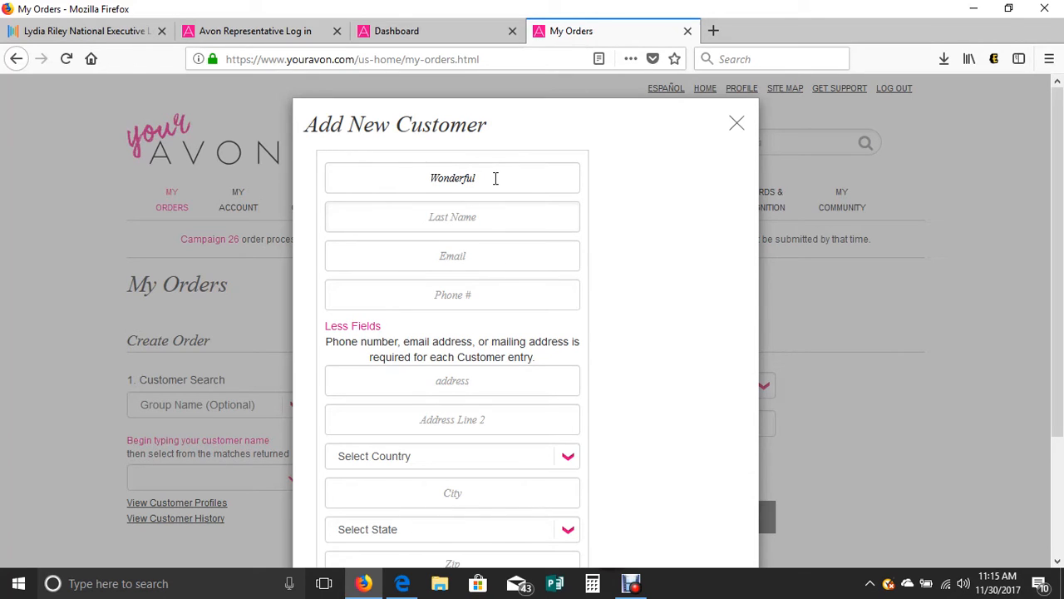
type("Customer")
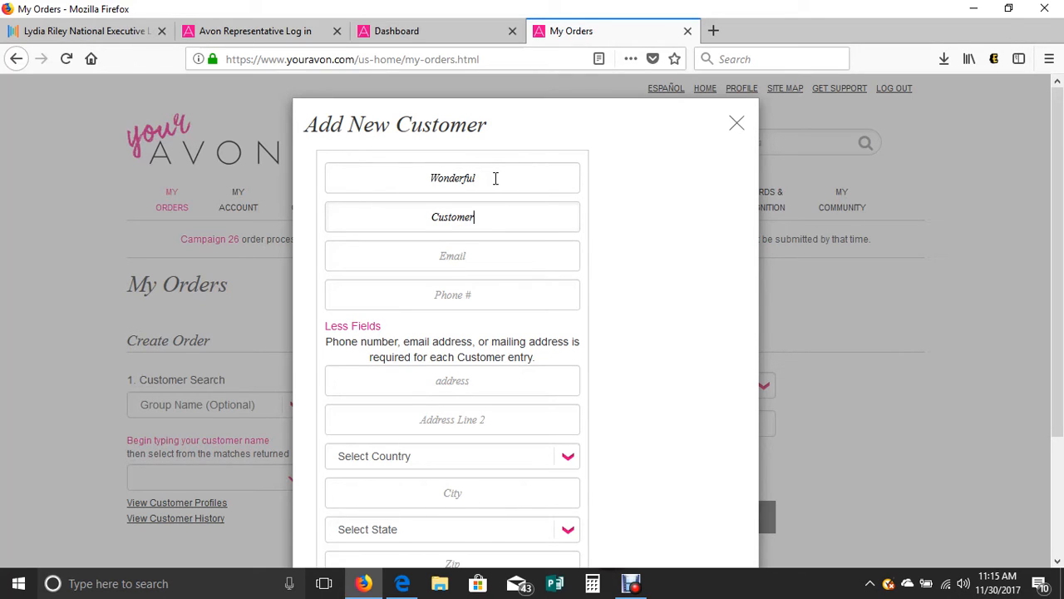
scroll("down", 3)
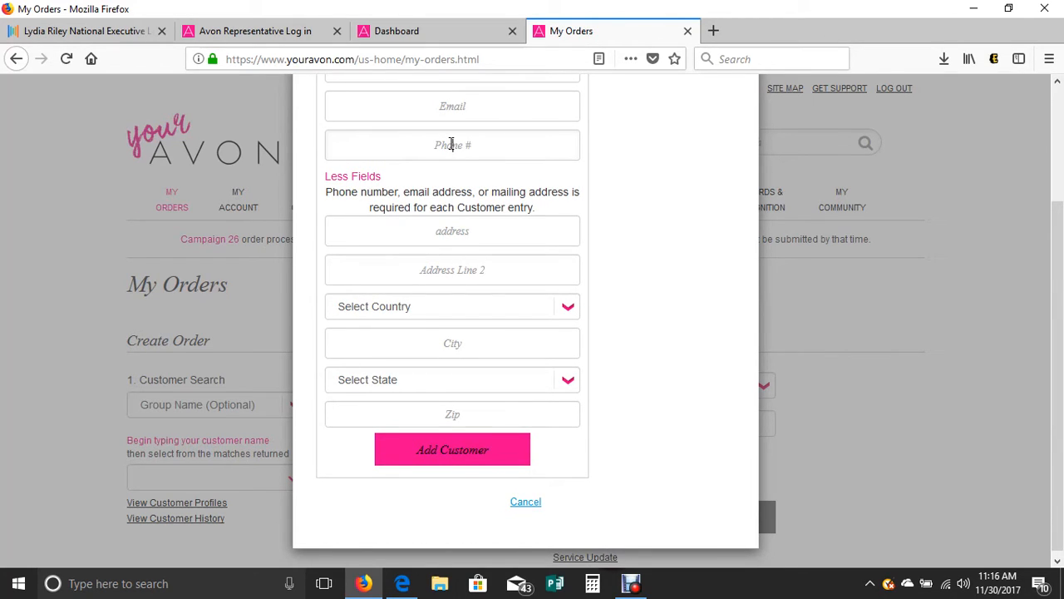
type("0000000000")
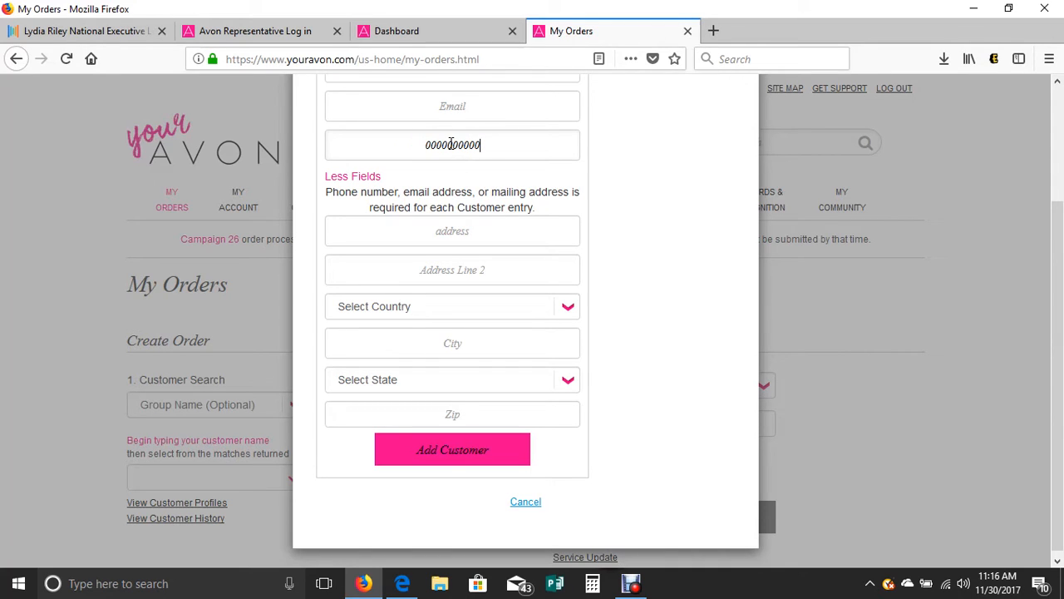
Save the new customer and close the form to return to My Orders
left_click(452, 449)
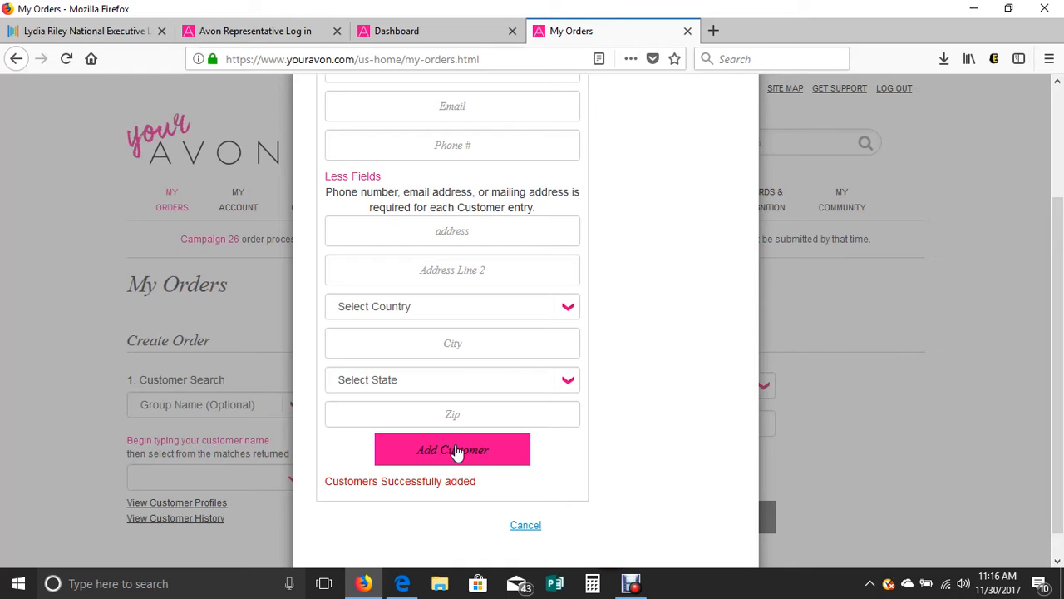
mouse_move(482, 462)
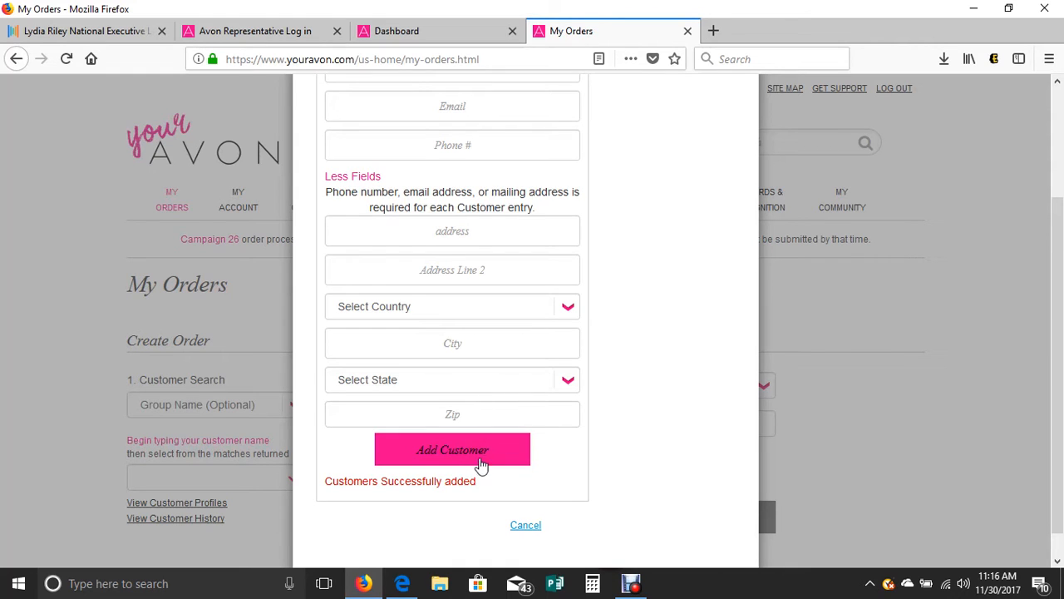
left_click(452, 449)
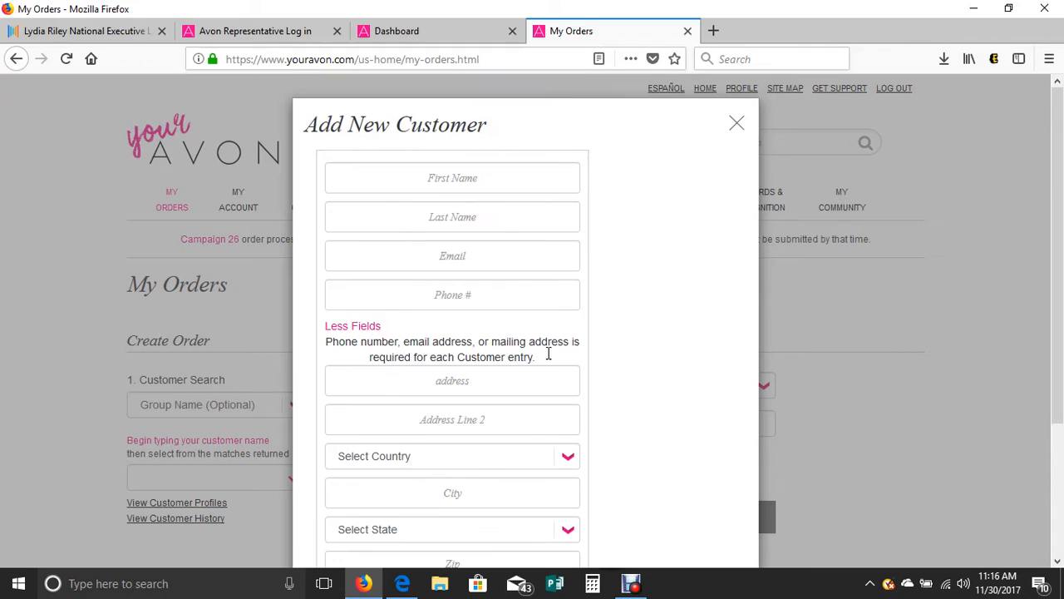
left_click(735, 123)
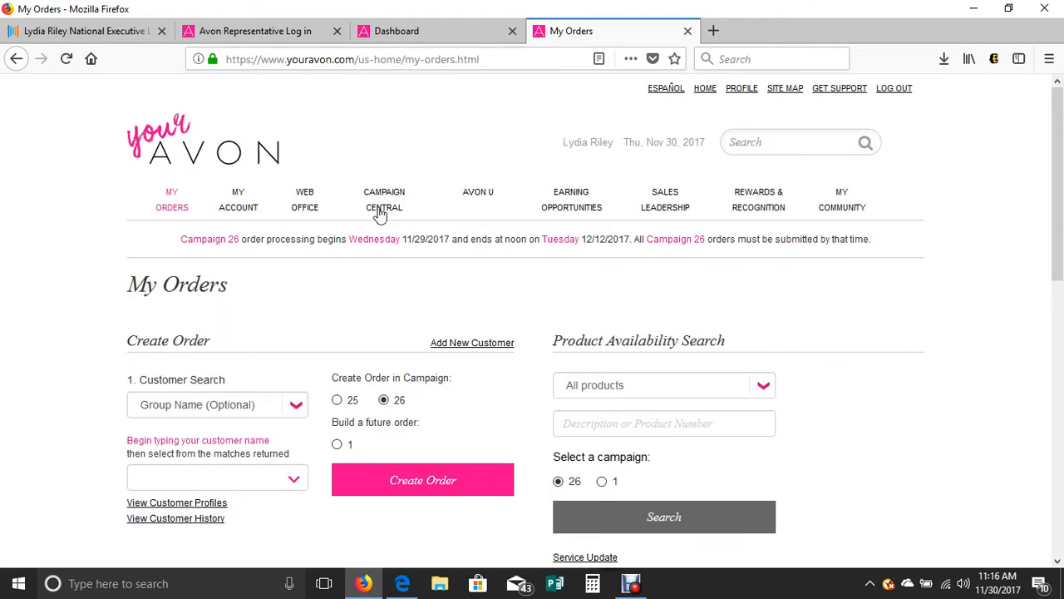
Search the customer list and pick the first matching customer
scroll("down", 3)
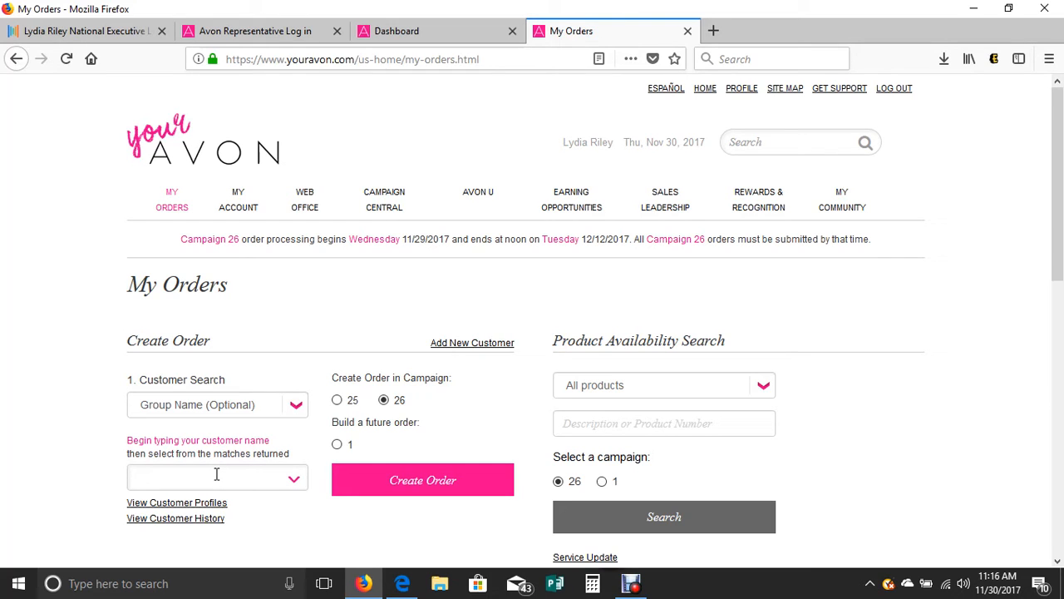
type("Lyi")
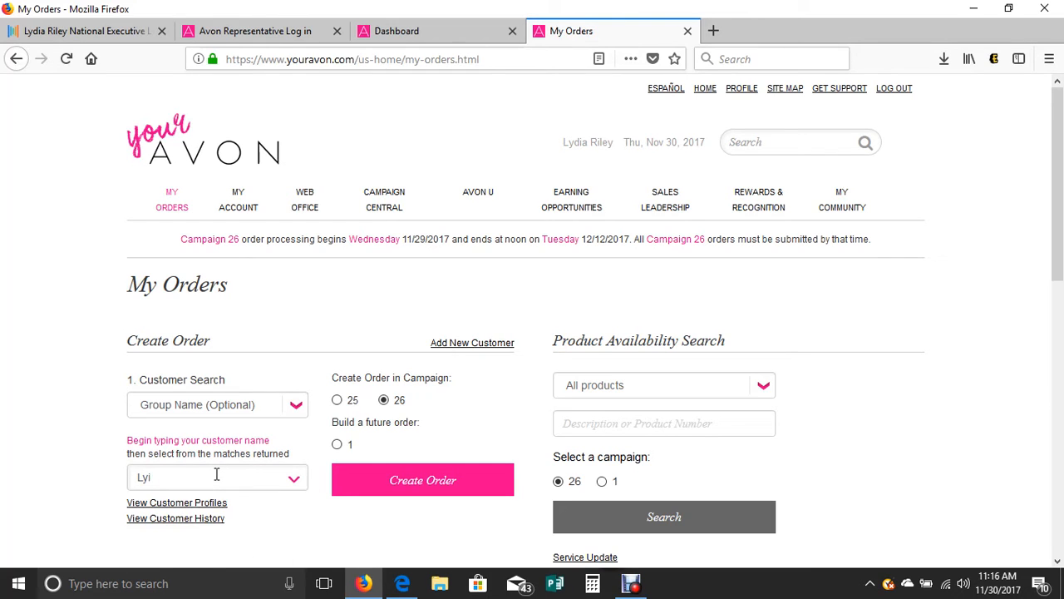
key("Backspace")
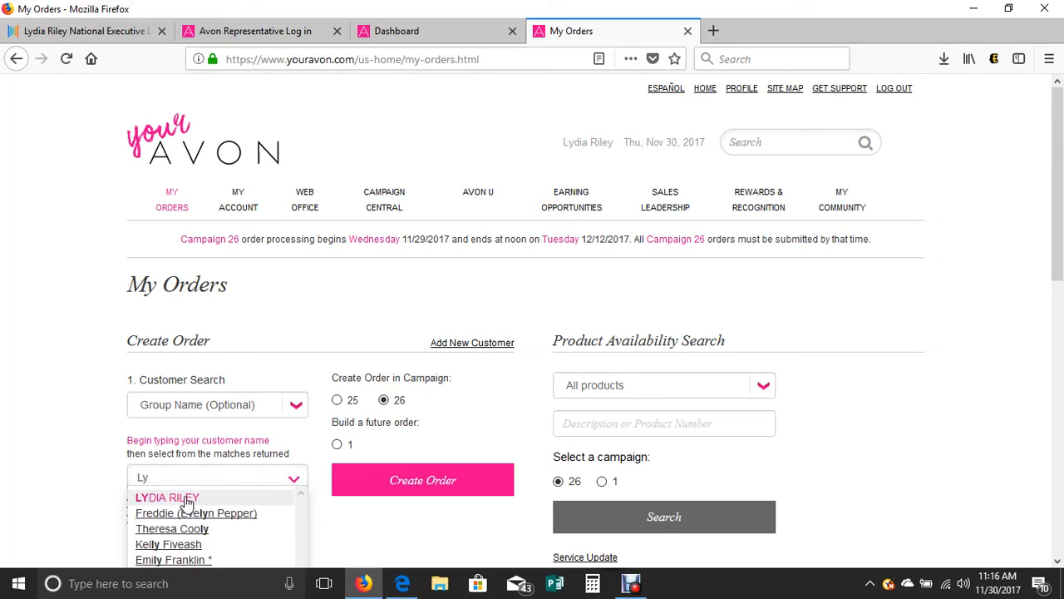
left_click(167, 497)
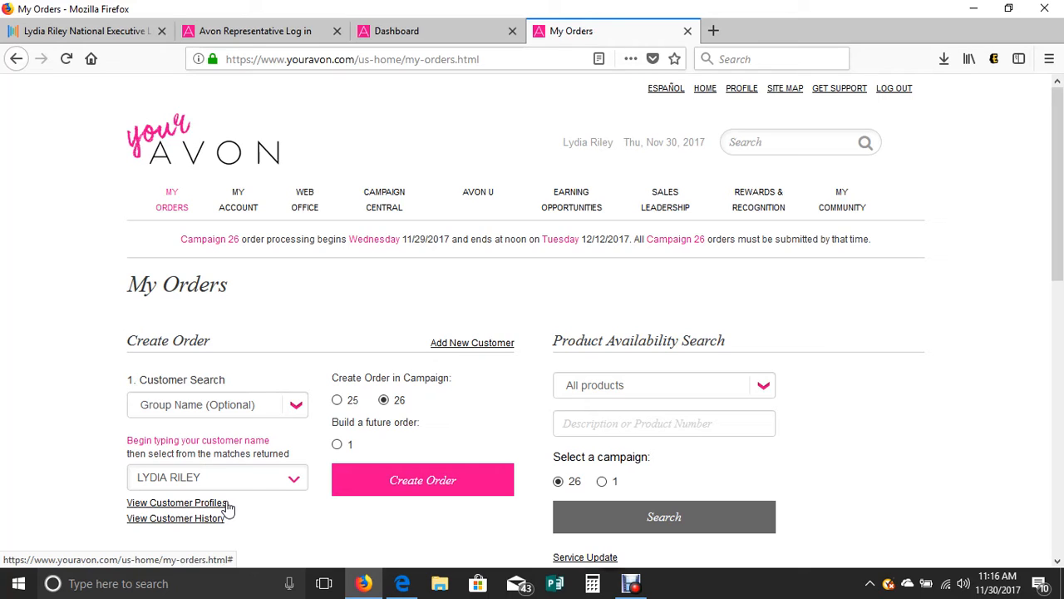
left_click(200, 475)
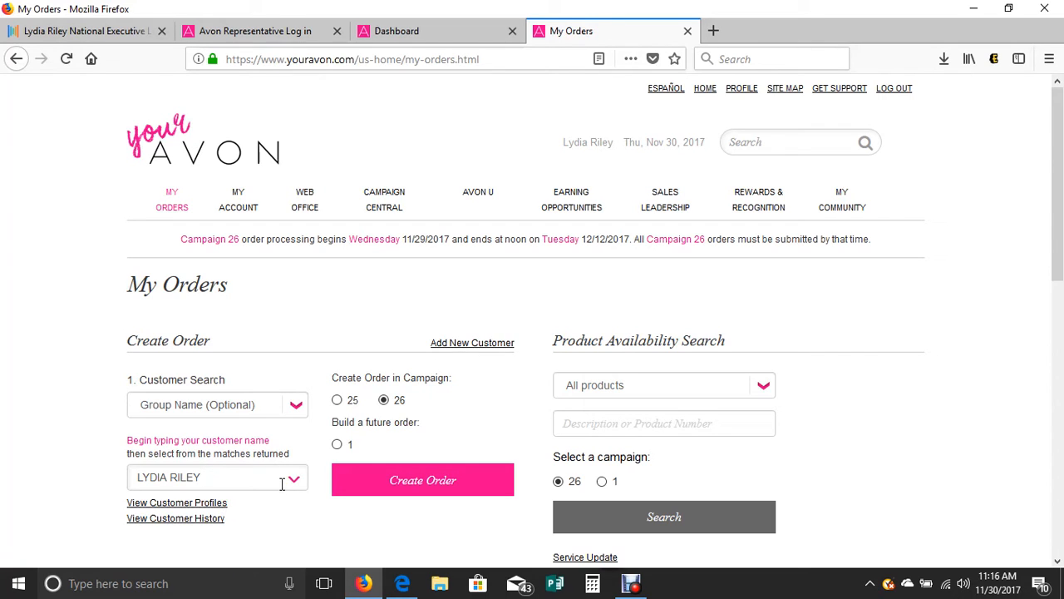
Replace it with Wonderful Customer as the order's customer, keeping Campaign 26
left_click(217, 475)
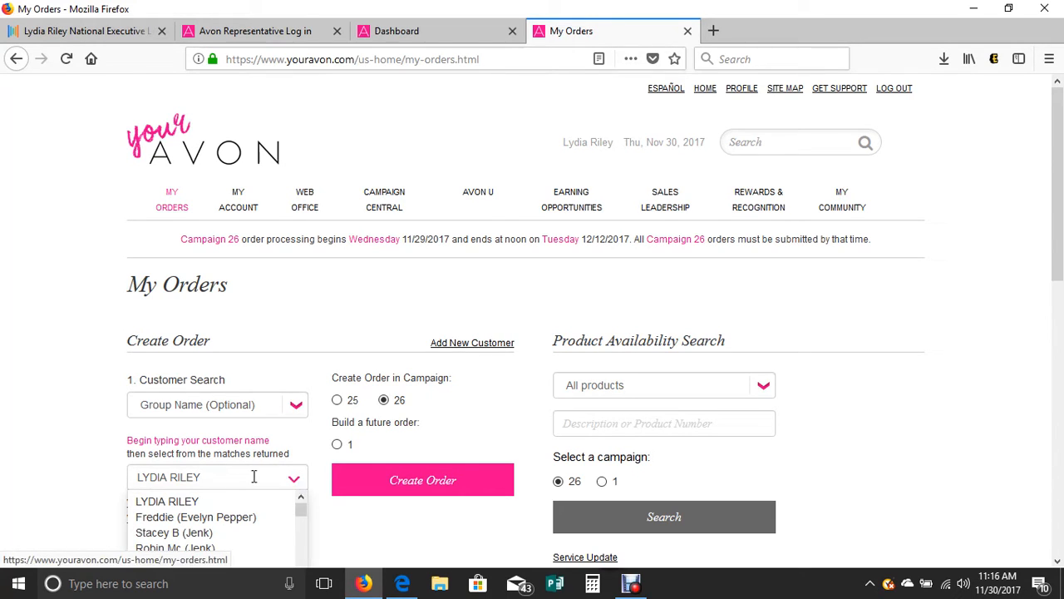
left_click(166, 501)
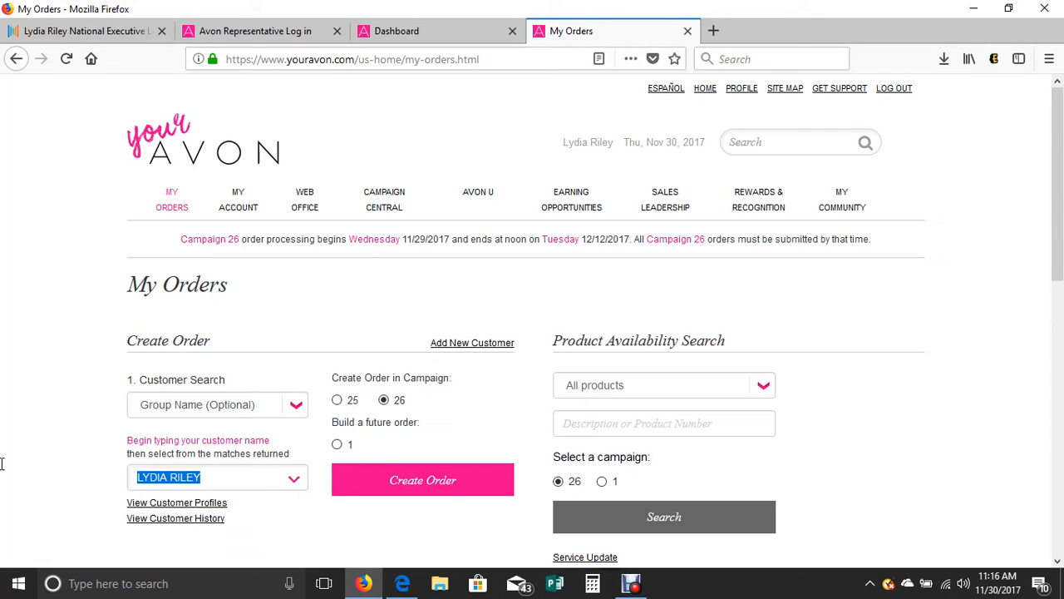
type("won")
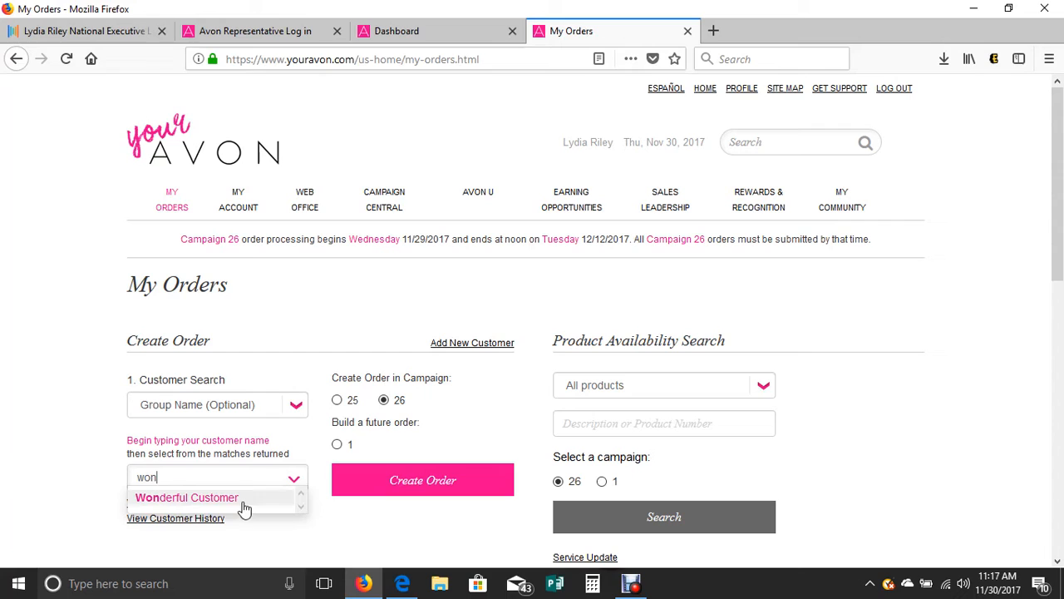
left_click(186, 498)
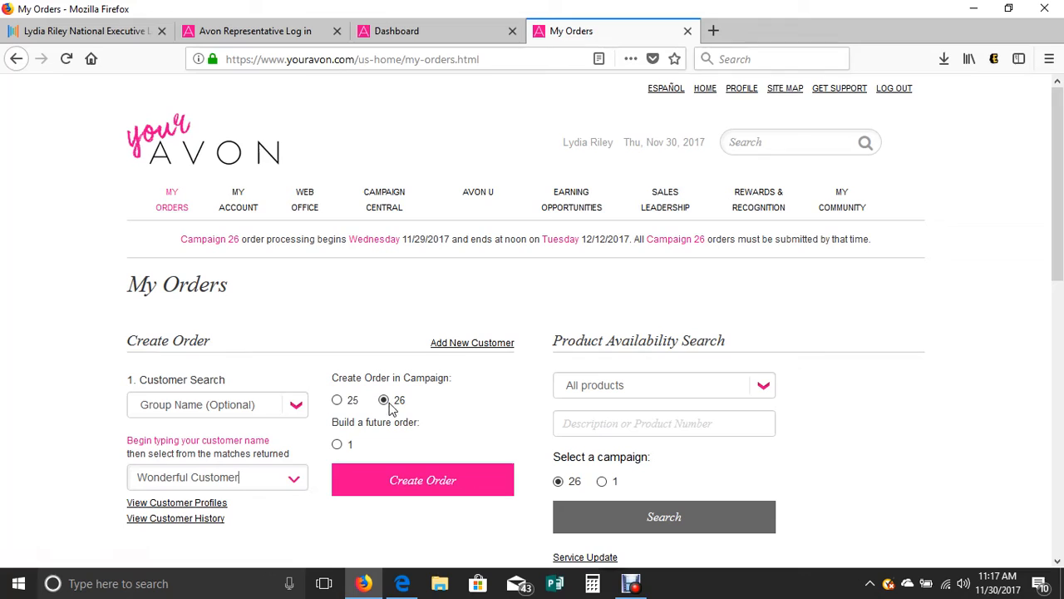
left_click(382, 399)
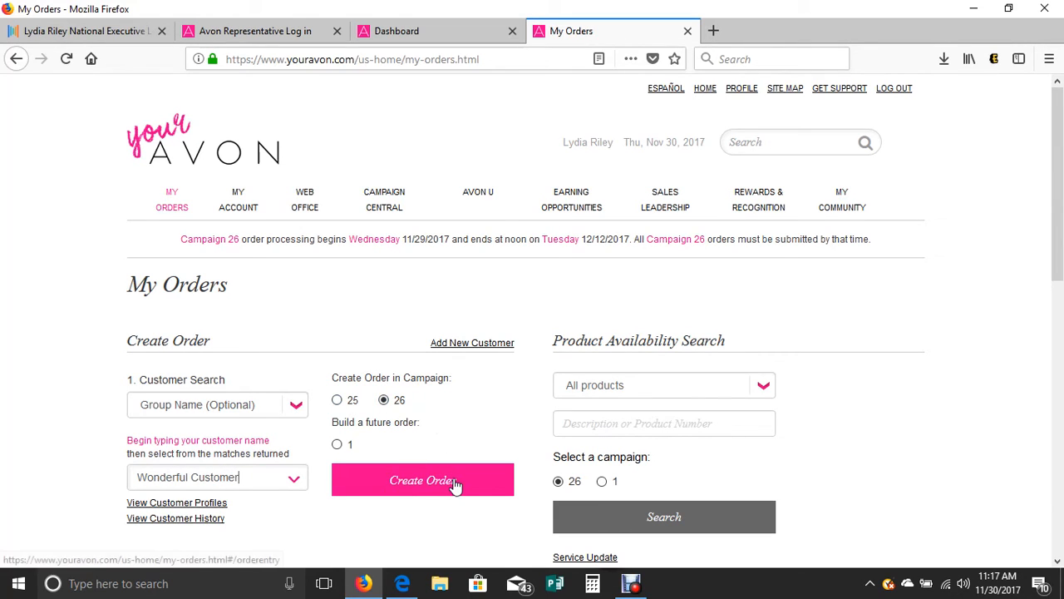
Create the order and enter products 312574 and 922480 on the first two item lines
left_click(422, 478)
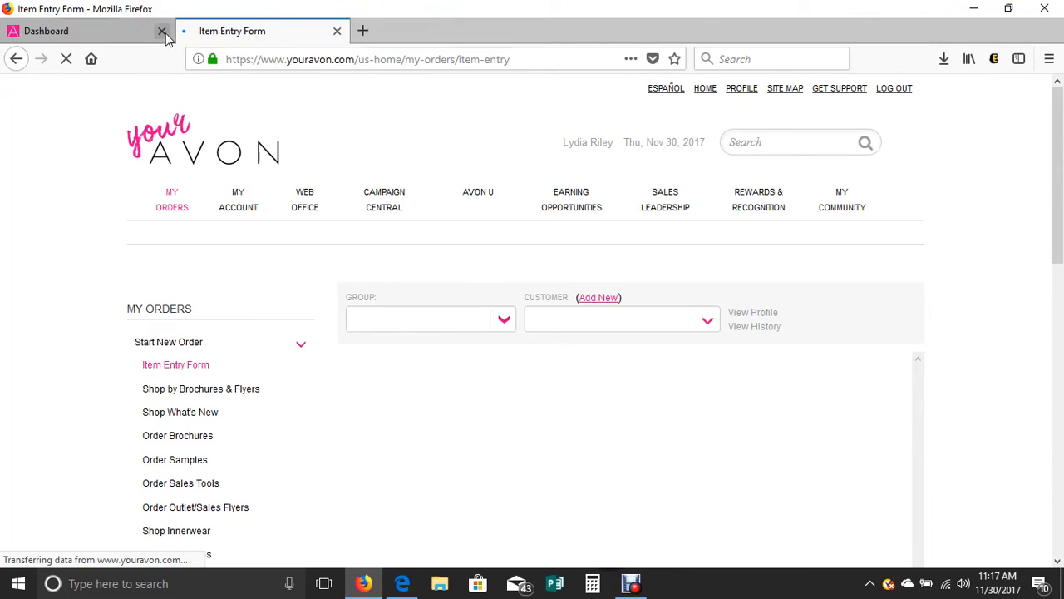
left_click(163, 30)
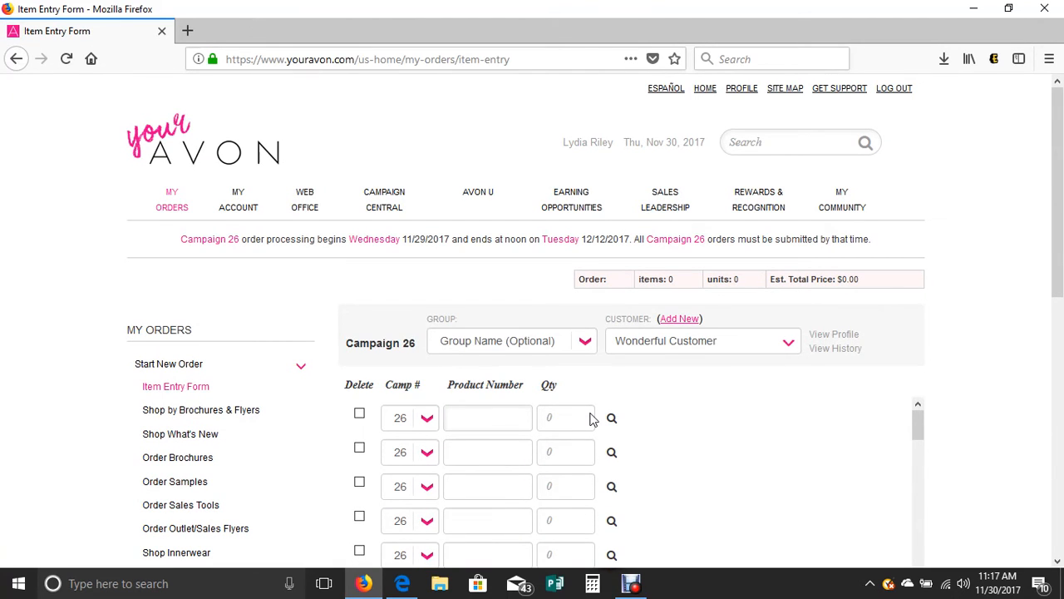
type("312574")
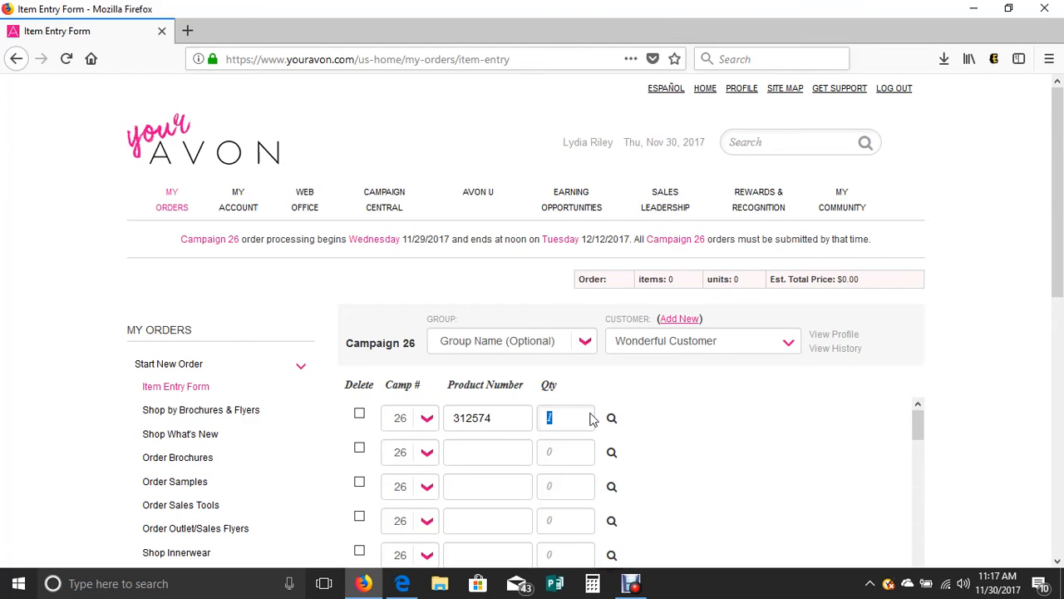
left_click(487, 452)
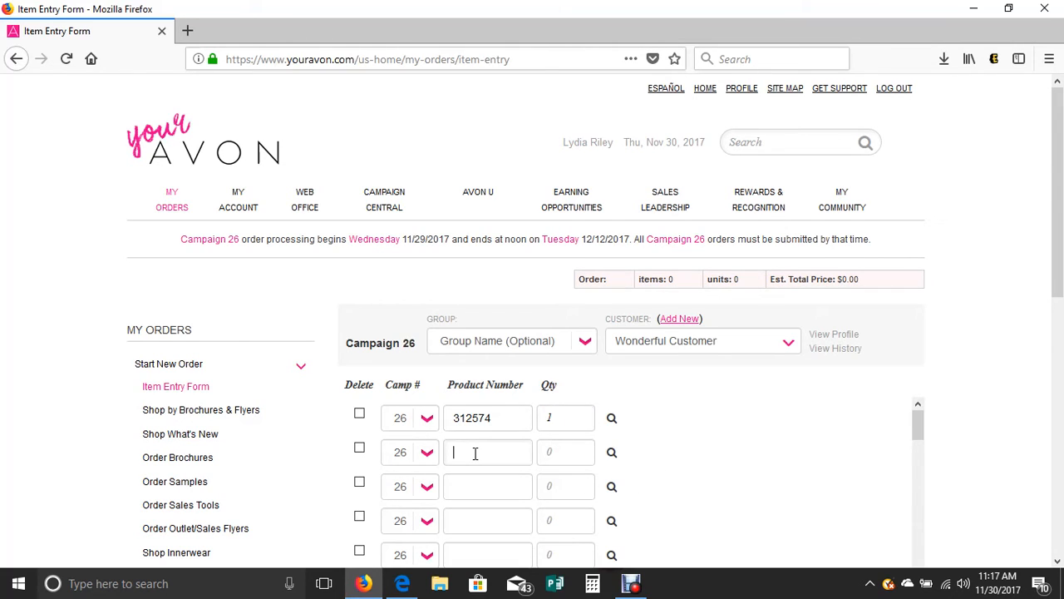
type("922480")
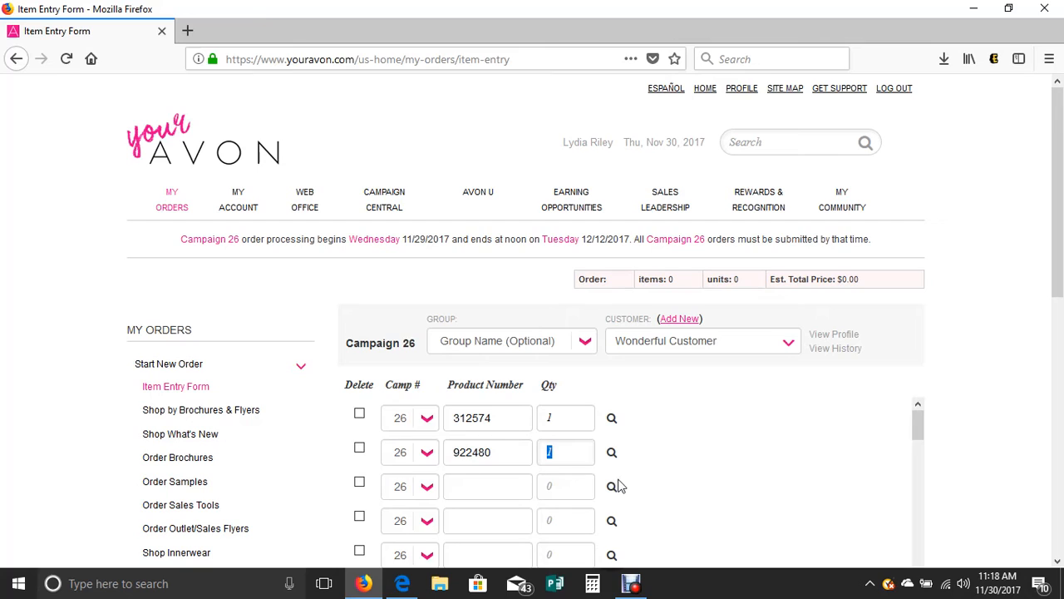
mouse_move(612, 419)
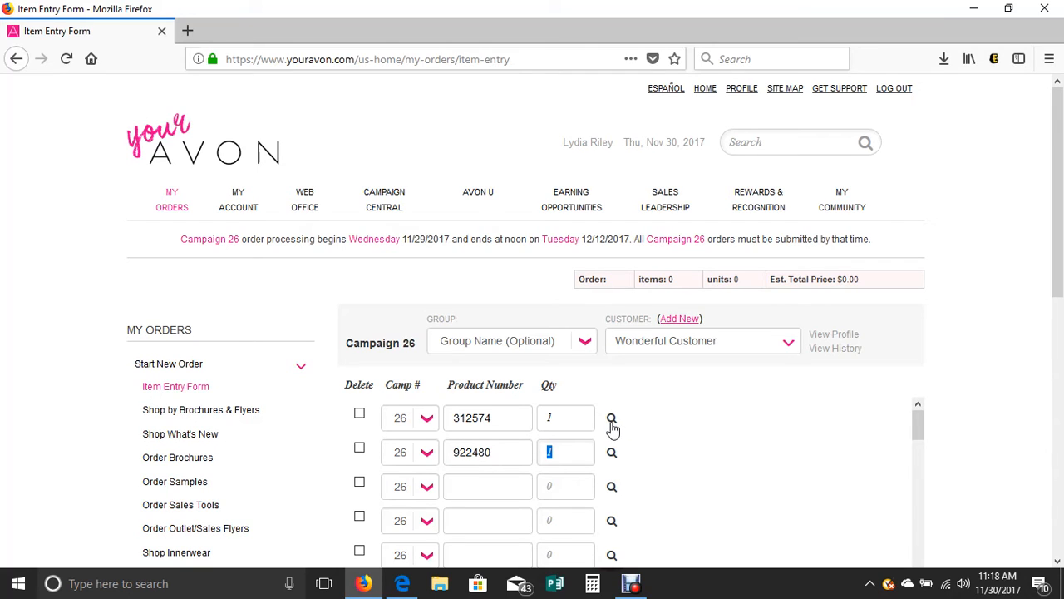
mouse_move(611, 422)
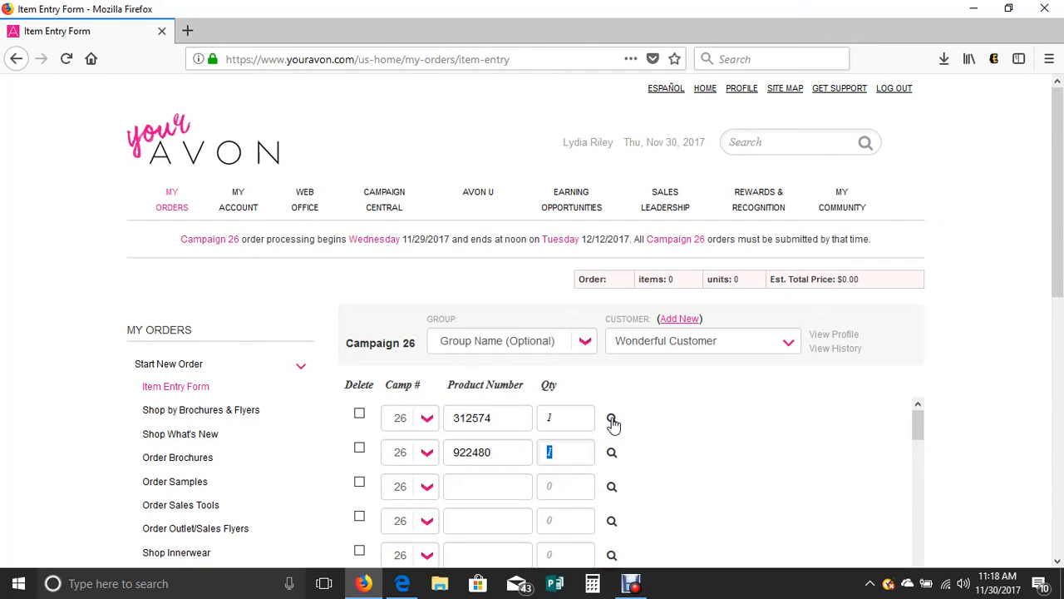
mouse_move(611, 425)
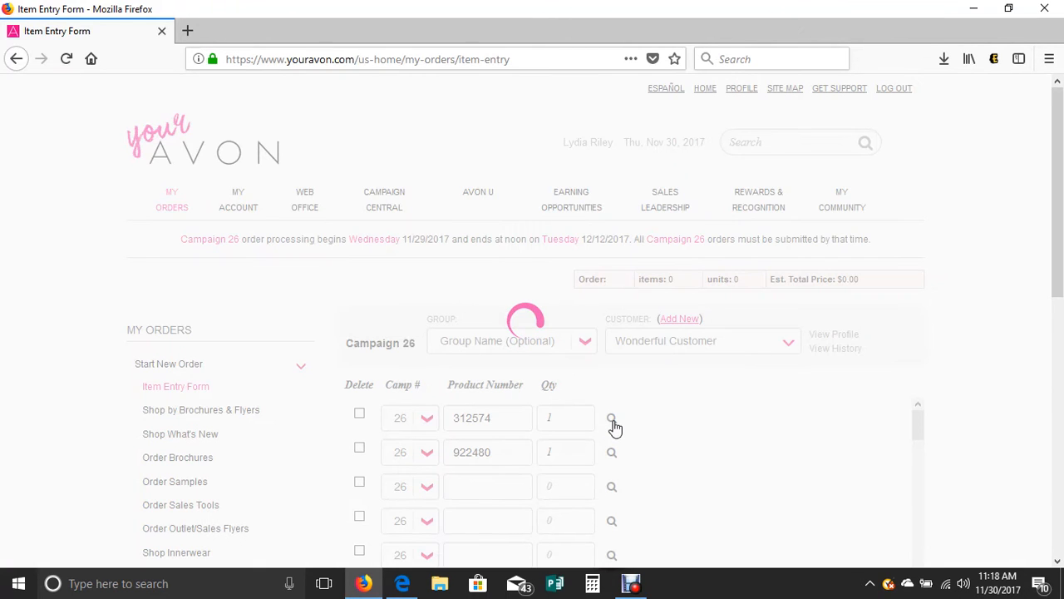
left_click(612, 418)
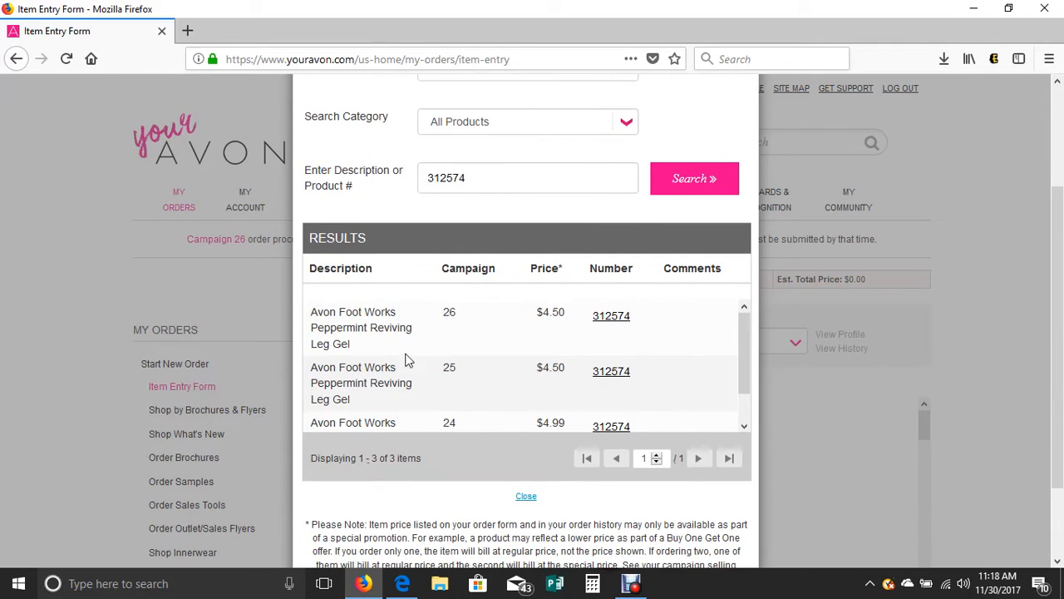
mouse_move(389, 386)
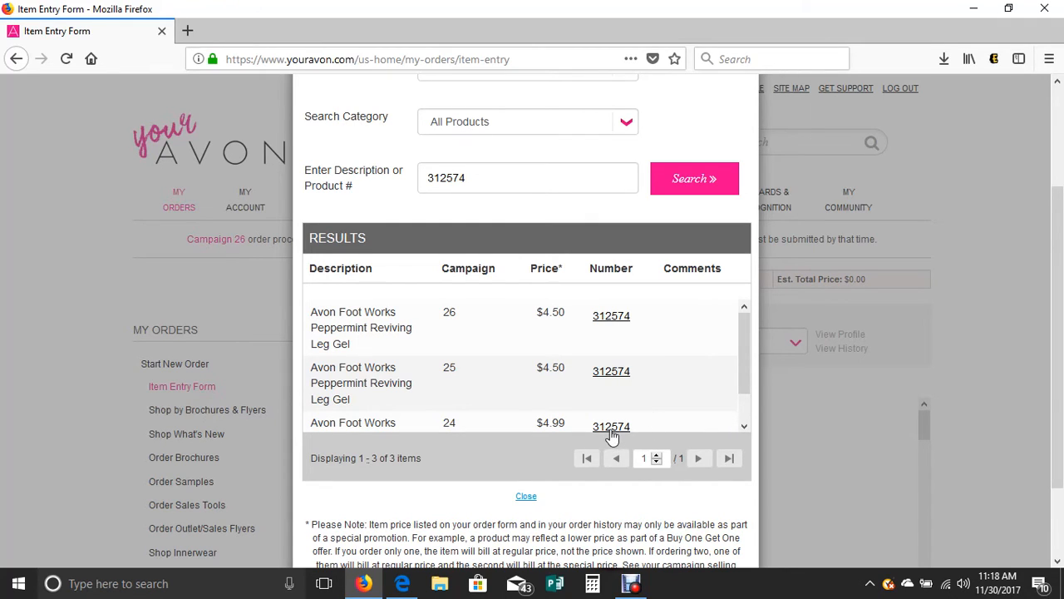
mouse_move(636, 324)
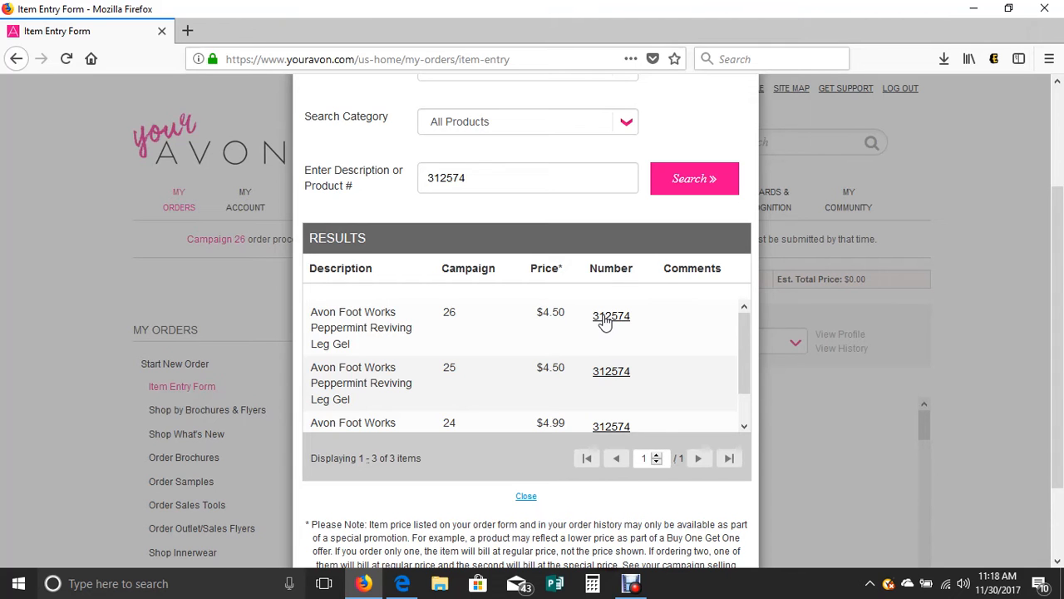
left_click(612, 316)
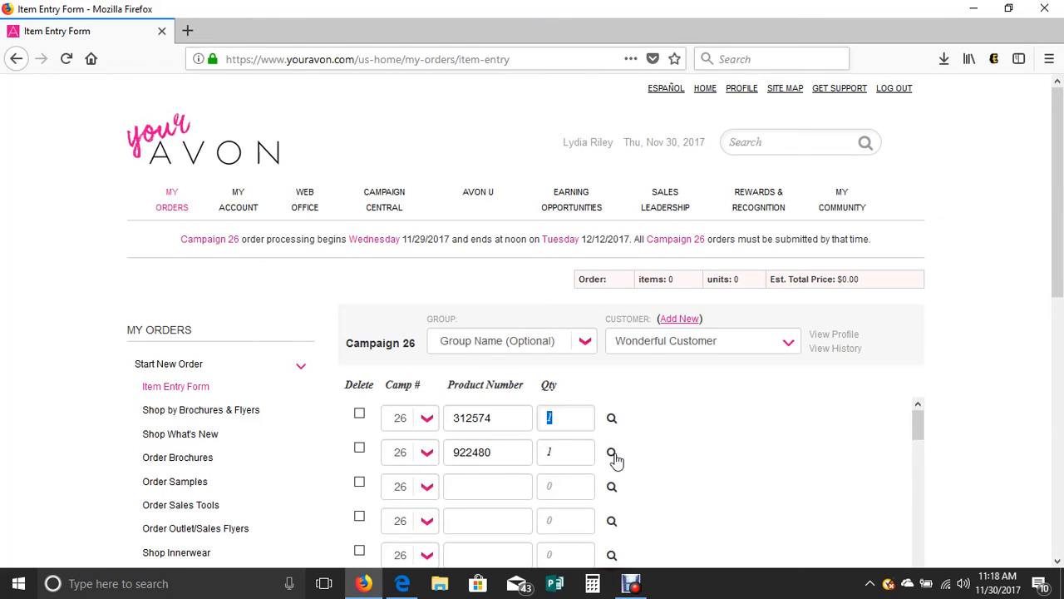
Look up the listings for product 922480 and scroll its search results
left_click(612, 452)
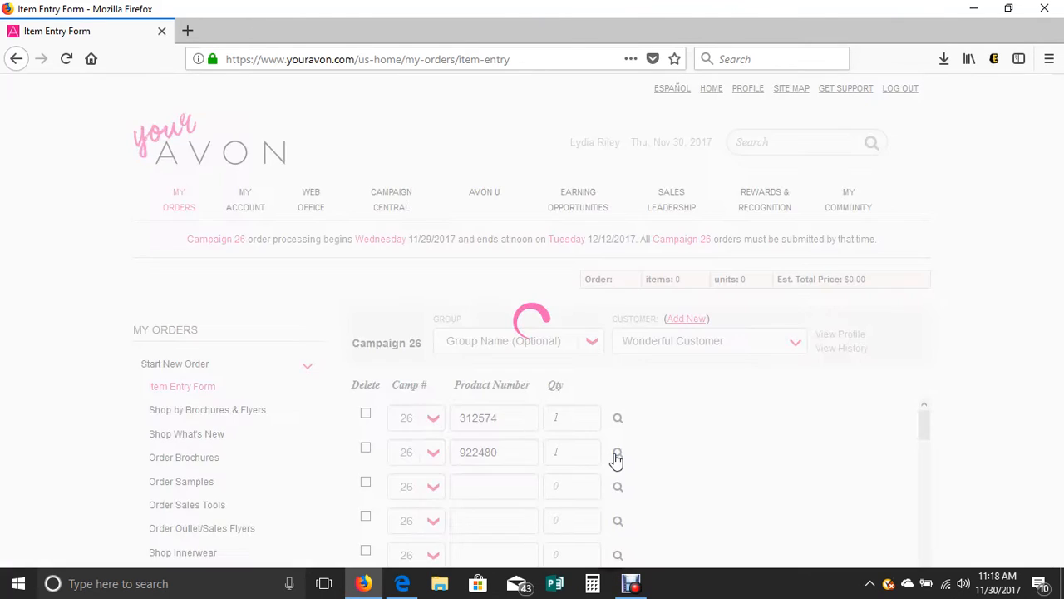
left_click(619, 452)
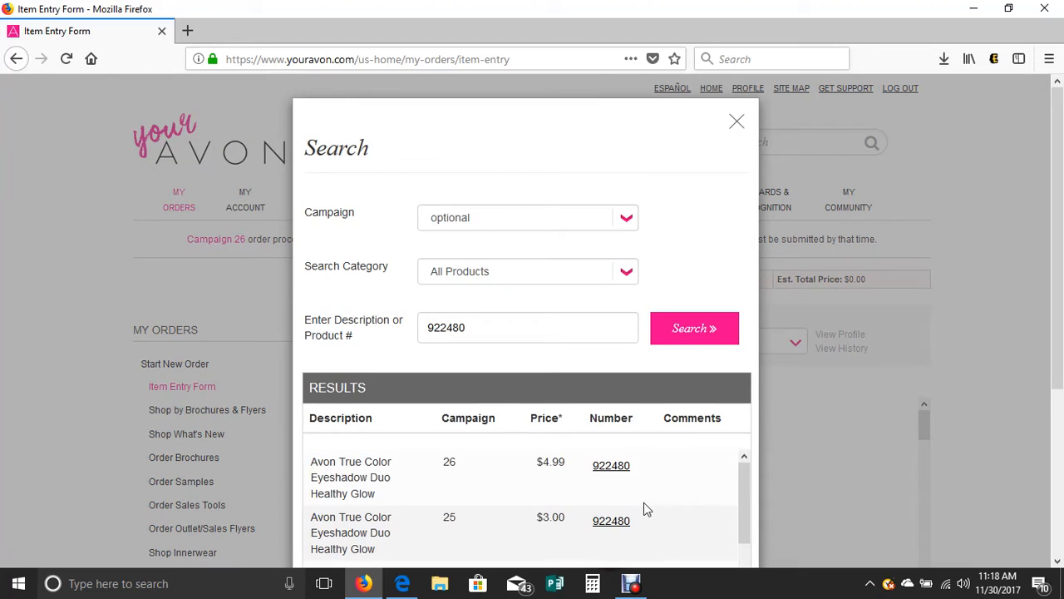
mouse_move(798, 378)
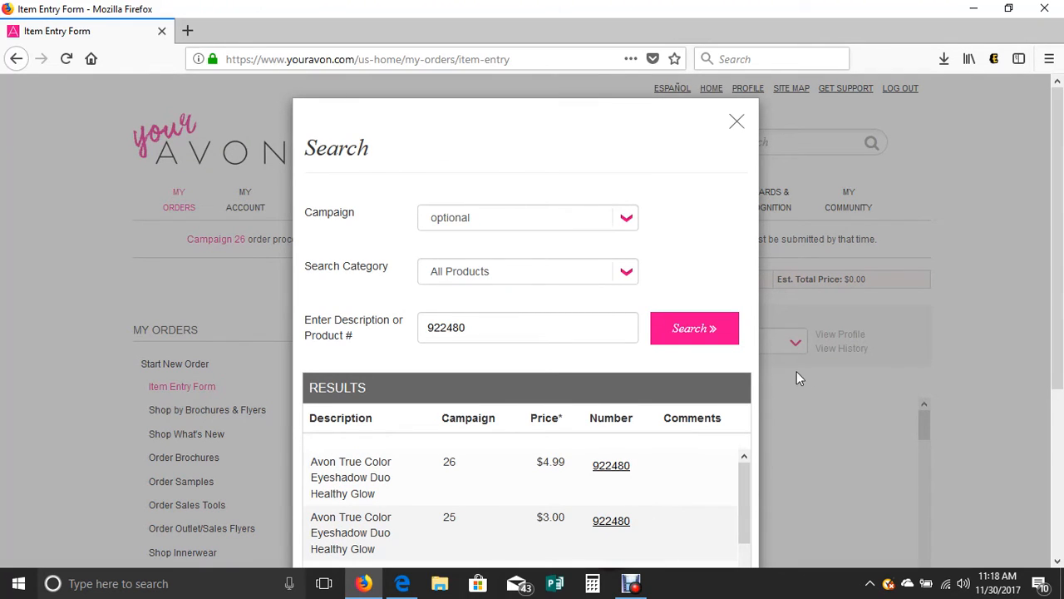
scroll("down", 3)
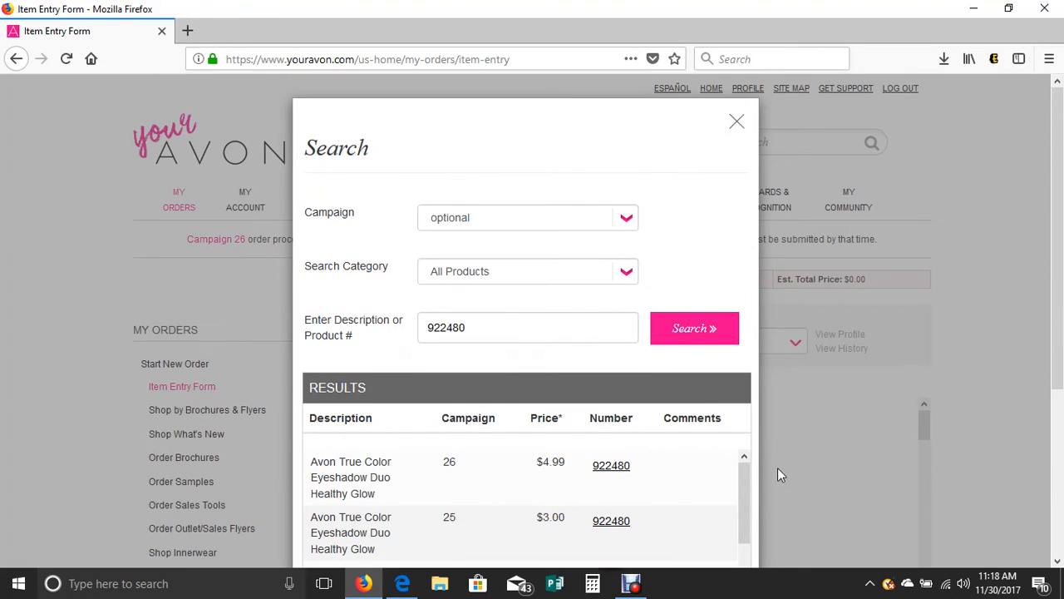
scroll("down", 3)
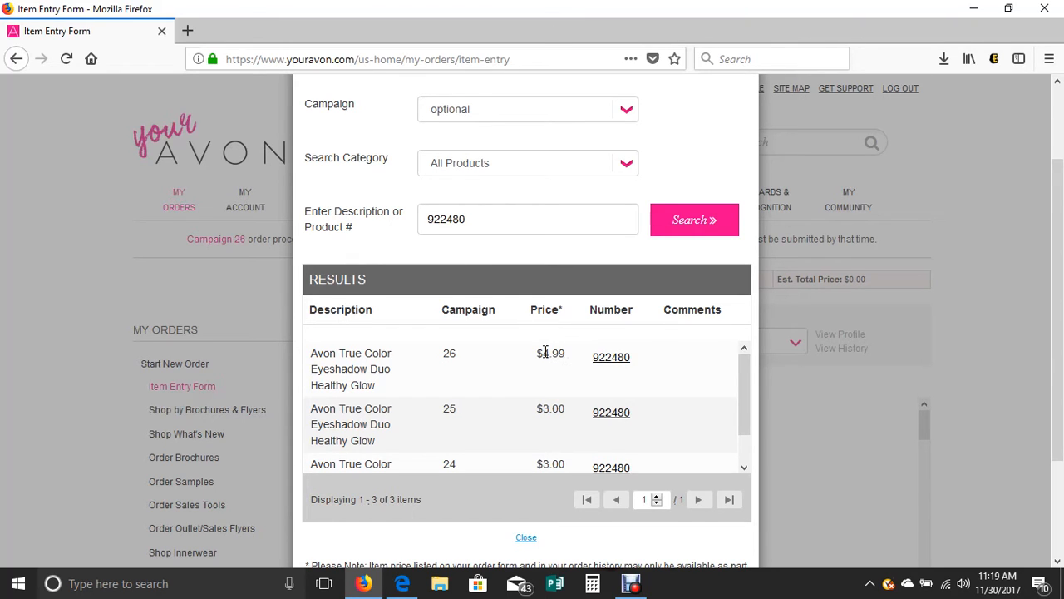
mouse_move(615, 419)
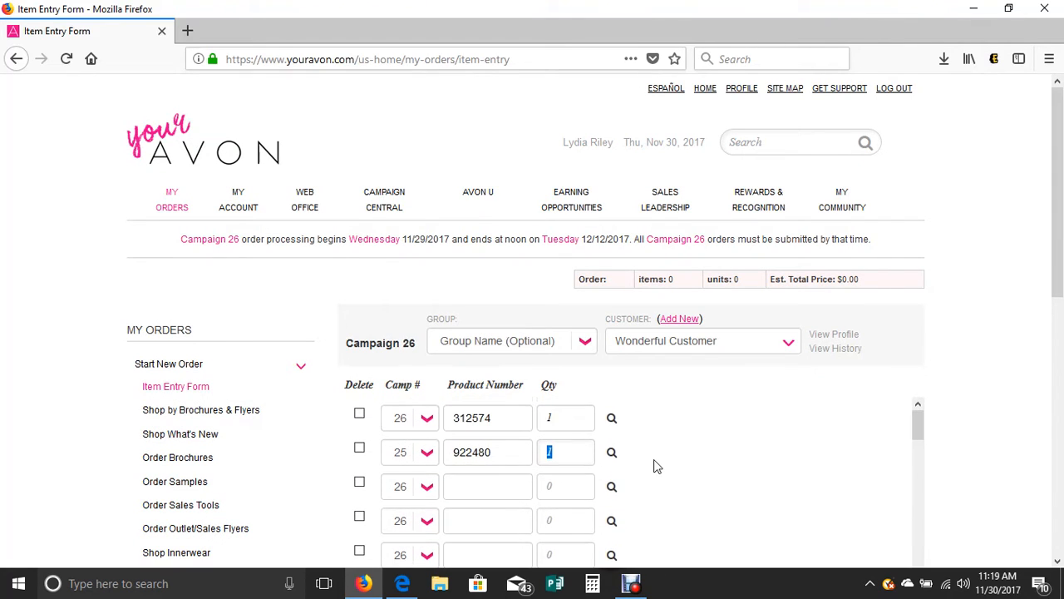
Set the Camp # of item 922480 to 25, leaving 312574 in campaign 26
scroll("down", 3)
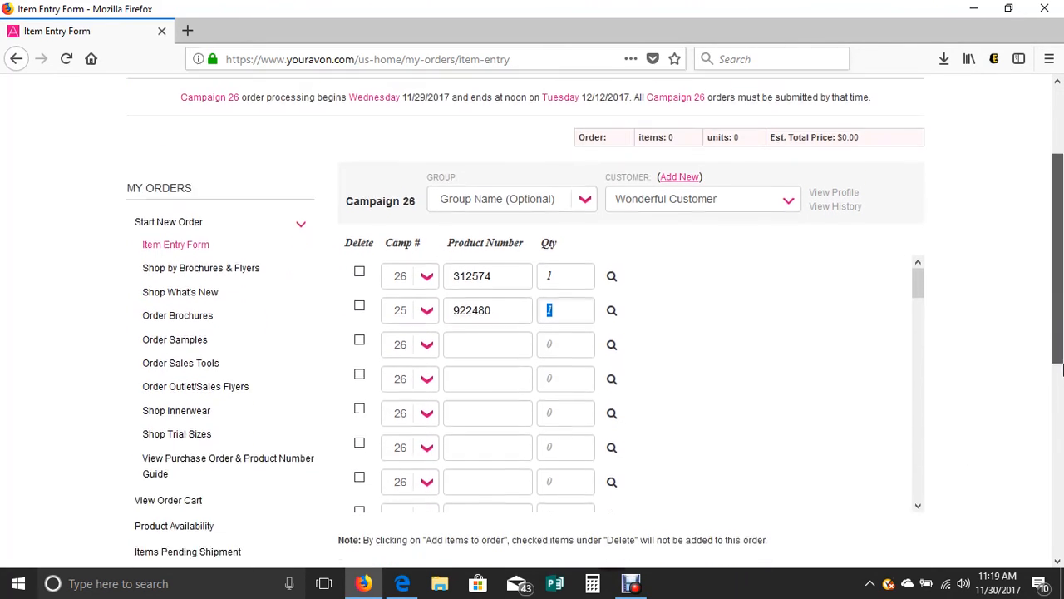
scroll("down", 3)
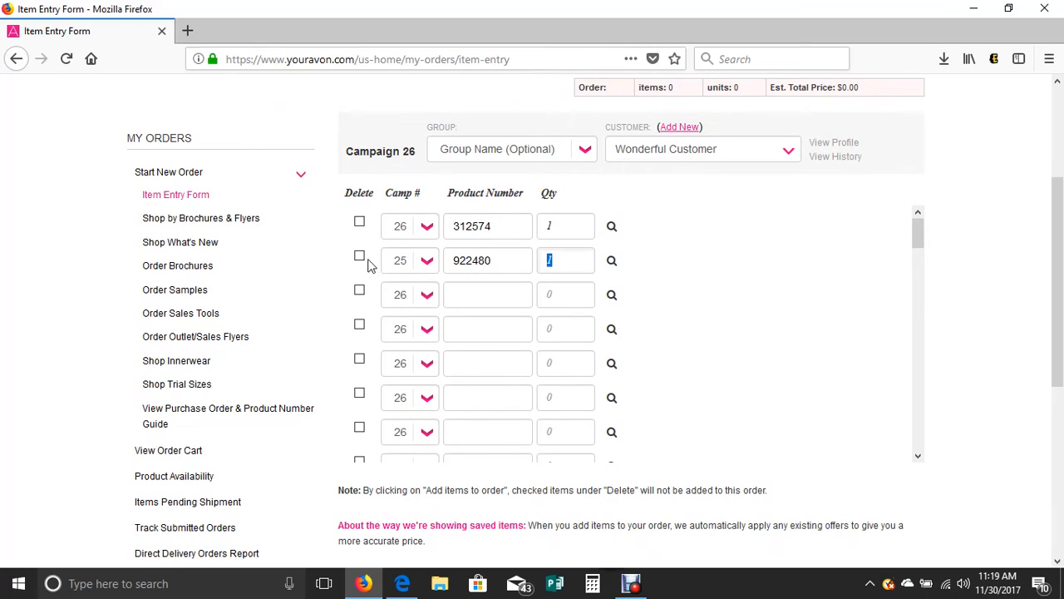
mouse_move(426, 273)
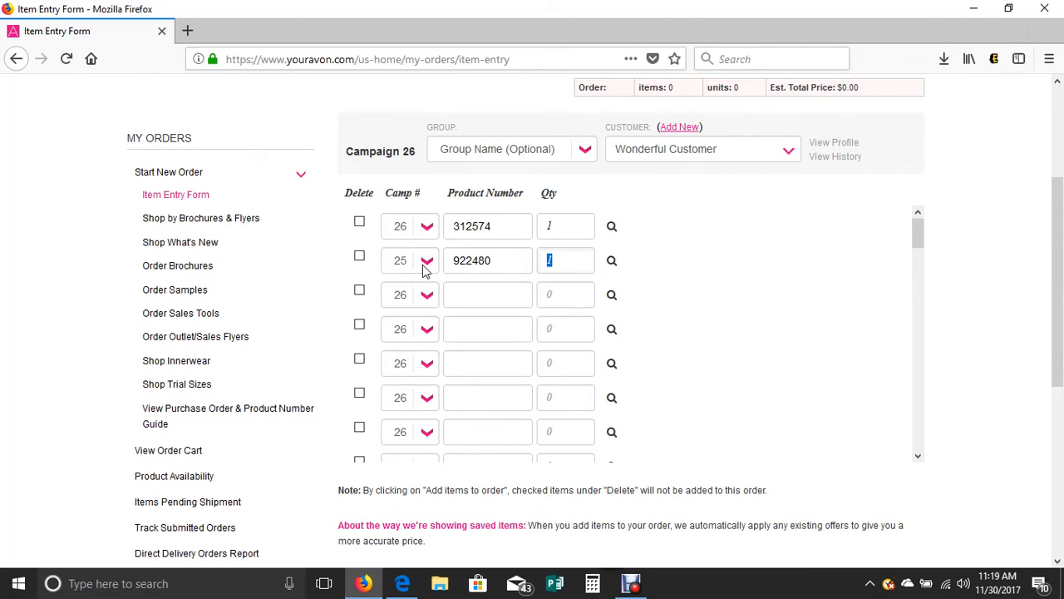
left_click(426, 259)
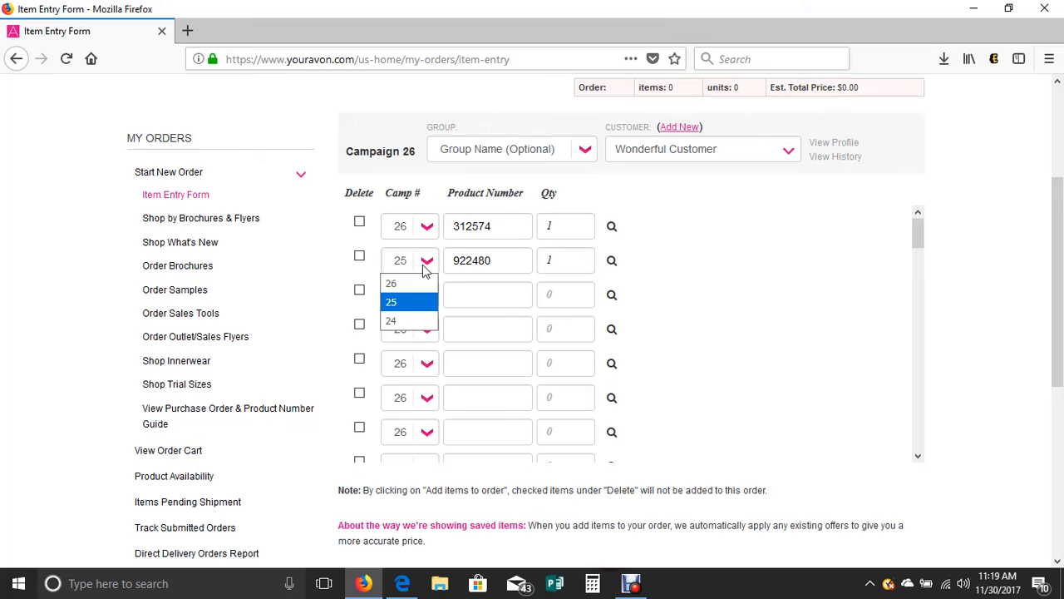
mouse_move(403, 323)
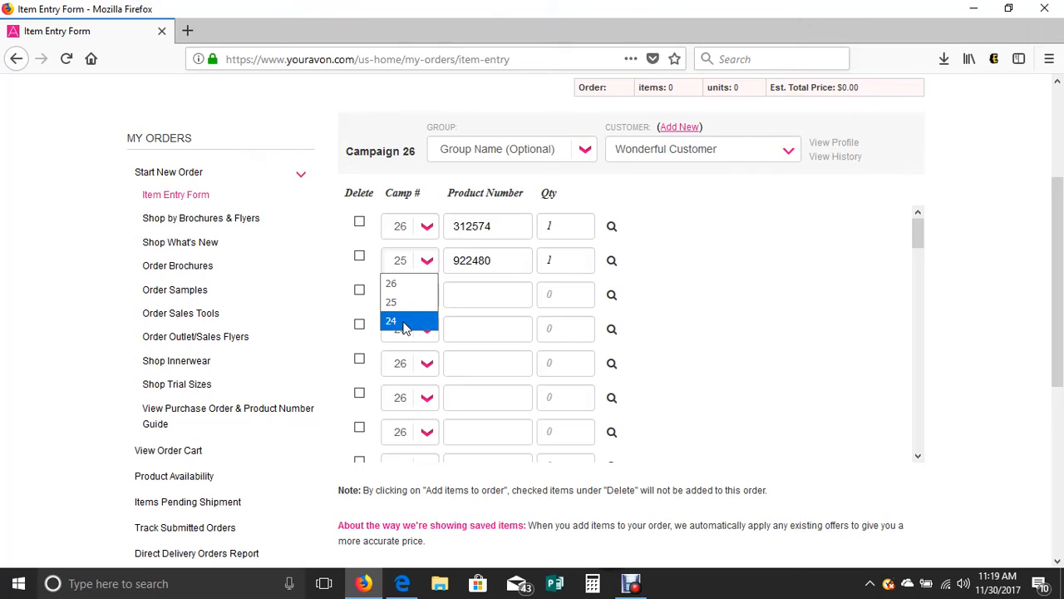
mouse_move(390, 303)
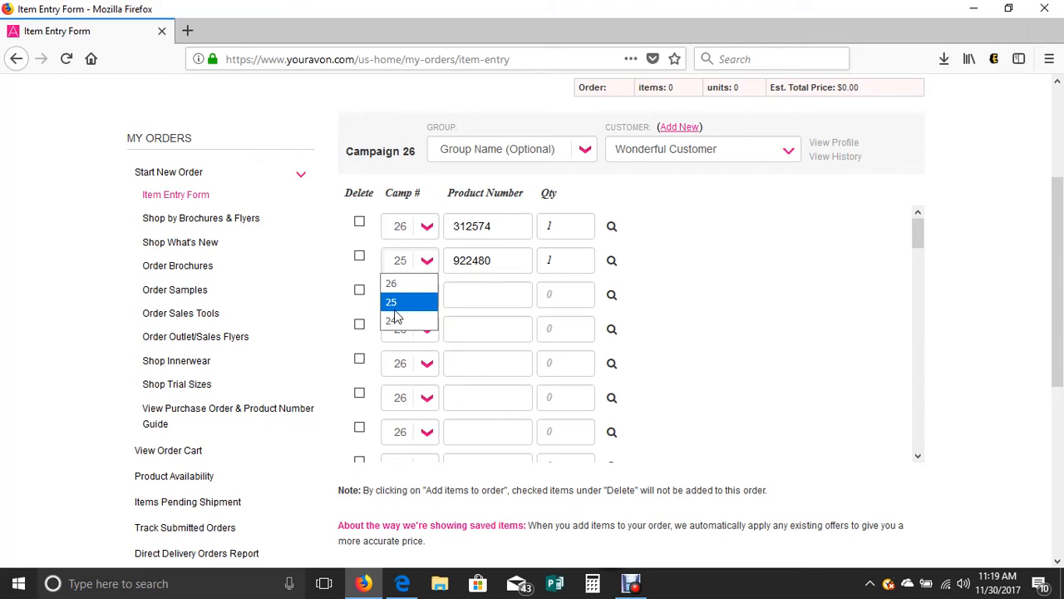
left_click(399, 294)
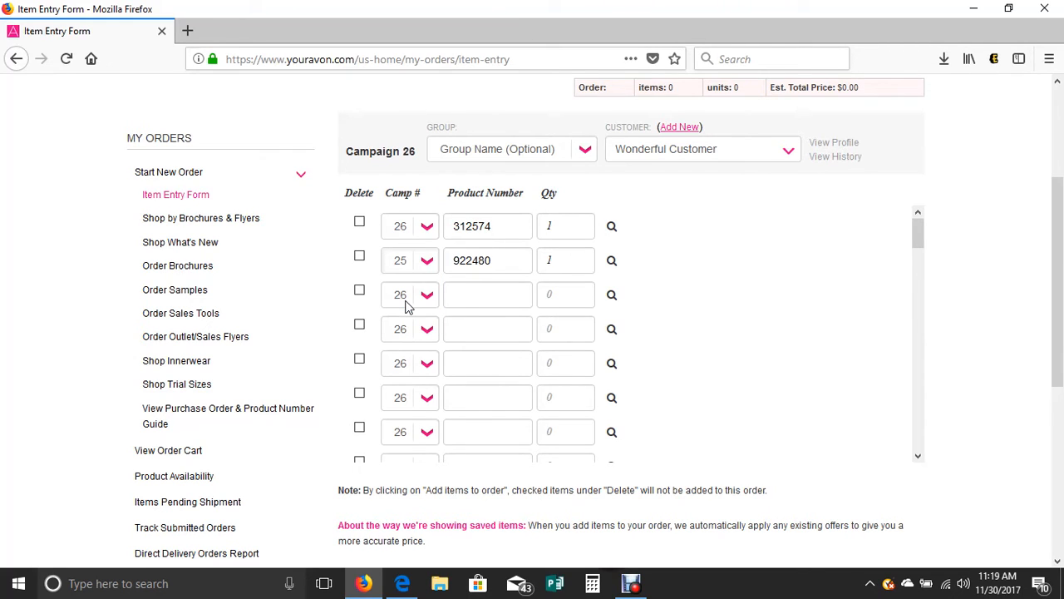
mouse_move(841, 452)
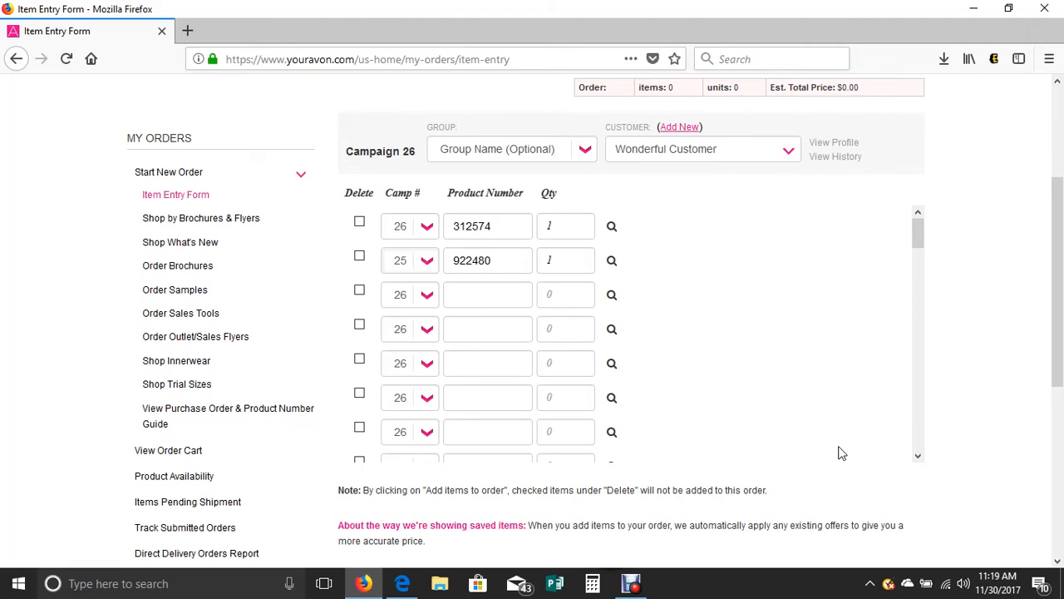
scroll("down", 3)
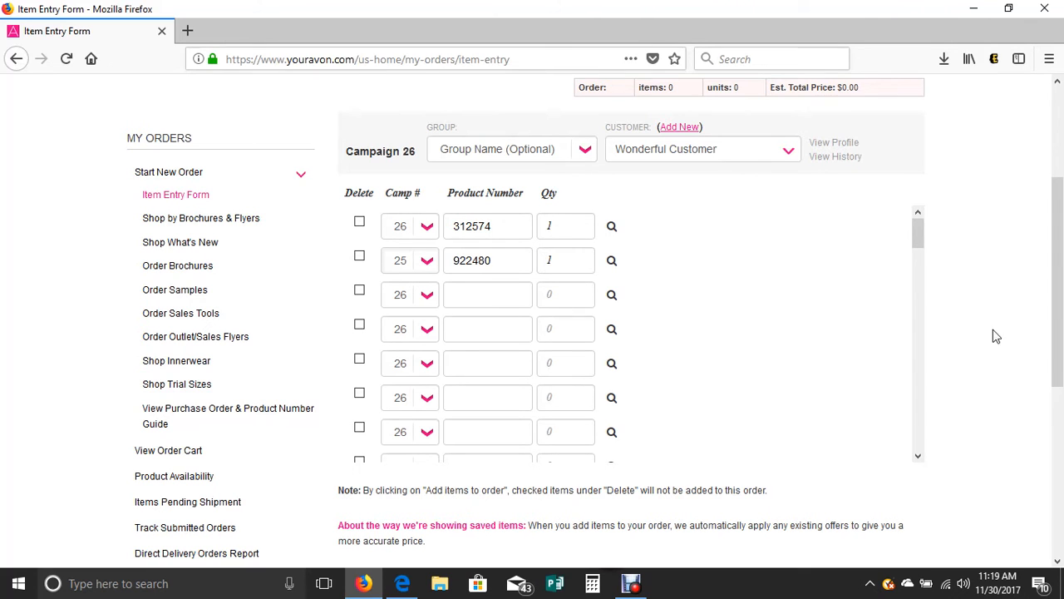
scroll("down", 3)
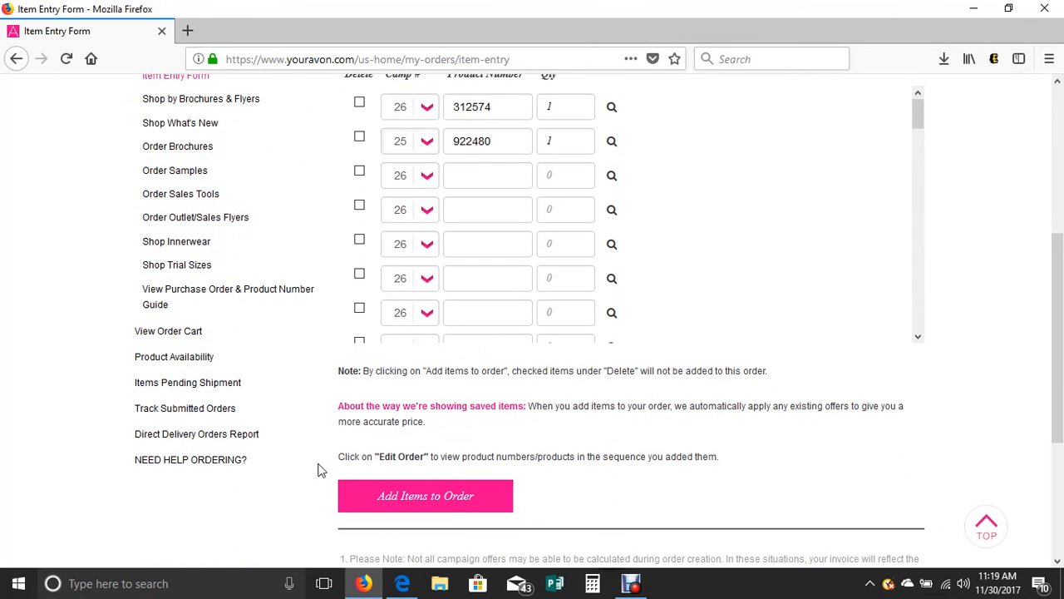
mouse_move(409, 501)
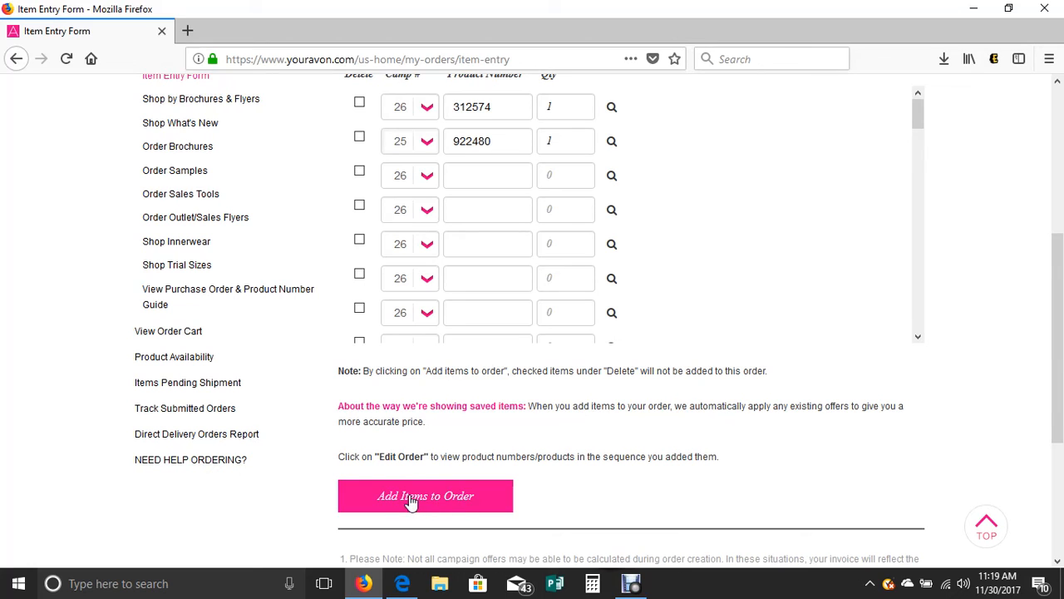
mouse_move(661, 356)
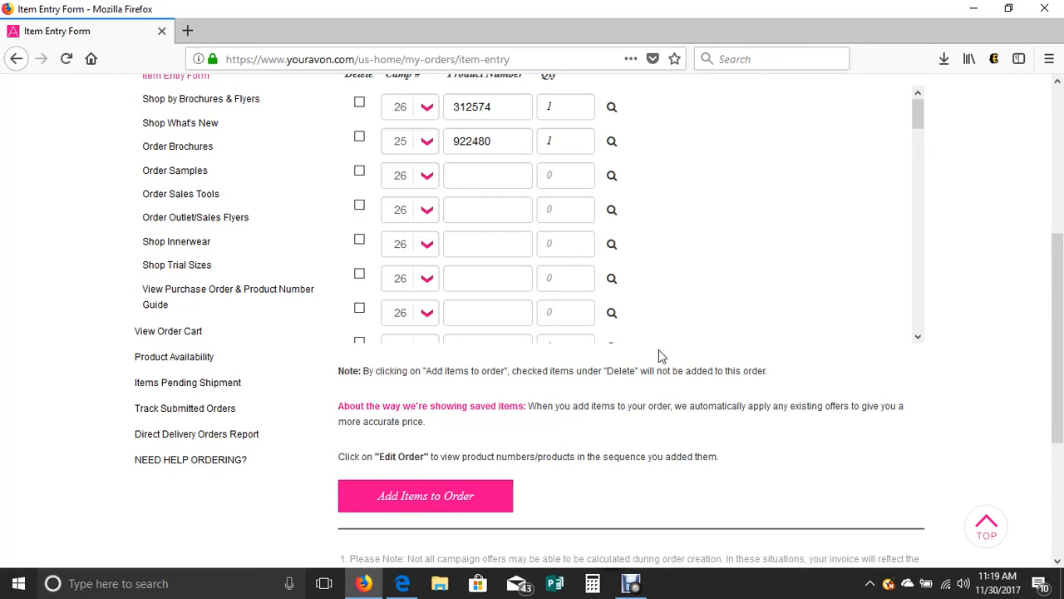
Add the entered items to the order, saving the eyeshadow duo and foot gel for $13.00
left_click(426, 496)
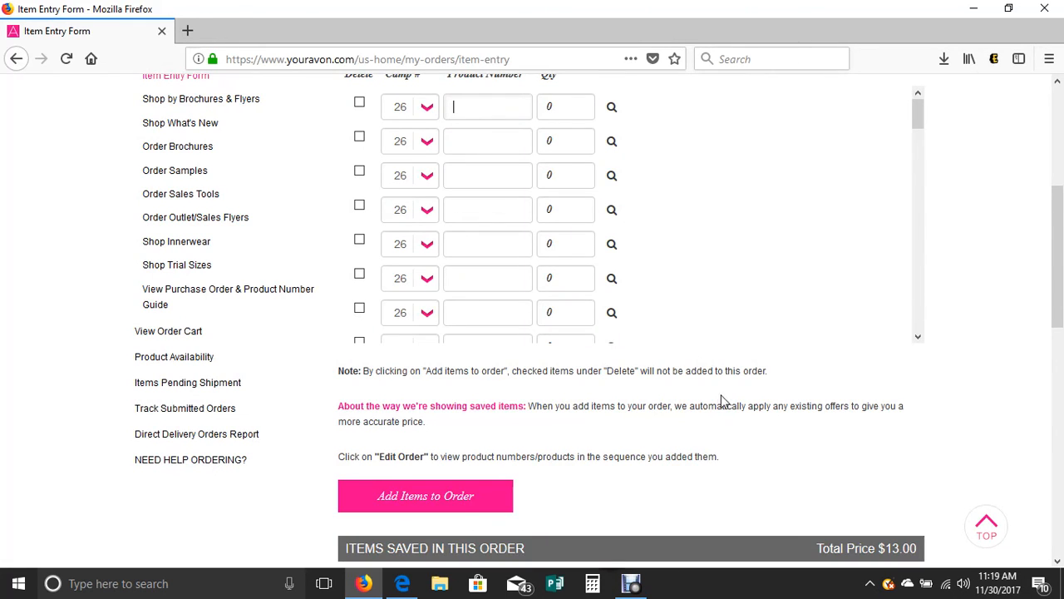
scroll("down", 3)
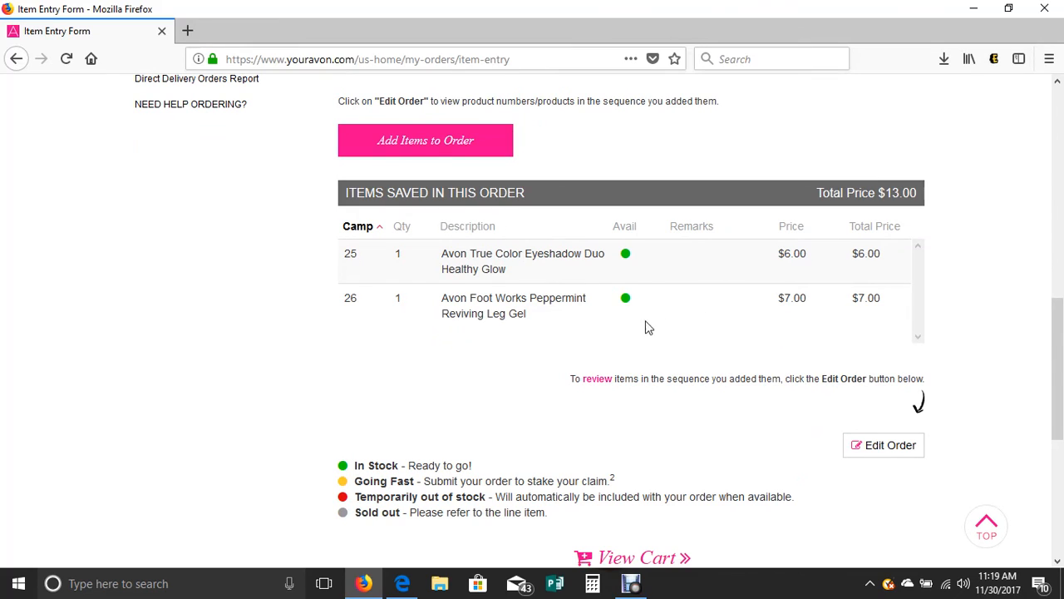
mouse_move(619, 314)
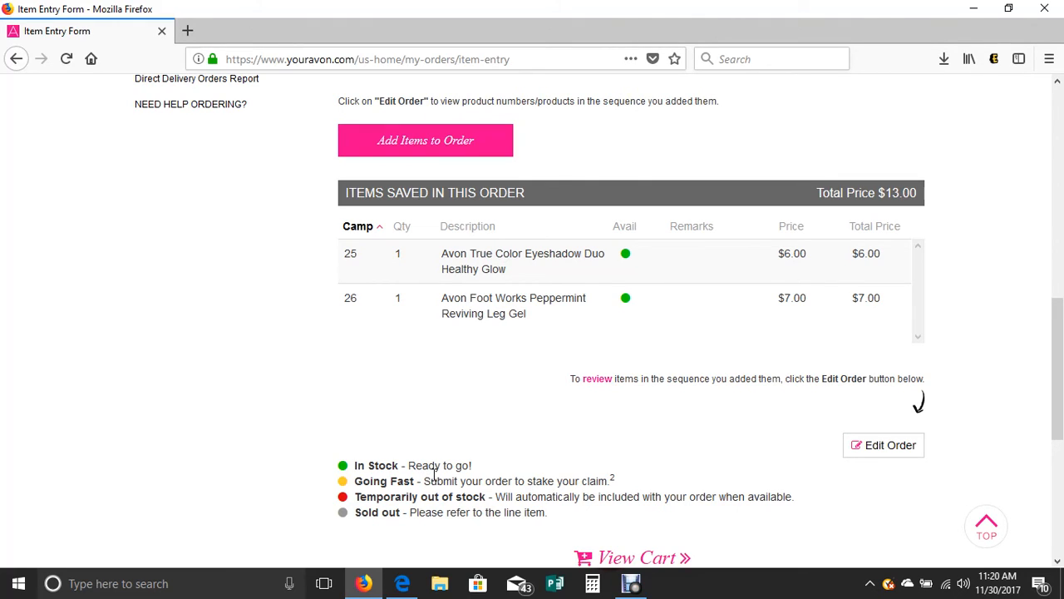
mouse_move(527, 508)
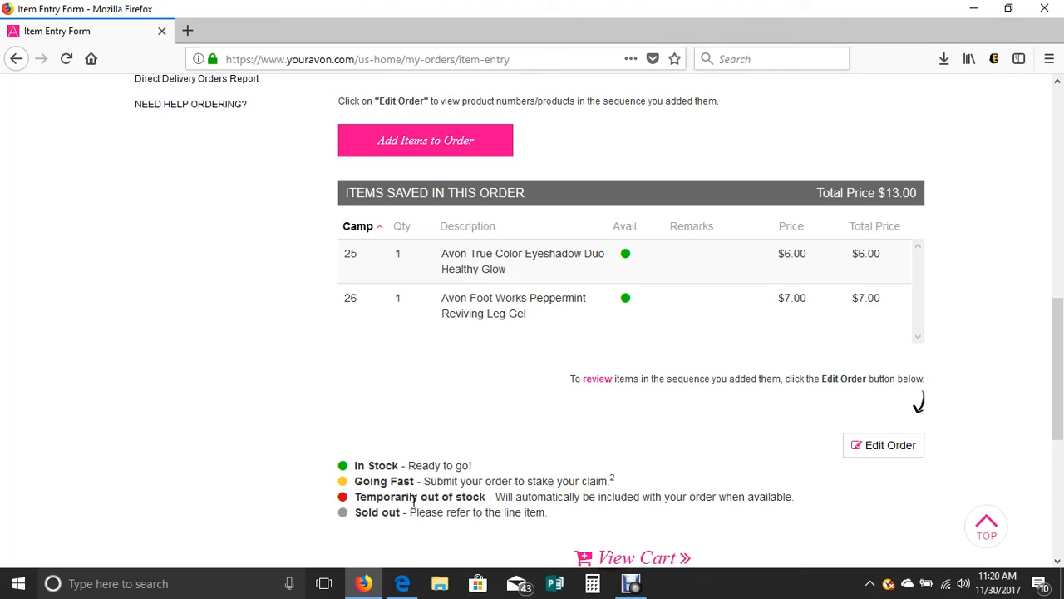
mouse_move(524, 359)
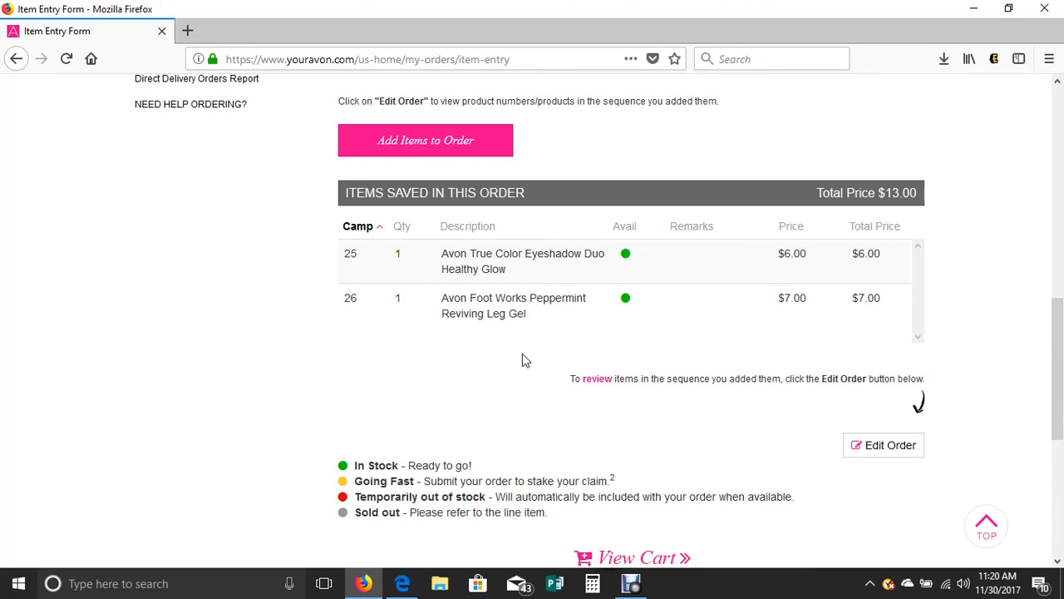
mouse_move(529, 351)
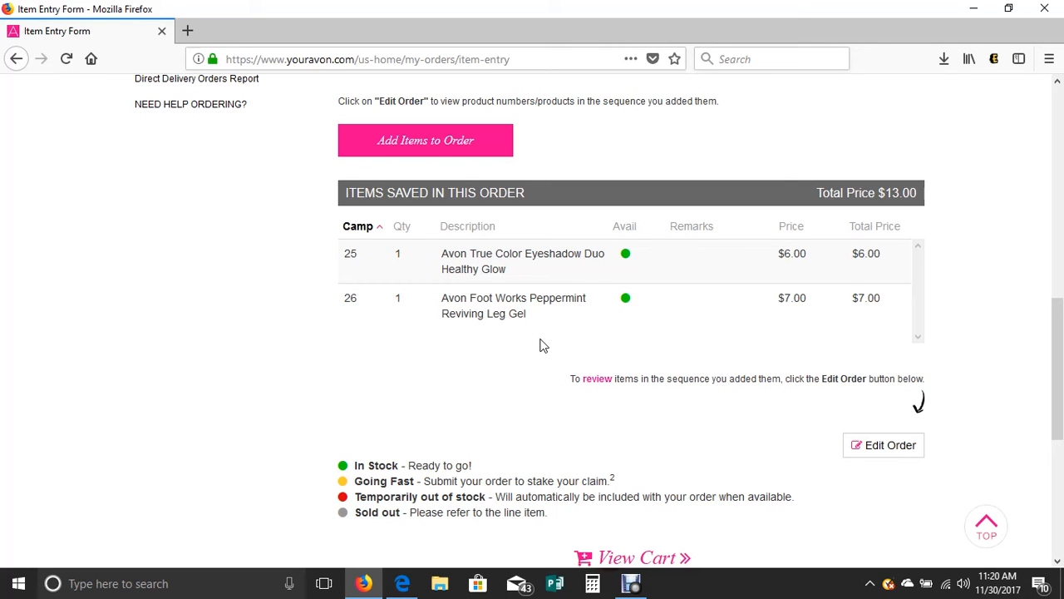
mouse_move(507, 349)
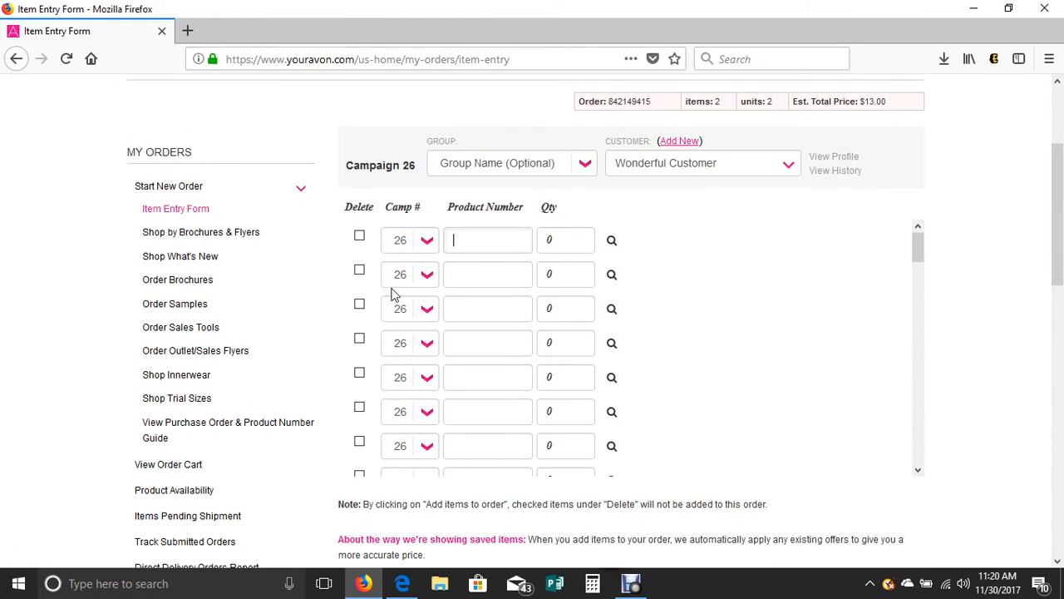
mouse_move(199, 232)
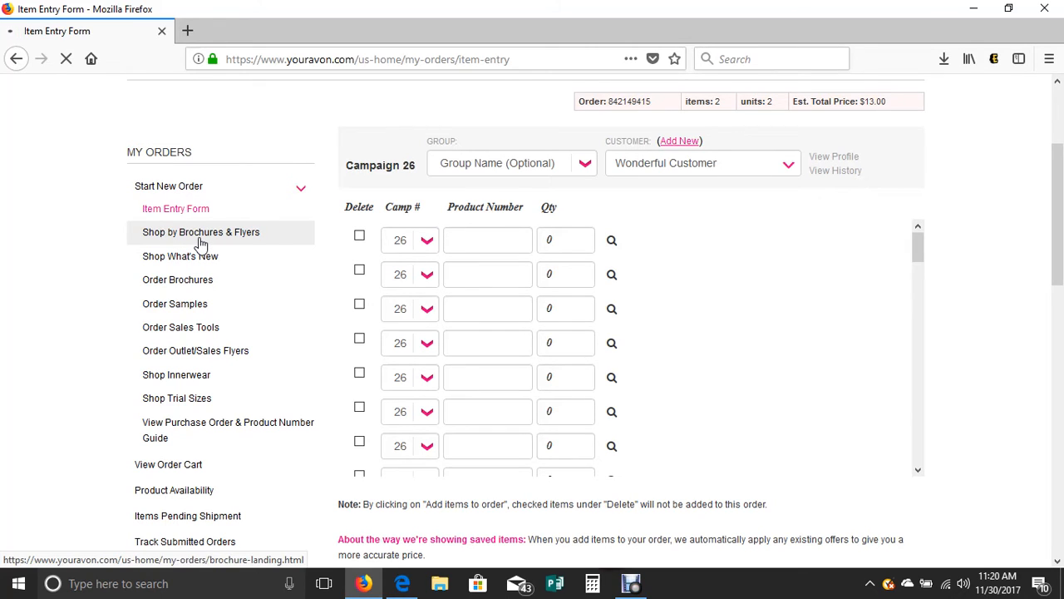
Go to Shop by Brochures & Flyers and open the Avon Living C24-1 brochure
left_click(199, 233)
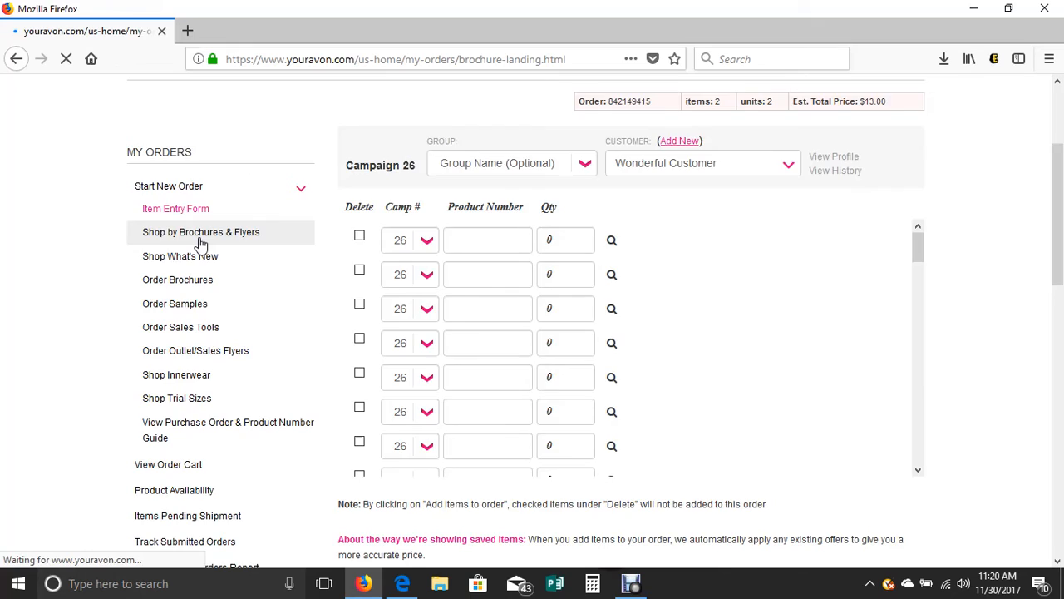
left_click(199, 233)
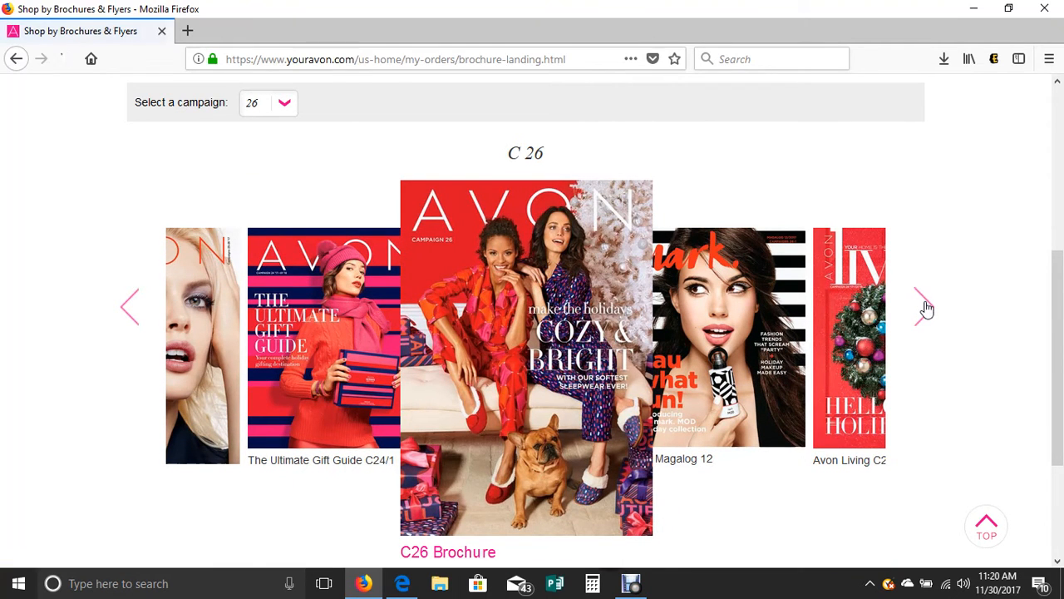
left_click(66, 58)
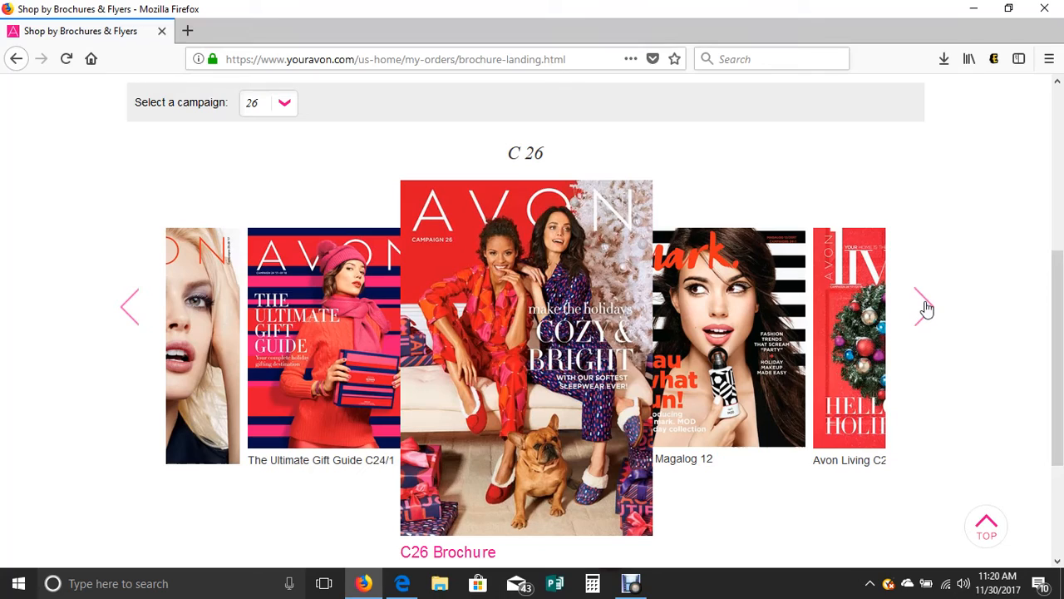
mouse_move(931, 316)
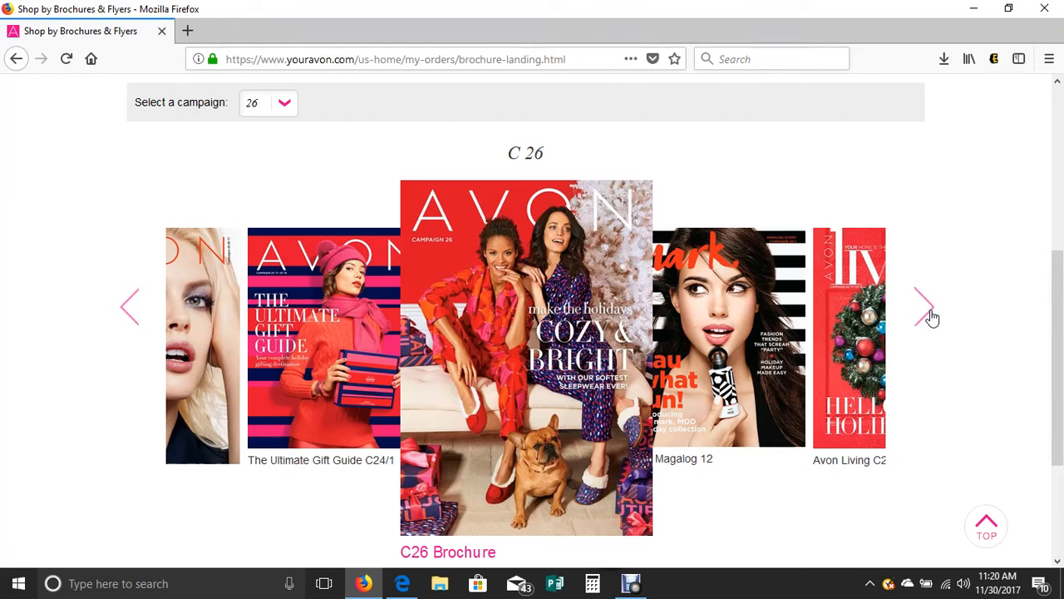
mouse_move(928, 318)
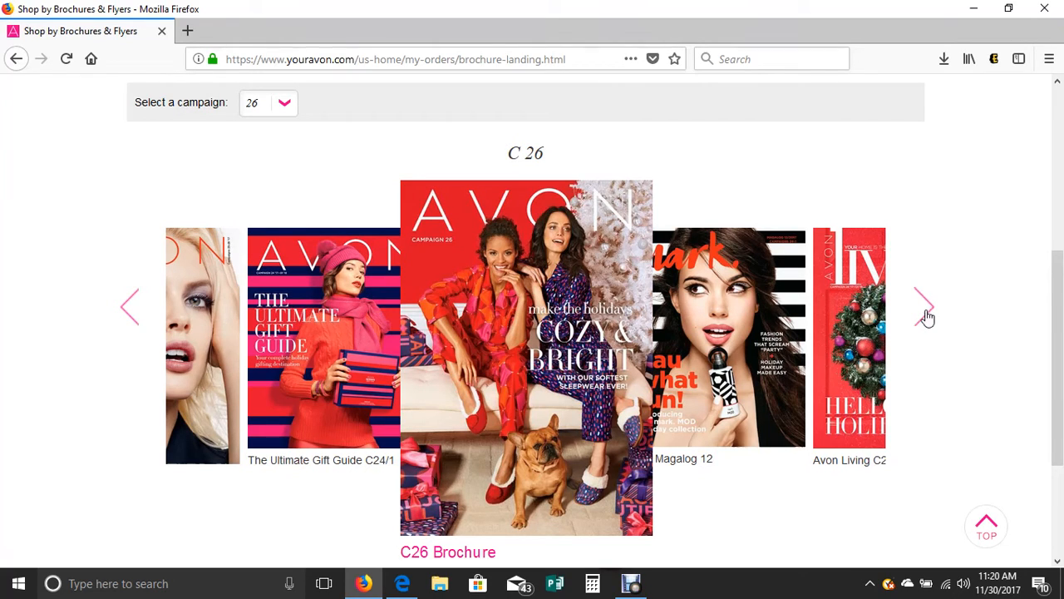
mouse_move(852, 331)
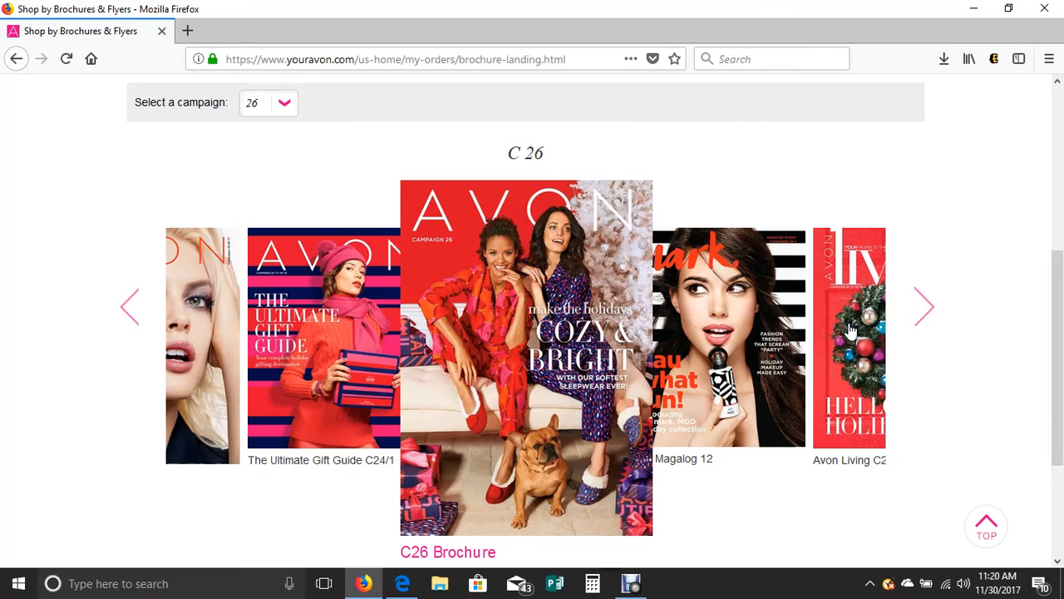
mouse_move(864, 335)
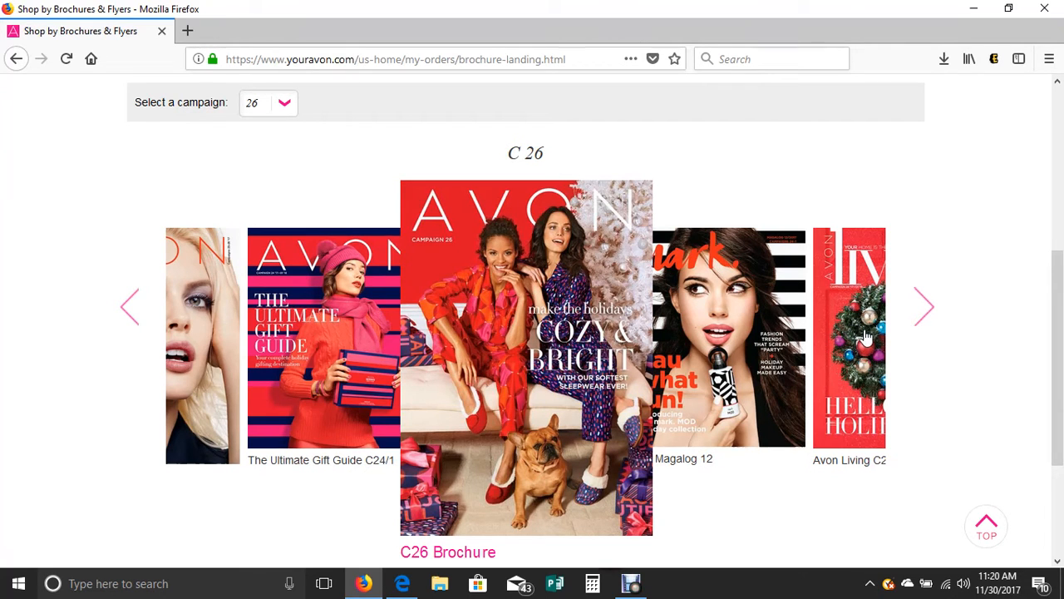
left_click(925, 306)
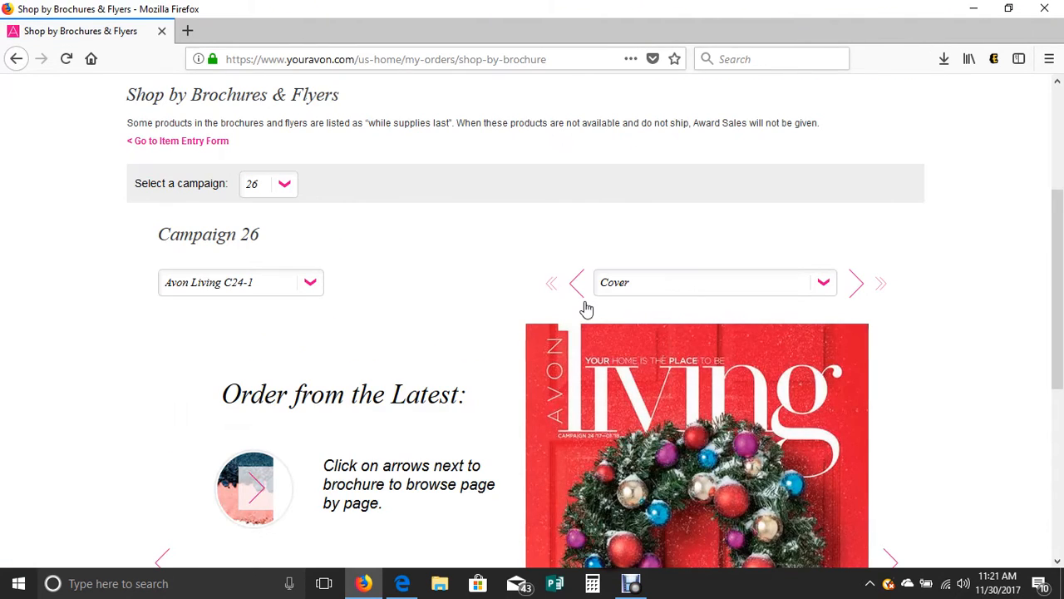
Flip forward through the Avon Living brochure to pages 28-29
scroll("down", 3)
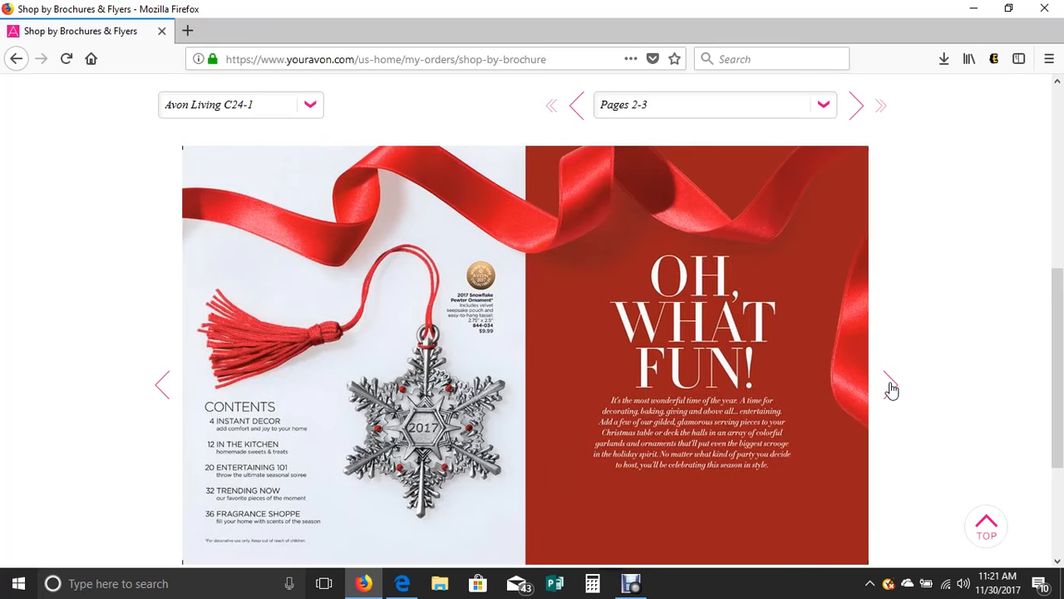
left_click(890, 384)
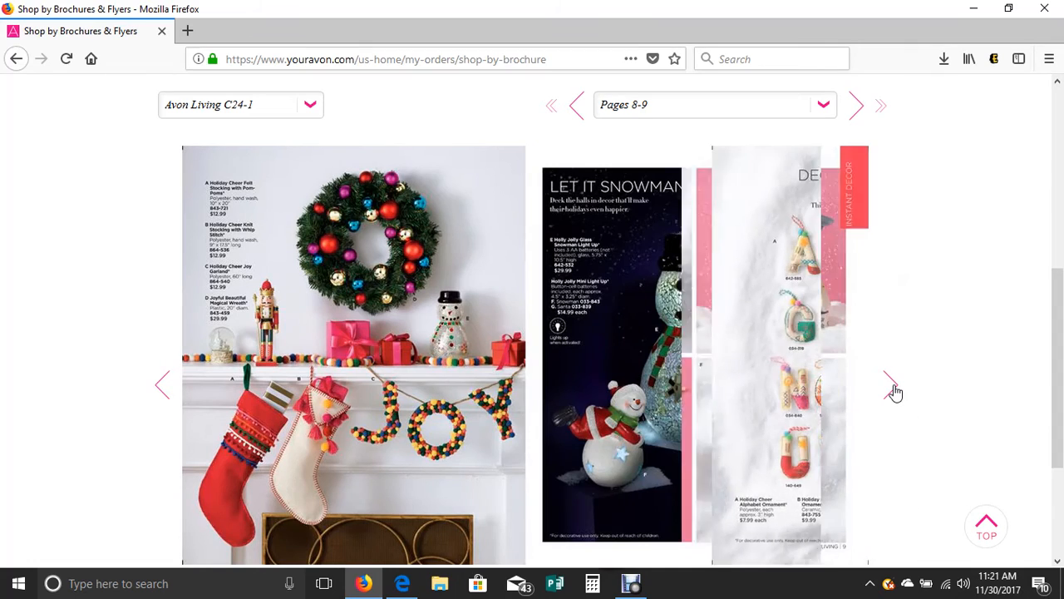
left_click(887, 384)
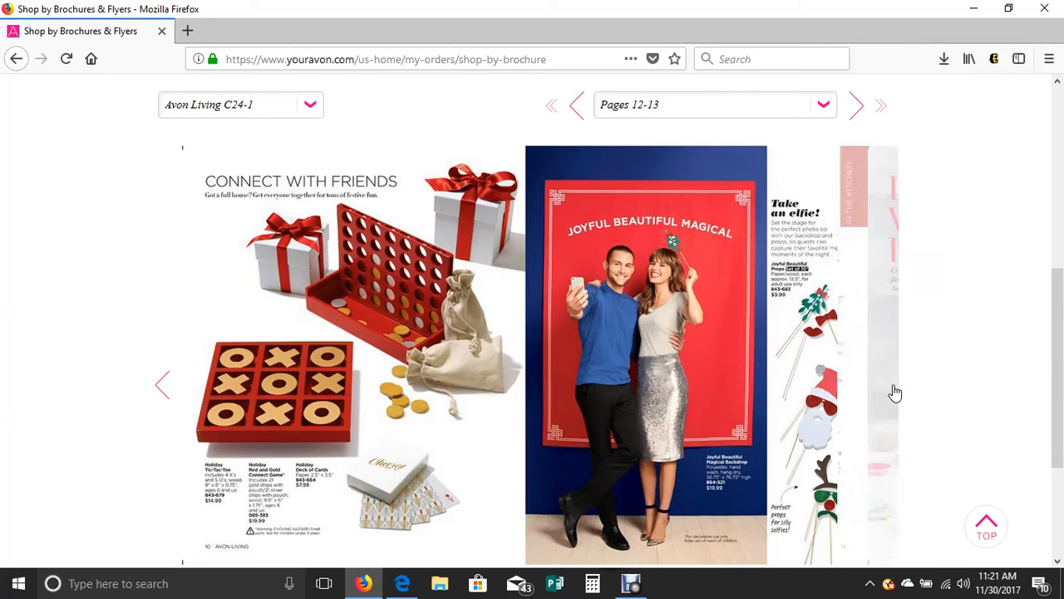
left_click(856, 105)
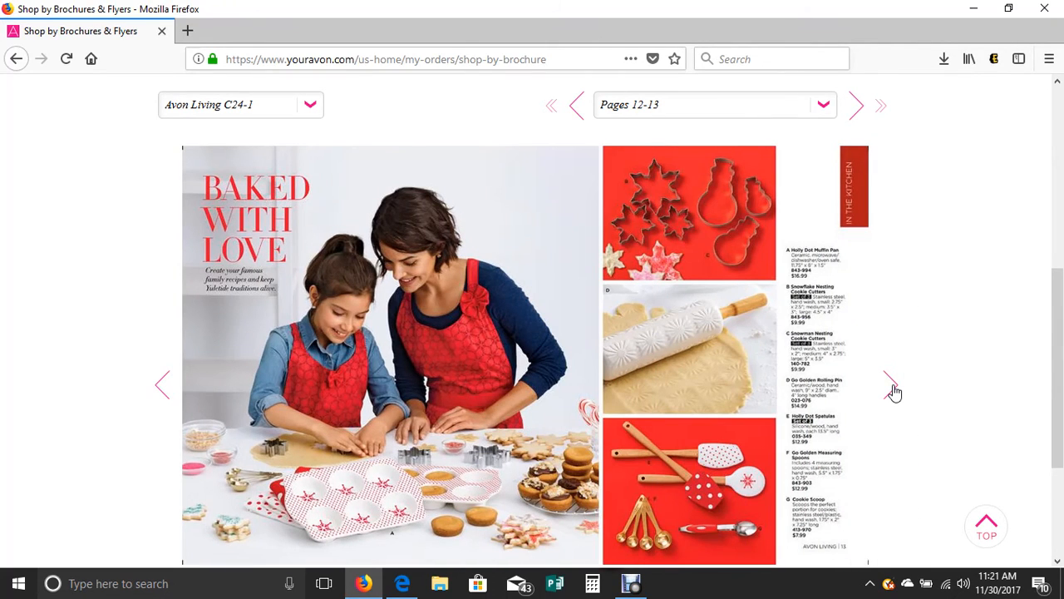
left_click(888, 385)
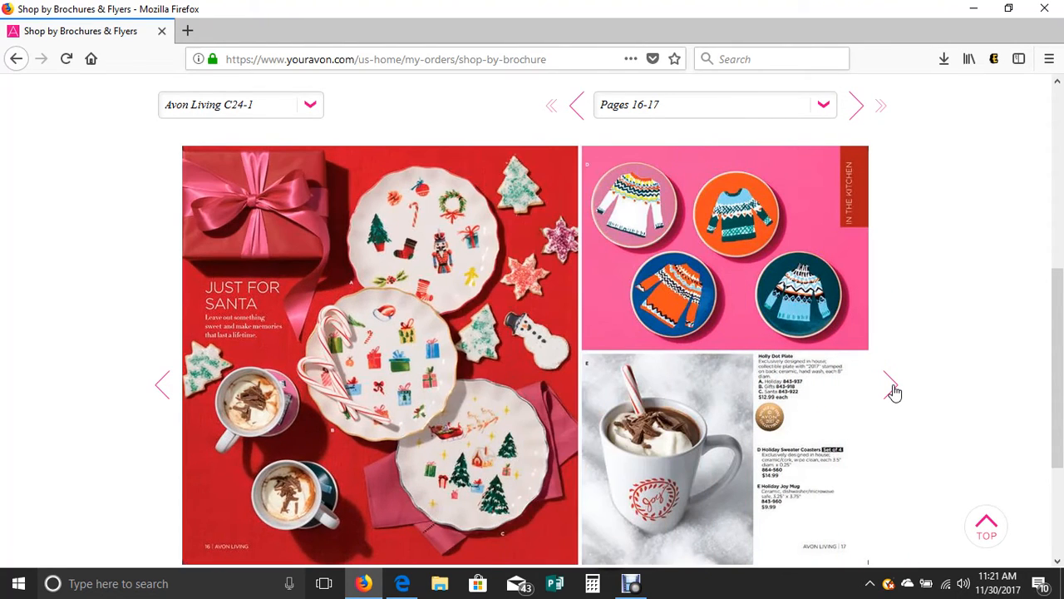
left_click(892, 384)
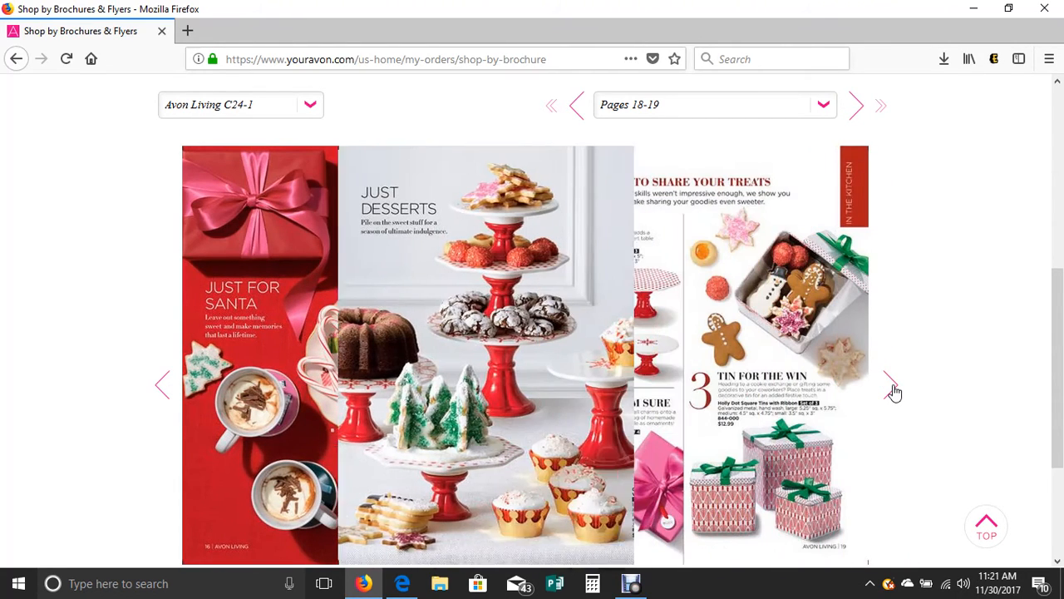
left_click(894, 382)
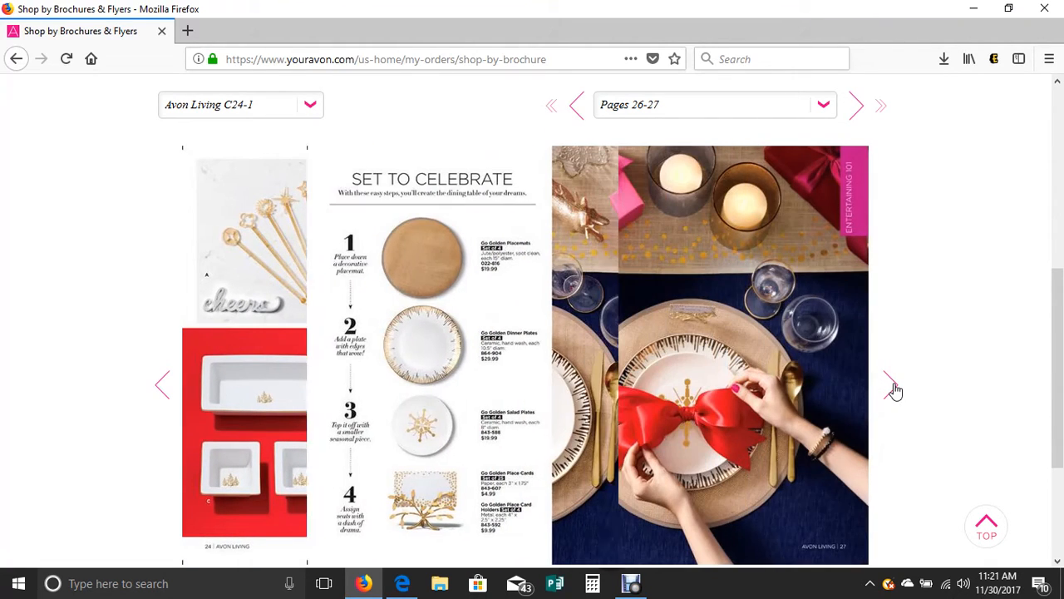
left_click(884, 381)
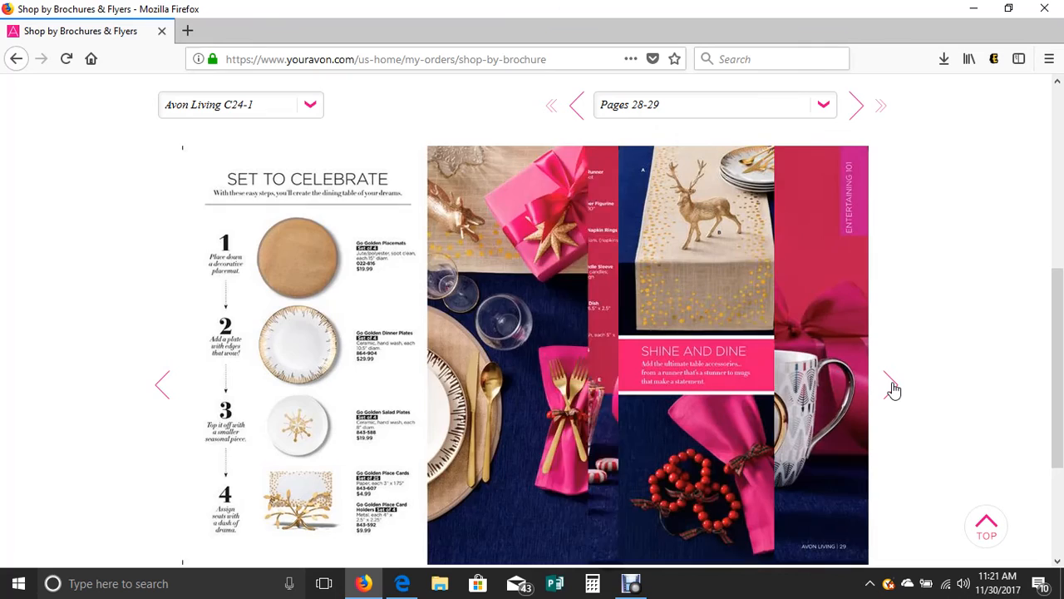
left_click(889, 384)
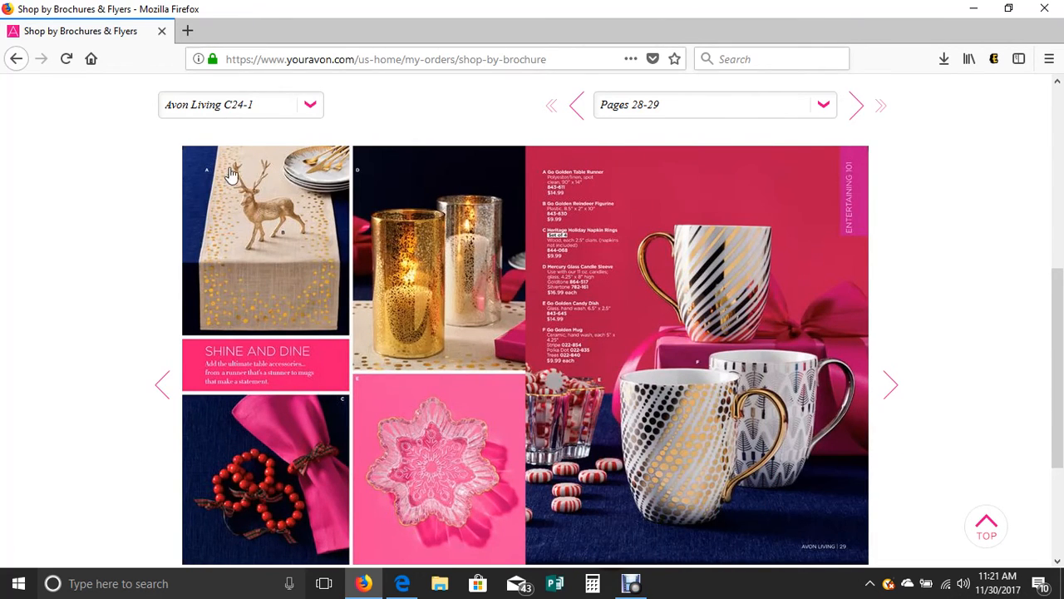
mouse_move(263, 248)
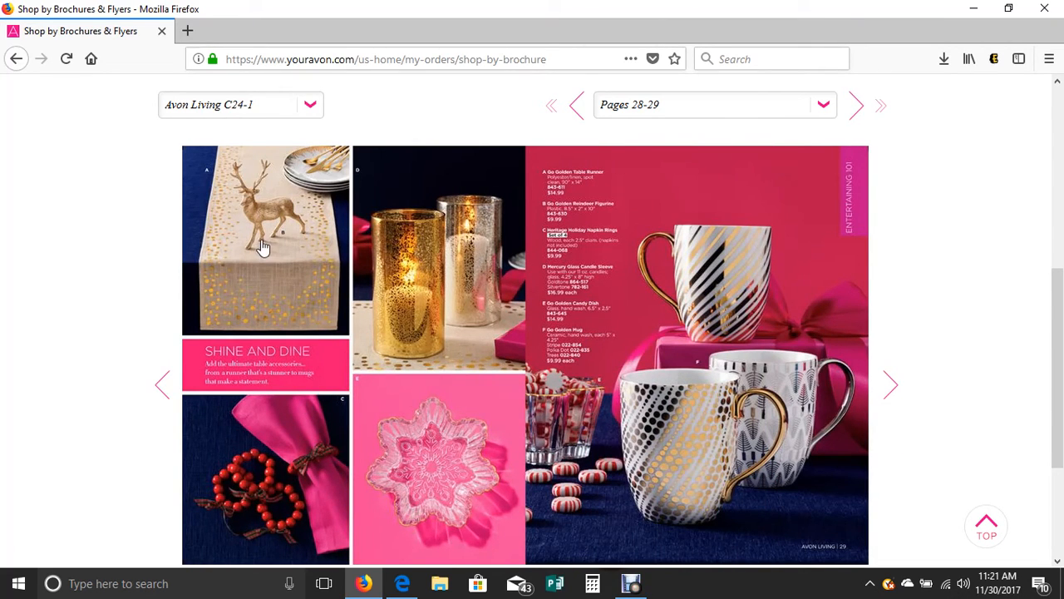
Show details of the Go Golden Reindeer Figurine, item 843630 at $9.99
left_click(265, 241)
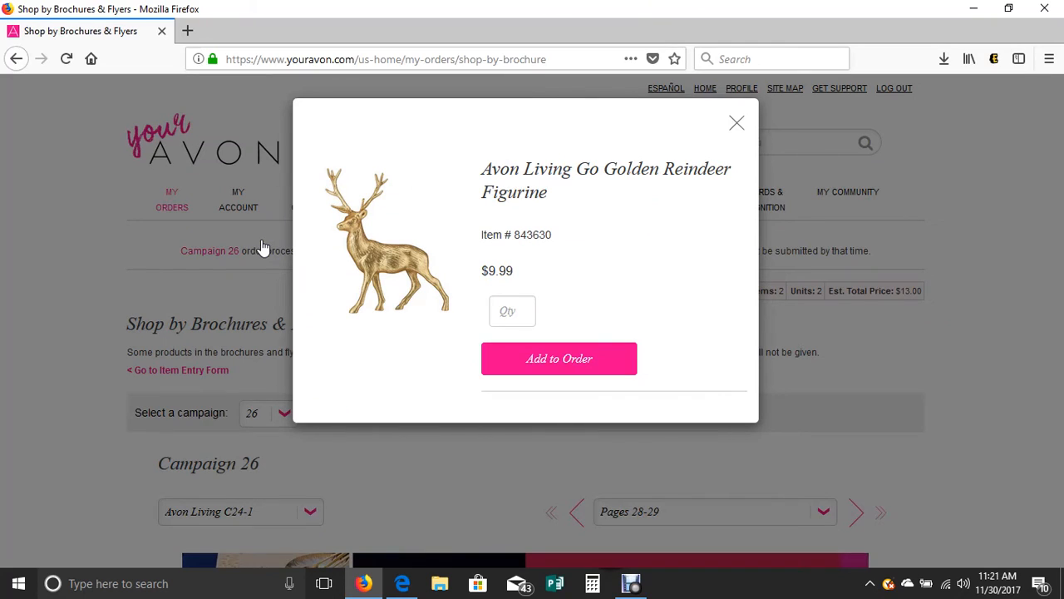
Add one Go Golden Reindeer Figurine (item 843630) to the order and view the order
left_click(559, 359)
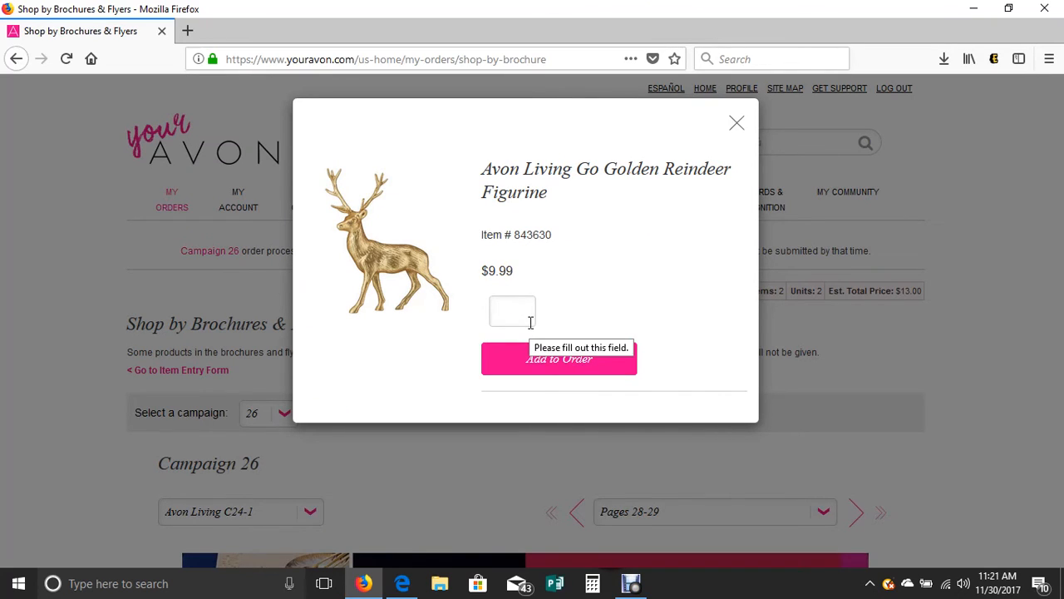
type("1")
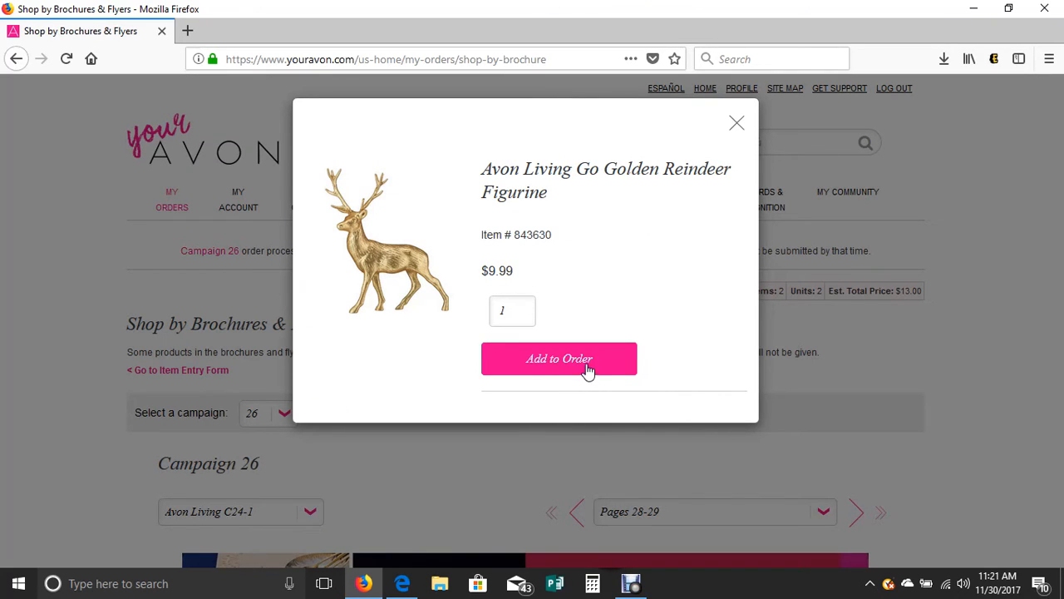
left_click(559, 359)
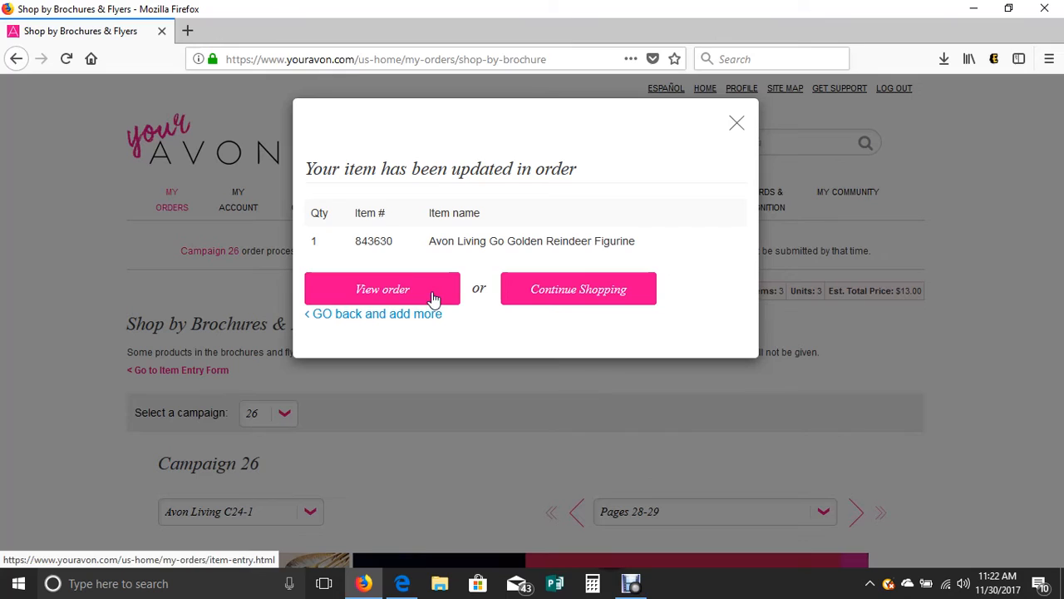
left_click(382, 290)
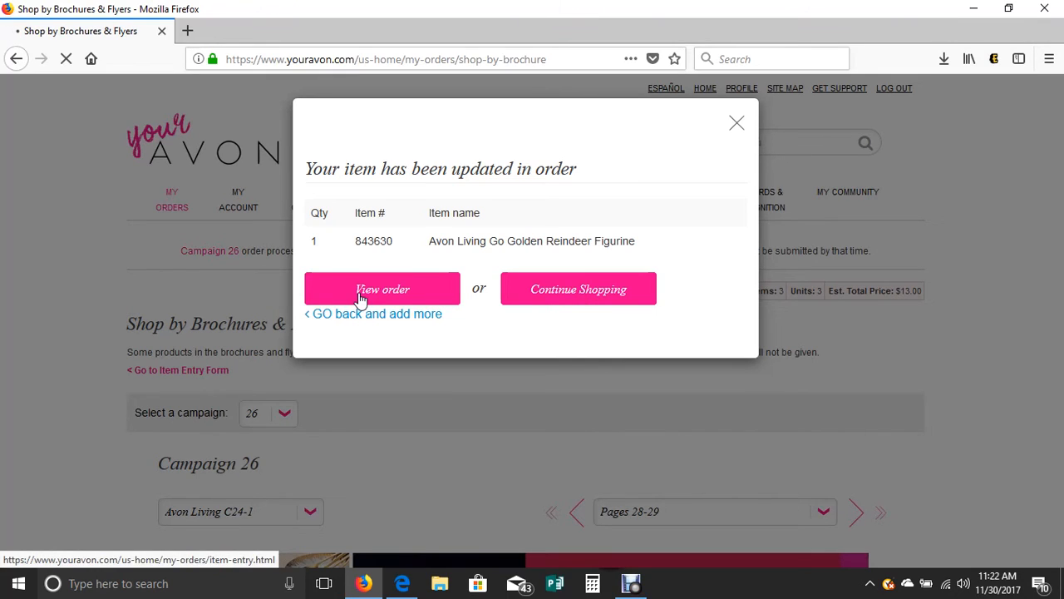
mouse_move(380, 312)
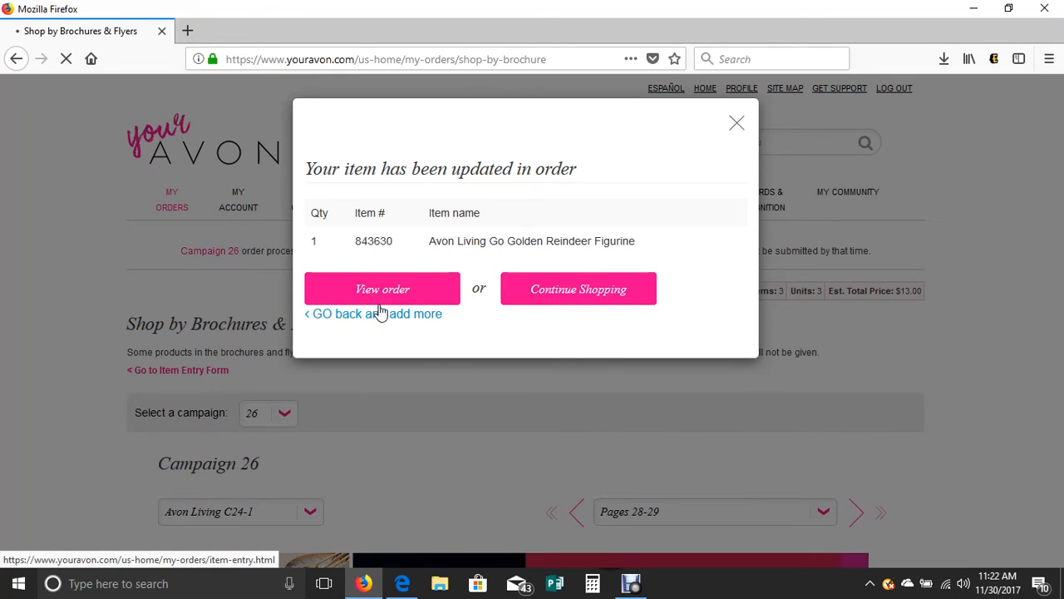
left_click(372, 312)
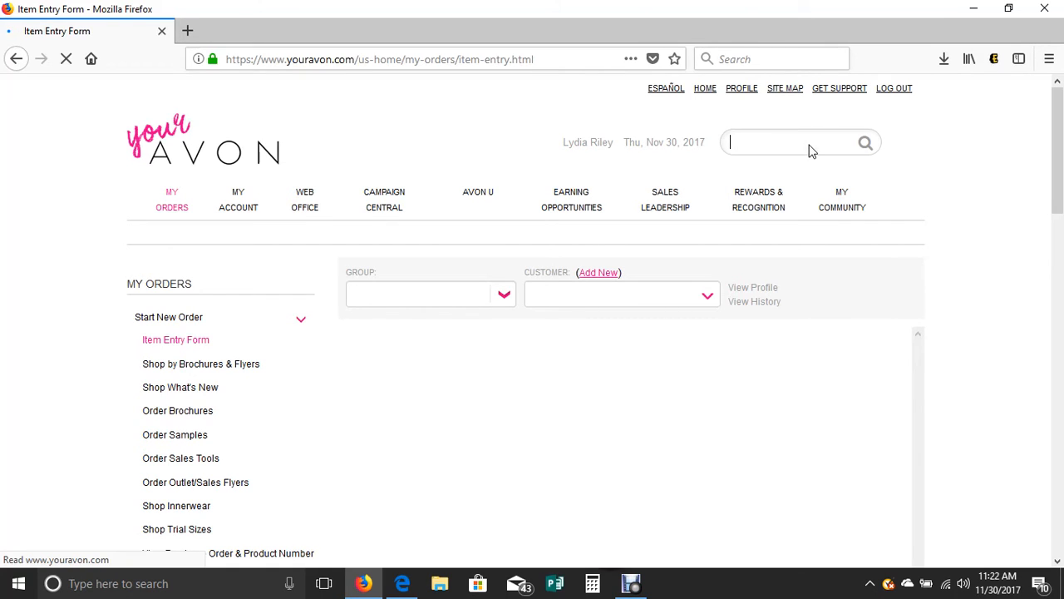
Search the catalogue for 'reindeer', returning 28 matching items
type("reindeer")
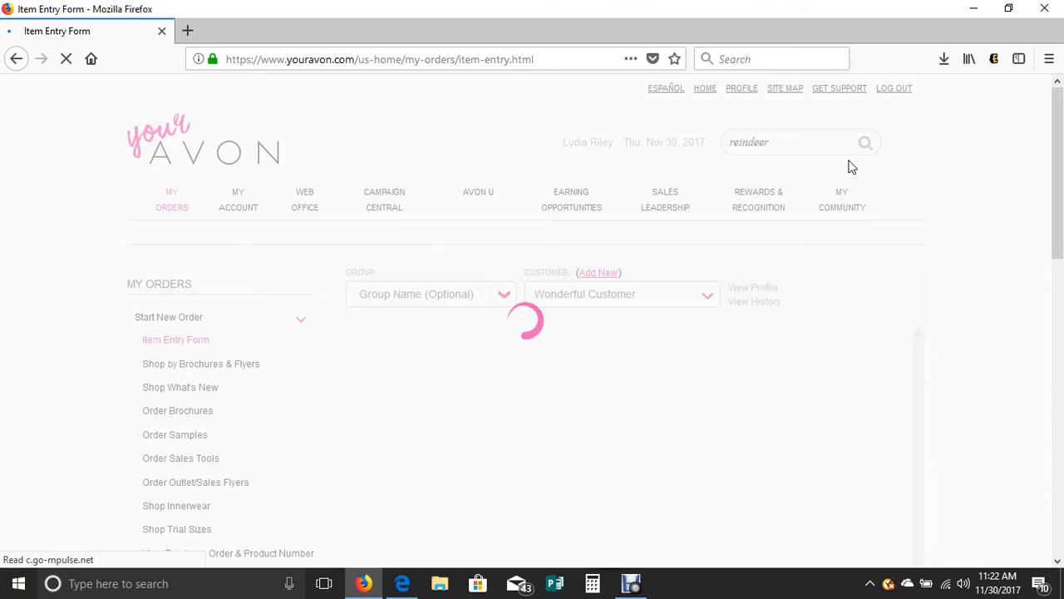
mouse_move(838, 157)
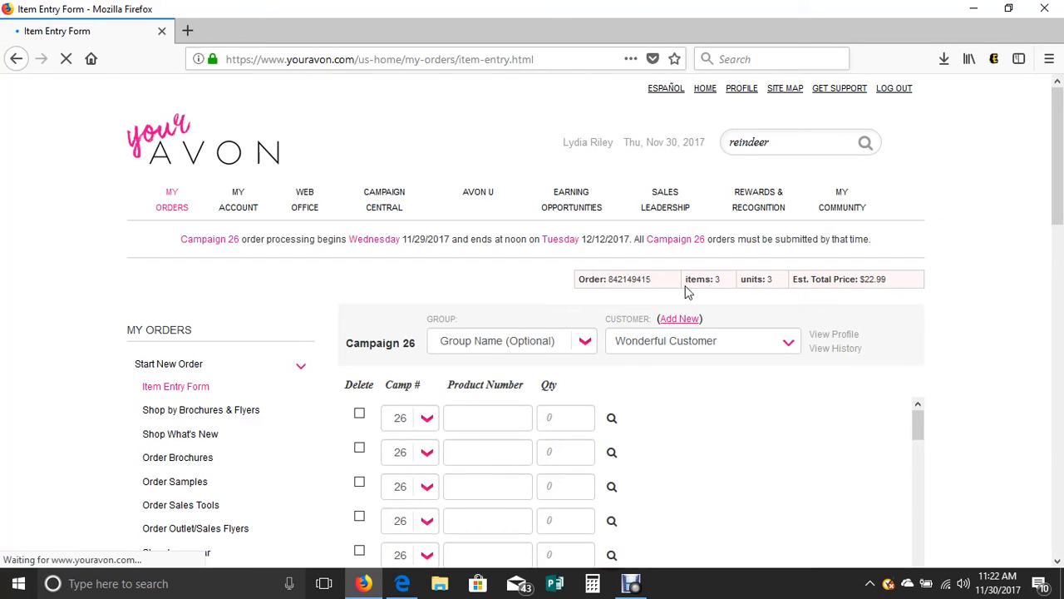
left_click(864, 142)
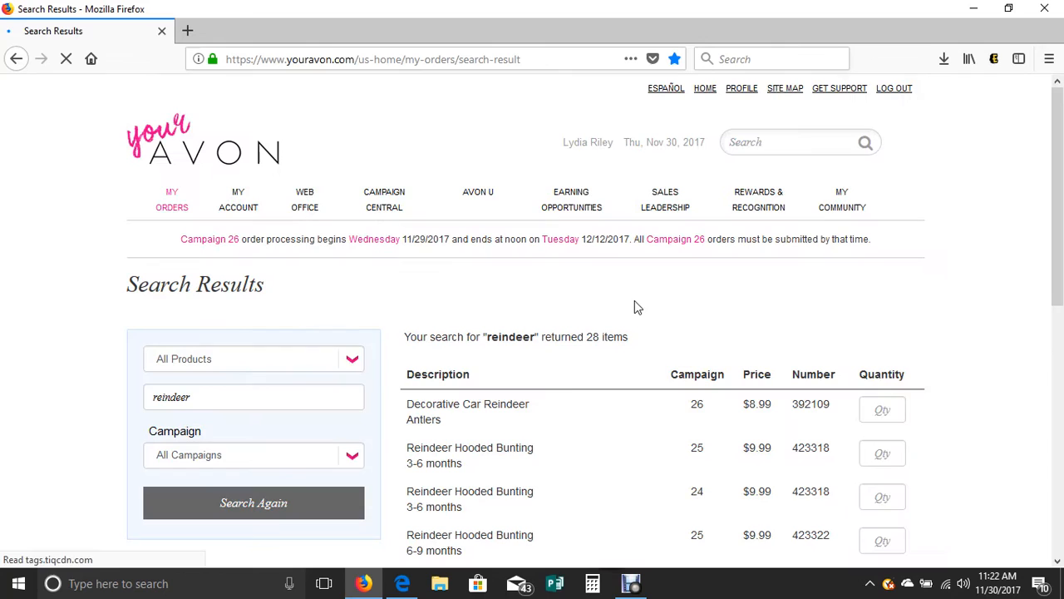
Browse both pages of reindeer results to find figurine 843630, selecting its Qty box
scroll("down", 3)
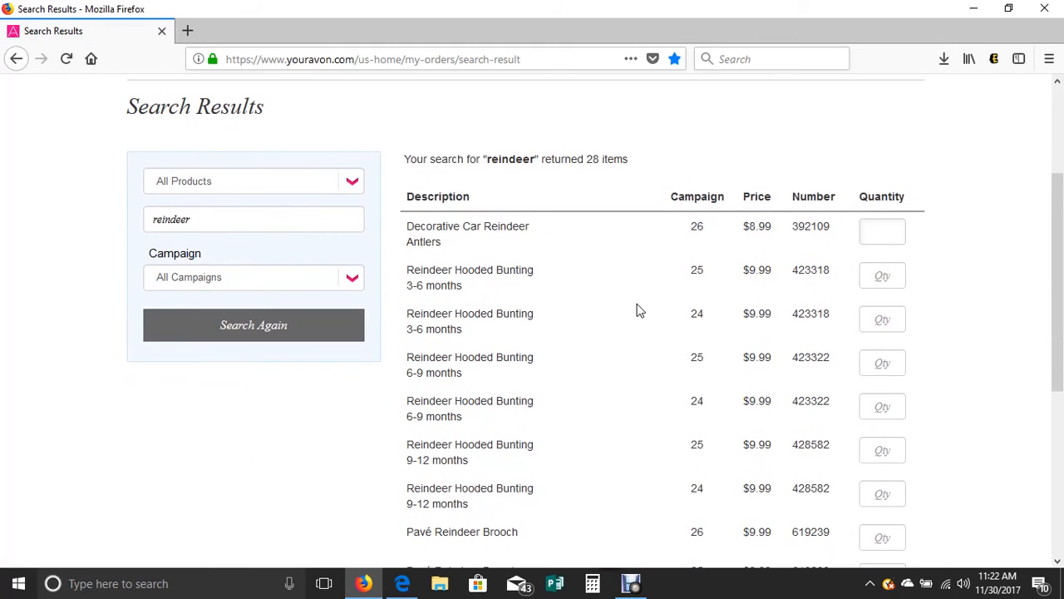
scroll("down", 3)
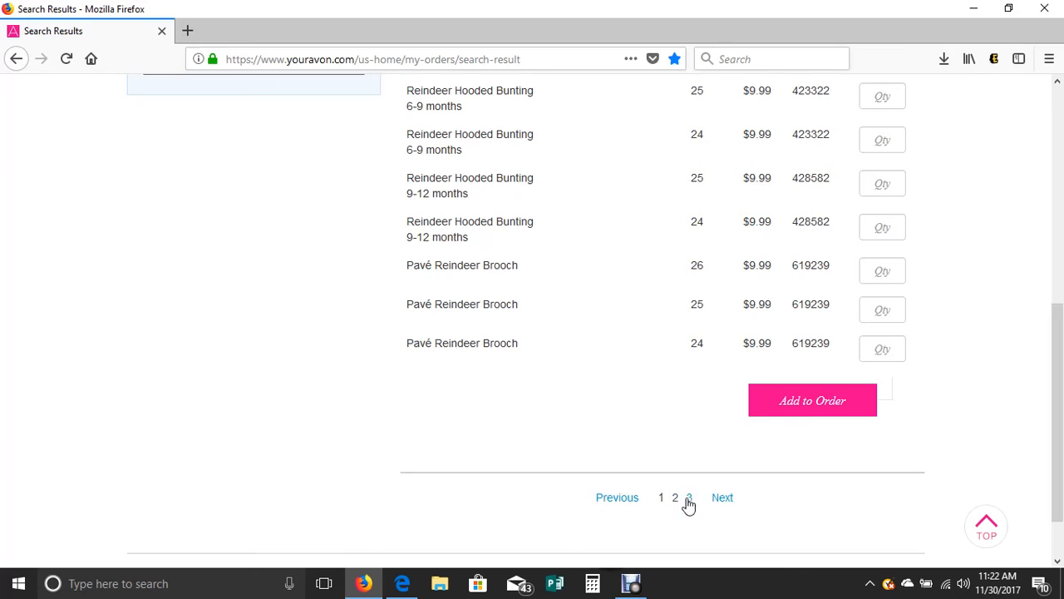
left_click(688, 497)
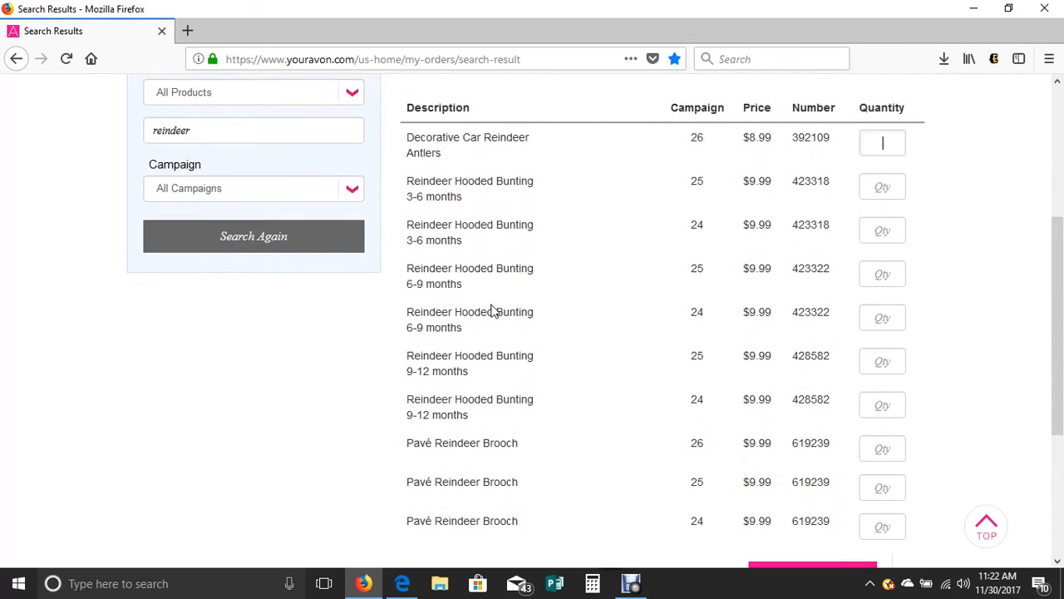
mouse_move(535, 300)
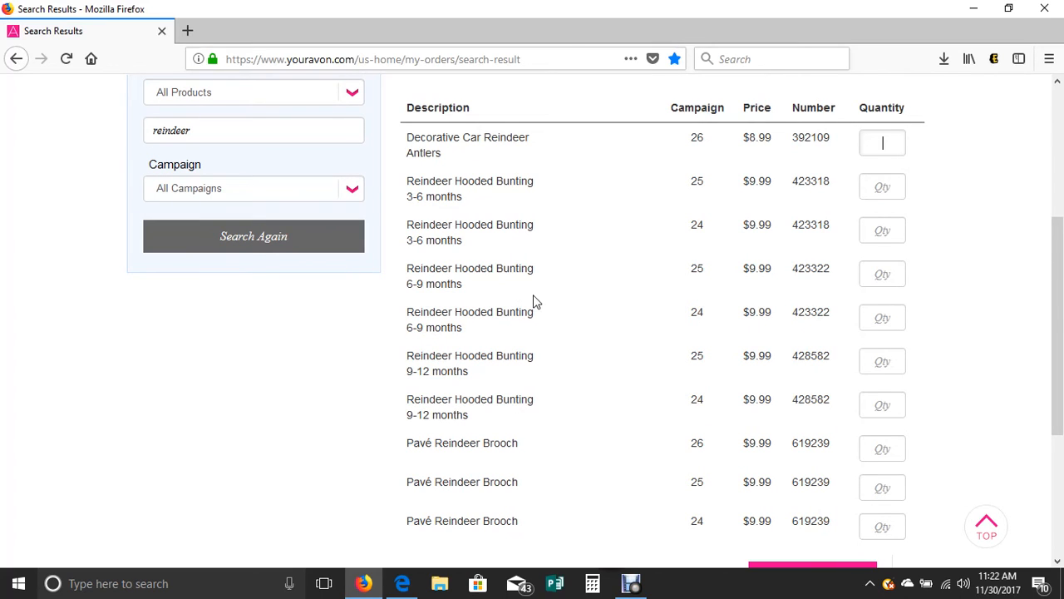
mouse_move(557, 173)
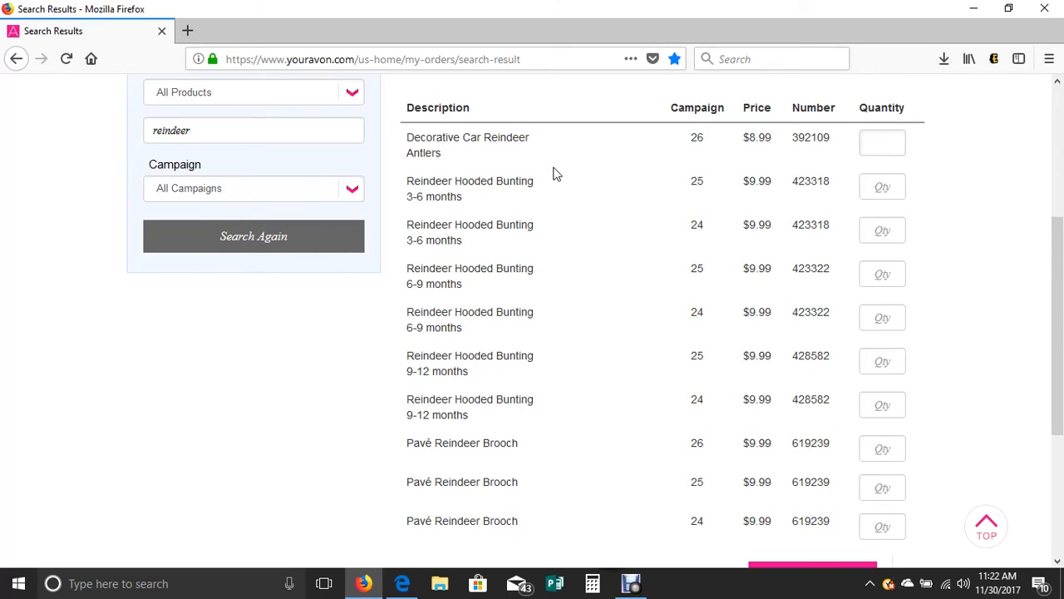
scroll("down", 3)
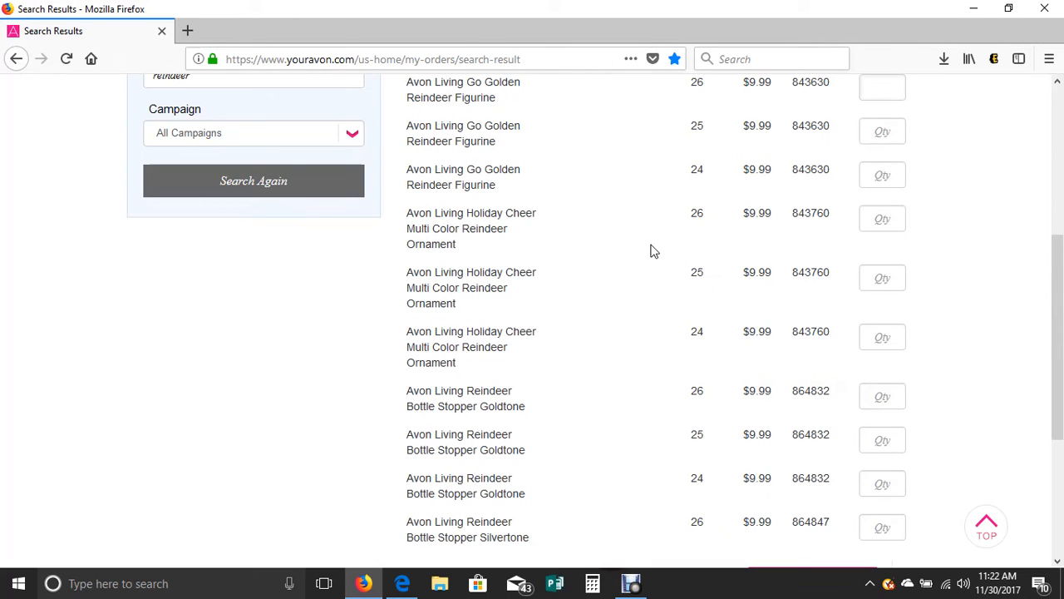
left_click(881, 86)
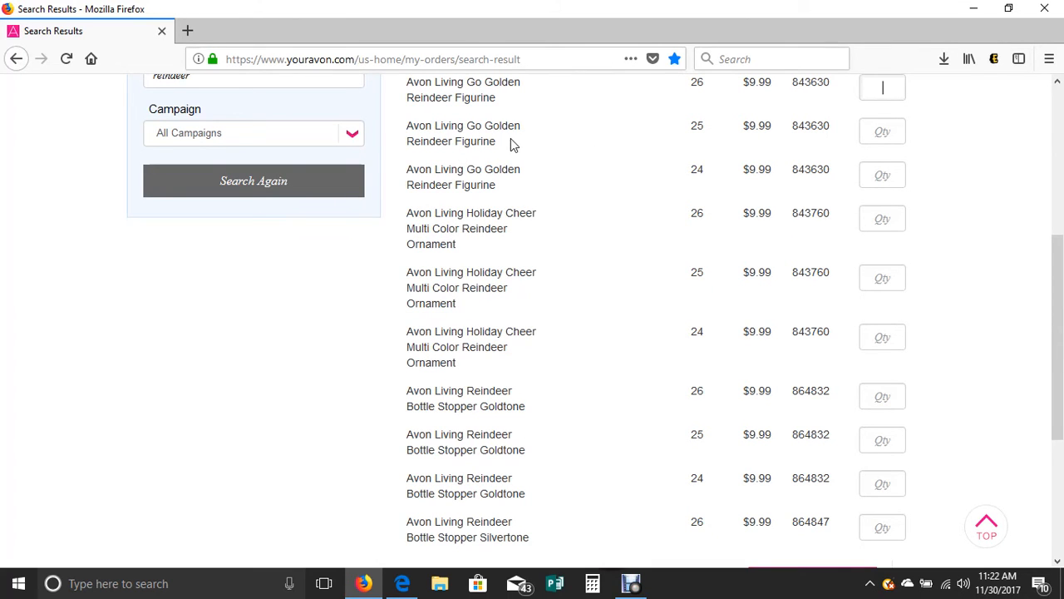
mouse_move(658, 140)
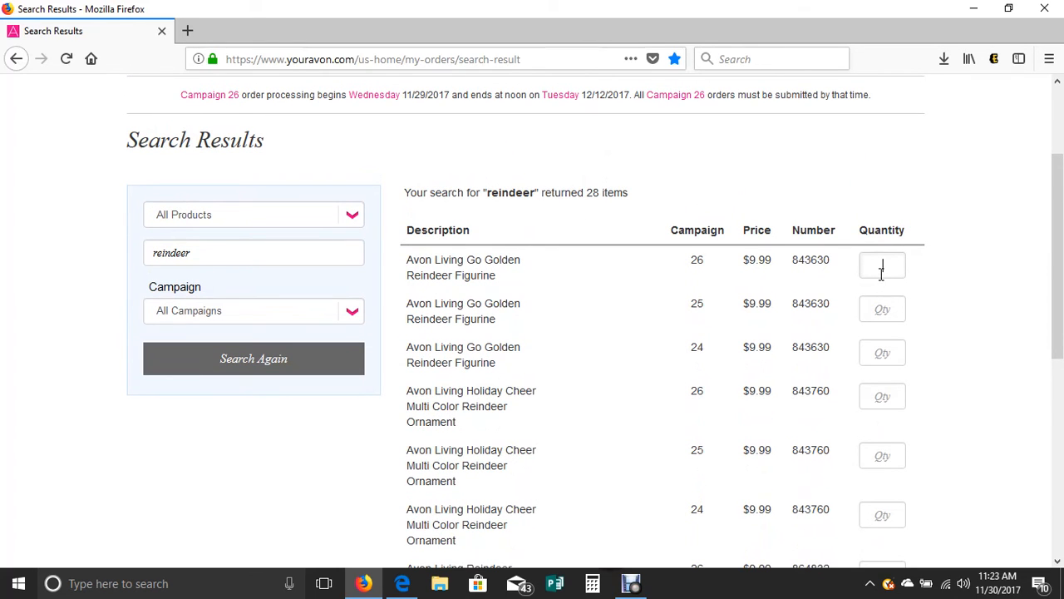
scroll("down", 3)
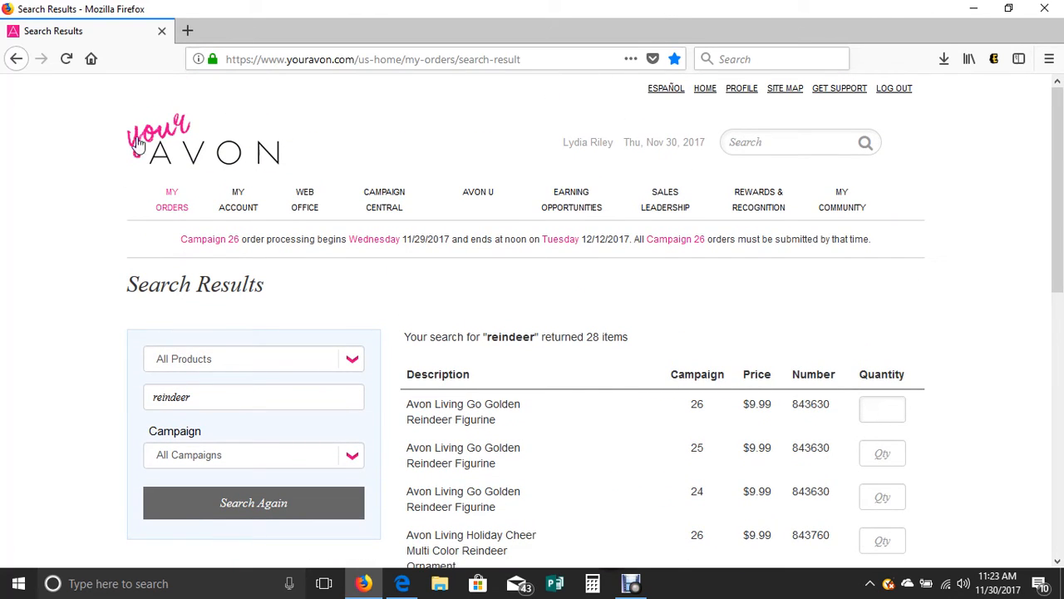
mouse_move(166, 150)
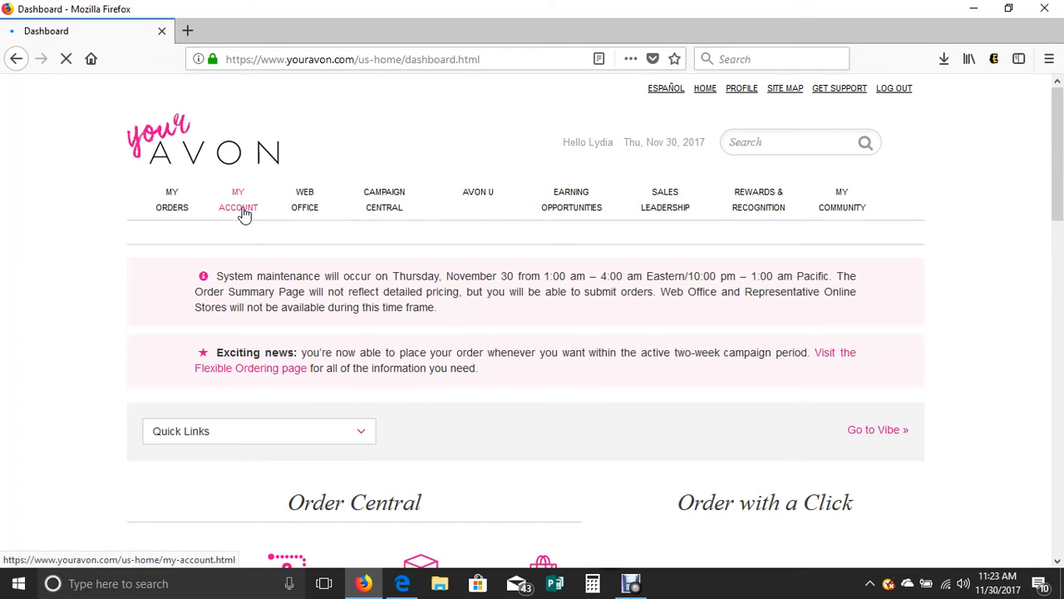
left_click(237, 200)
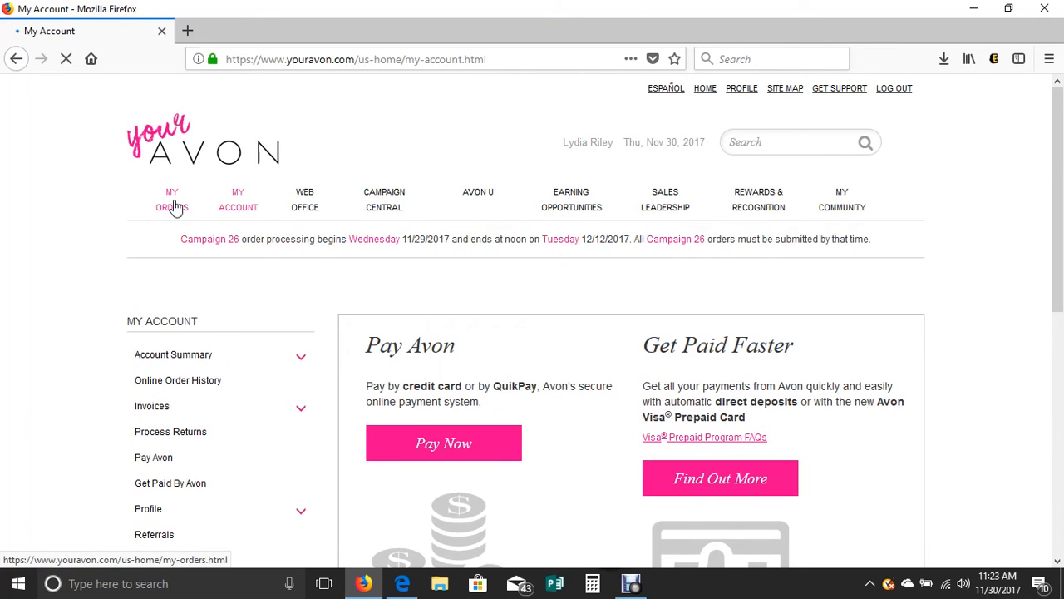
left_click(171, 199)
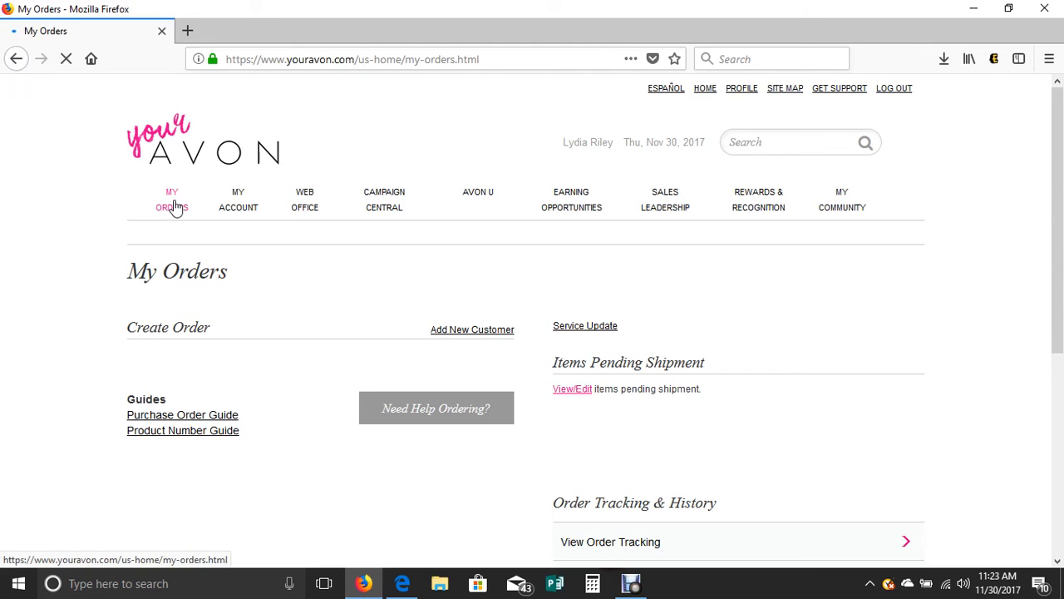
left_click(173, 199)
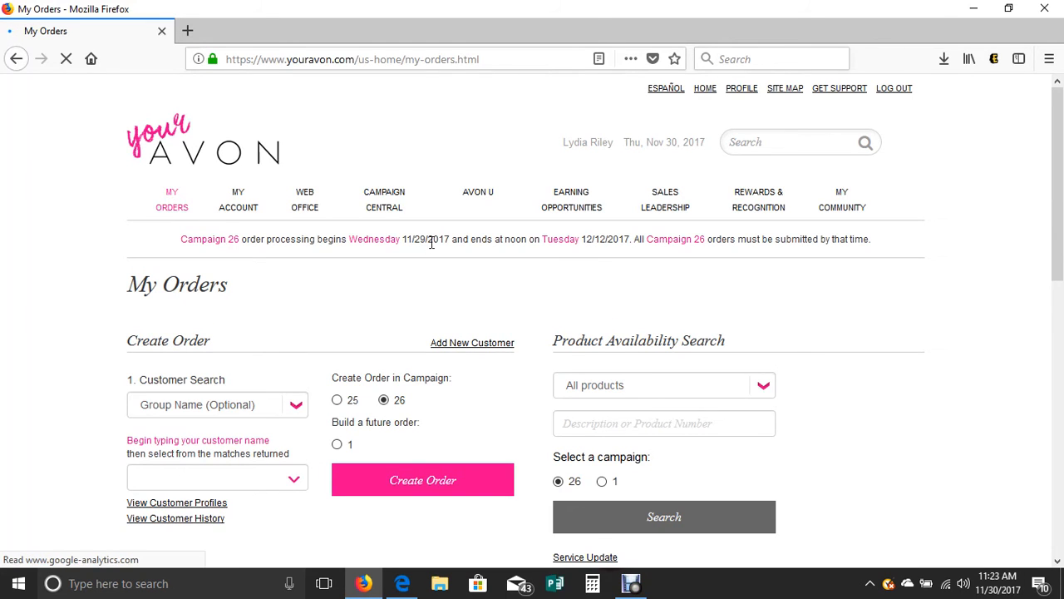
scroll("down", 3)
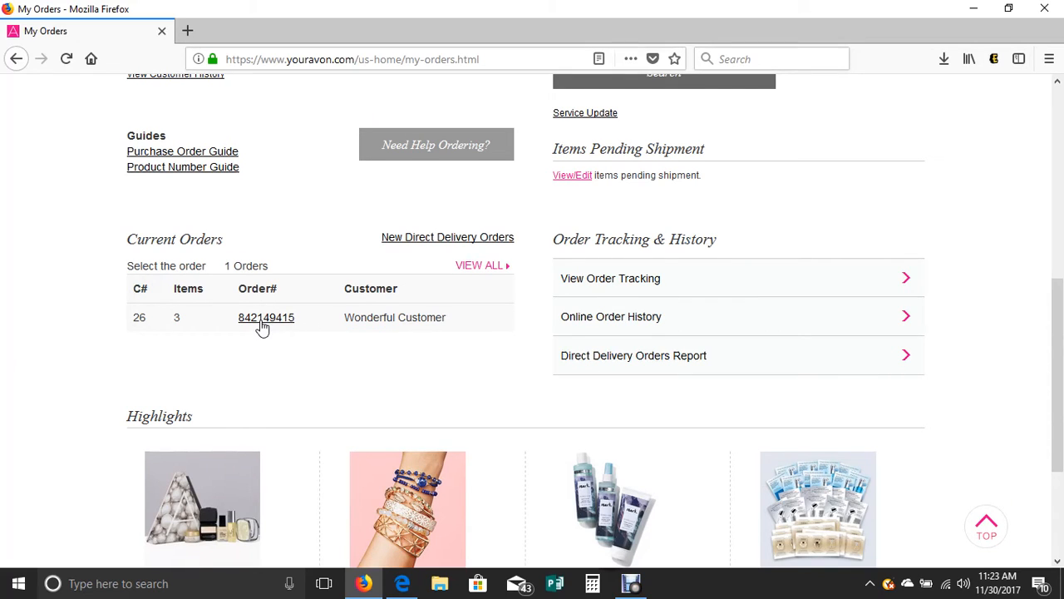
left_click(266, 316)
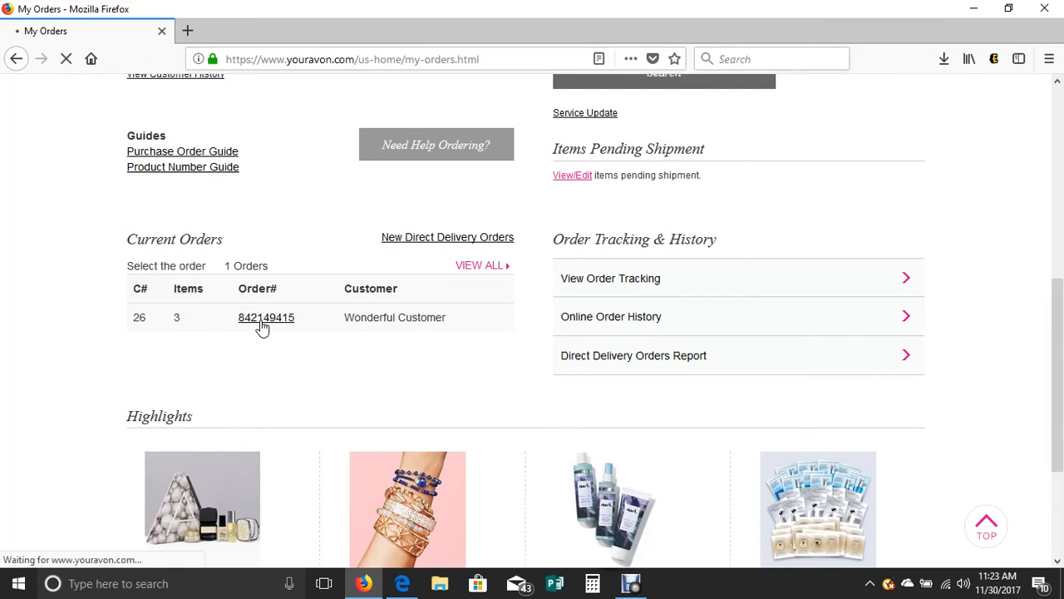
left_click(266, 316)
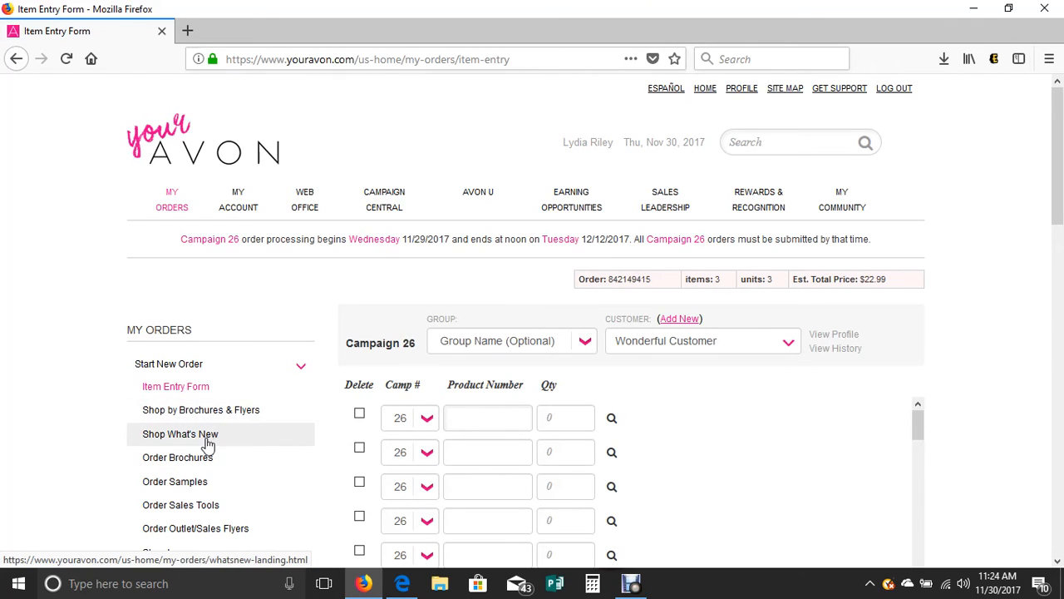
mouse_move(200, 439)
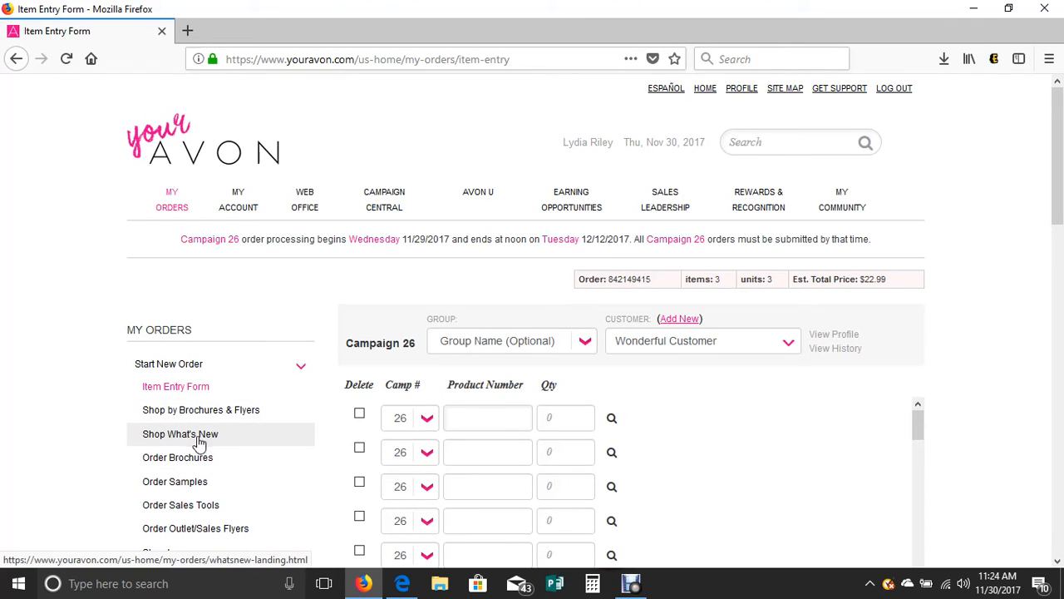
Go to Shop What's New and open the C2 What's New brochure for Campaign 26
scroll("down", 3)
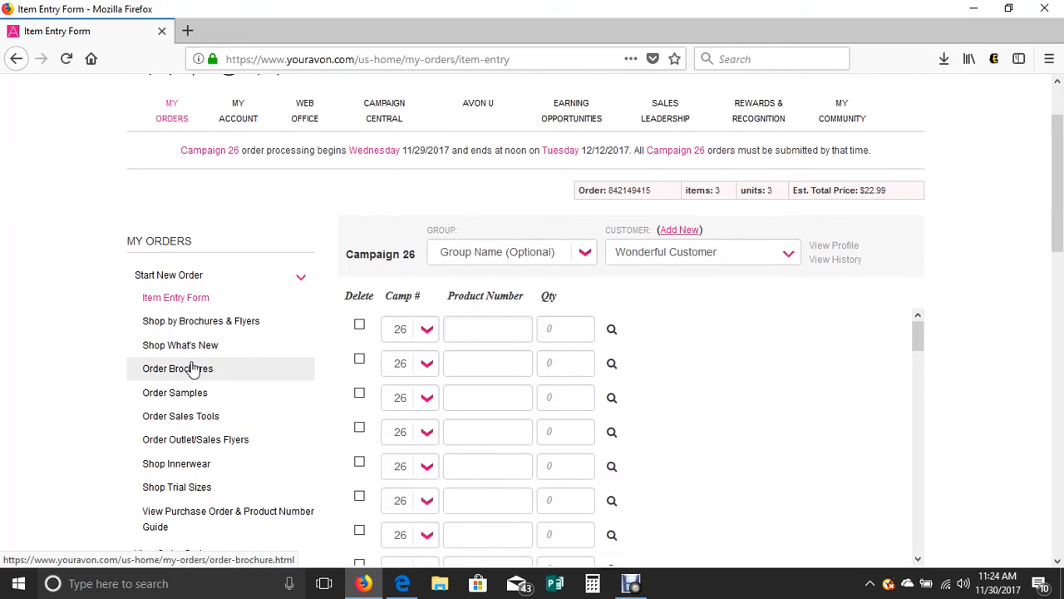
left_click(180, 344)
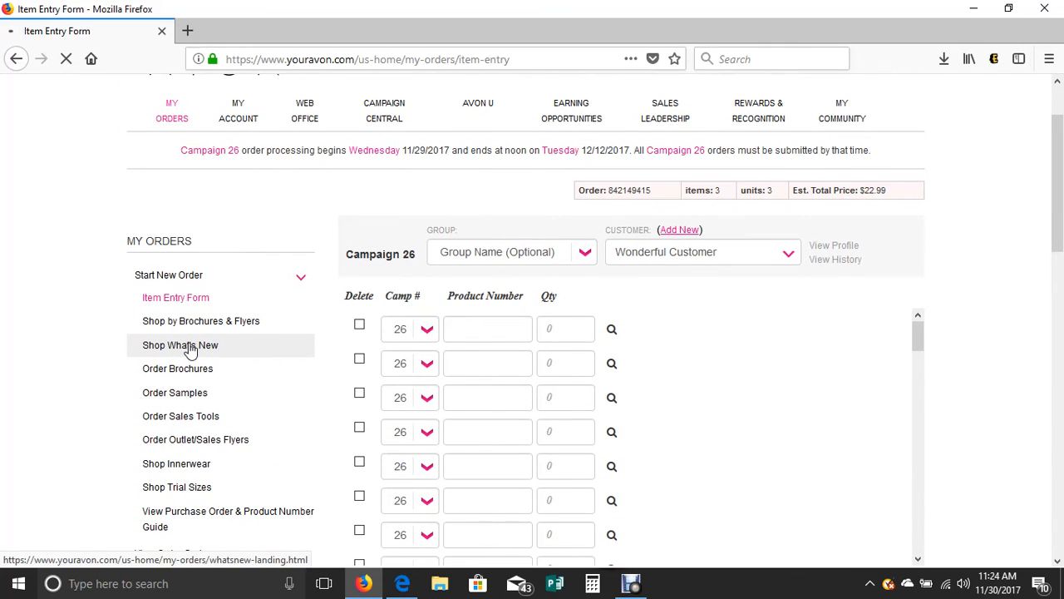
left_click(179, 344)
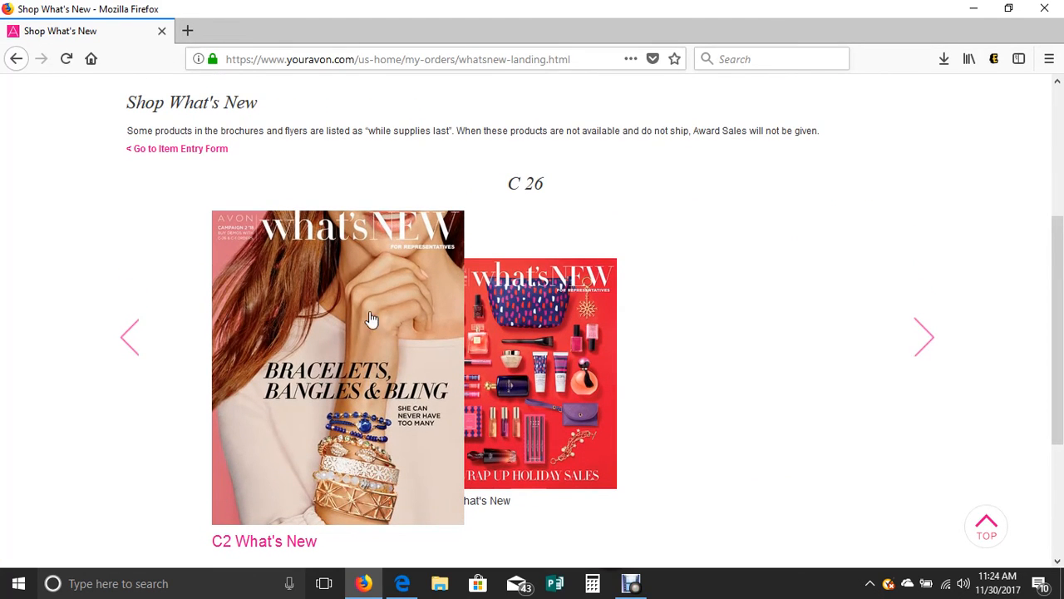
mouse_move(371, 339)
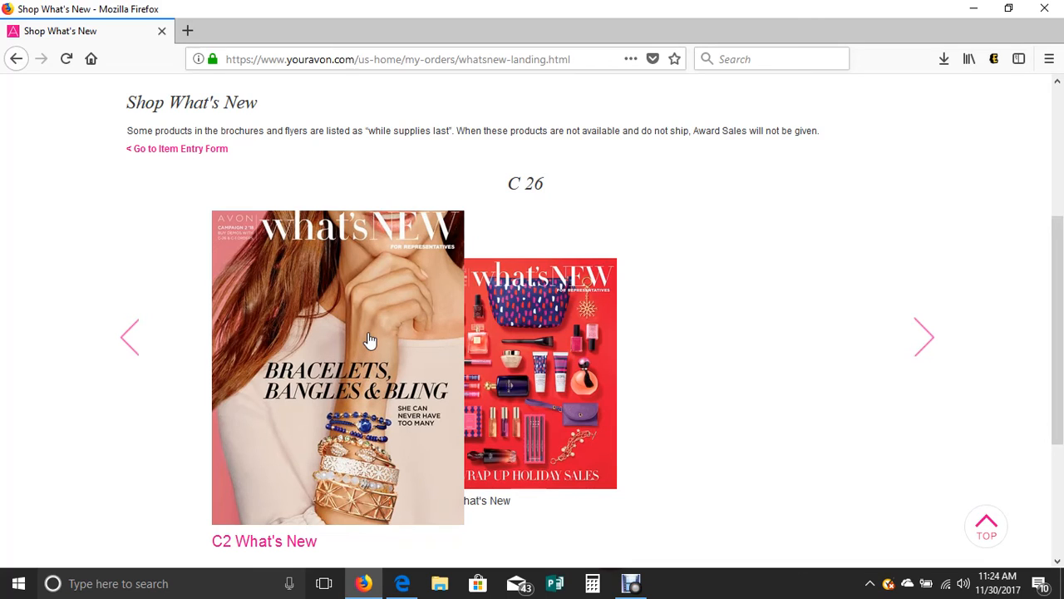
left_click(369, 339)
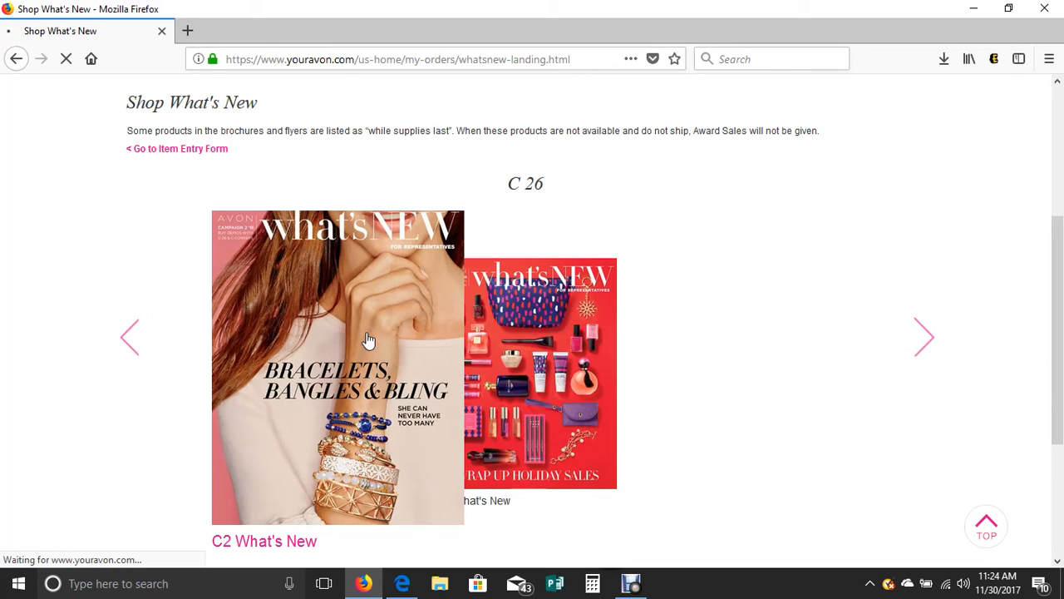
left_click(369, 339)
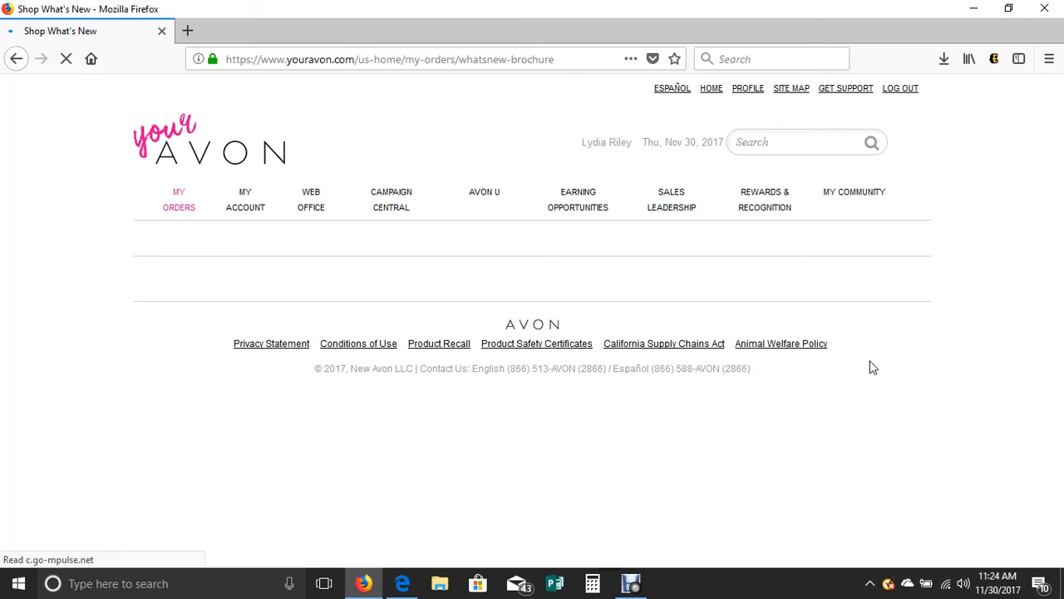
mouse_move(873, 381)
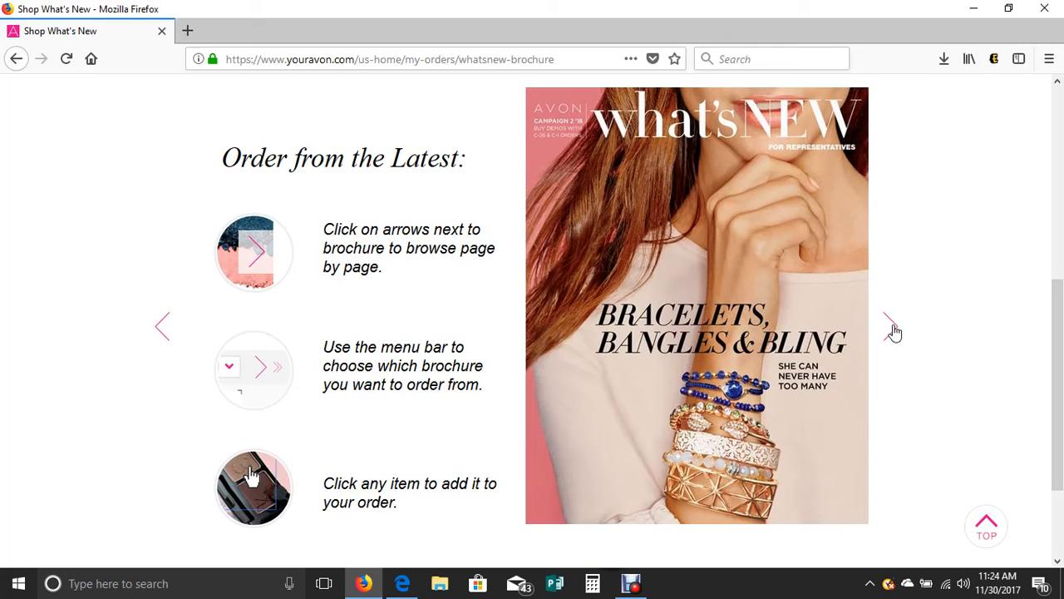
Flip the brochure forward to pages 16-17, the Hydrate and Treat Every Day spread
left_click(891, 322)
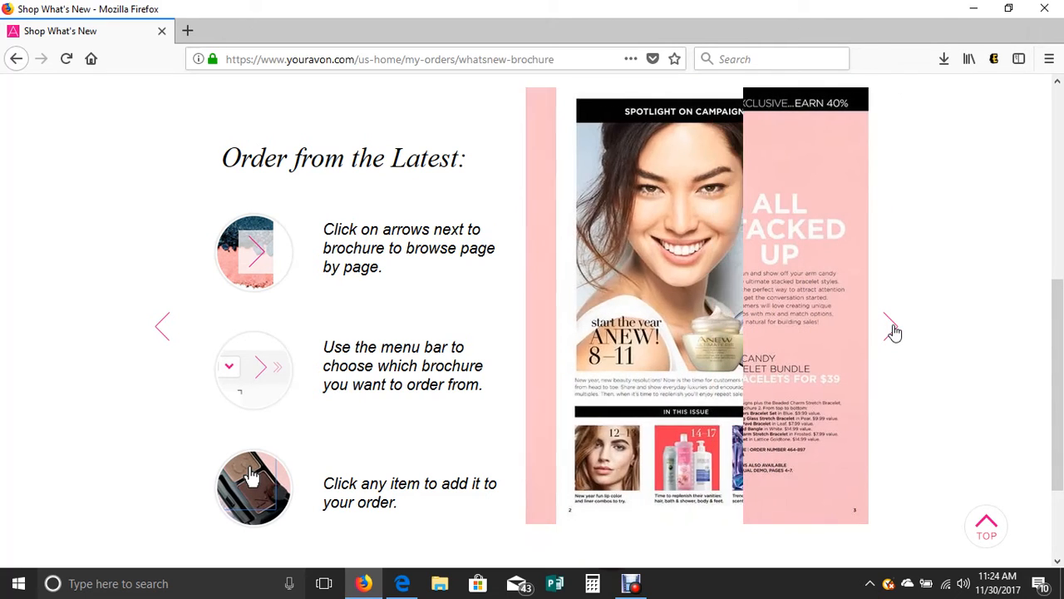
left_click(891, 324)
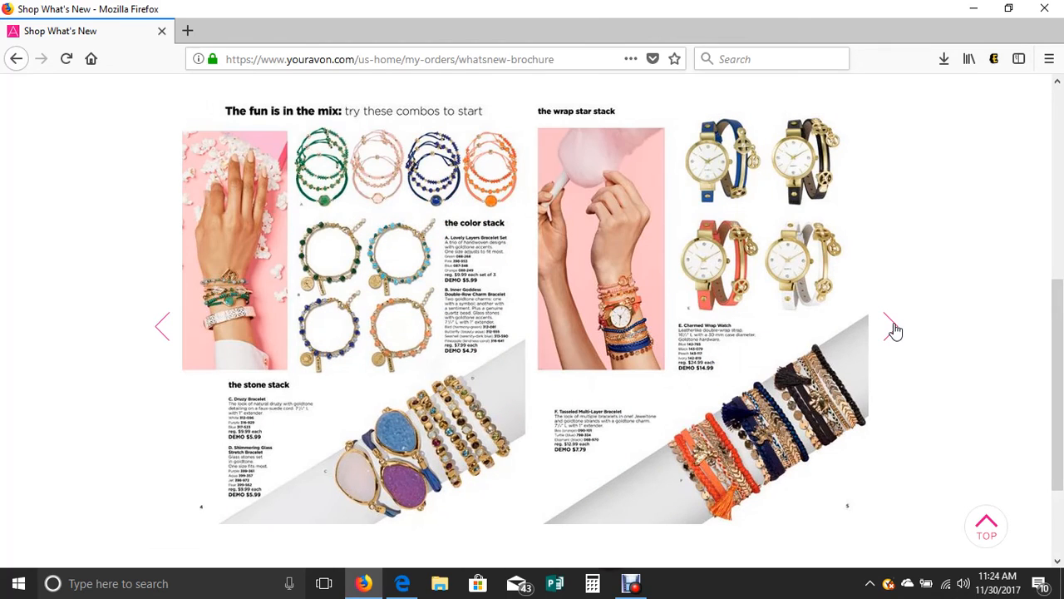
left_click(894, 326)
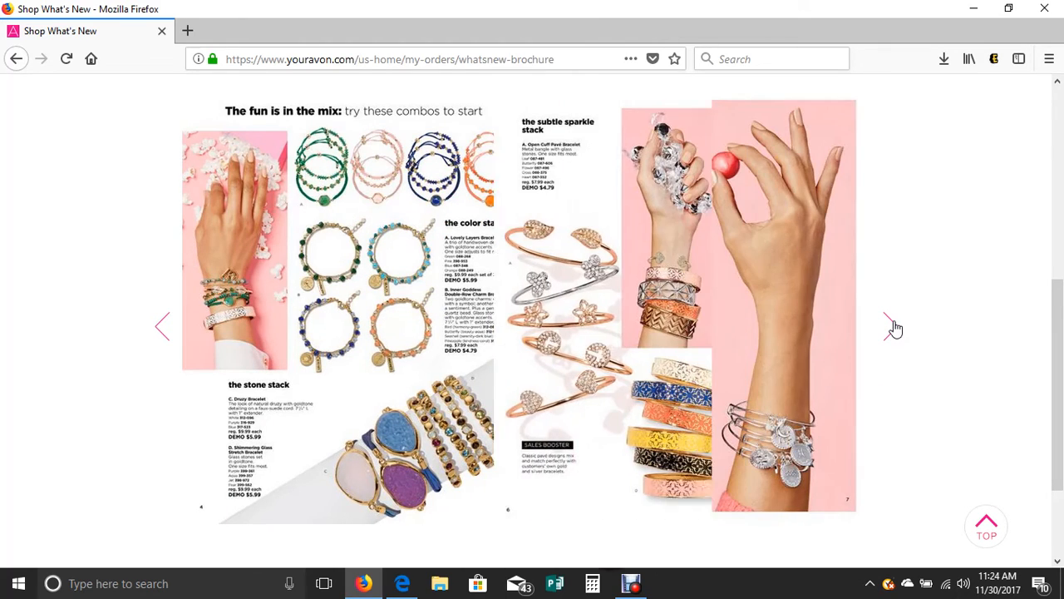
left_click(894, 326)
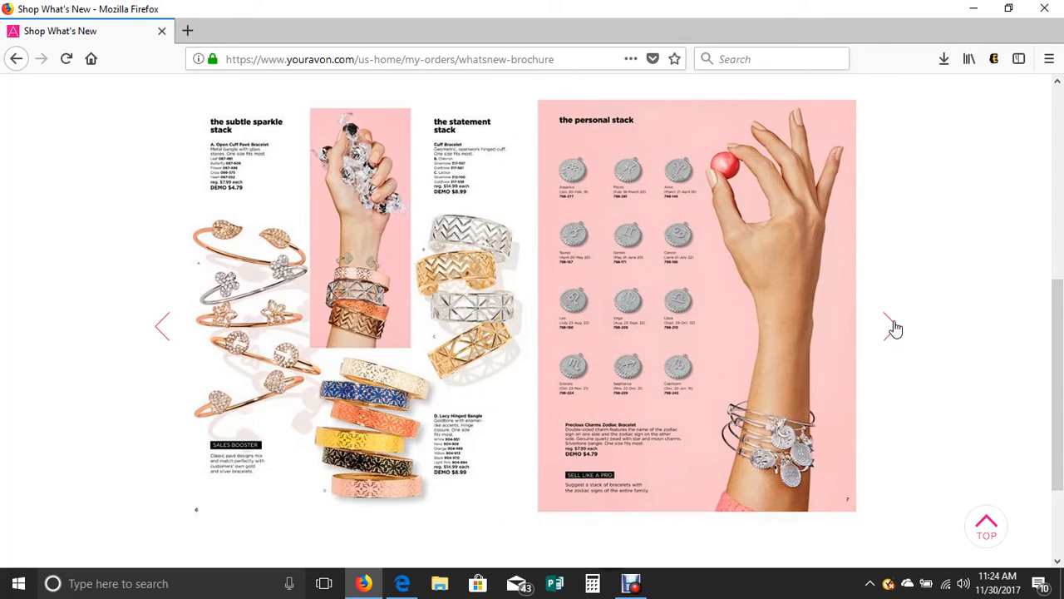
left_click(894, 324)
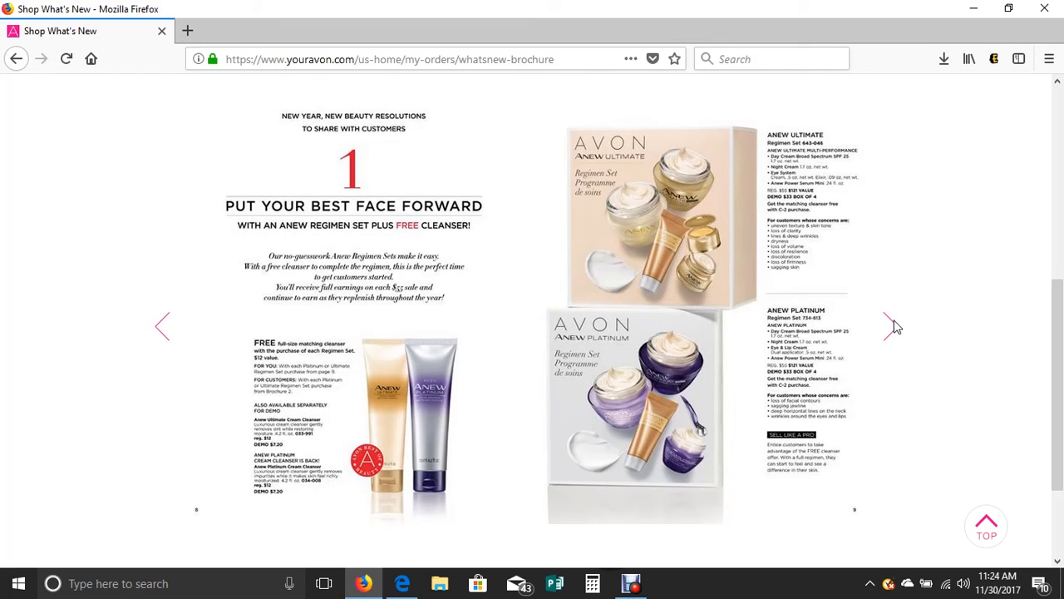
left_click(892, 326)
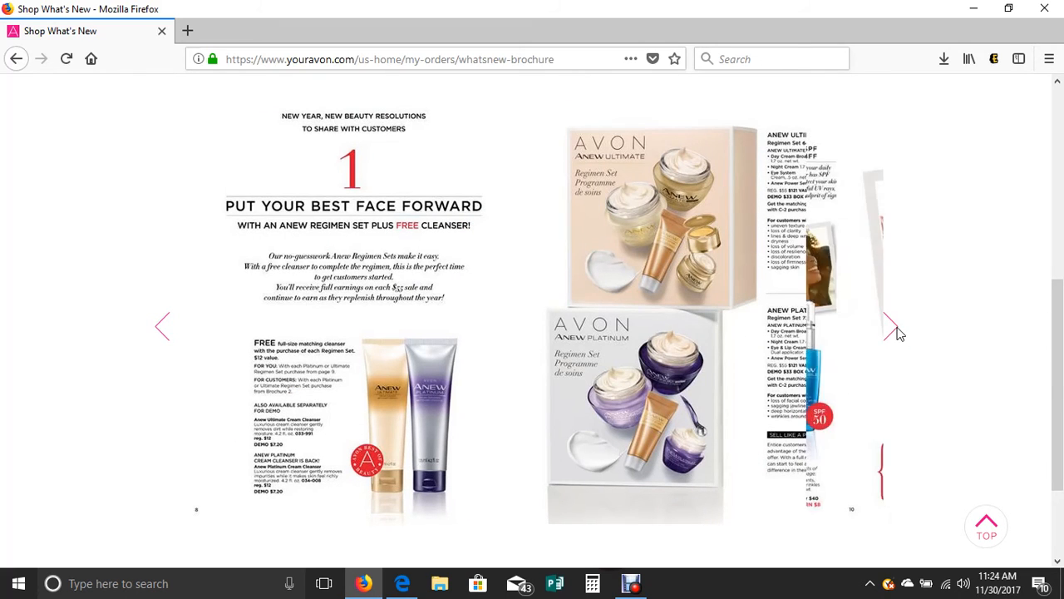
left_click(889, 324)
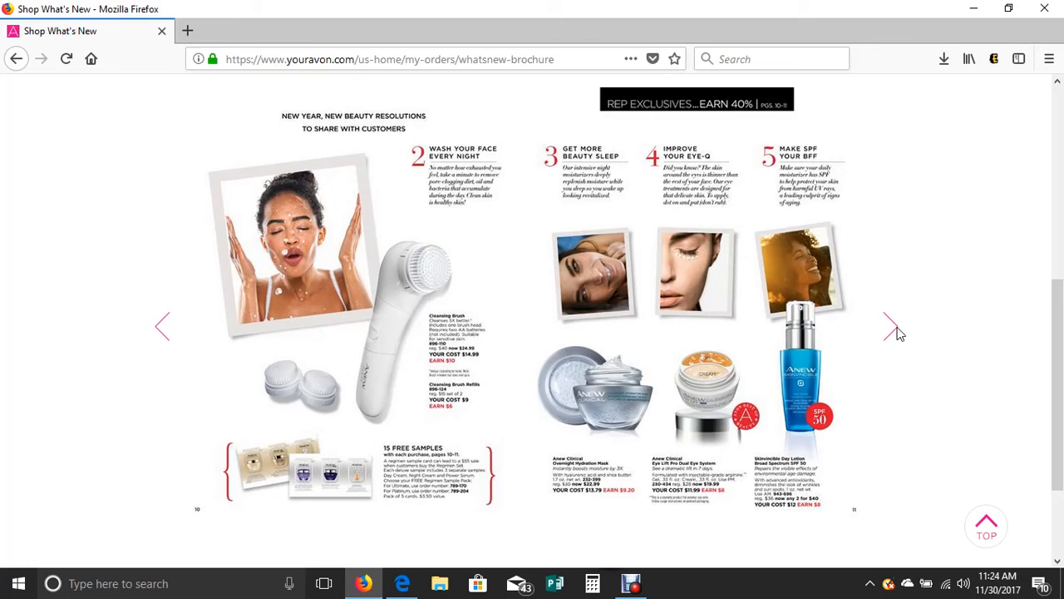
mouse_move(891, 326)
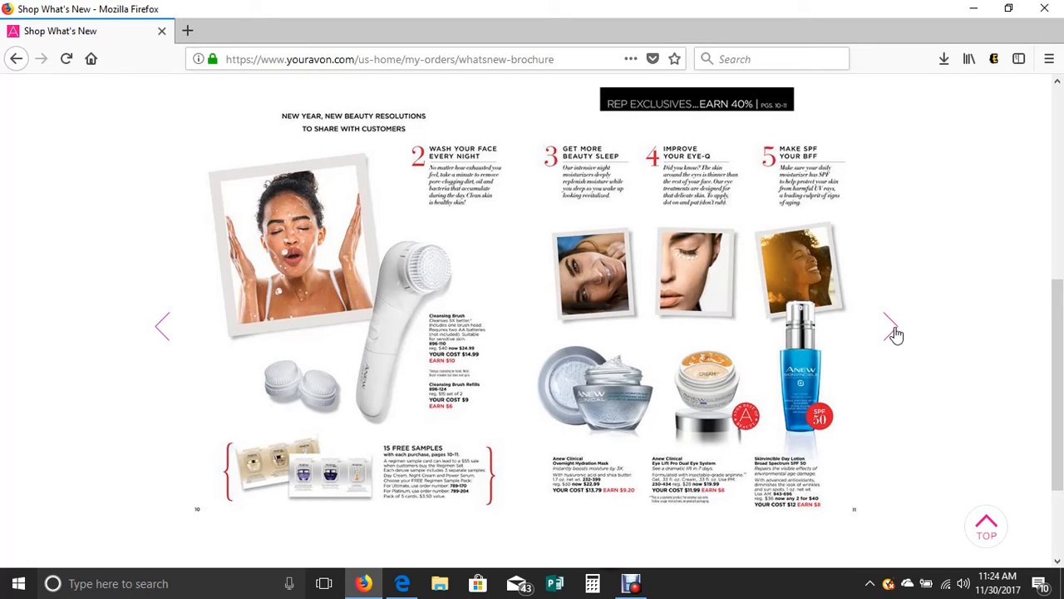
mouse_move(894, 336)
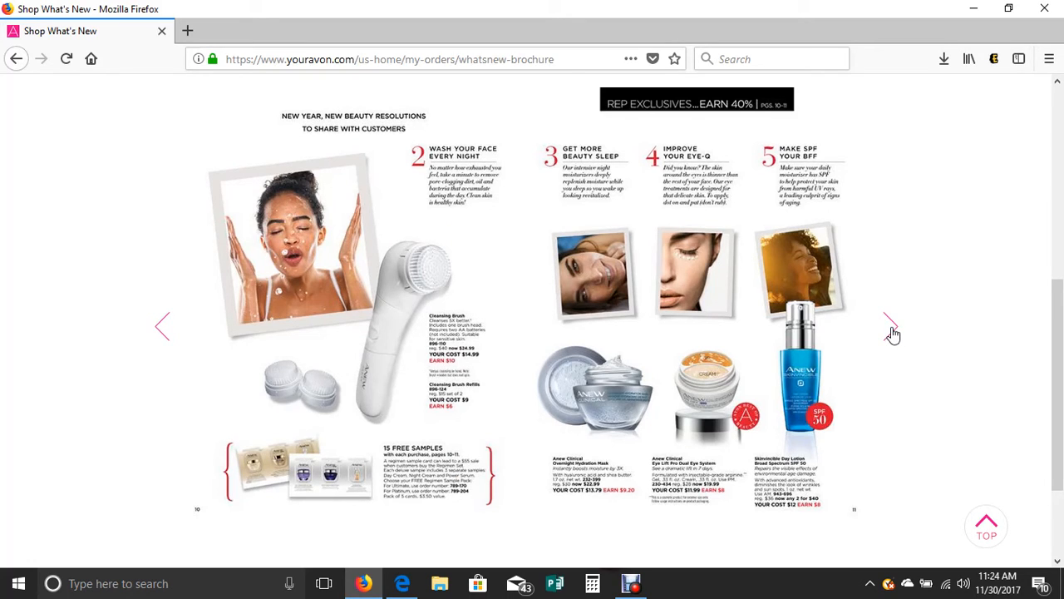
left_click(889, 325)
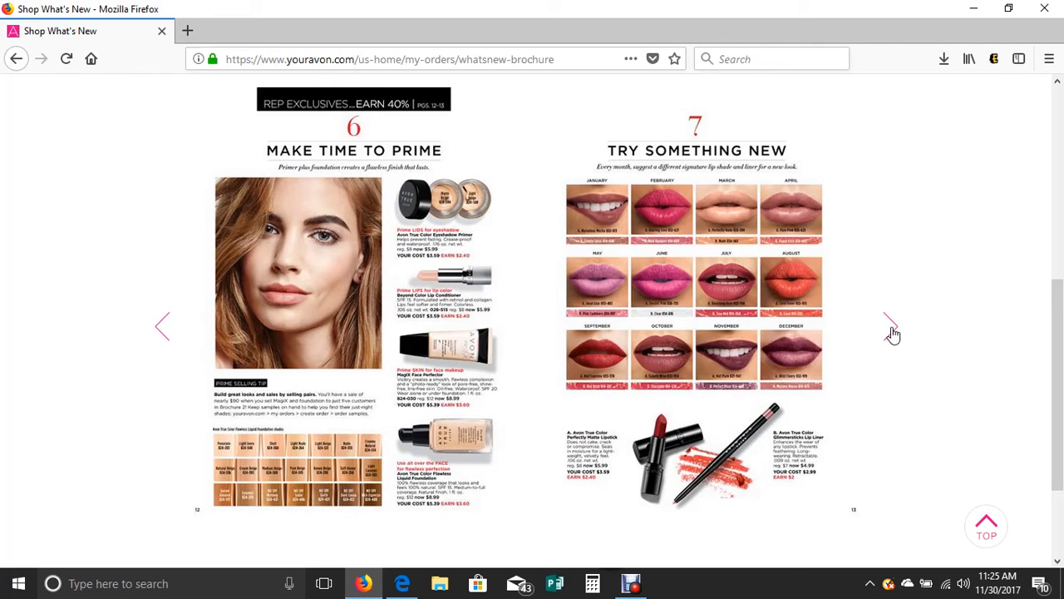
left_click(890, 324)
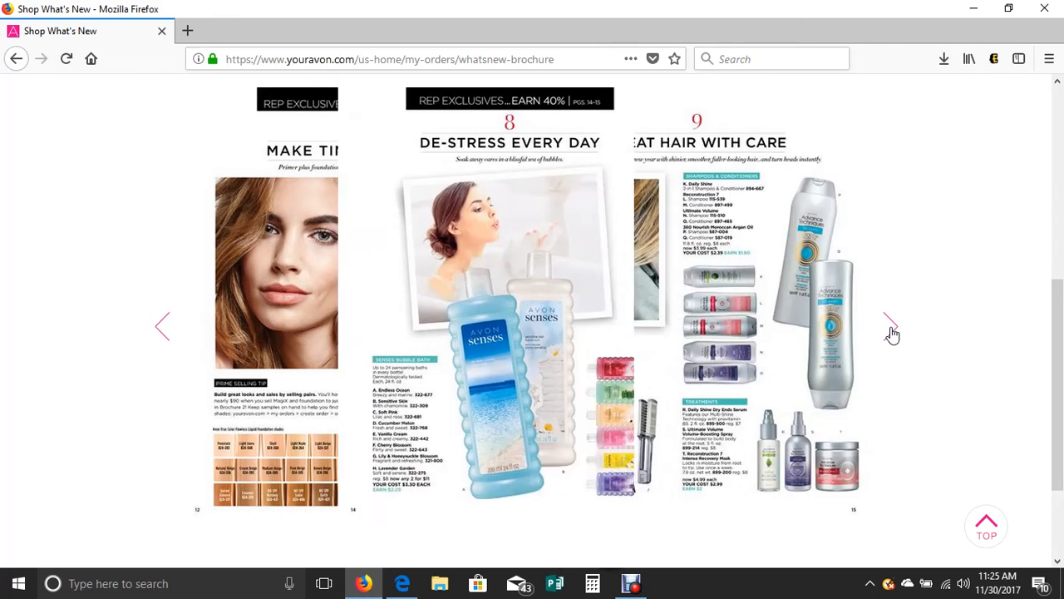
left_click(891, 324)
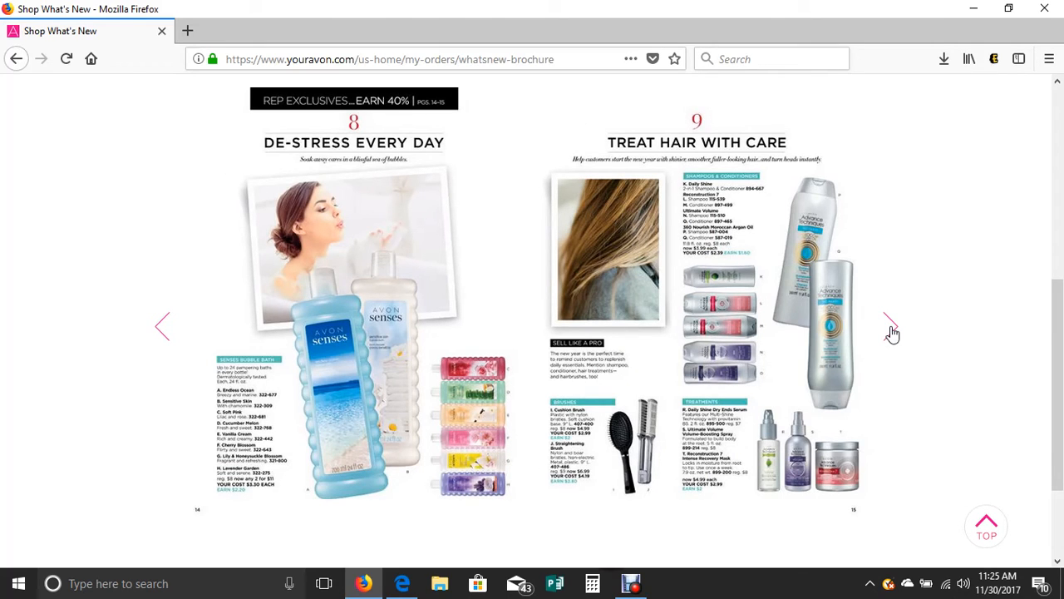
left_click(889, 324)
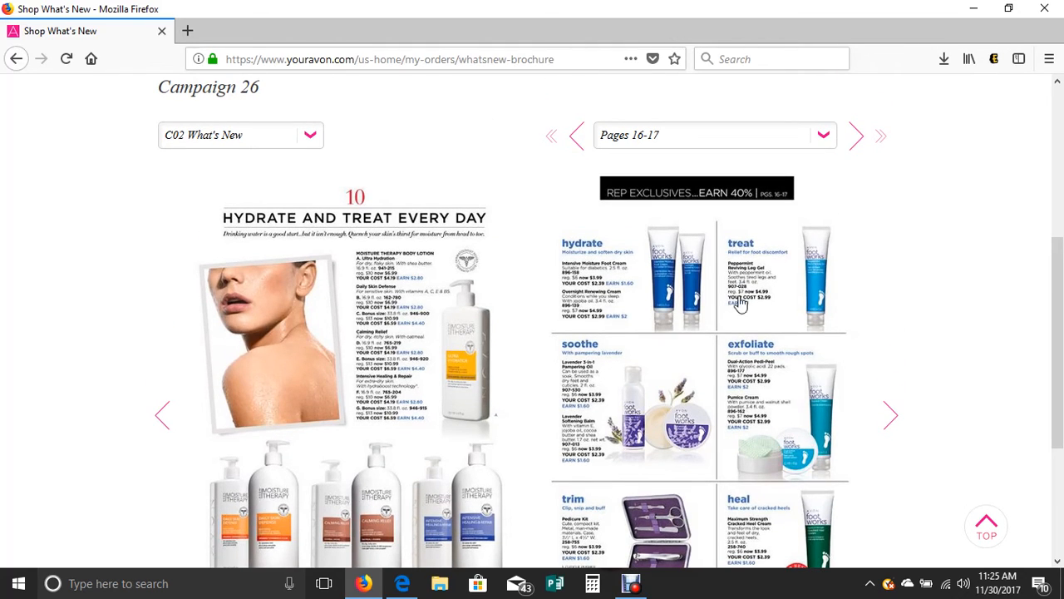
mouse_move(764, 306)
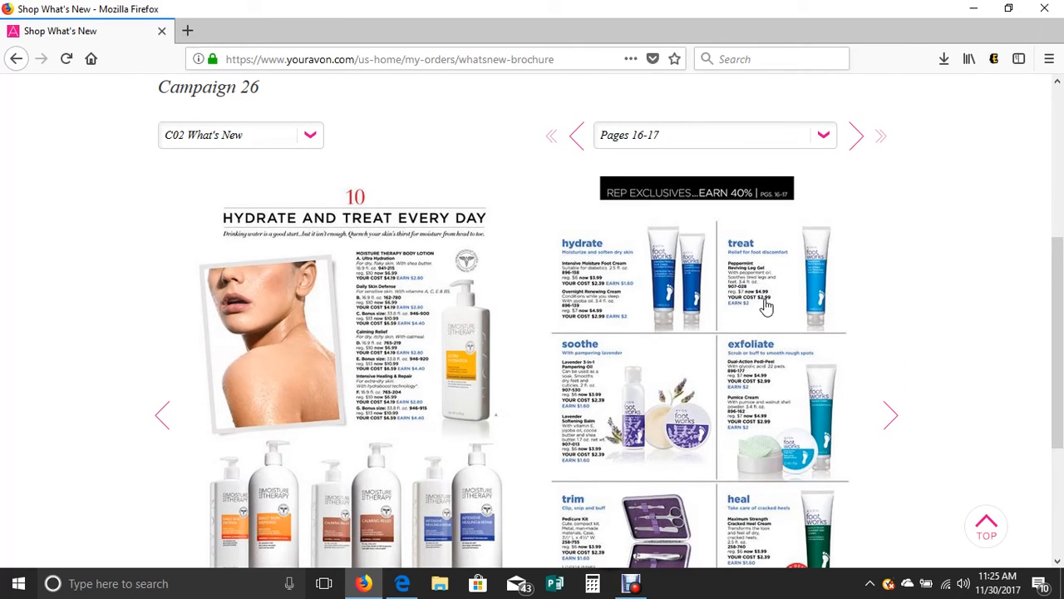
scroll("down", 3)
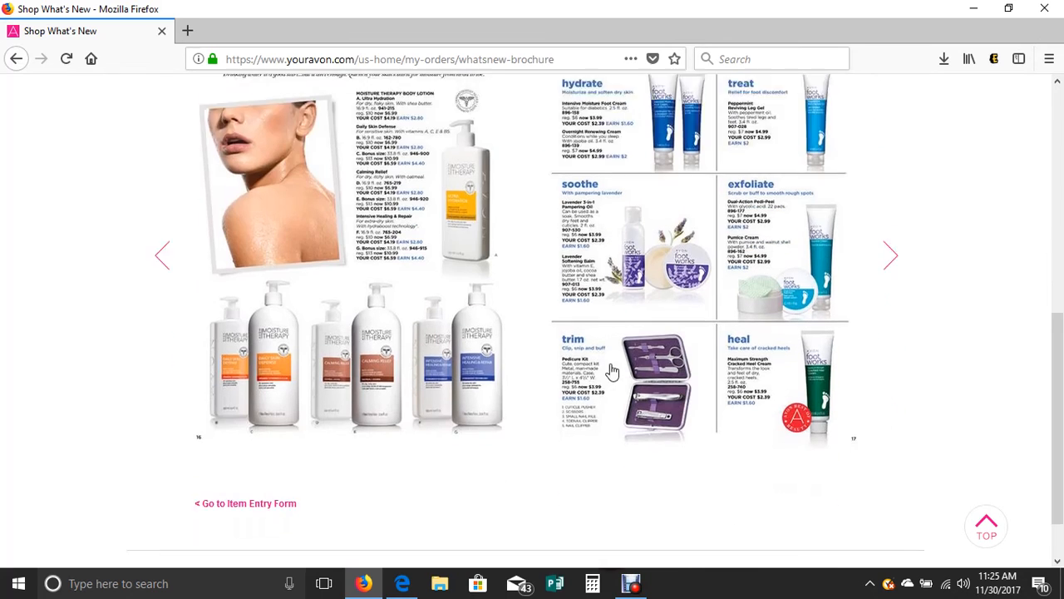
scroll("down", 3)
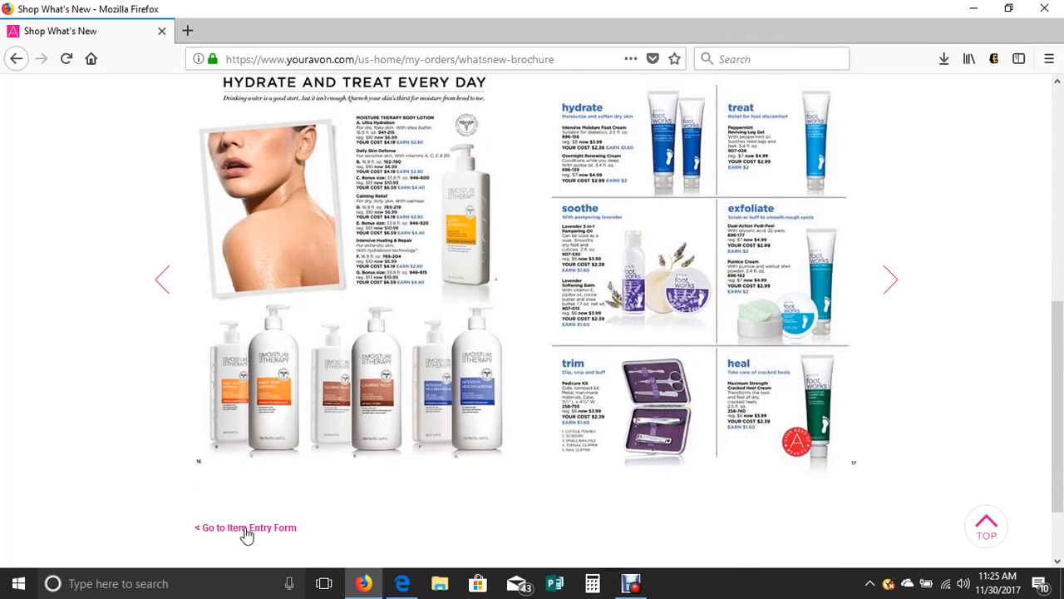
mouse_move(246, 527)
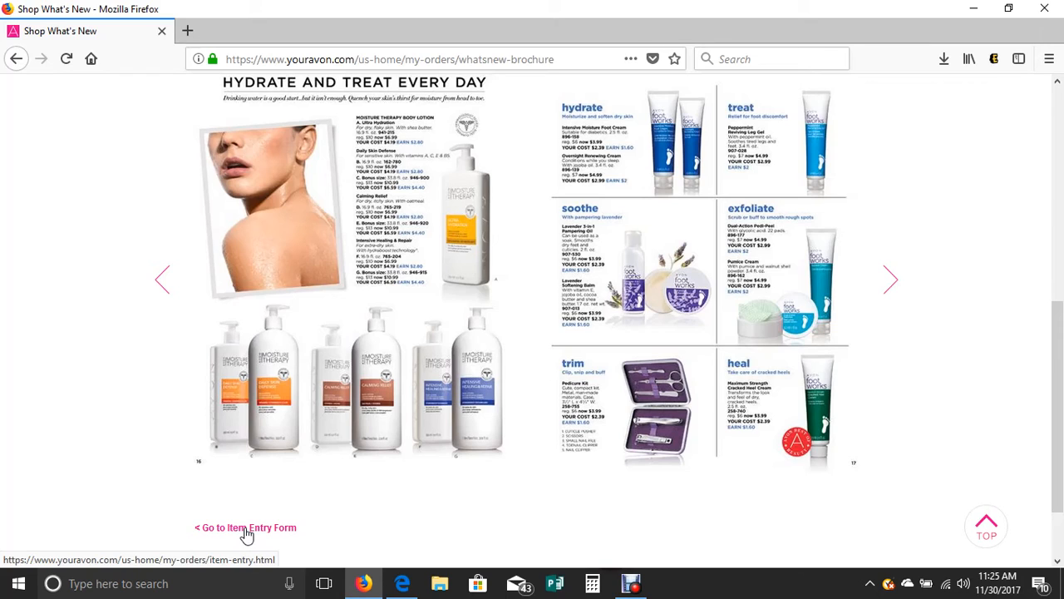
mouse_move(253, 536)
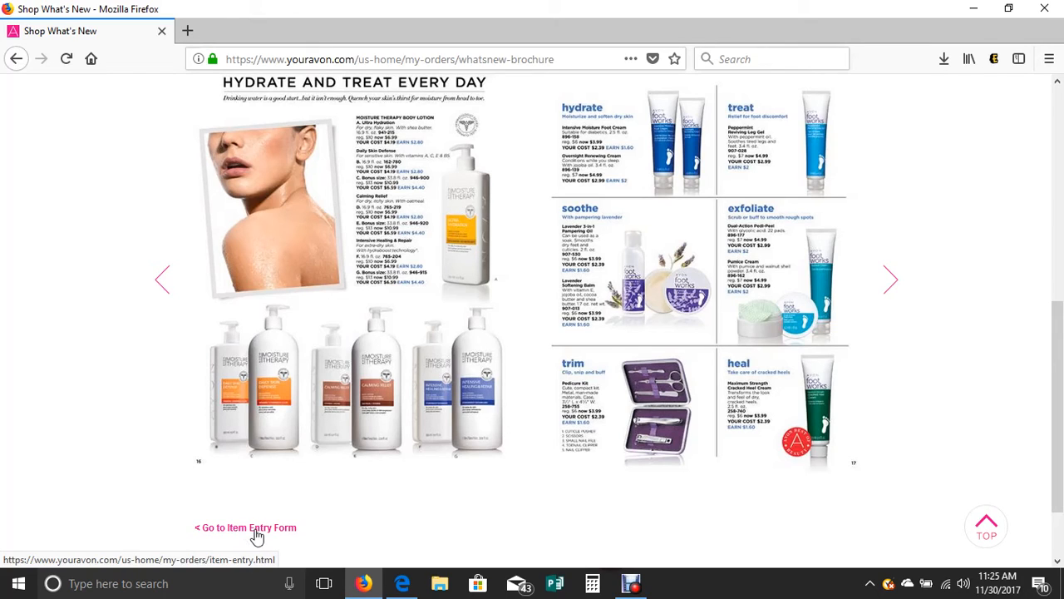
mouse_move(249, 532)
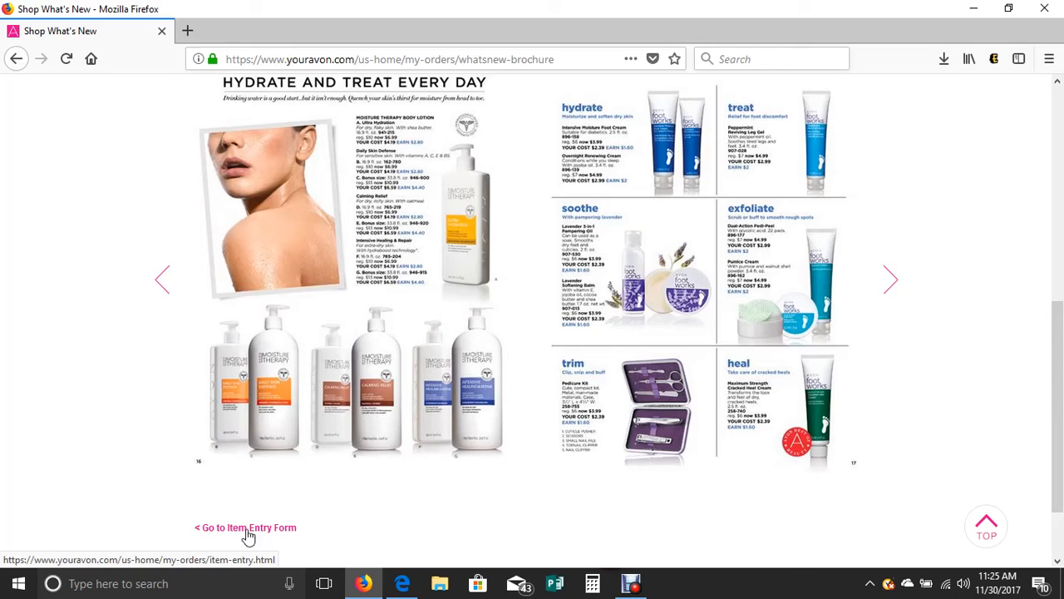
left_click(245, 527)
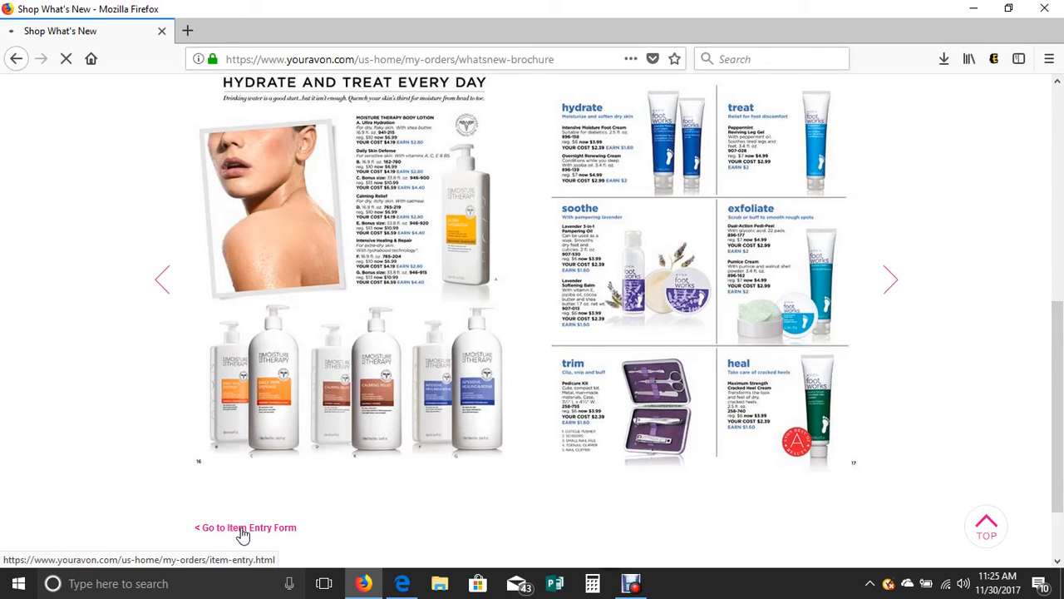
left_click(244, 527)
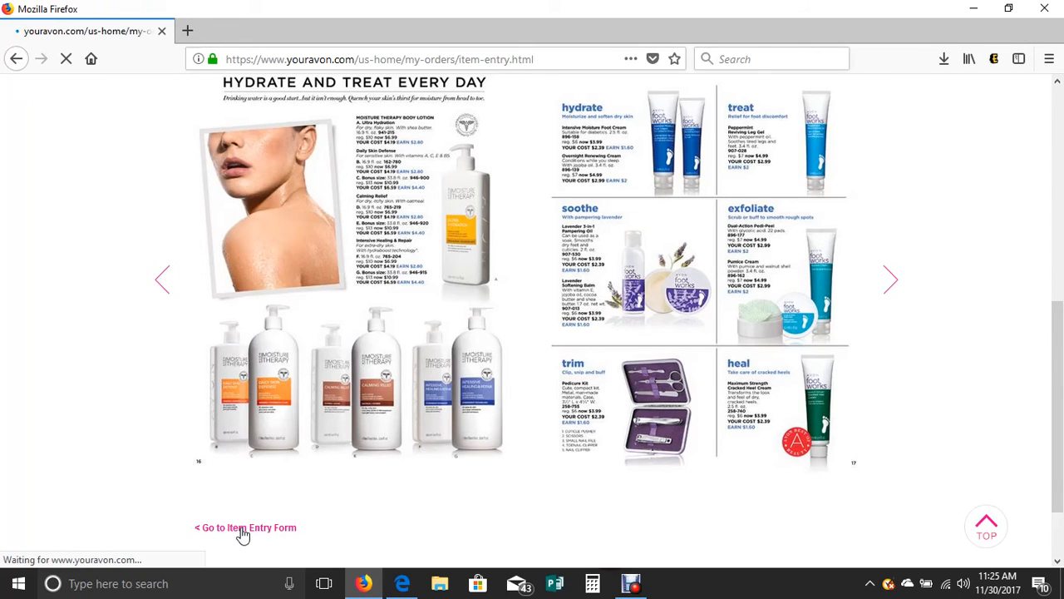
left_click(245, 527)
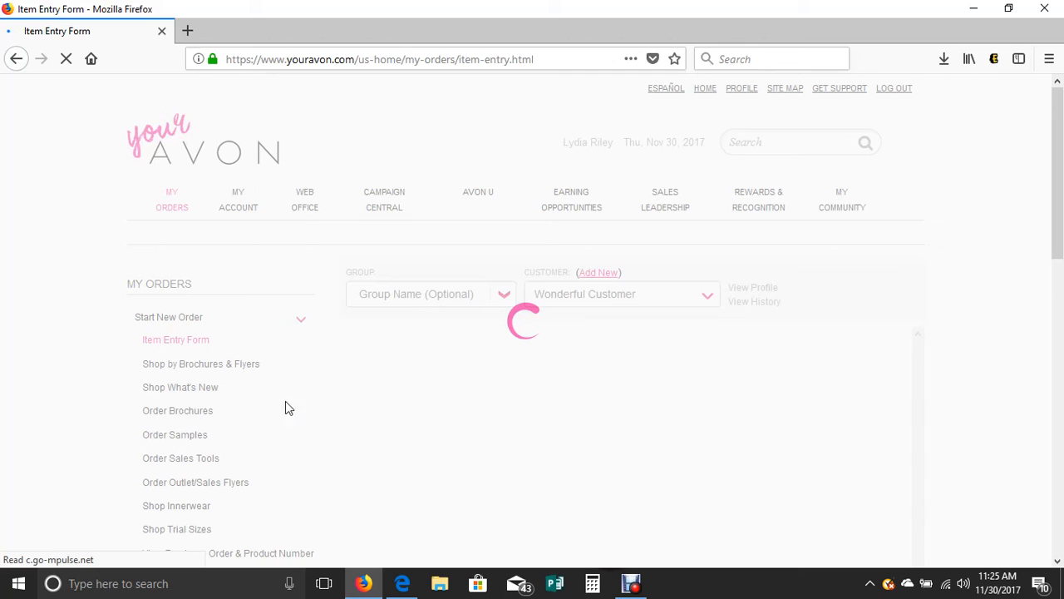
scroll("down", 3)
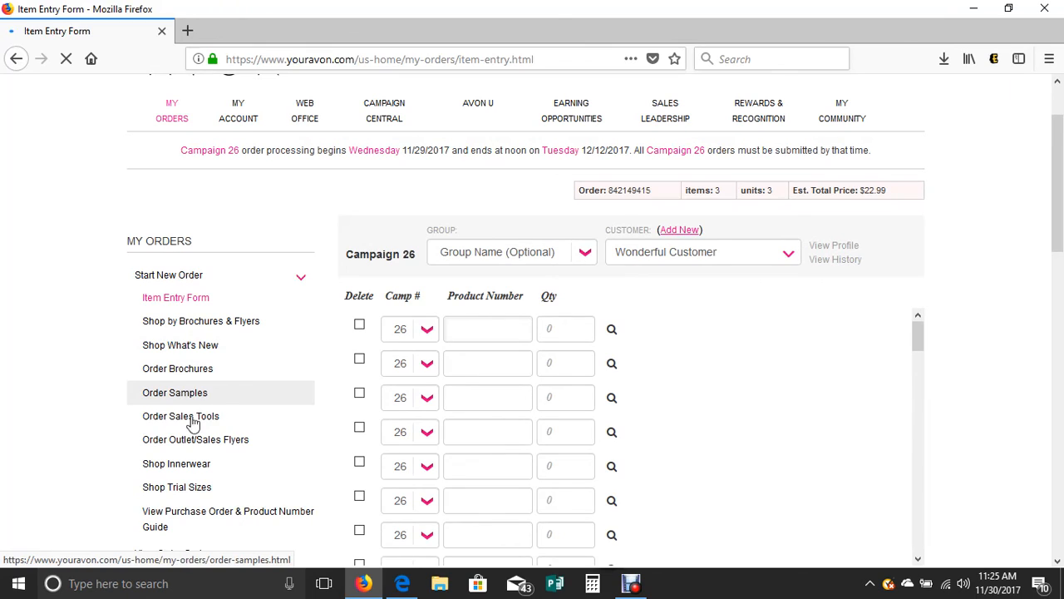
Open the Order Samples page from the My Orders sidebar
left_click(179, 415)
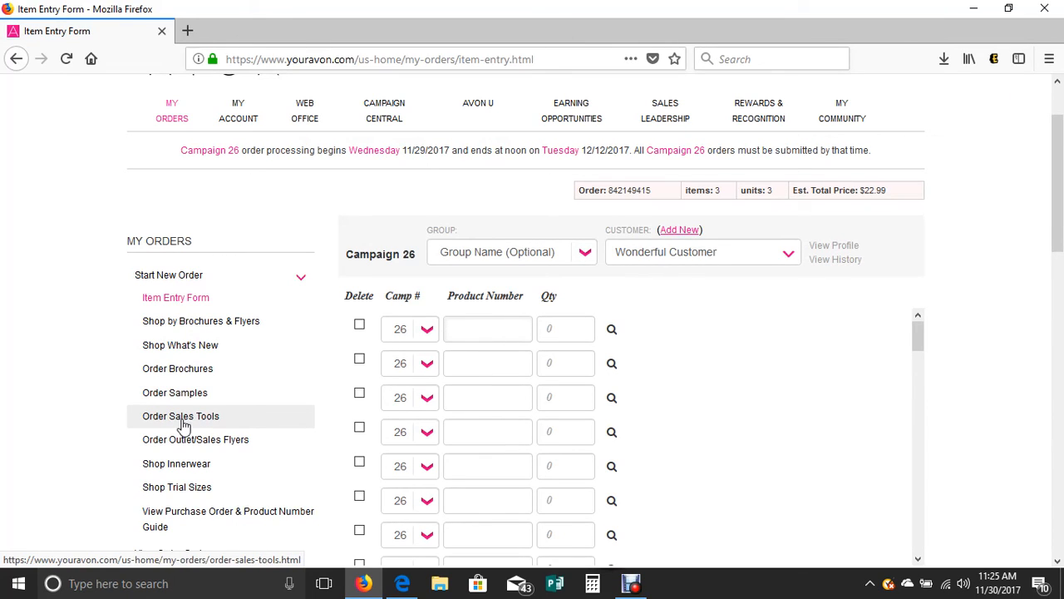
left_click(174, 392)
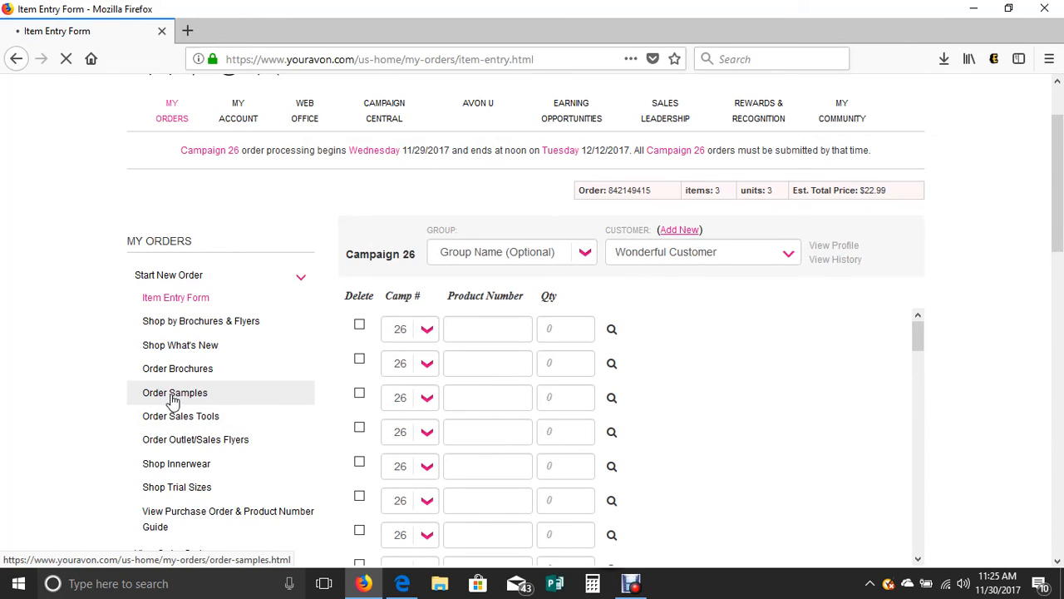
left_click(174, 392)
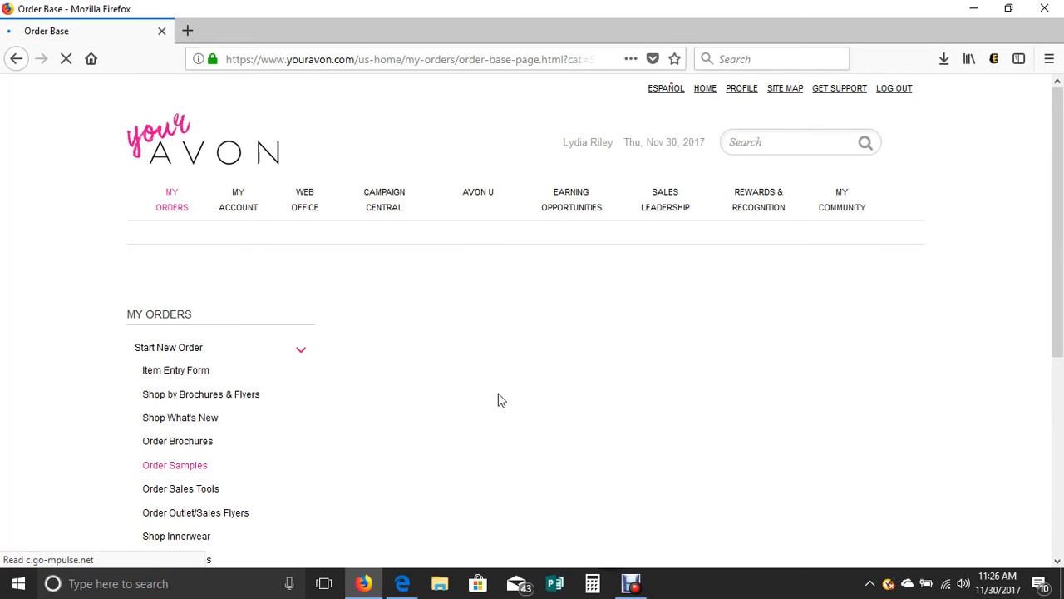
Switch the sample category to Fragrance and browse the vial-on-card samples at $2.25 each
left_click(175, 466)
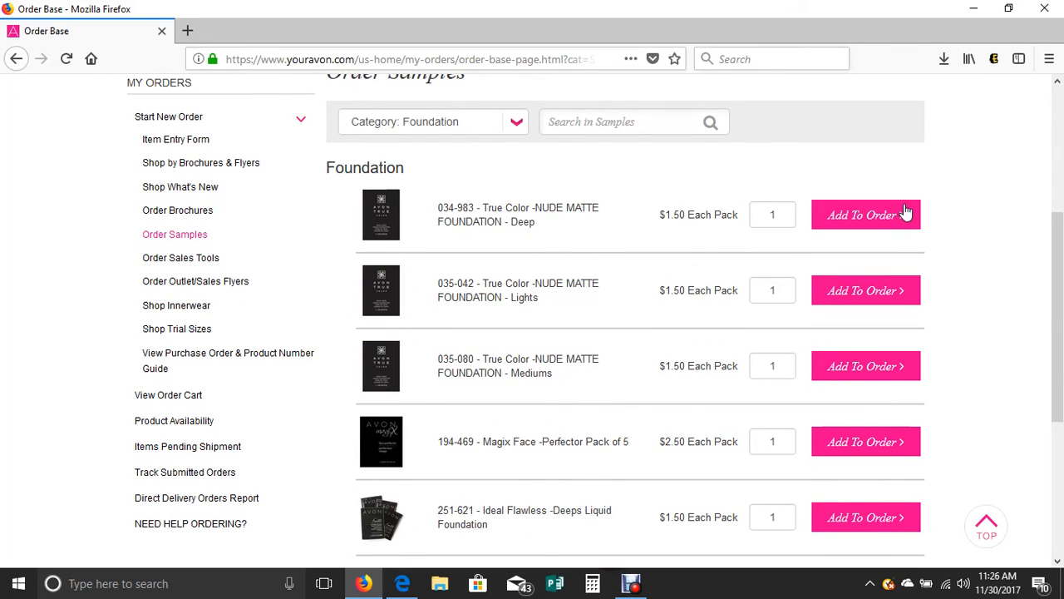
mouse_move(532, 146)
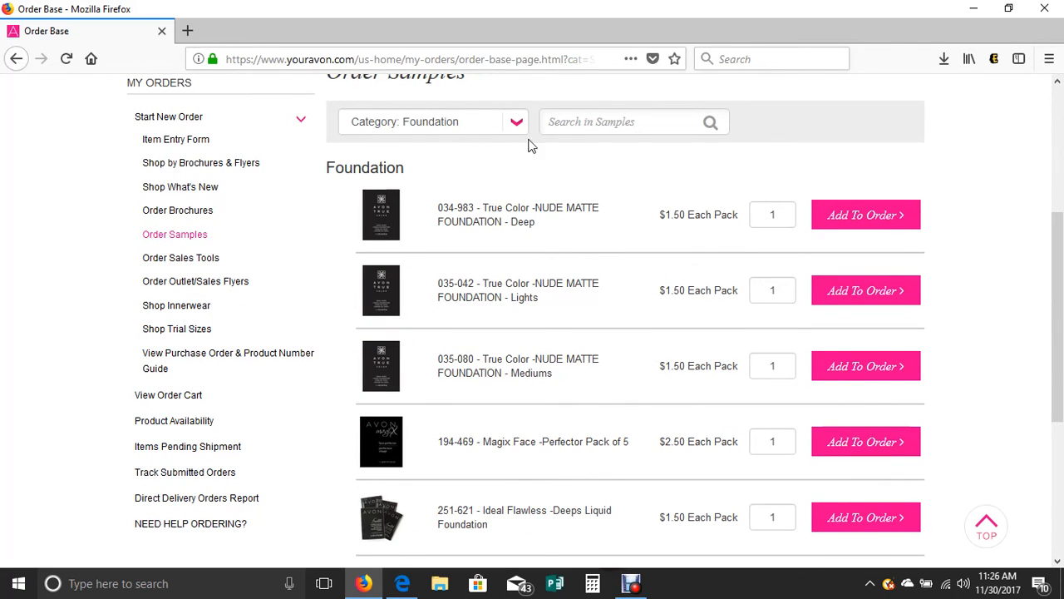
left_click(433, 122)
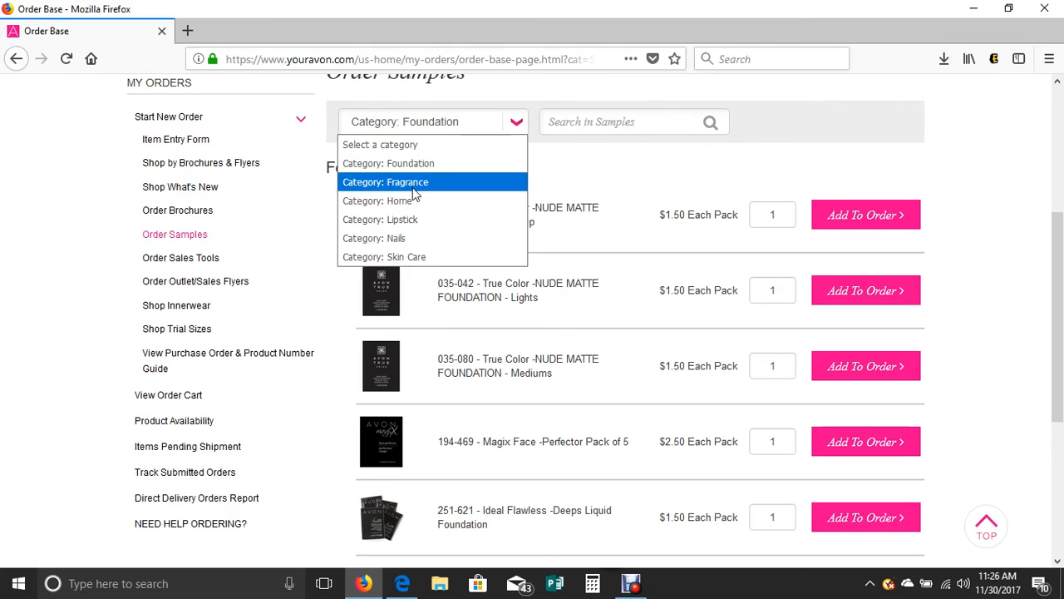
mouse_move(399, 199)
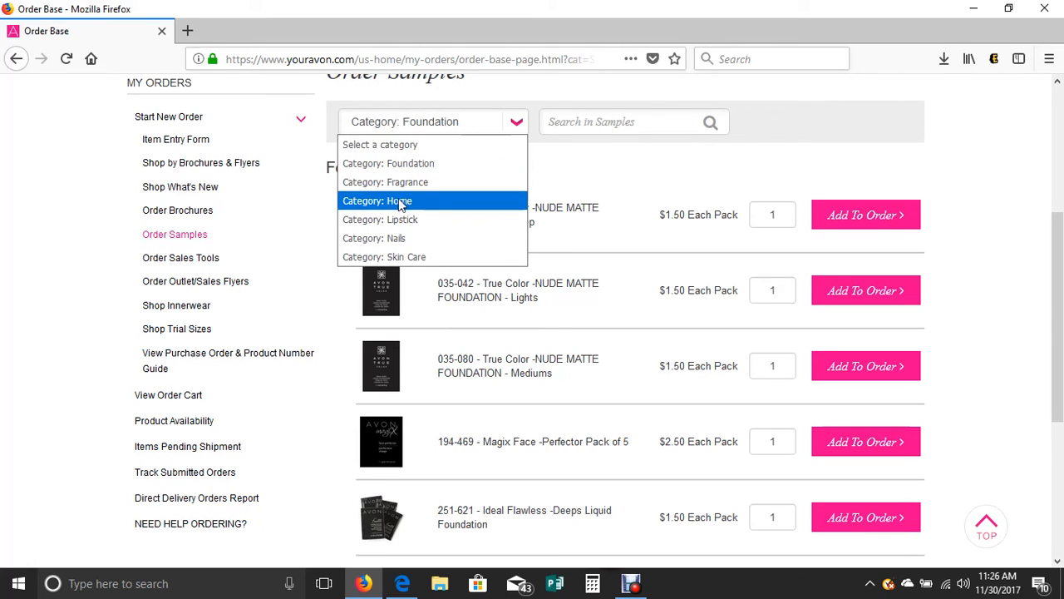
mouse_move(395, 238)
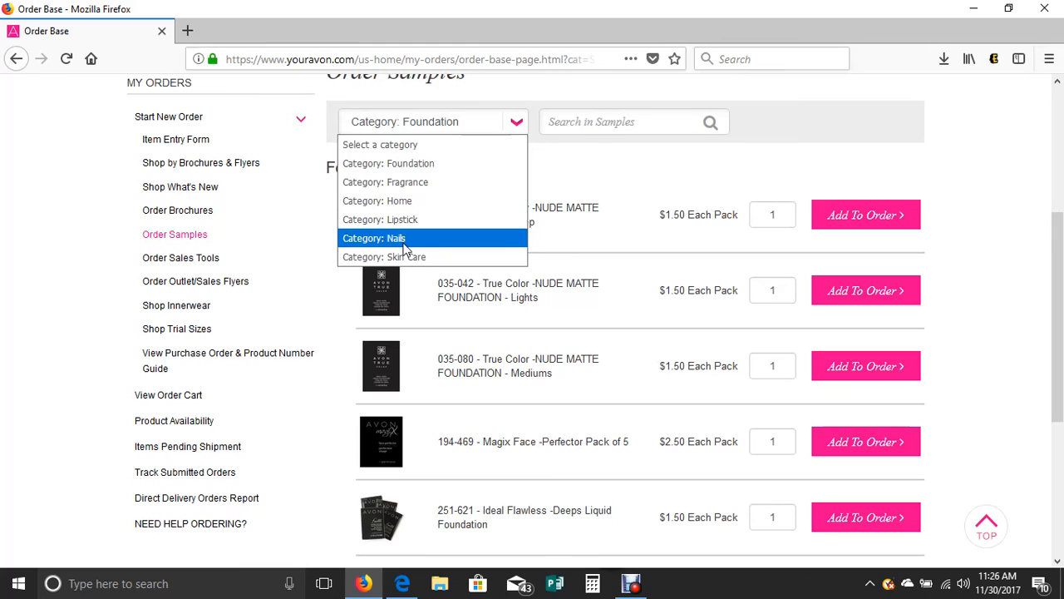
mouse_move(432, 200)
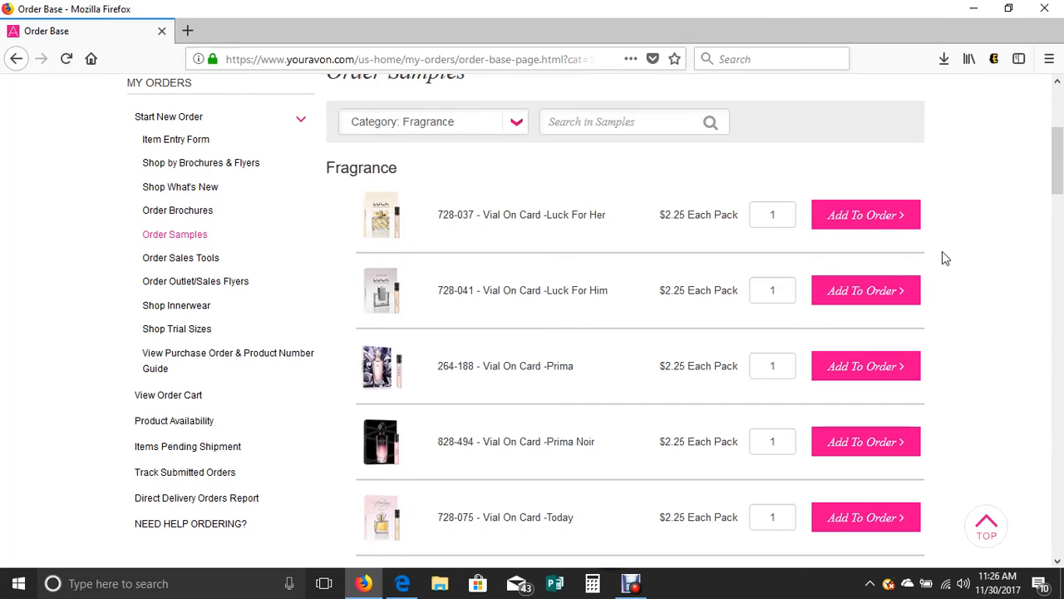
mouse_move(590, 367)
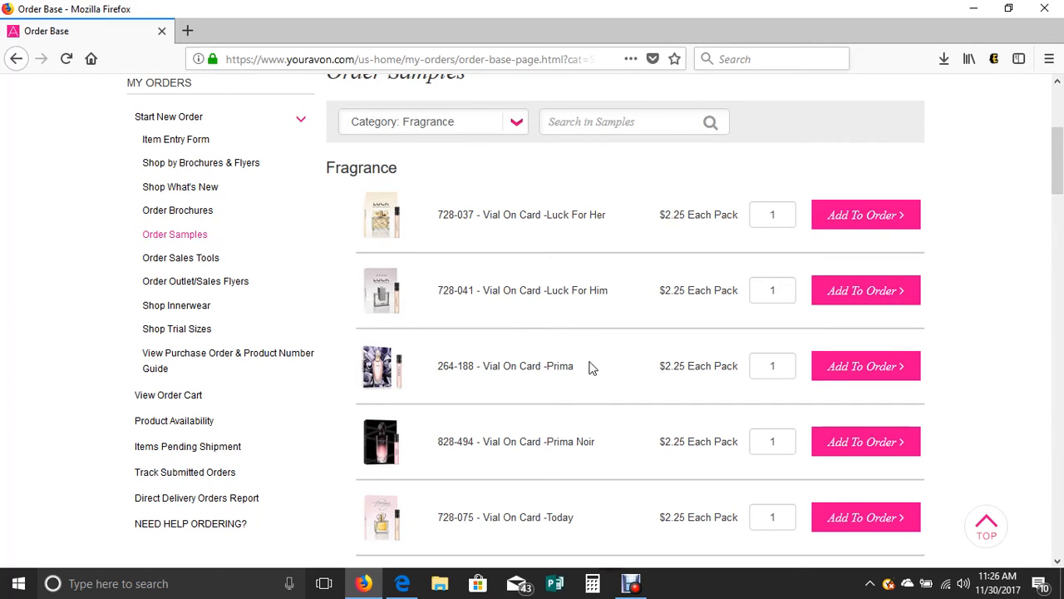
scroll("down", 3)
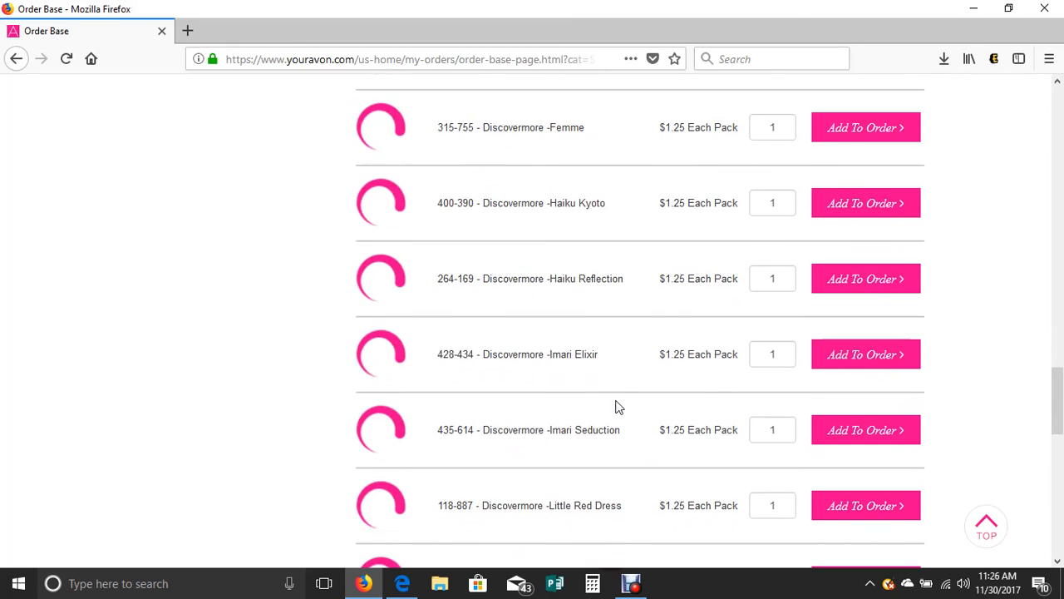
scroll("down", 3)
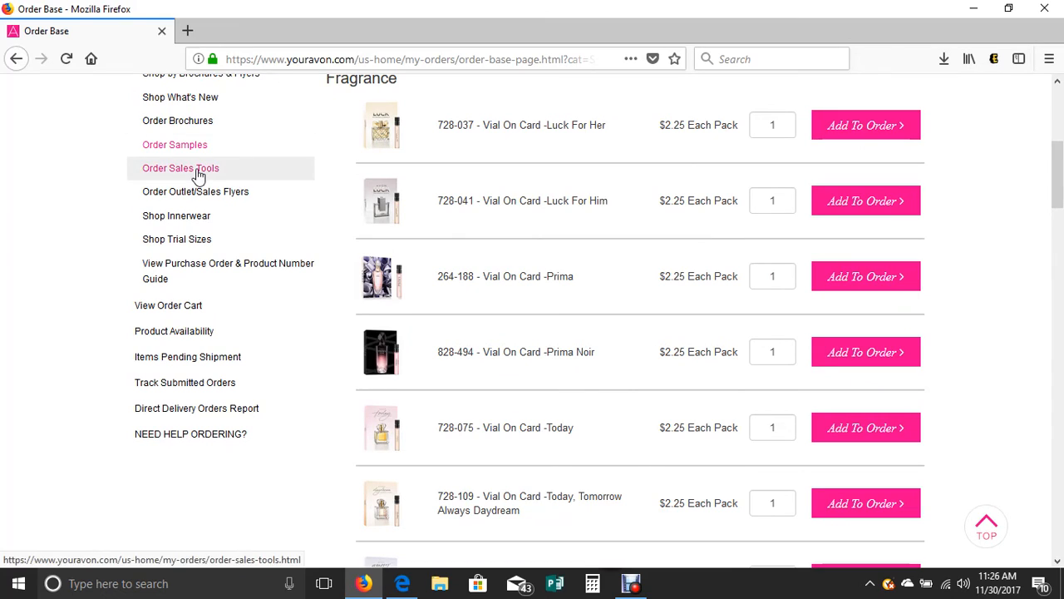
left_click(179, 168)
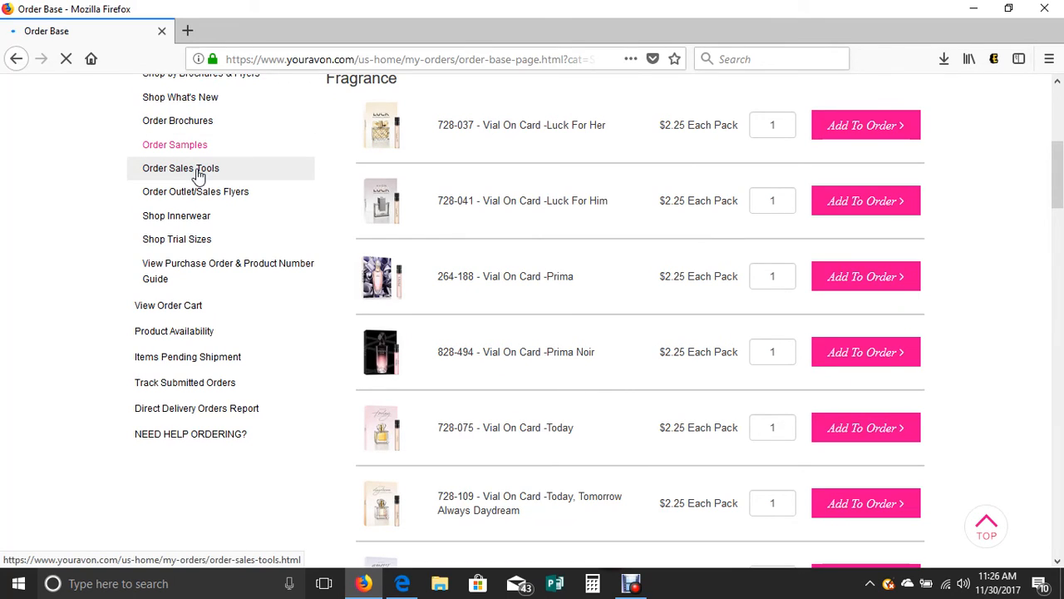
left_click(180, 168)
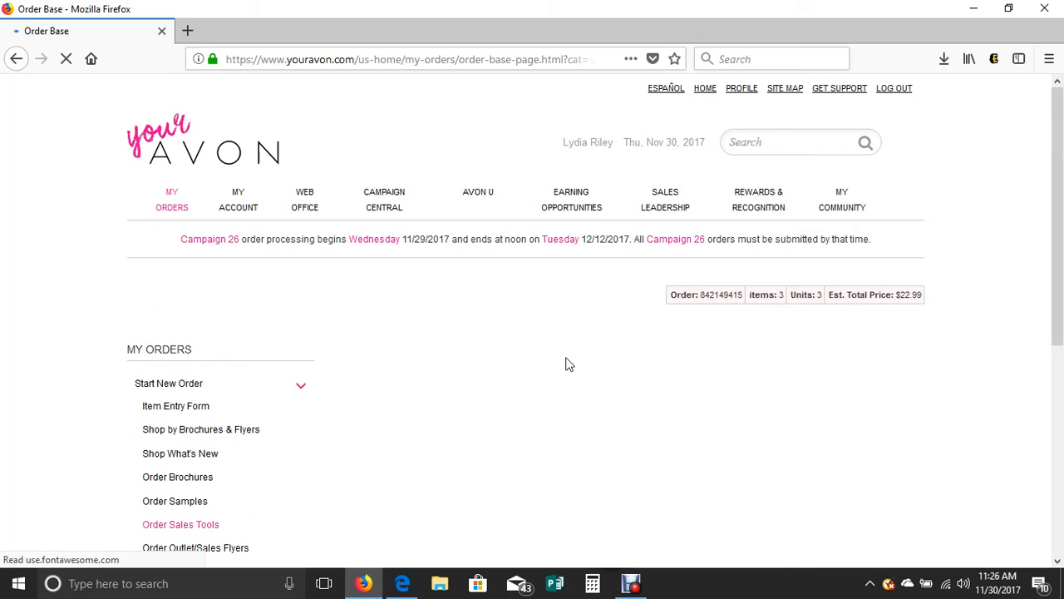
left_click(179, 524)
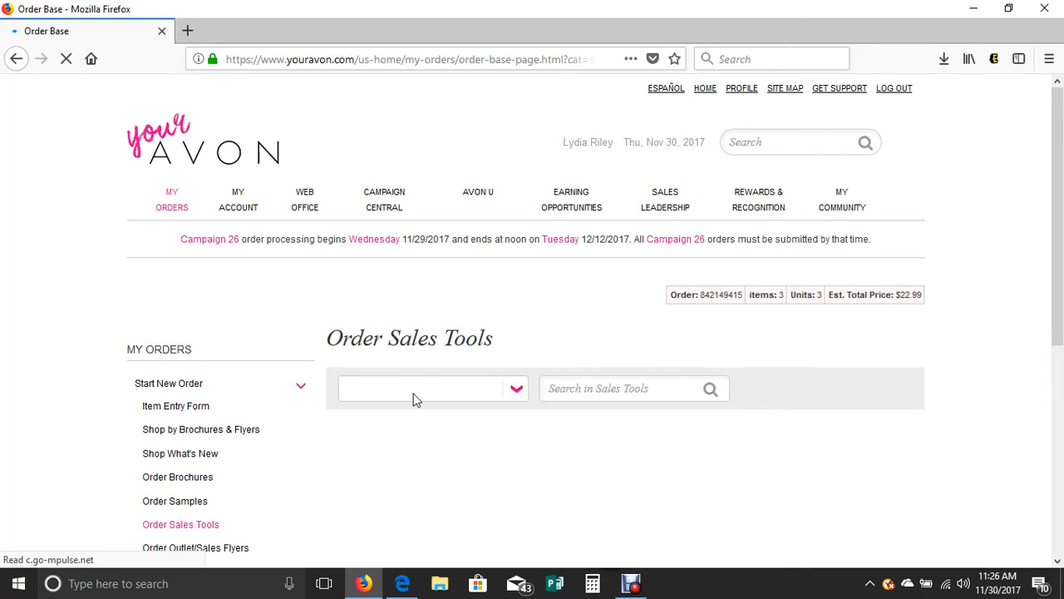
left_click(432, 389)
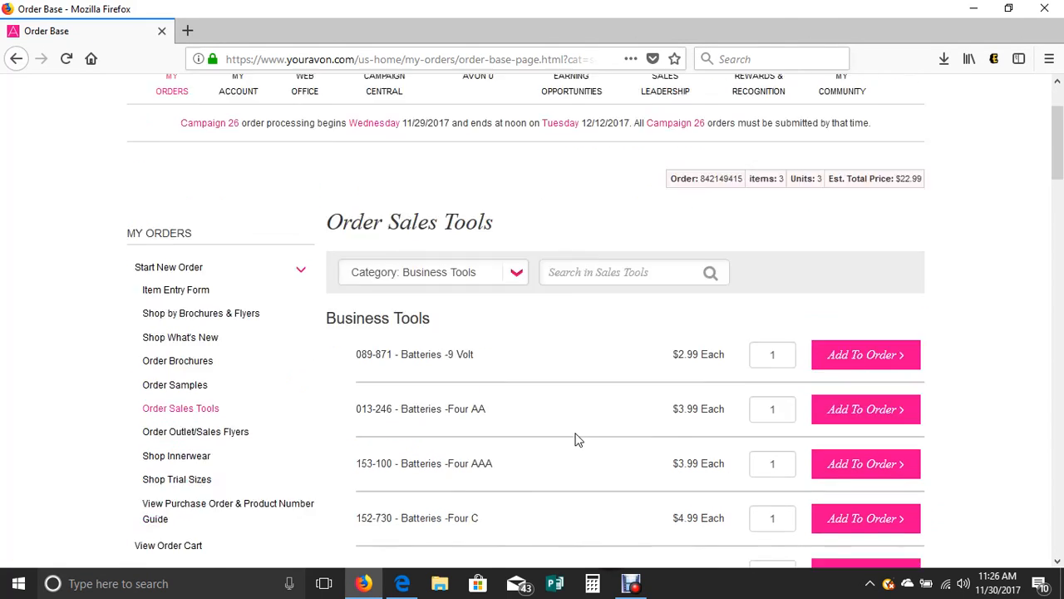
scroll("down", 3)
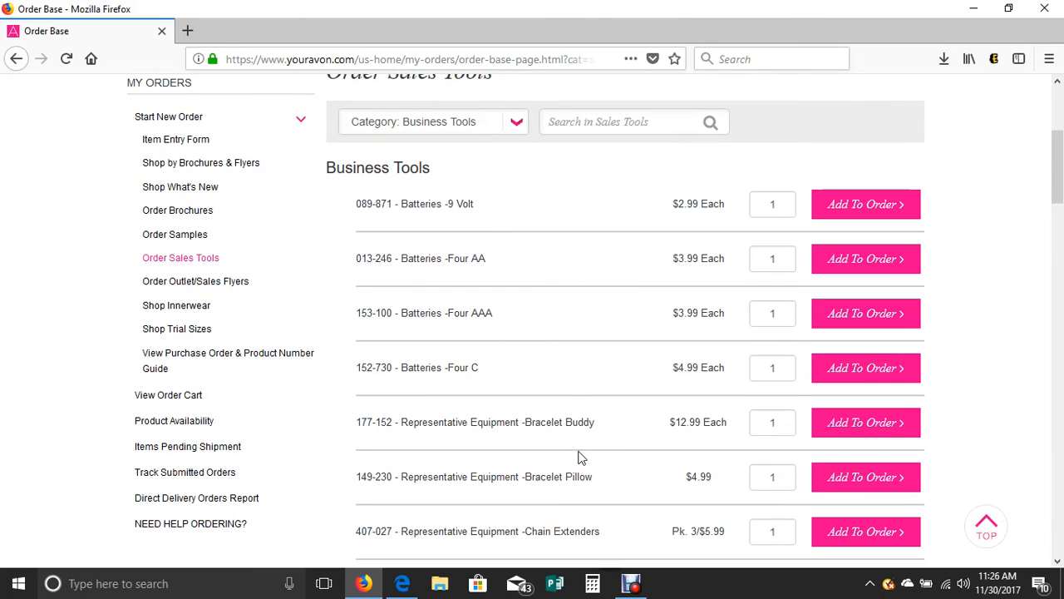
mouse_move(555, 395)
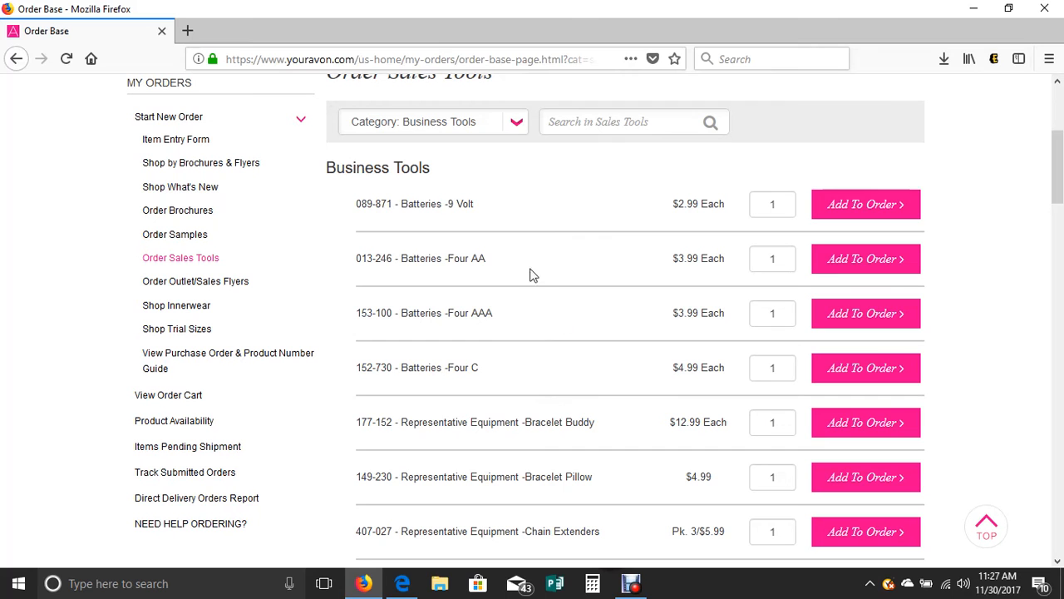
mouse_move(612, 395)
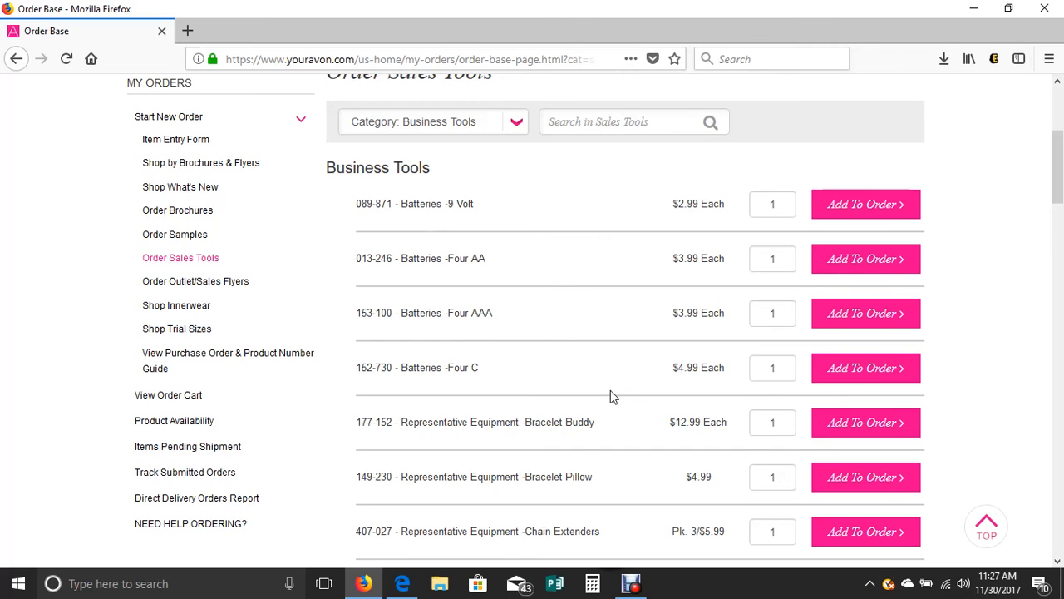
scroll("down", 3)
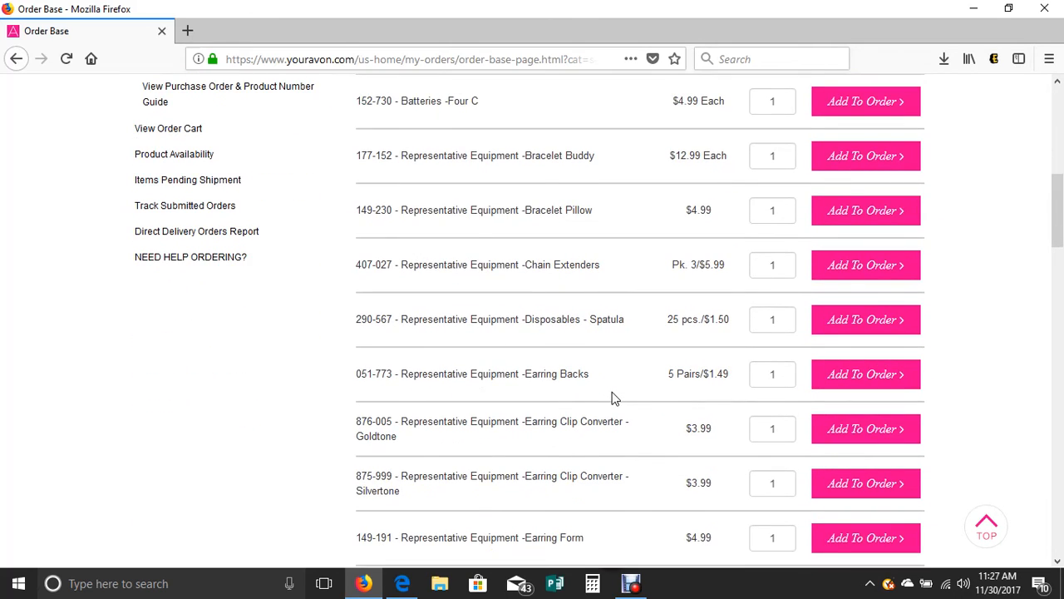
scroll("down", 3)
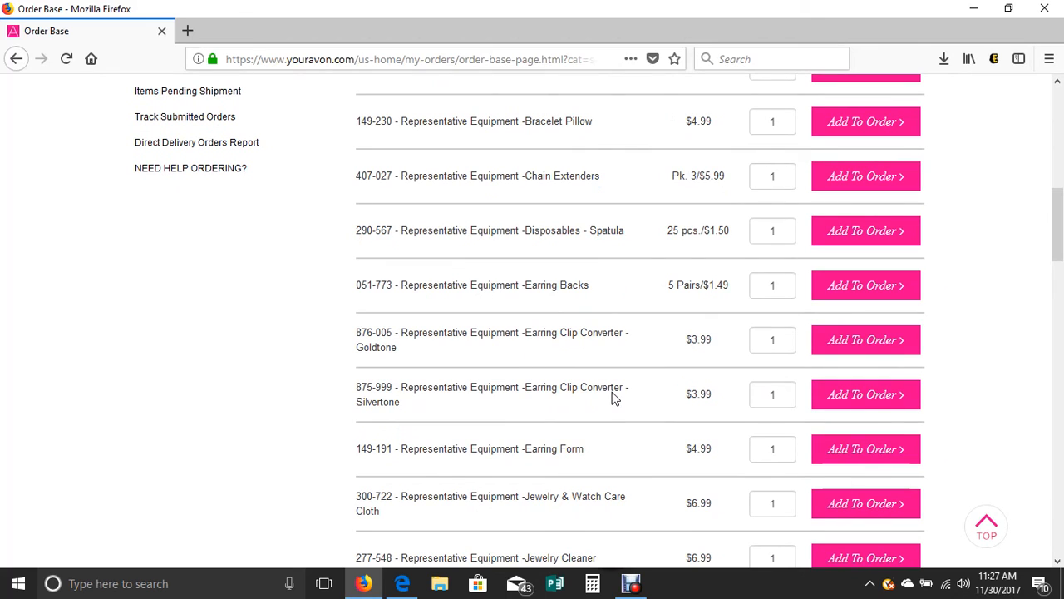
scroll("down", 3)
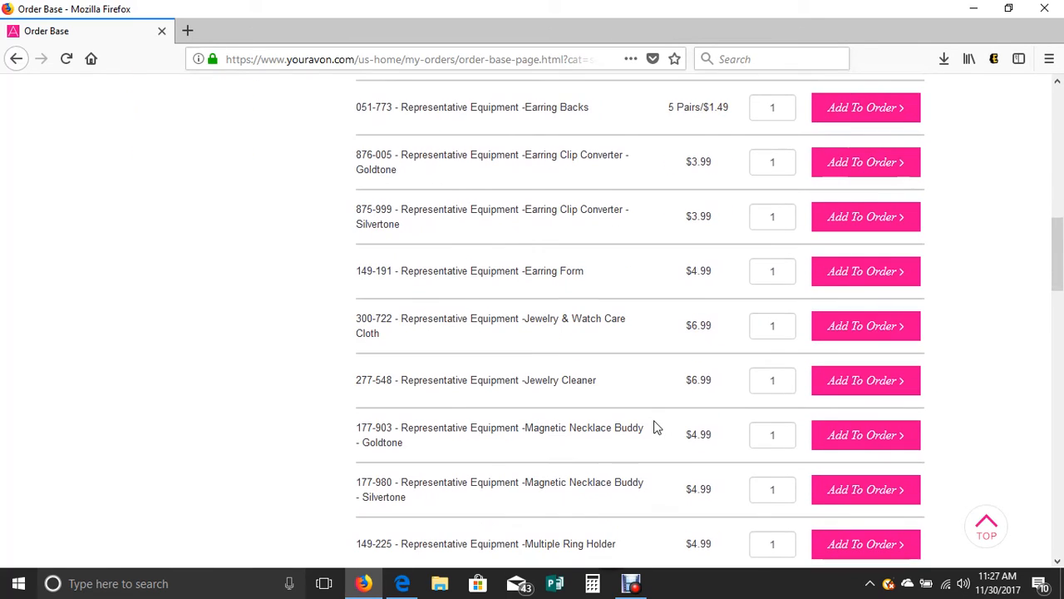
scroll("down", 3)
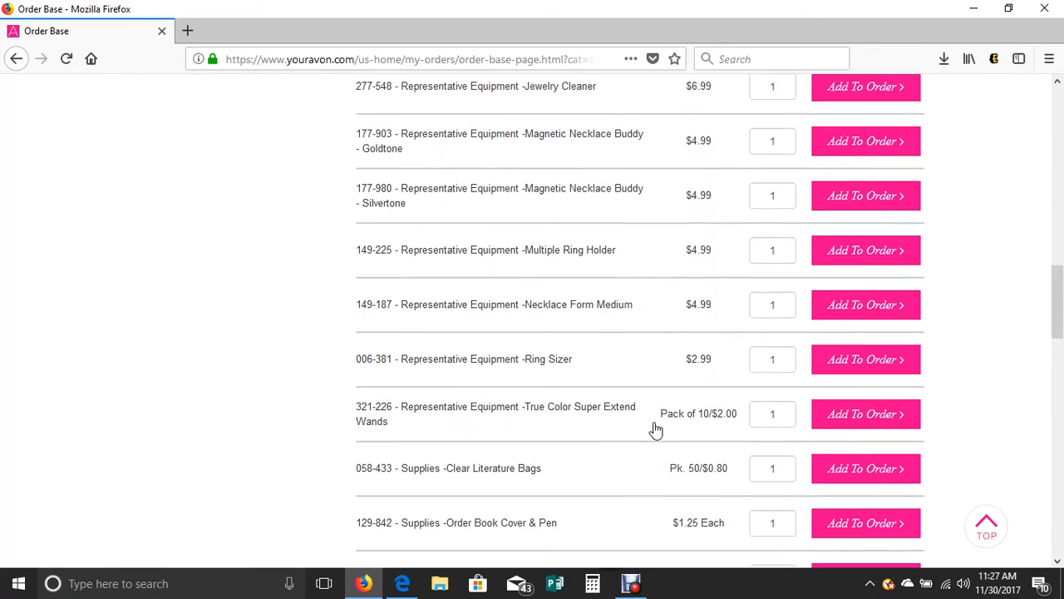
scroll("down", 3)
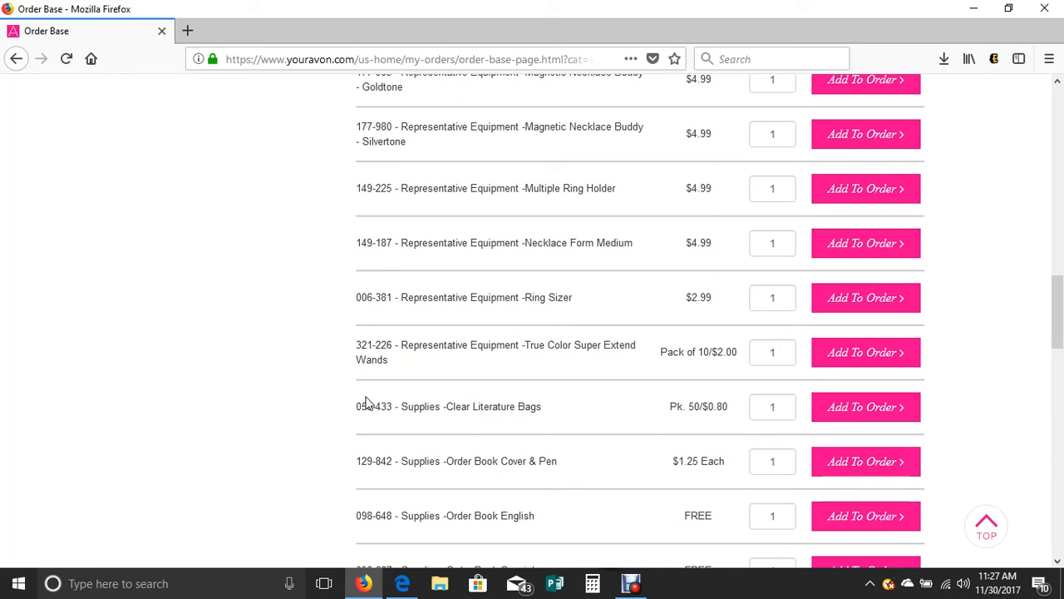
mouse_move(569, 415)
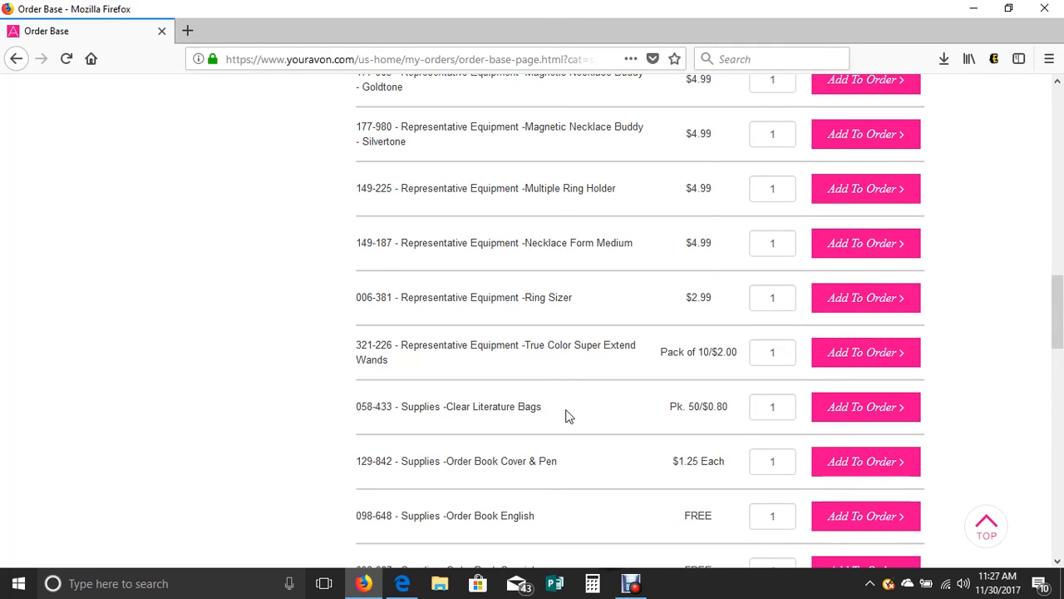
scroll("down", 3)
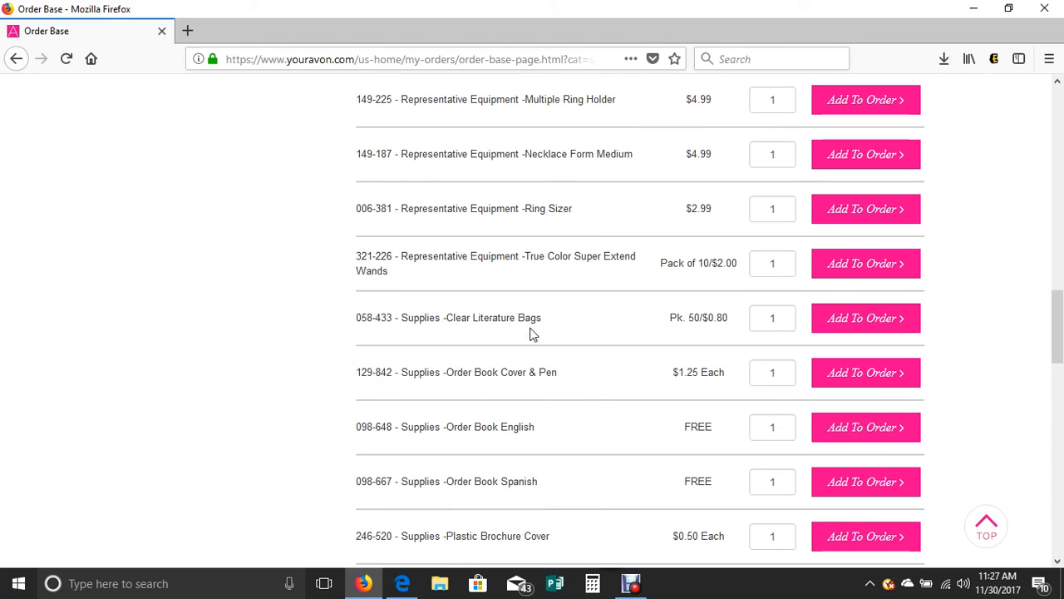
mouse_move(568, 326)
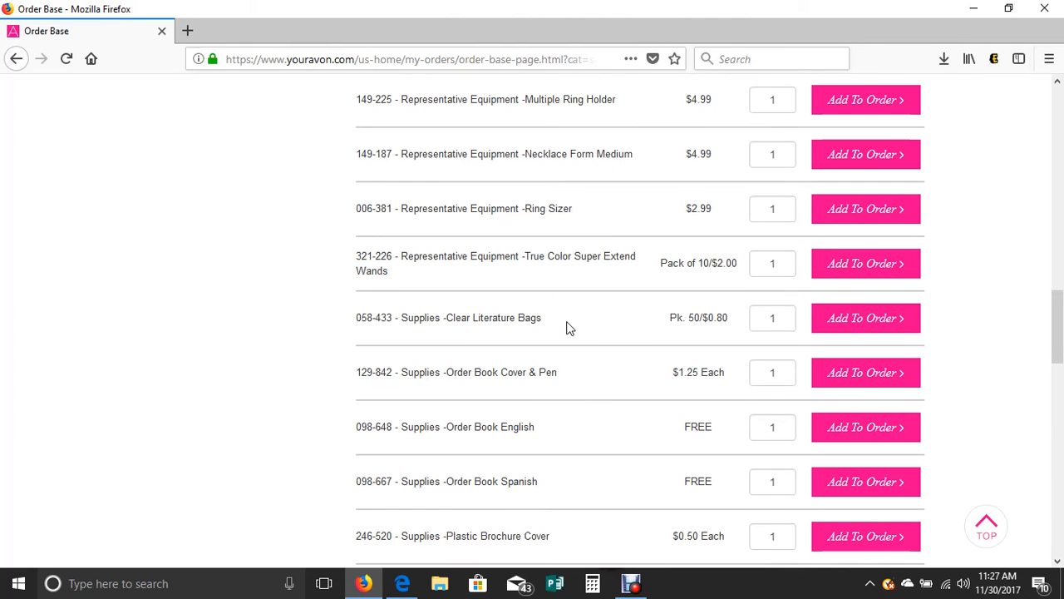
scroll("down", 3)
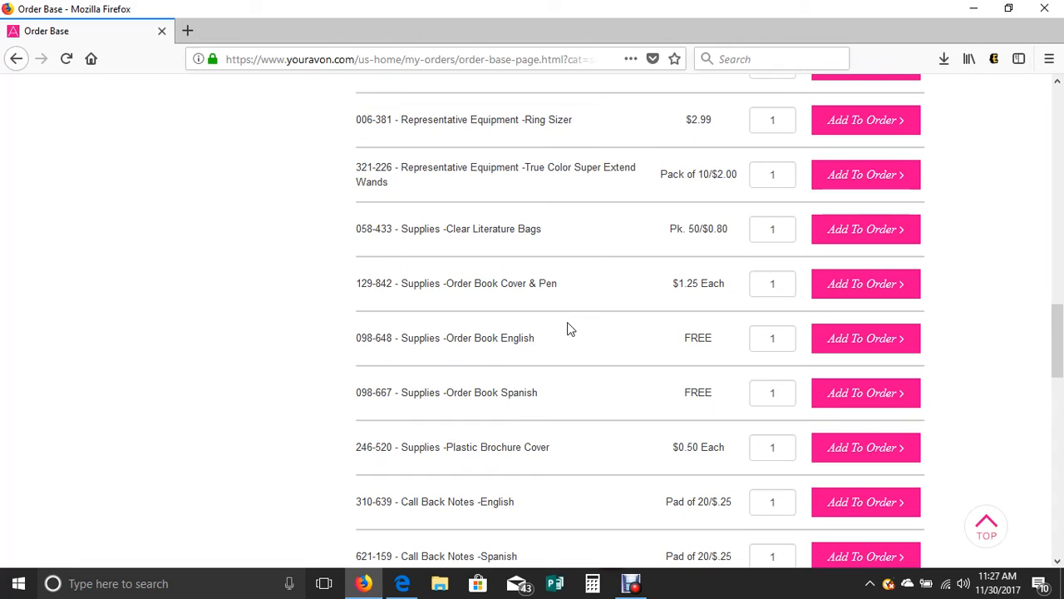
mouse_move(516, 340)
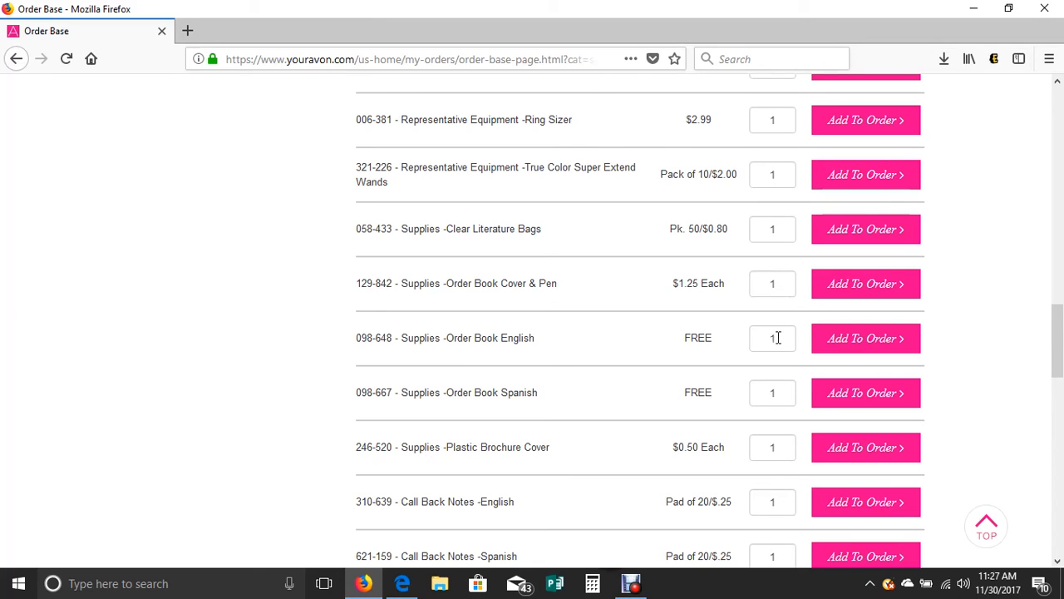
type("5")
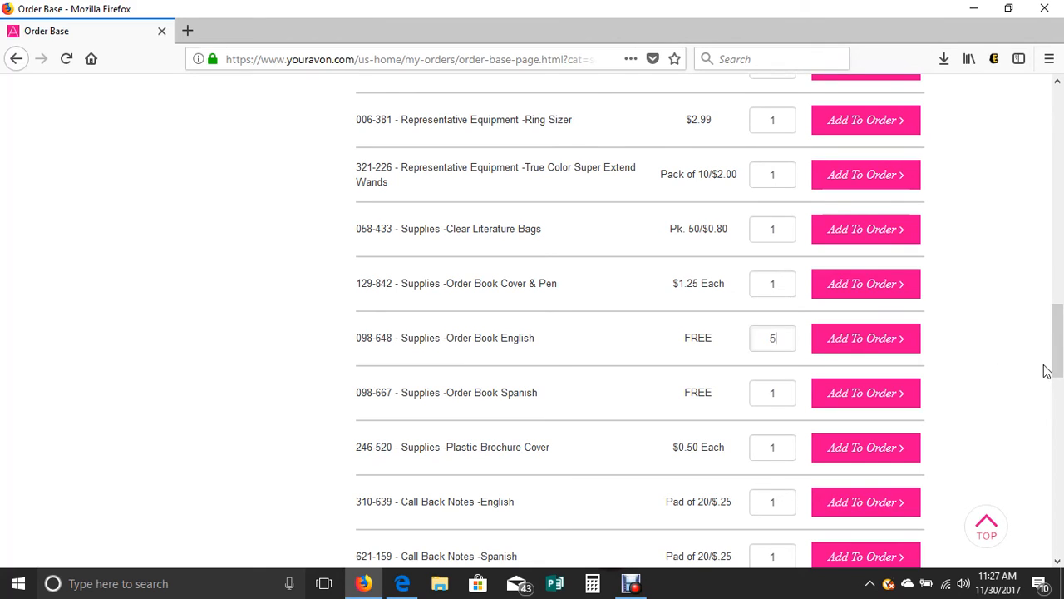
left_click(864, 338)
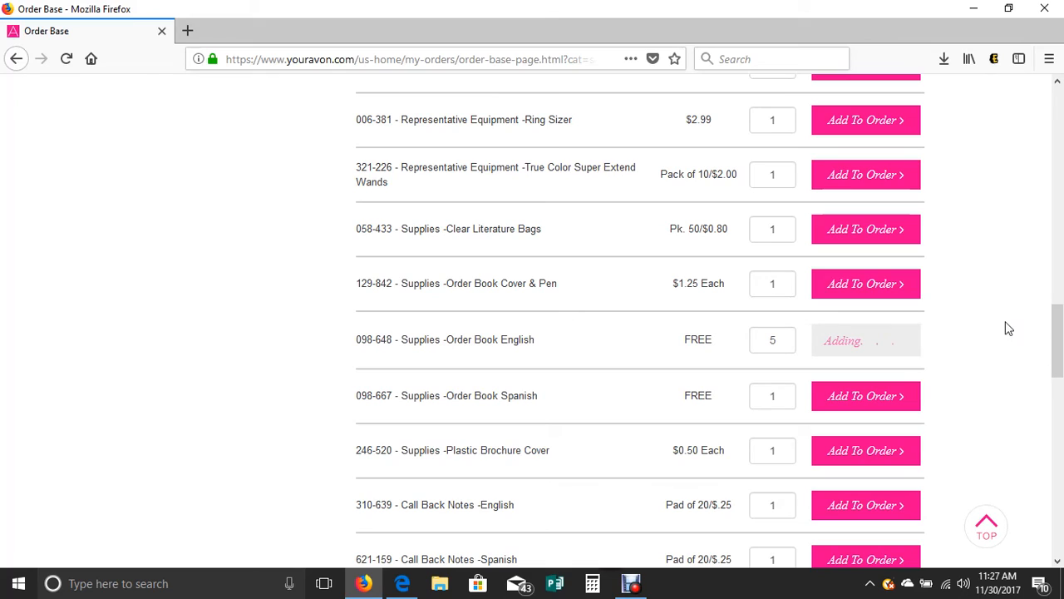
left_click(865, 339)
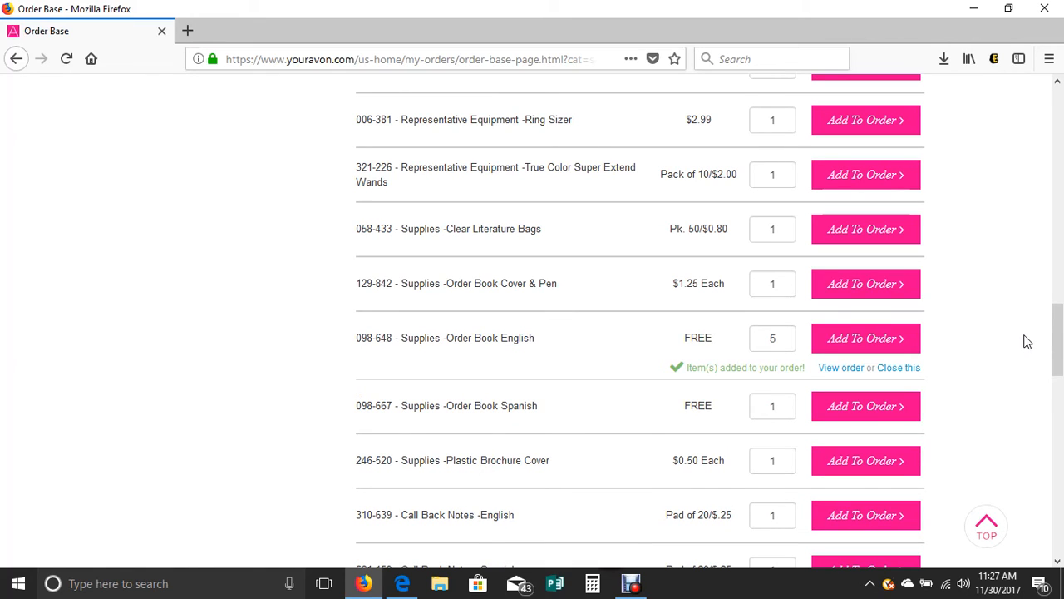
mouse_move(1052, 416)
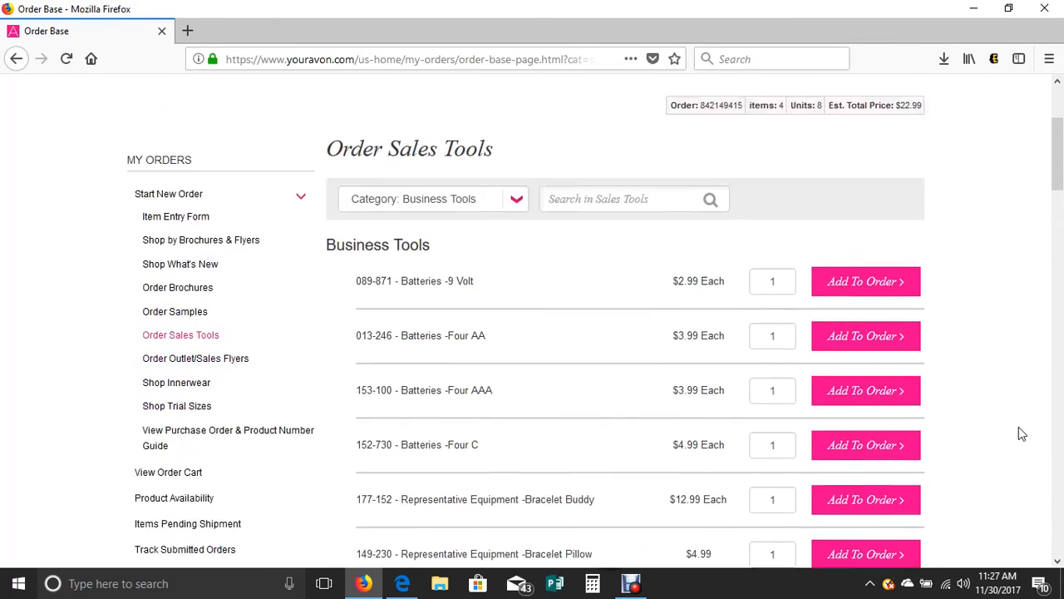
scroll("down", 3)
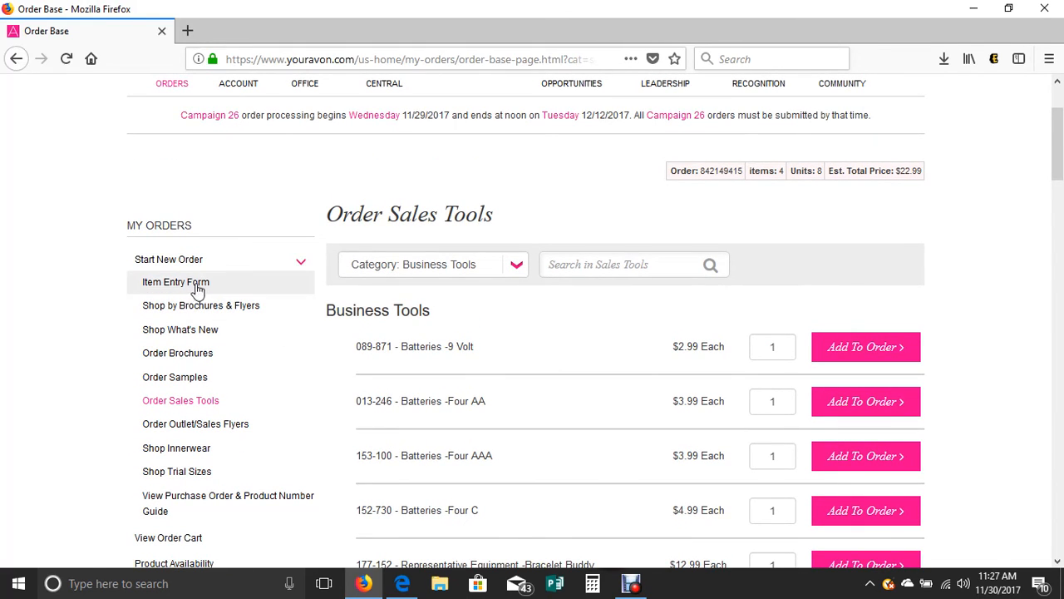
mouse_move(176, 282)
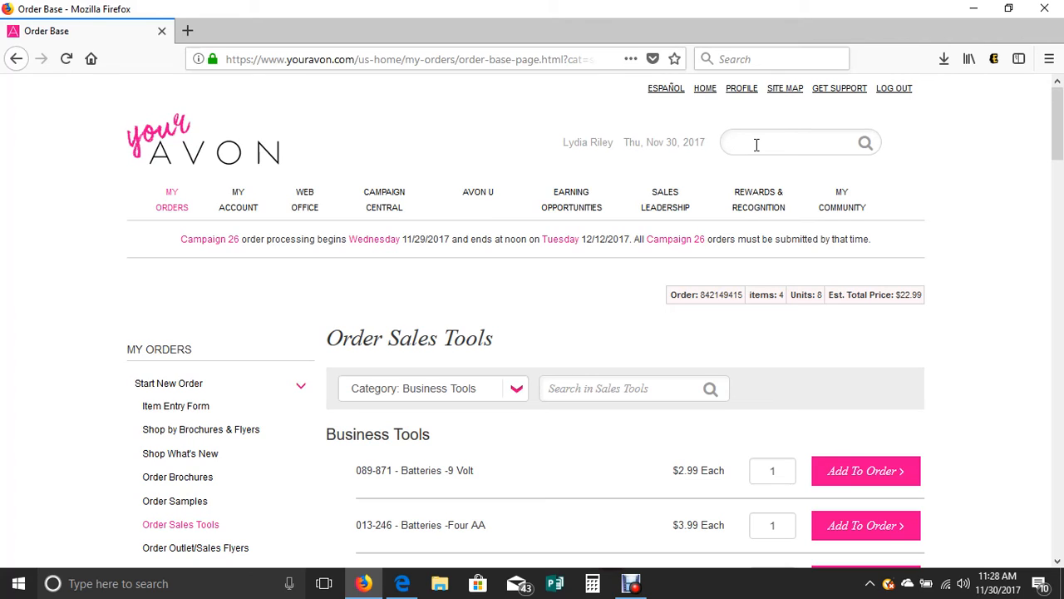
Search products for 4803, returning 348 Playtex Sensationally Sleek Wirefree Bra items
type("4803")
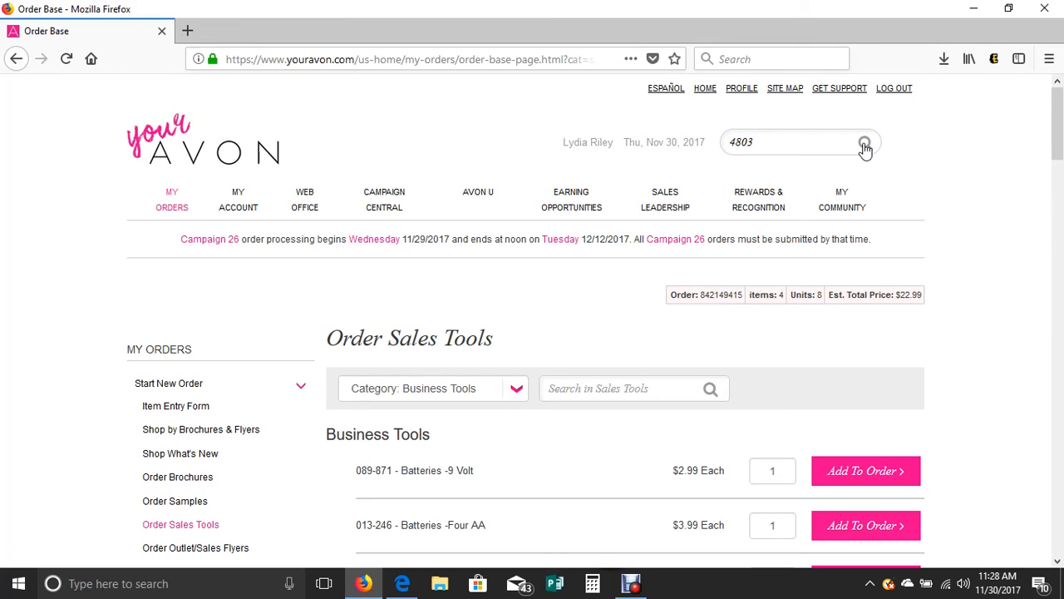
left_click(865, 143)
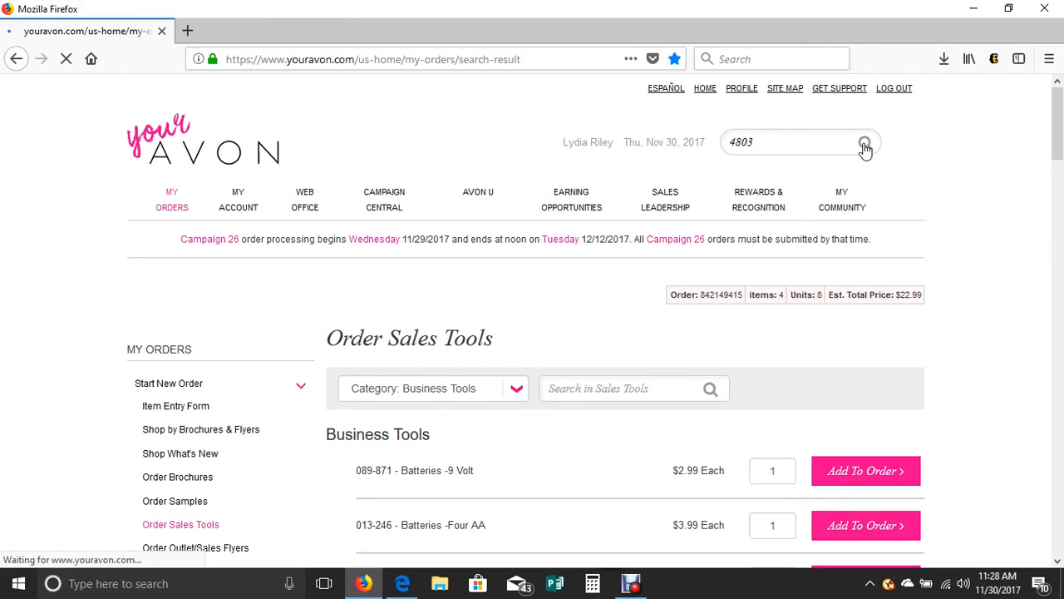
left_click(865, 143)
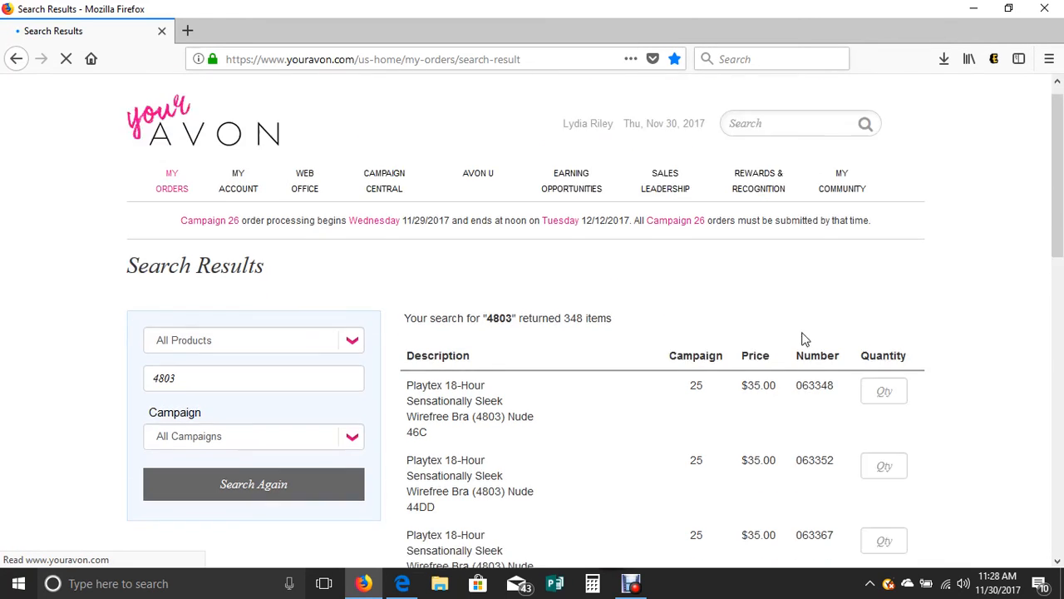
scroll("down", 3)
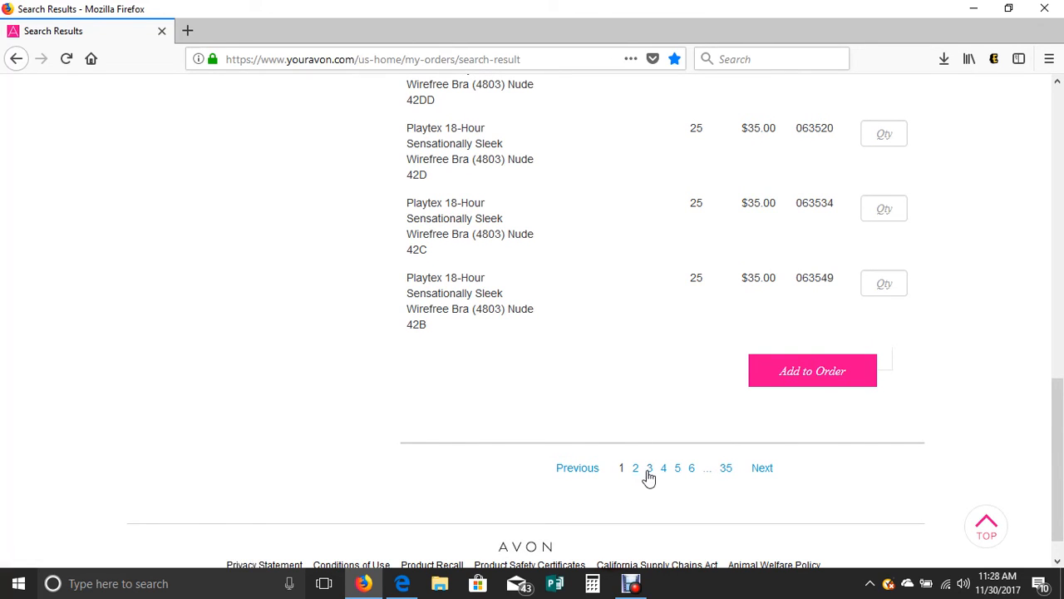
Page to the third results page and give the Nude 36C bra a quantity of 1
left_click(635, 467)
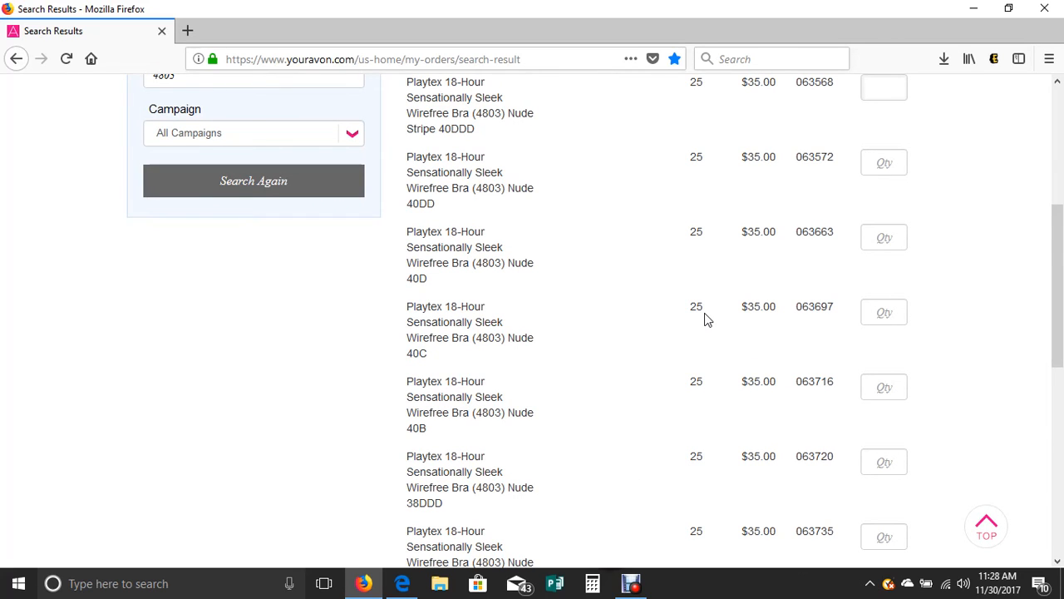
scroll("down", 3)
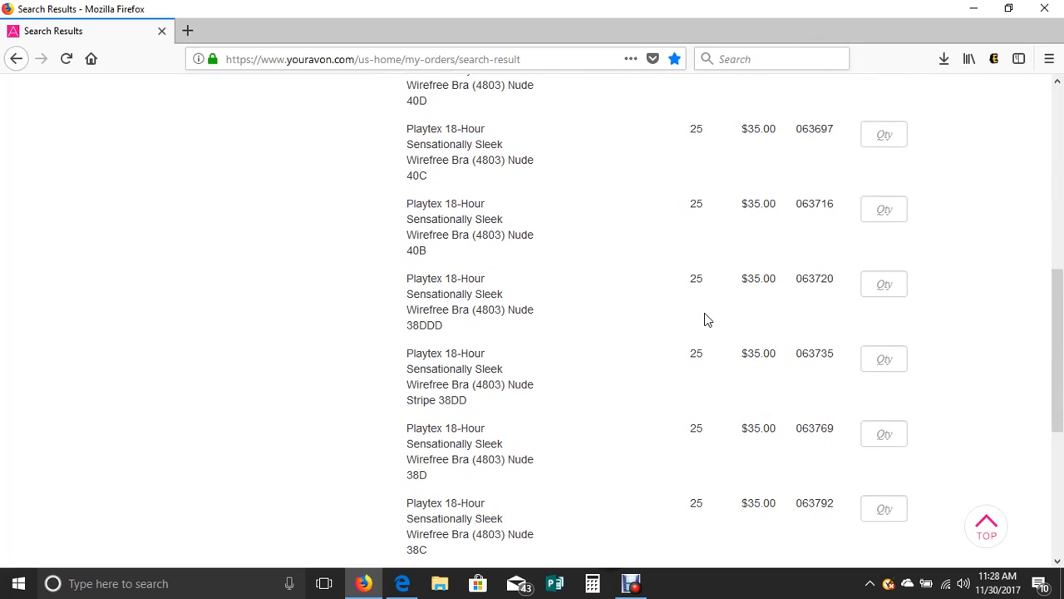
scroll("down", 3)
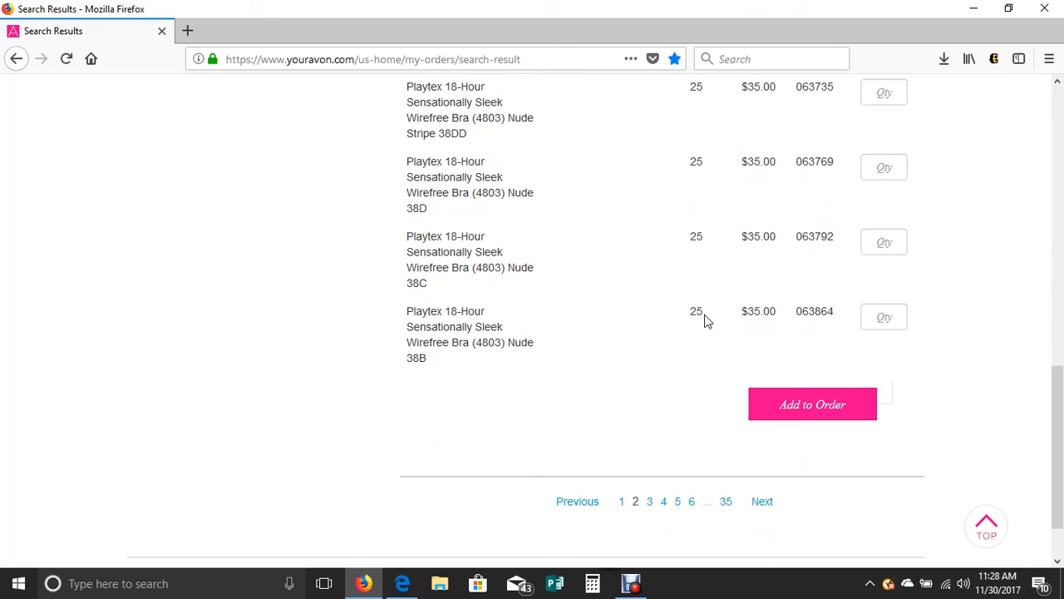
left_click(811, 405)
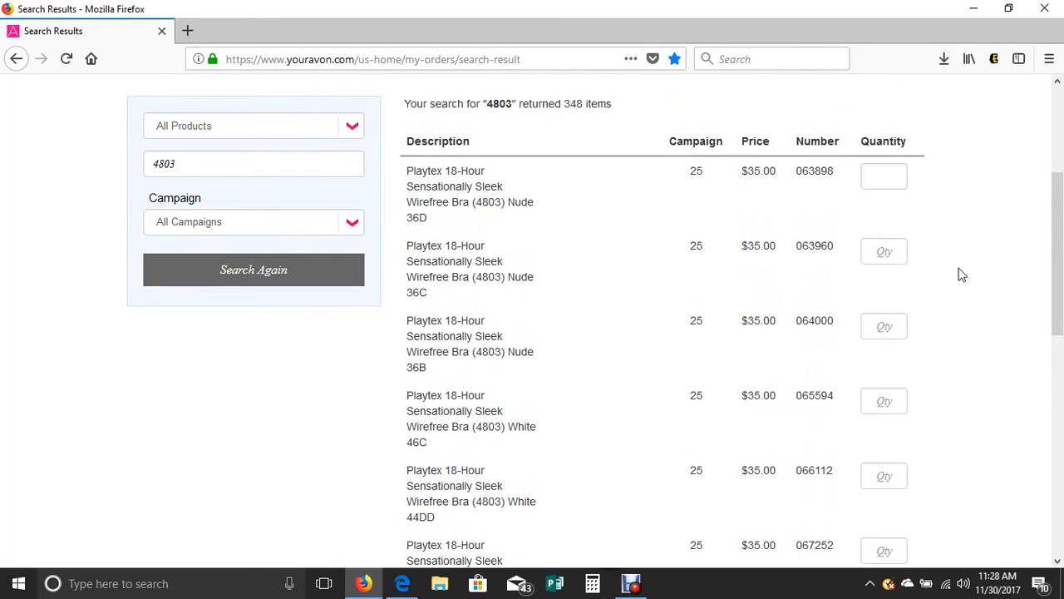
left_click(885, 251)
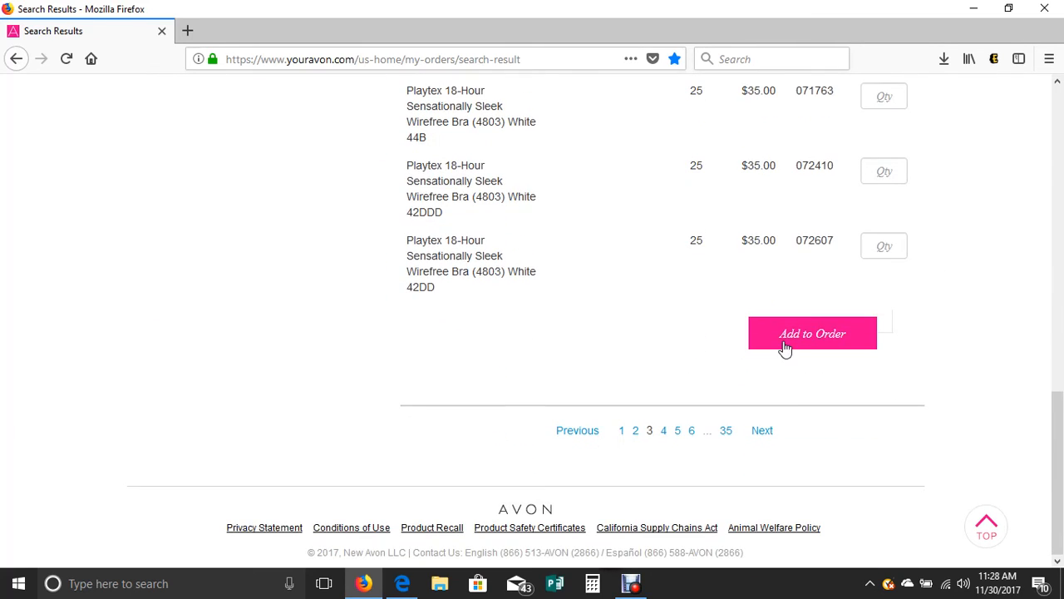
Add the Nude 36C bra to Wonderful Customer's Campaign 26 order
left_click(811, 333)
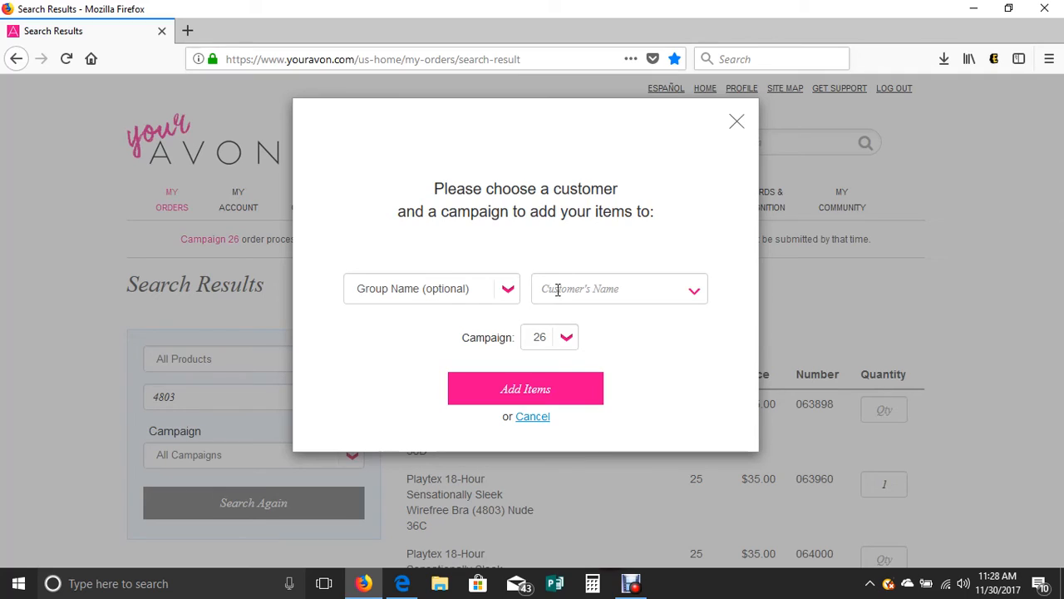
left_click(582, 290)
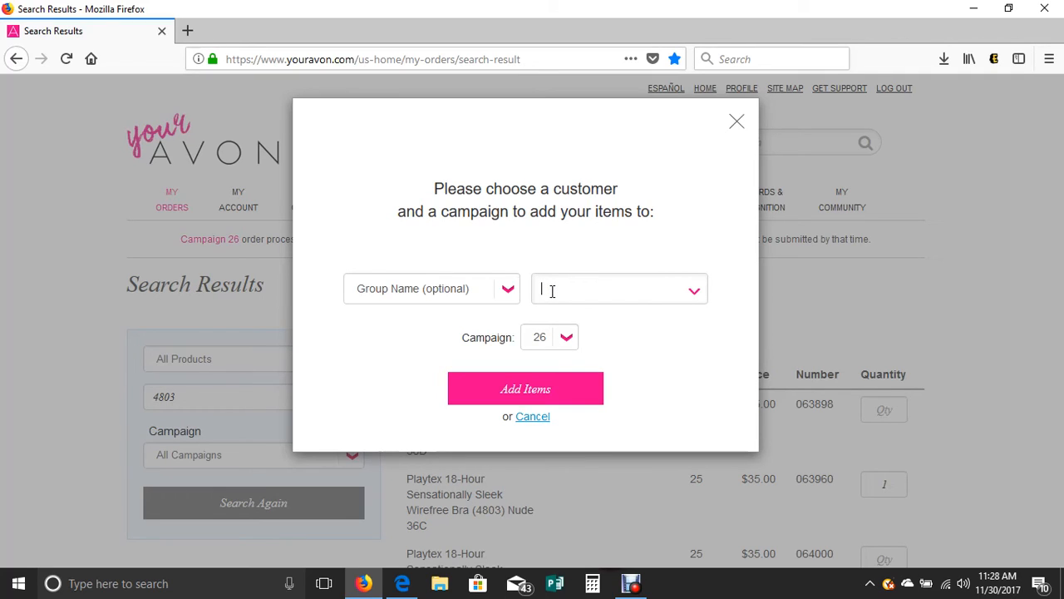
type("wond")
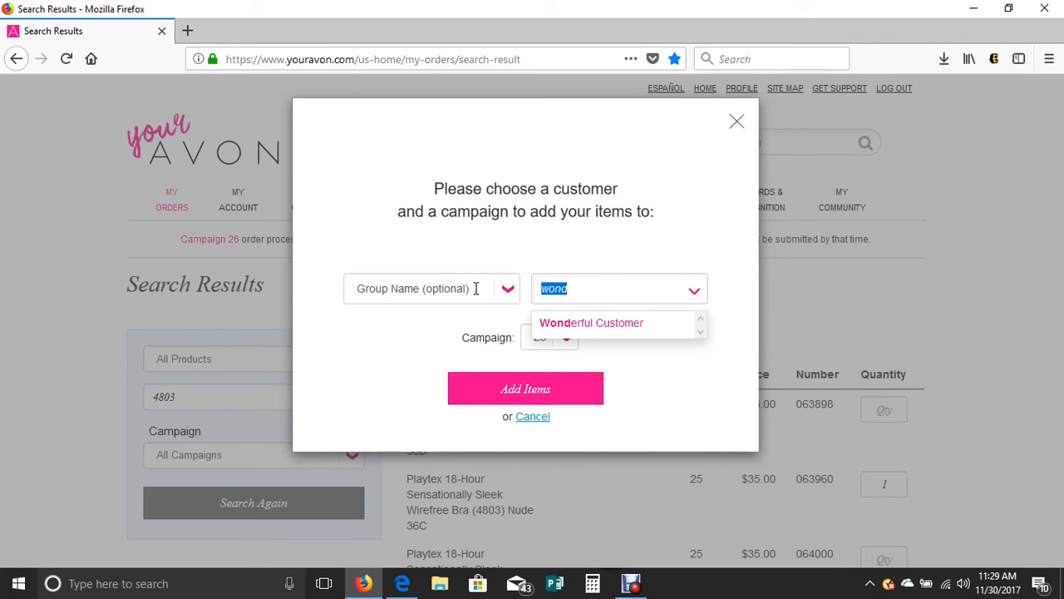
type("ly")
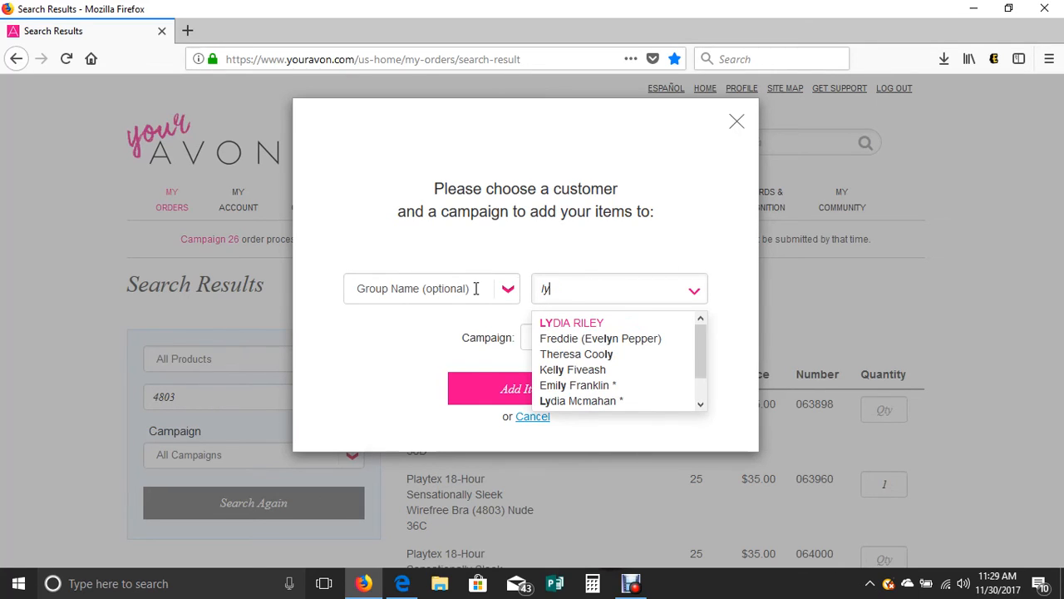
left_click(572, 323)
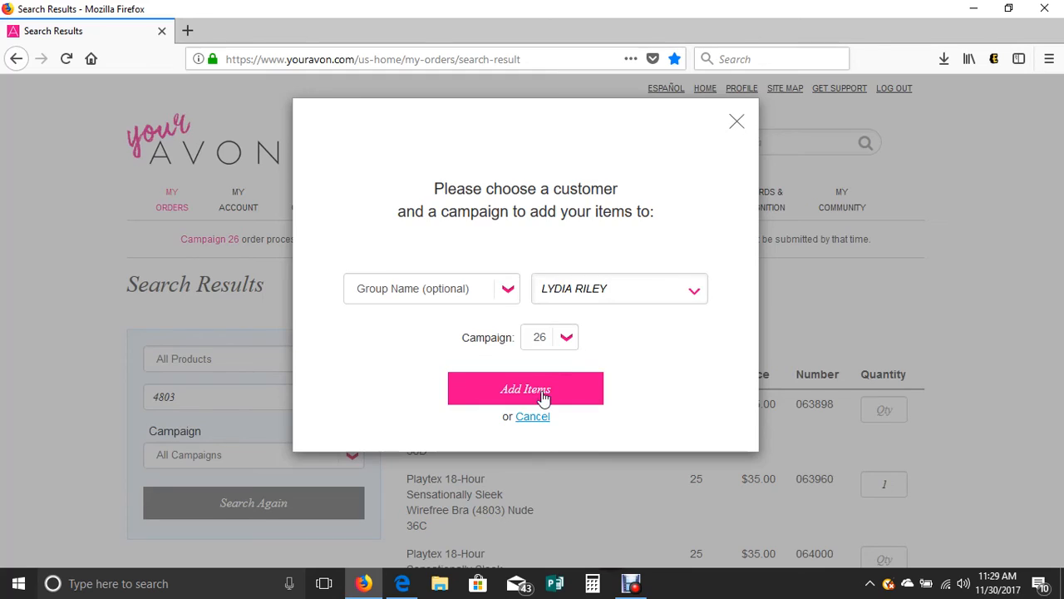
left_click(525, 389)
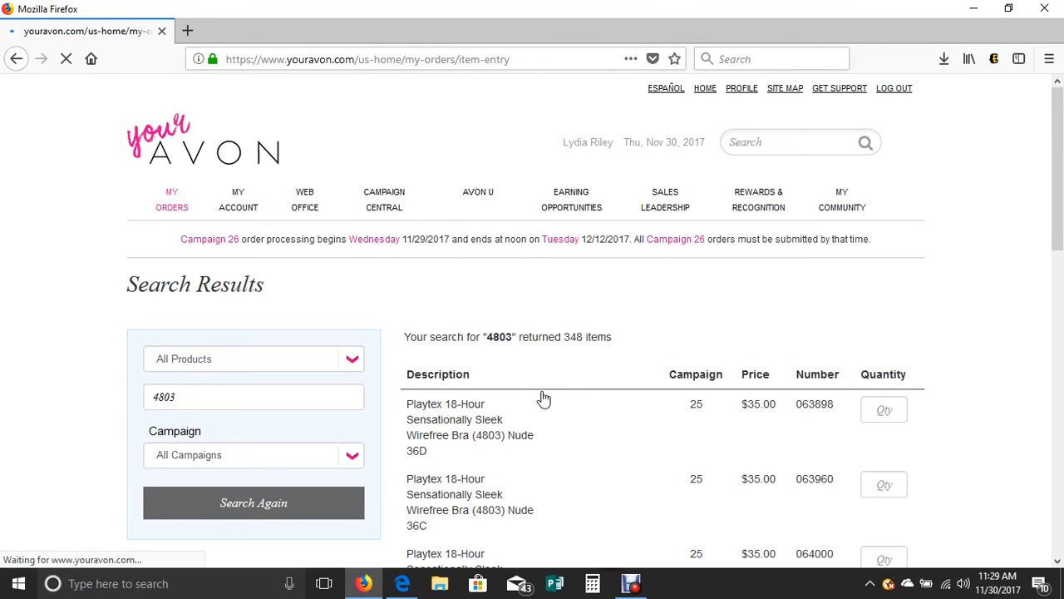
Review the Items Saved in This Order table showing the Nude 36C Playtex bra, 1 item, $35.00
left_click(253, 502)
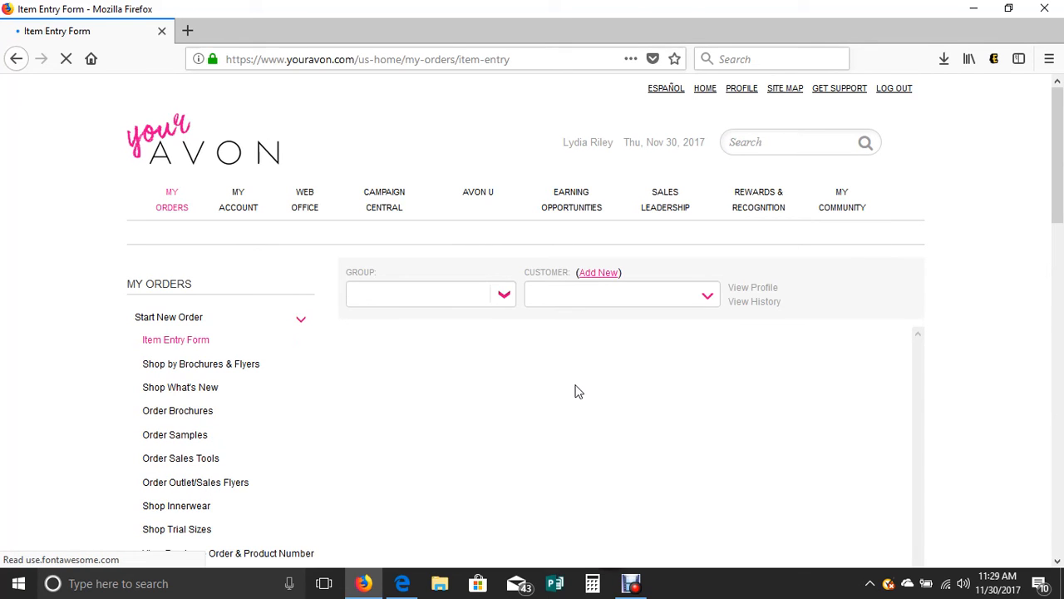
mouse_move(635, 409)
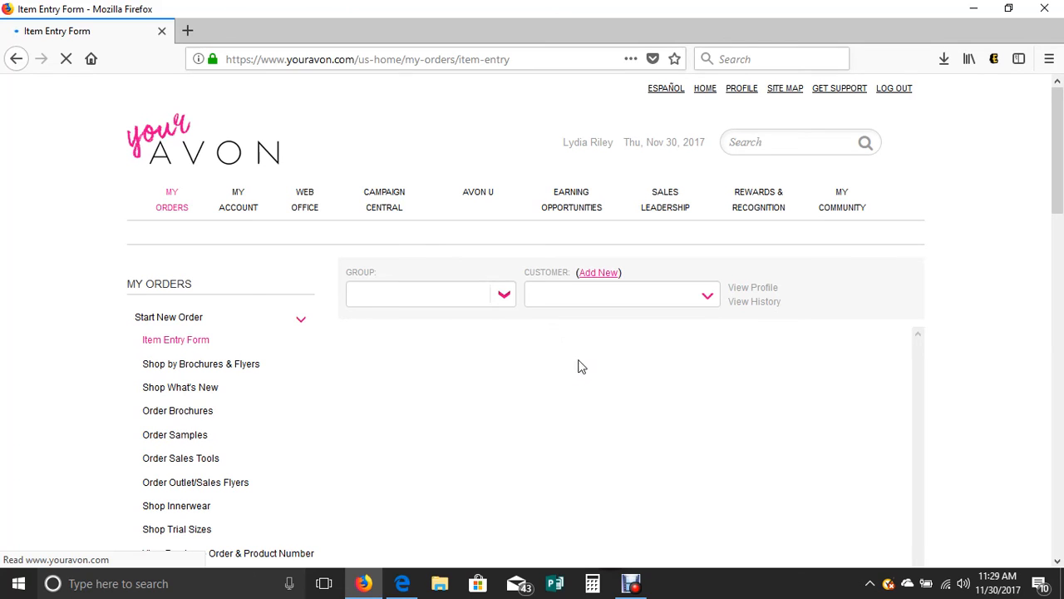
scroll("down", 3)
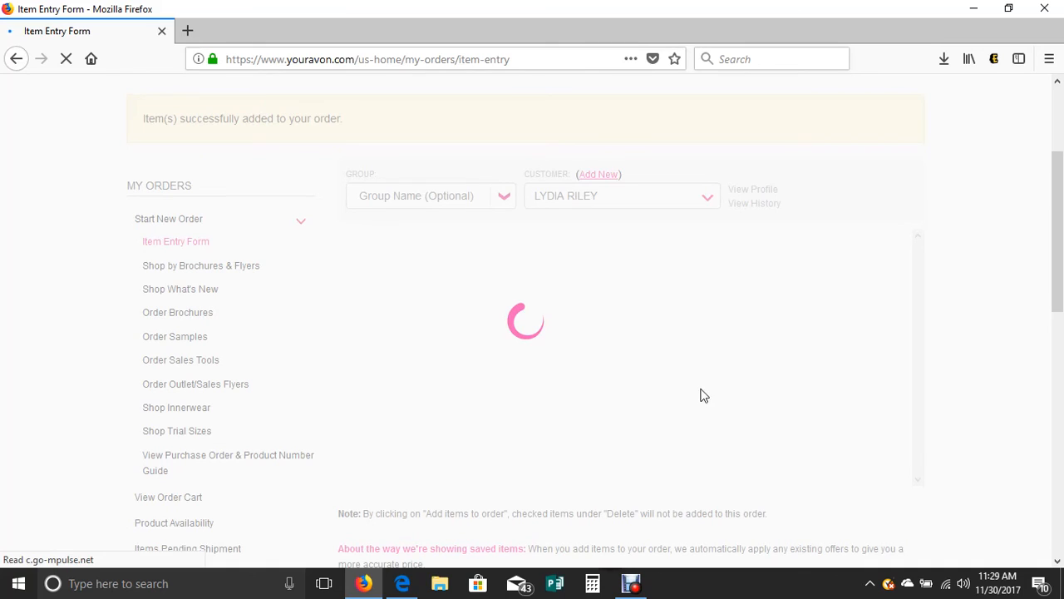
mouse_move(748, 377)
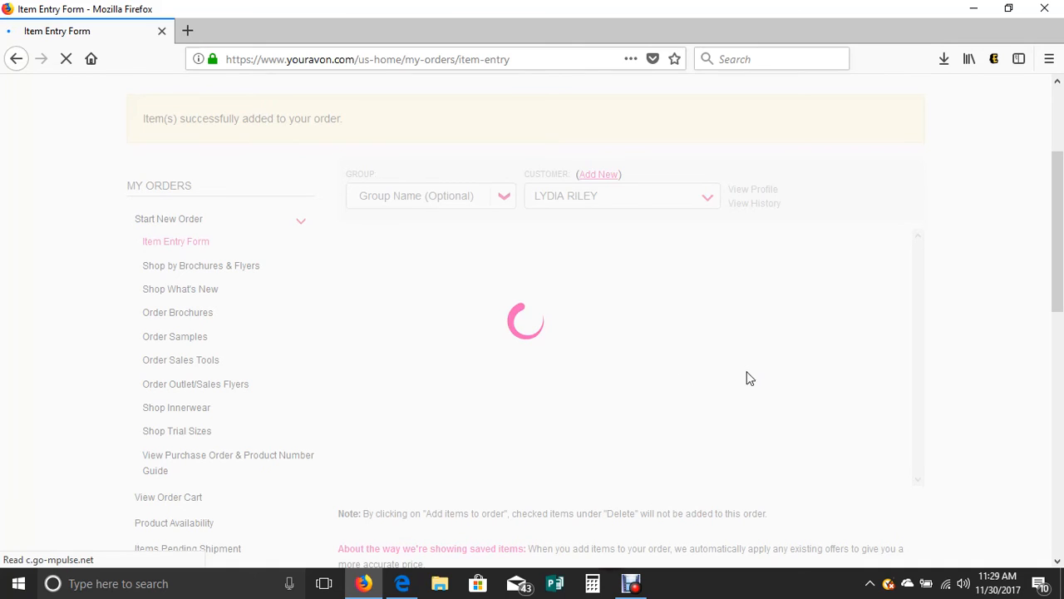
mouse_move(779, 370)
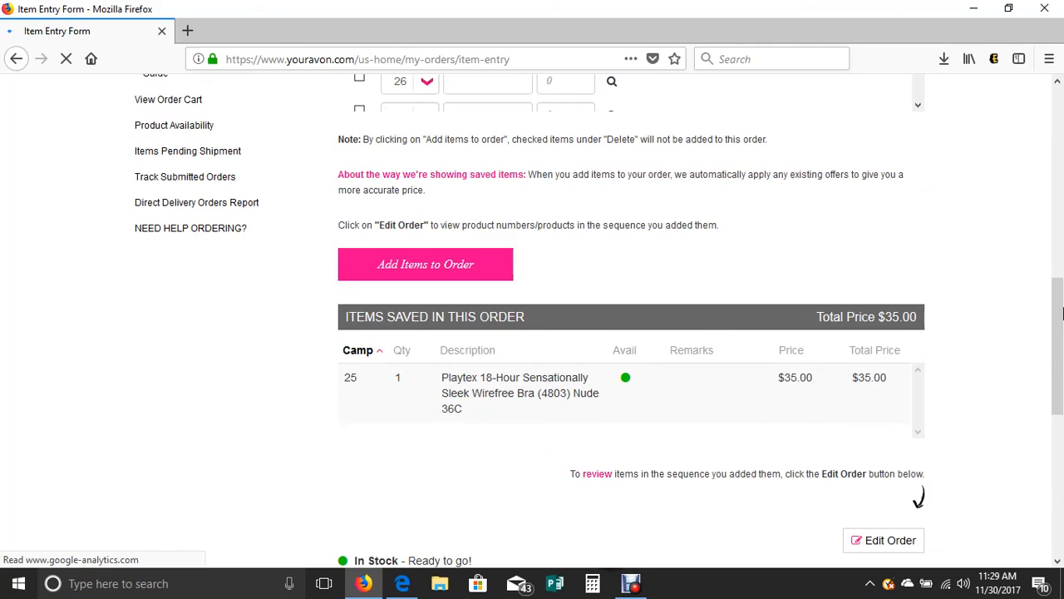
scroll("down", 3)
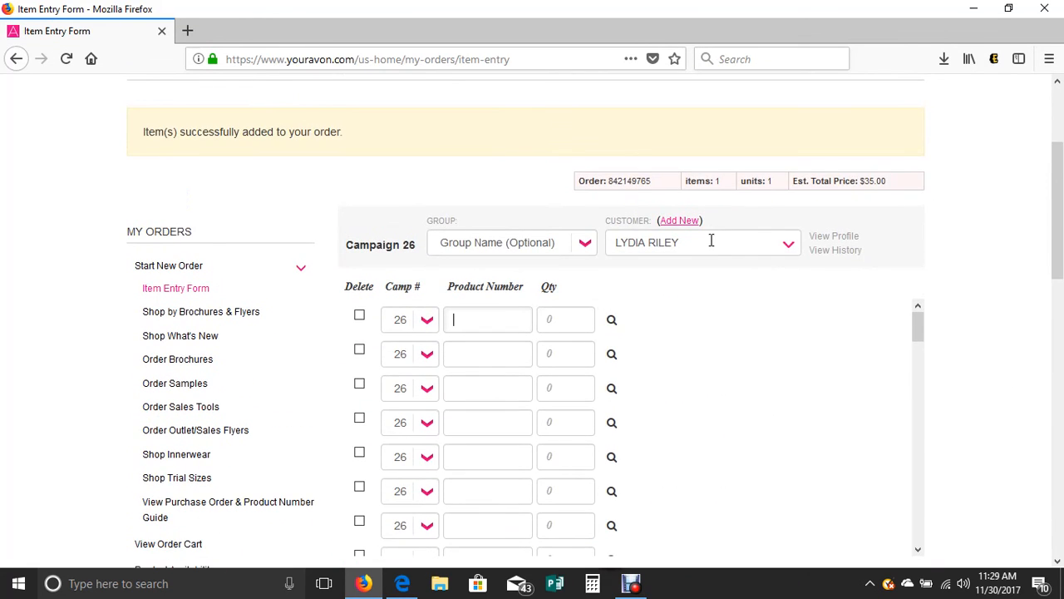
mouse_move(798, 333)
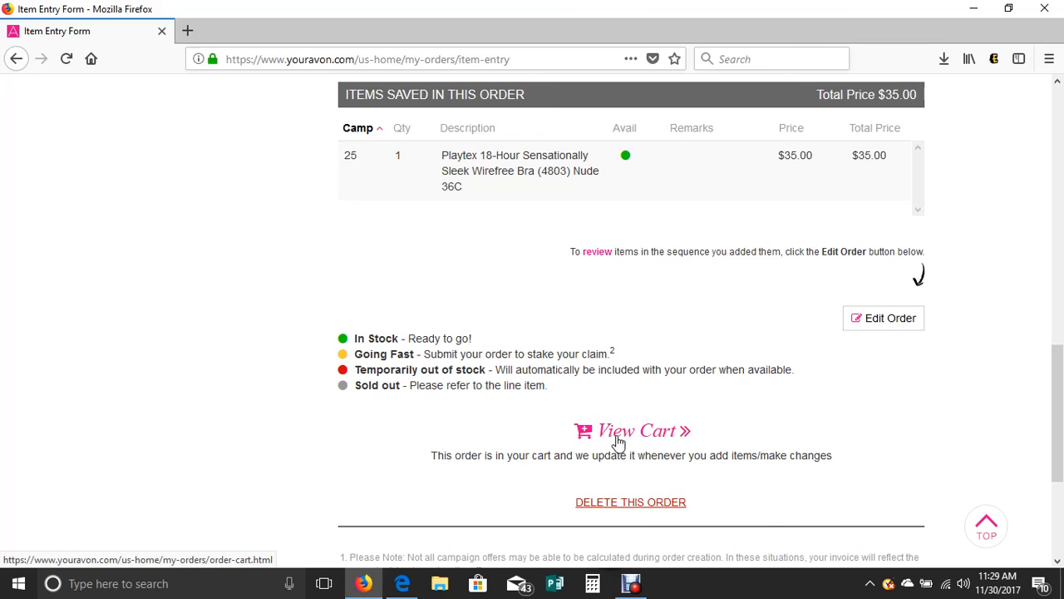
left_click(632, 429)
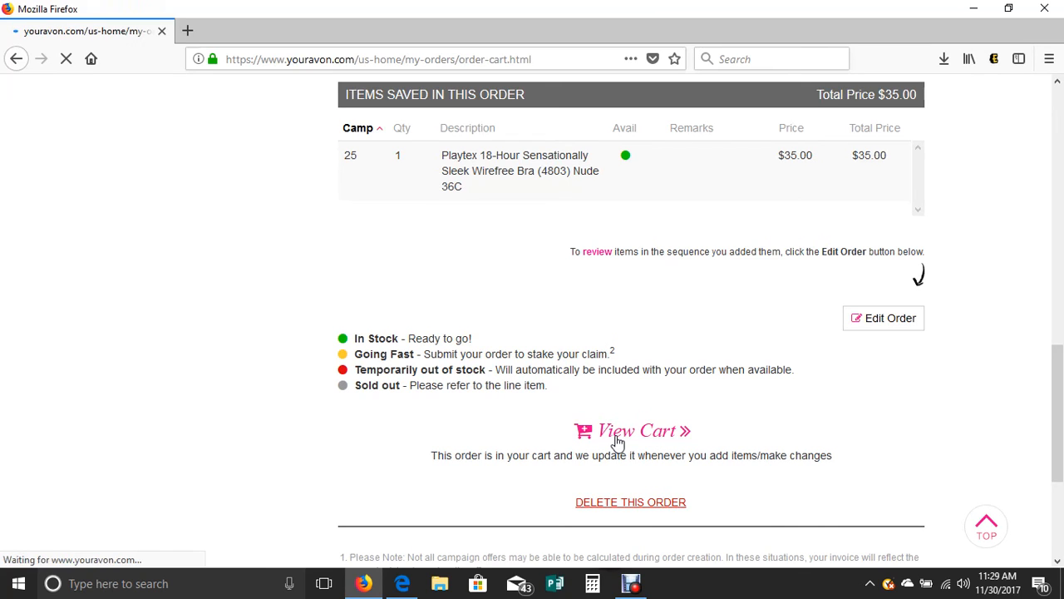
left_click(635, 429)
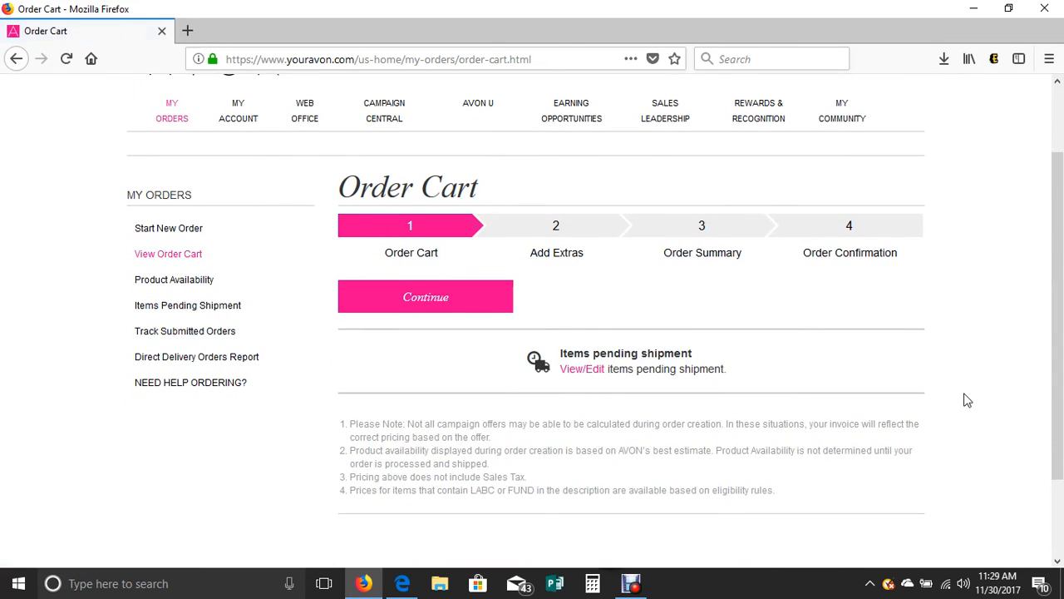
left_click(426, 296)
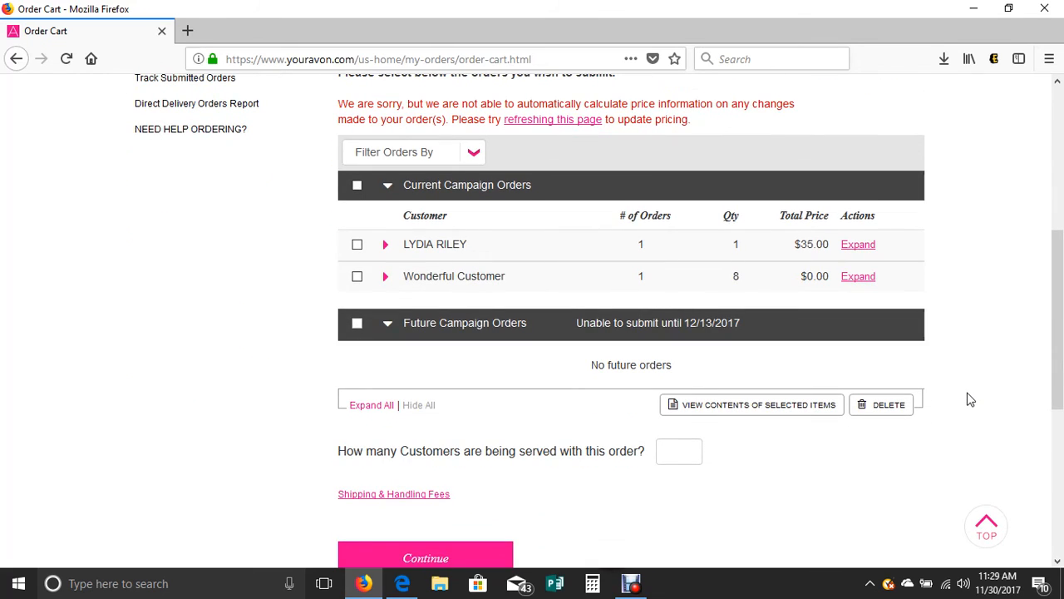
mouse_move(353, 198)
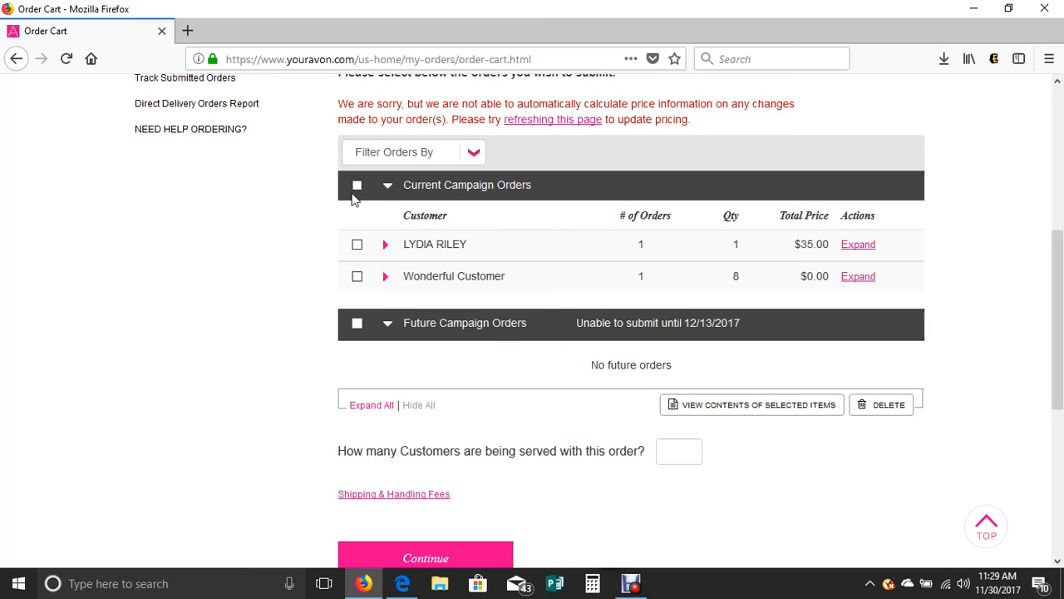
Select all current campaign orders for the 2 customers and continue checkout
left_click(356, 184)
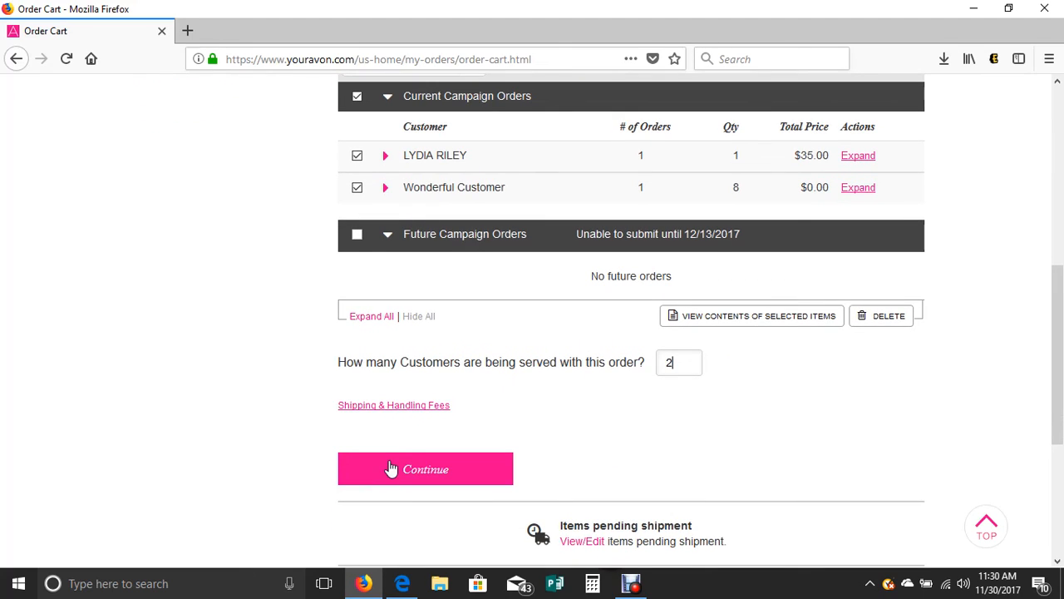
left_click(426, 469)
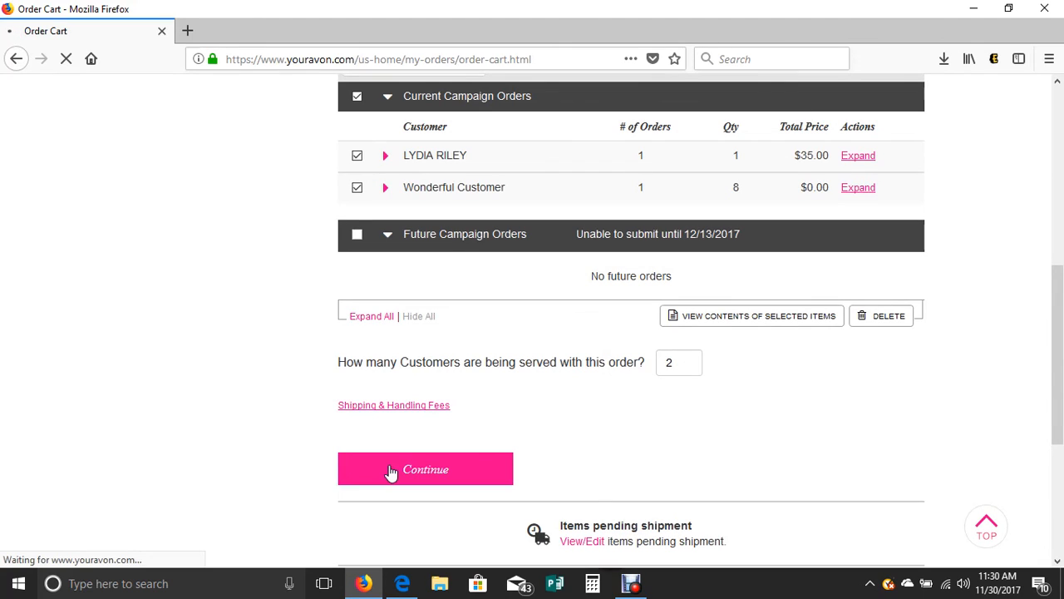
left_click(426, 469)
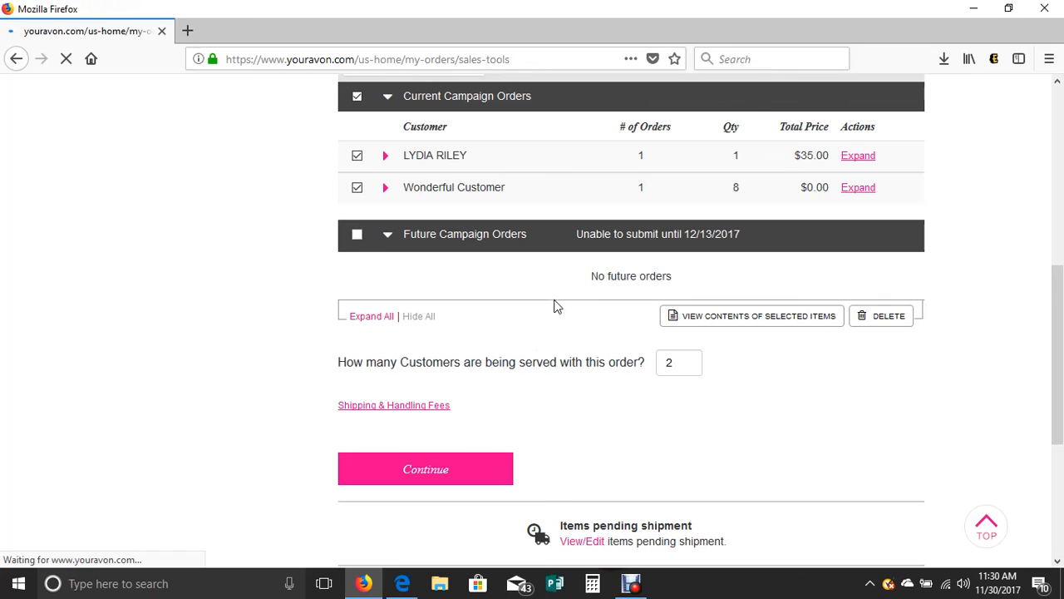
Reach the Add Extras step and look through its brochure and box offers (2 orders, 9 units, $35.00)
left_click(426, 469)
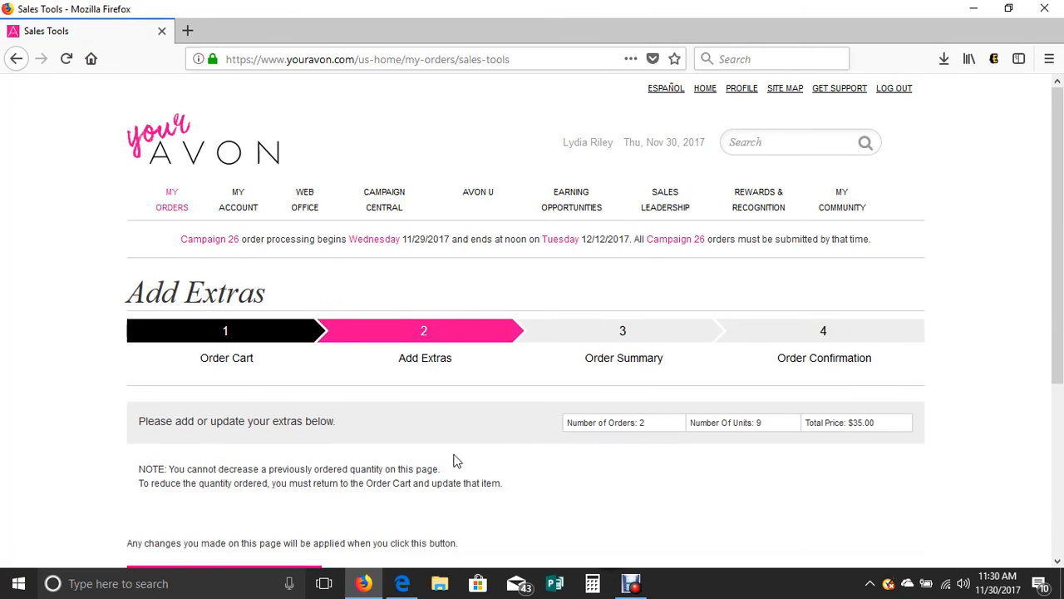
scroll("down", 3)
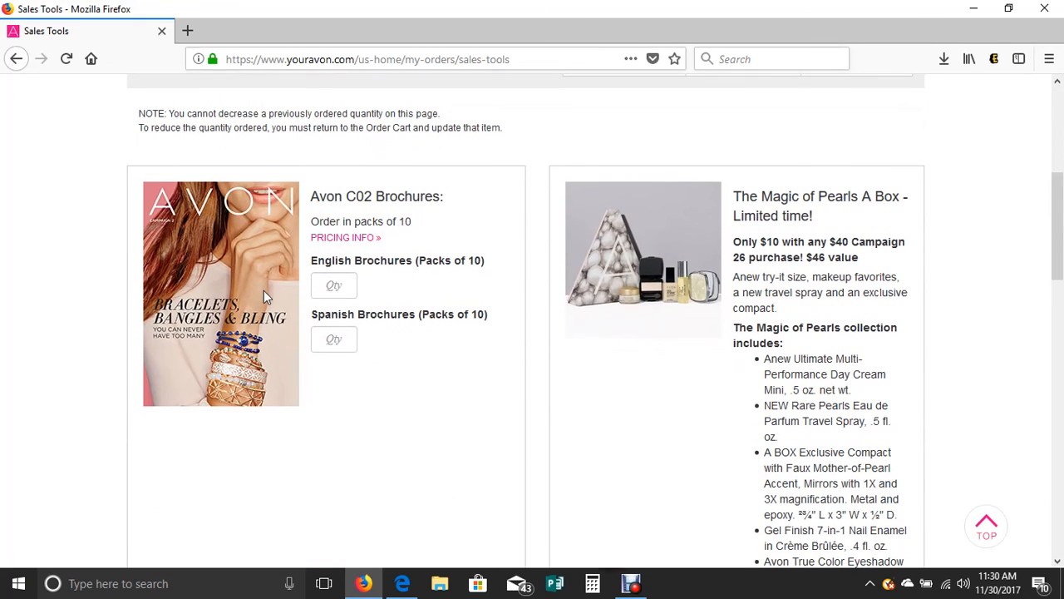
mouse_move(199, 339)
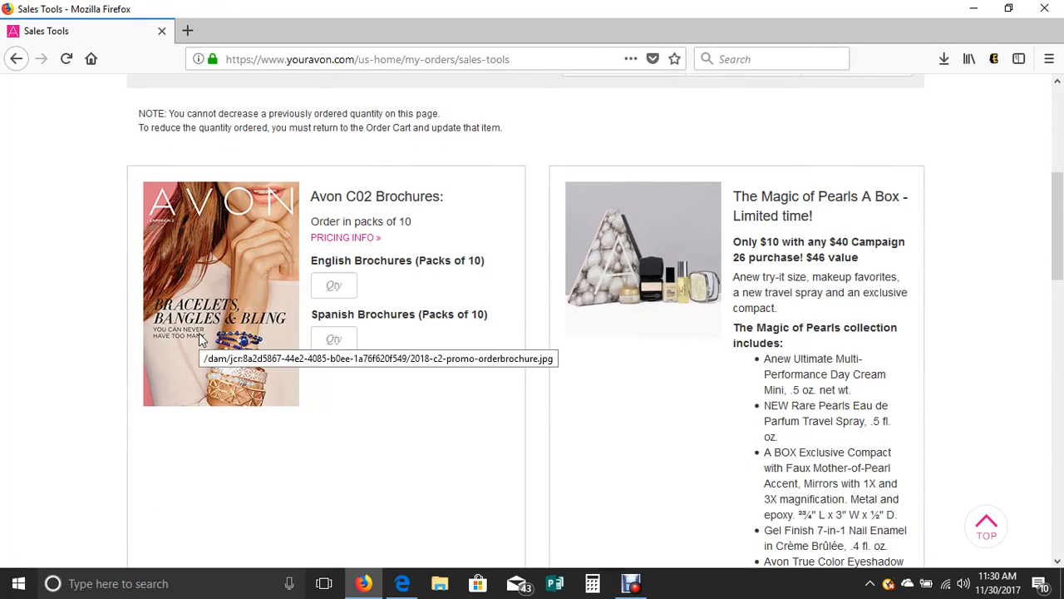
scroll("down", 3)
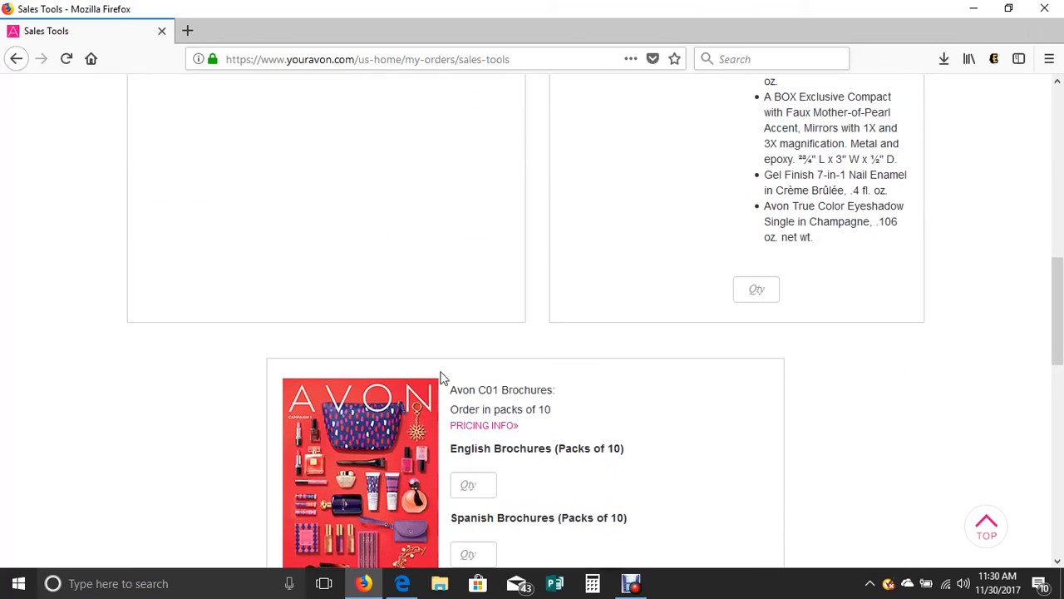
mouse_move(391, 479)
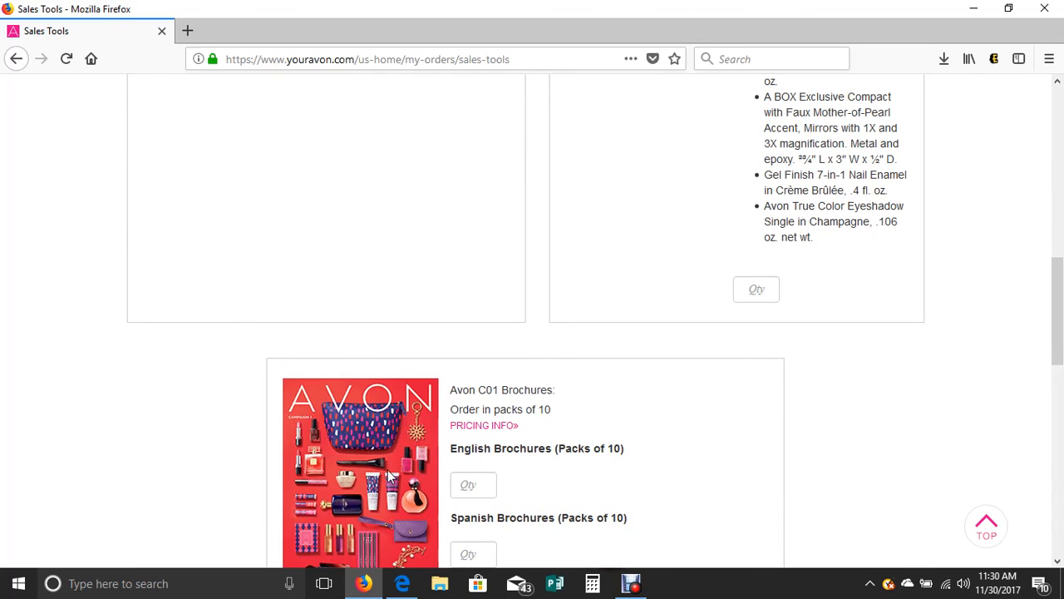
mouse_move(389, 489)
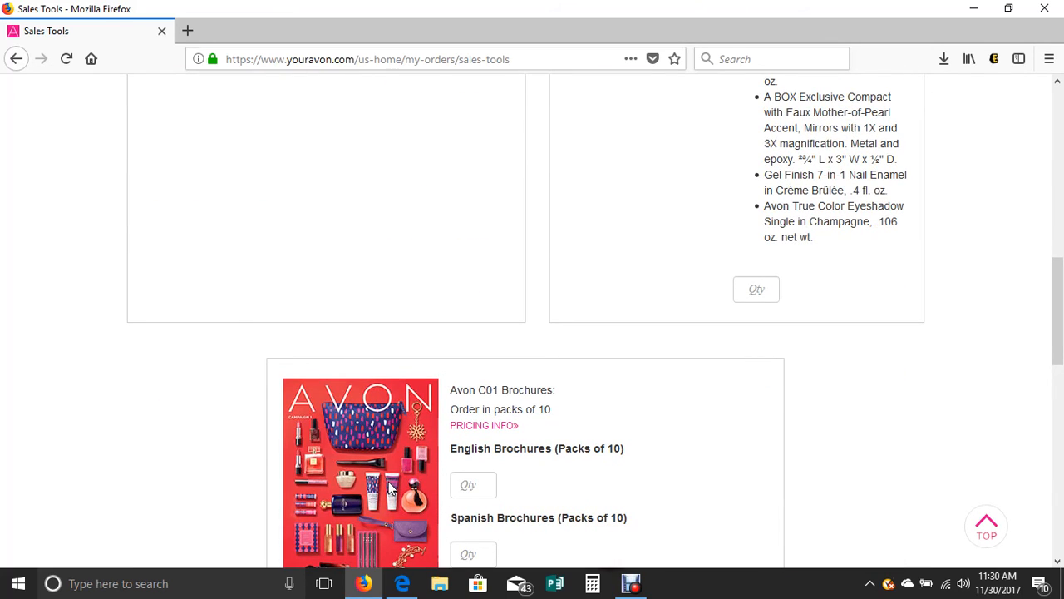
mouse_move(391, 486)
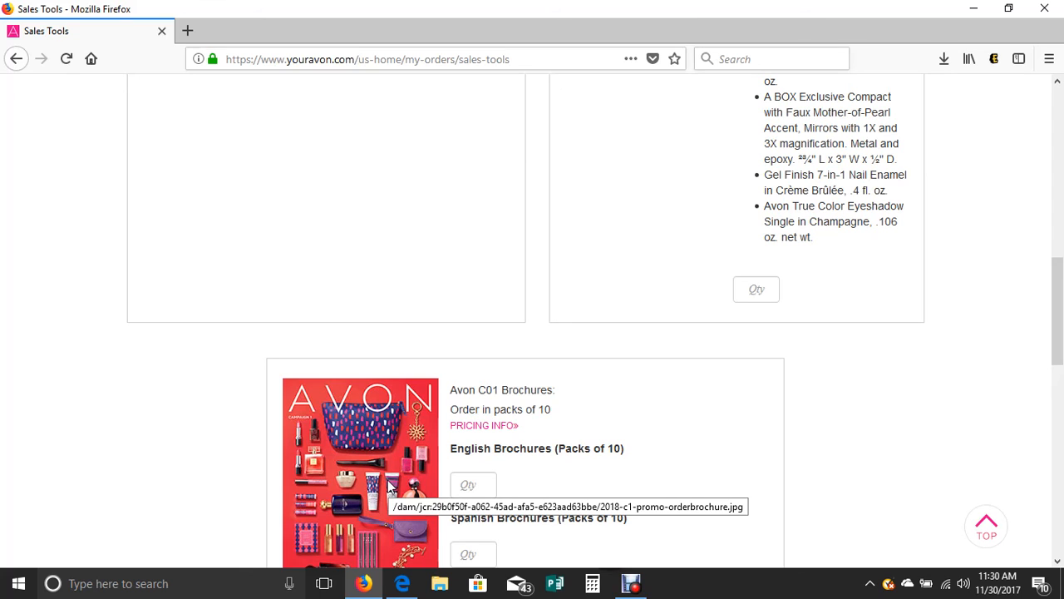
mouse_move(390, 478)
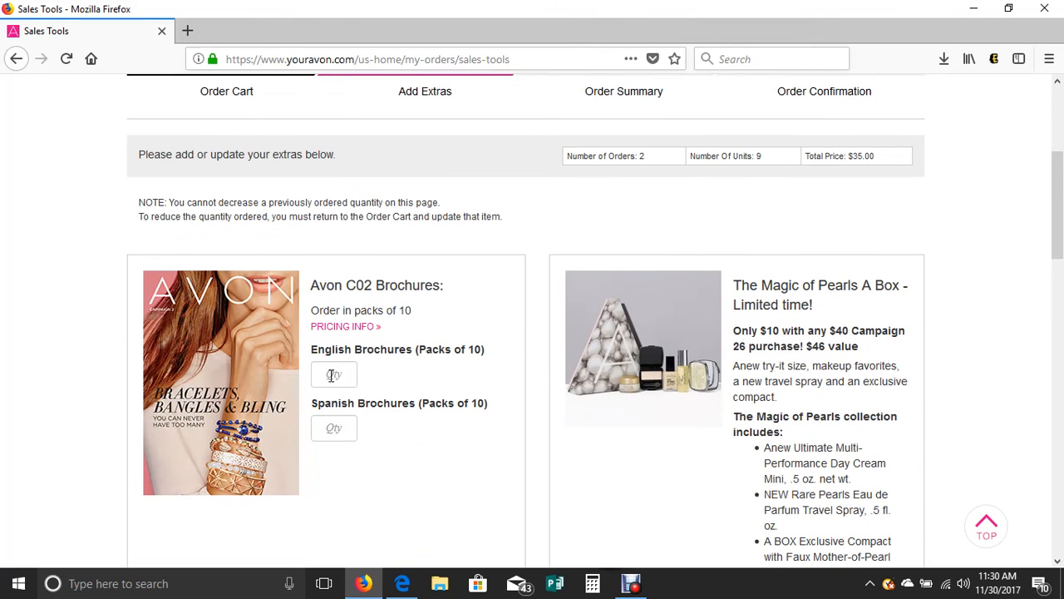
mouse_move(353, 333)
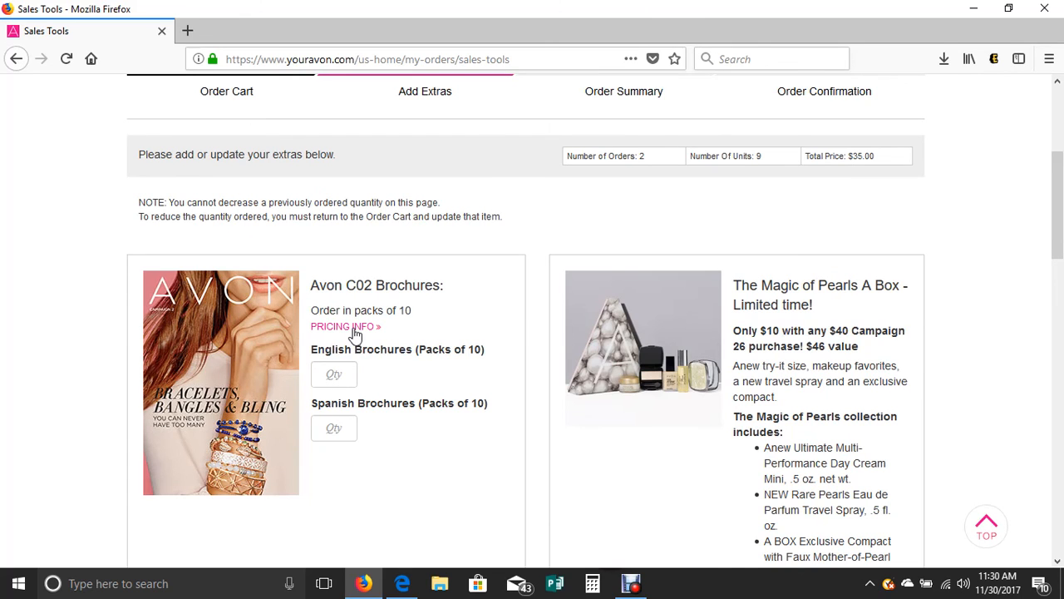
left_click(342, 326)
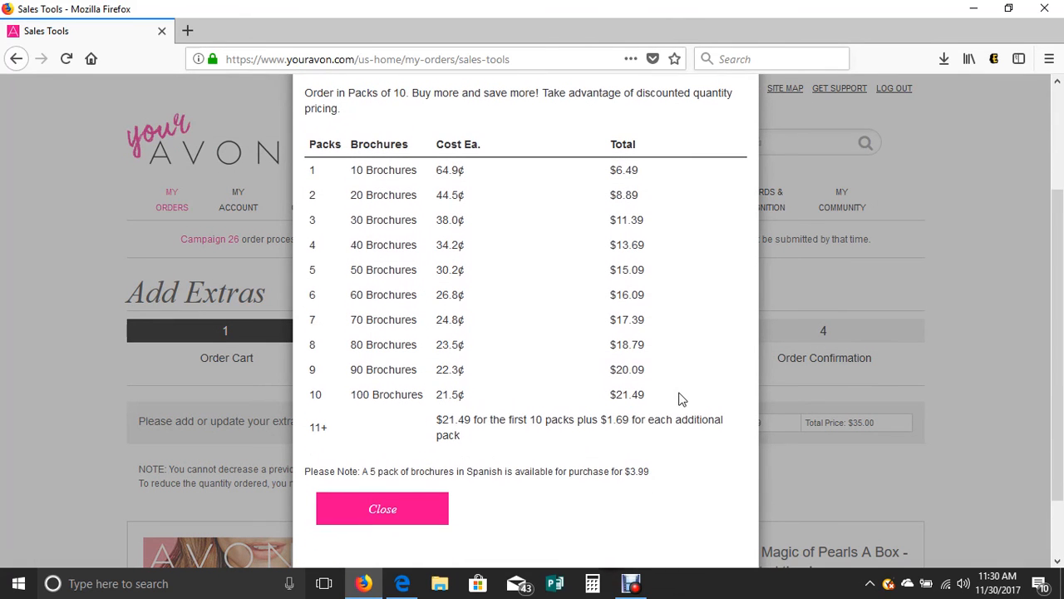
mouse_move(650, 413)
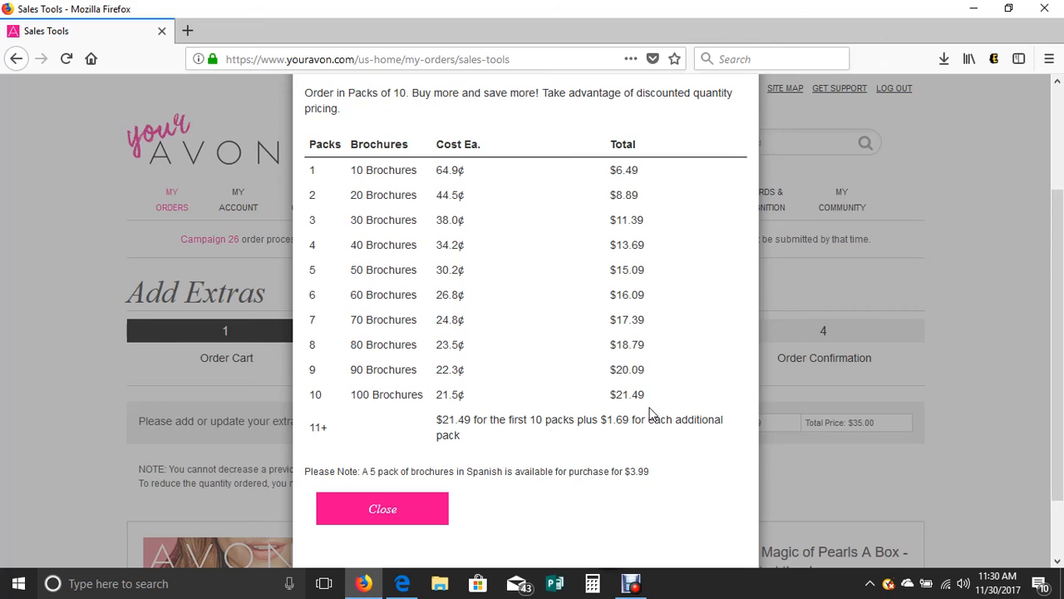
mouse_move(642, 394)
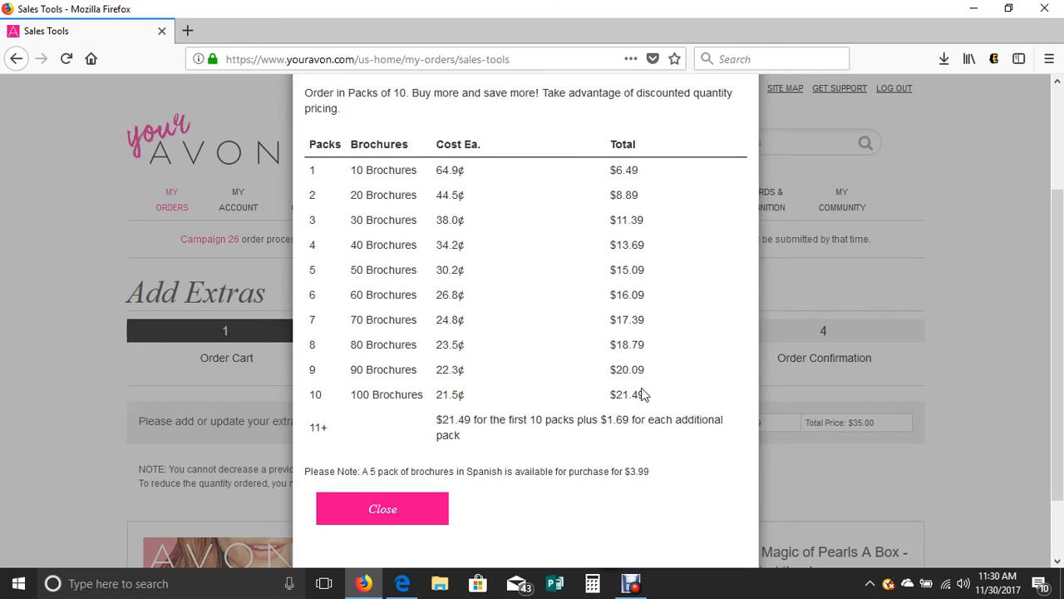
mouse_move(465, 419)
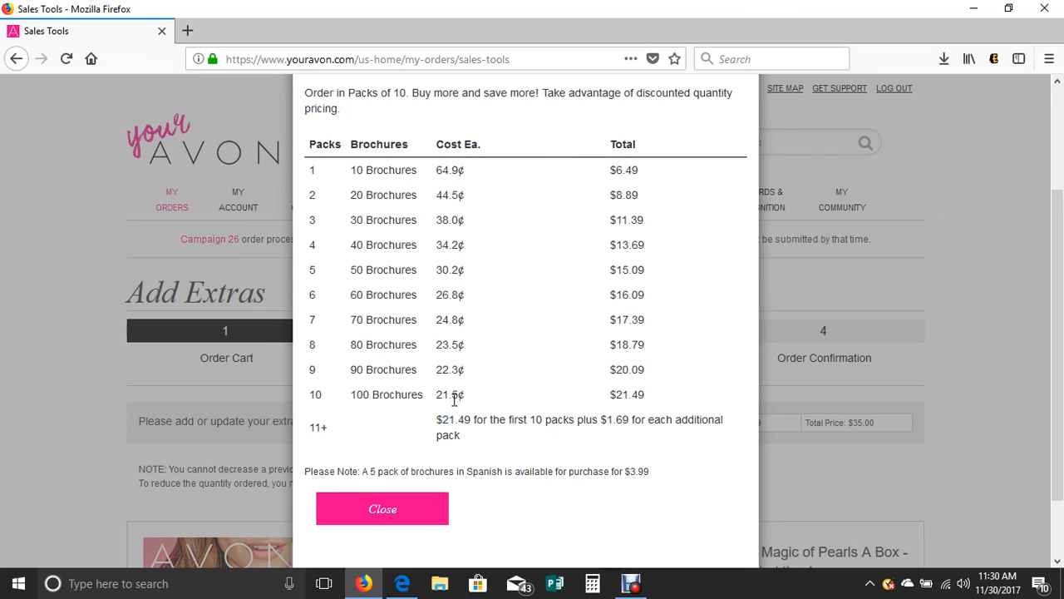
mouse_move(466, 416)
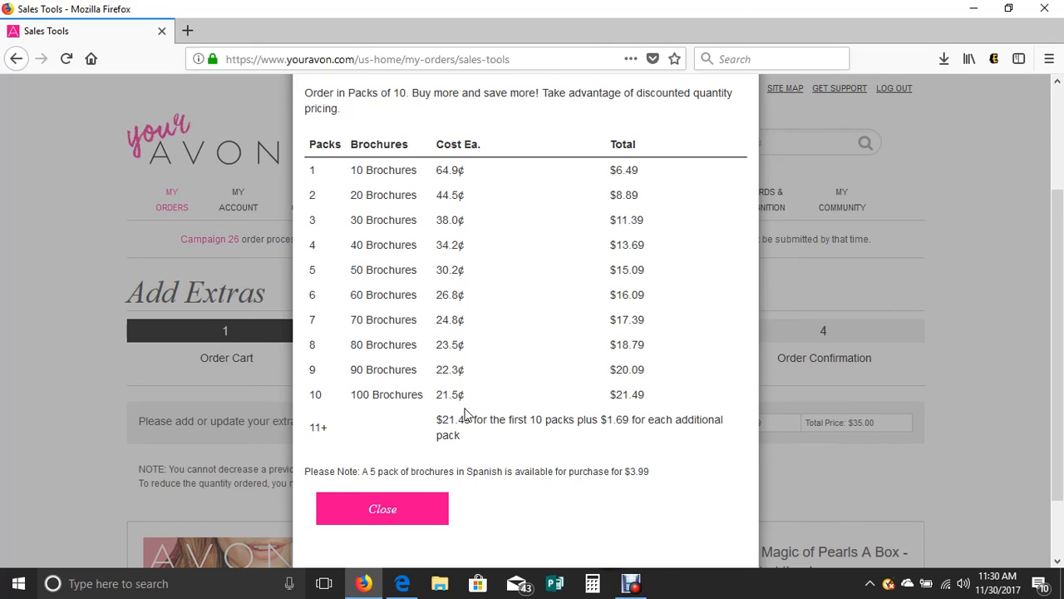
mouse_move(439, 387)
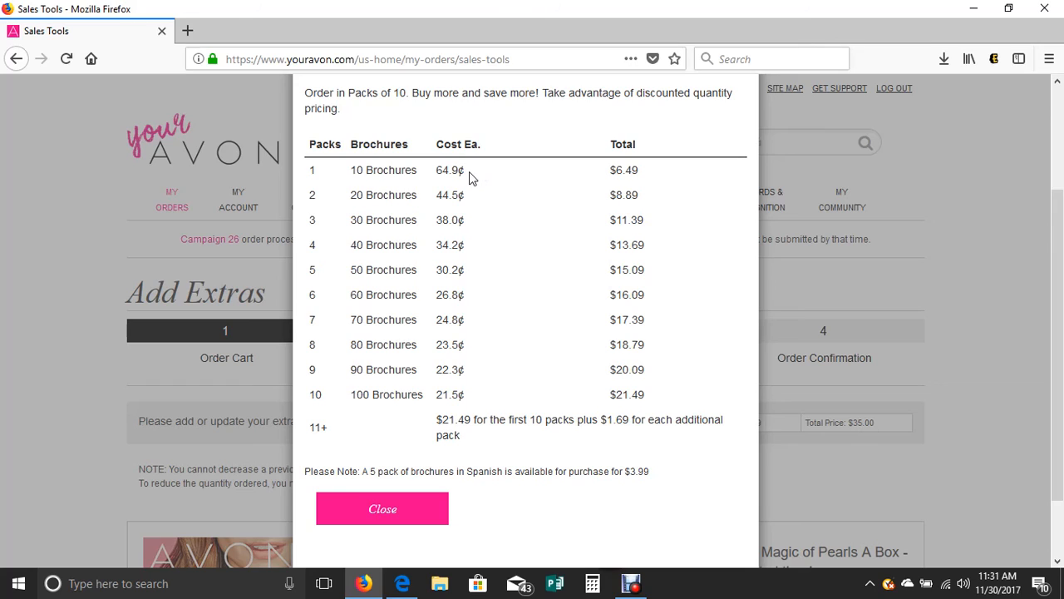
mouse_move(468, 198)
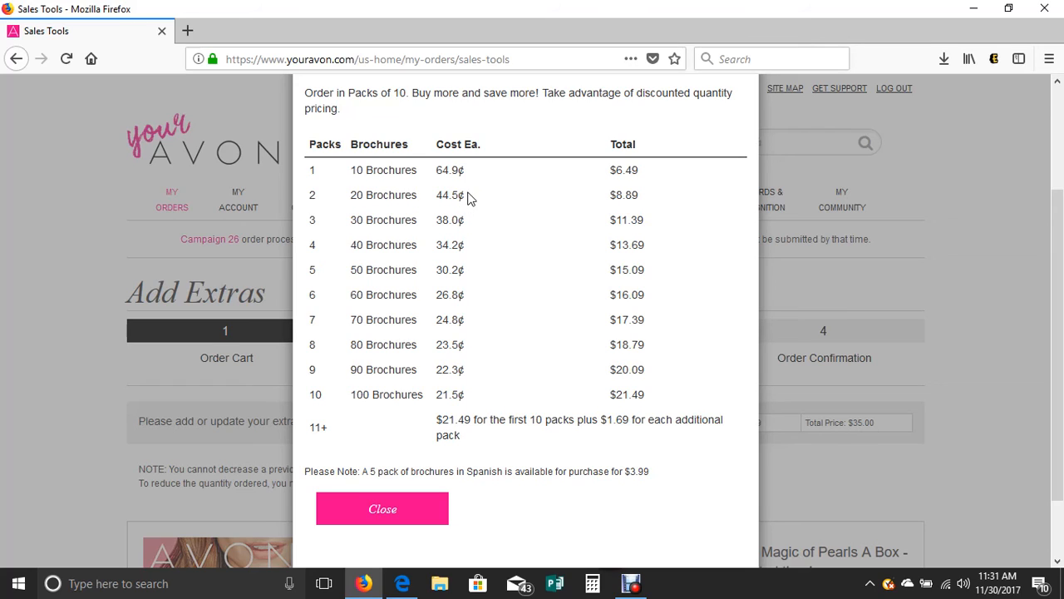
mouse_move(413, 227)
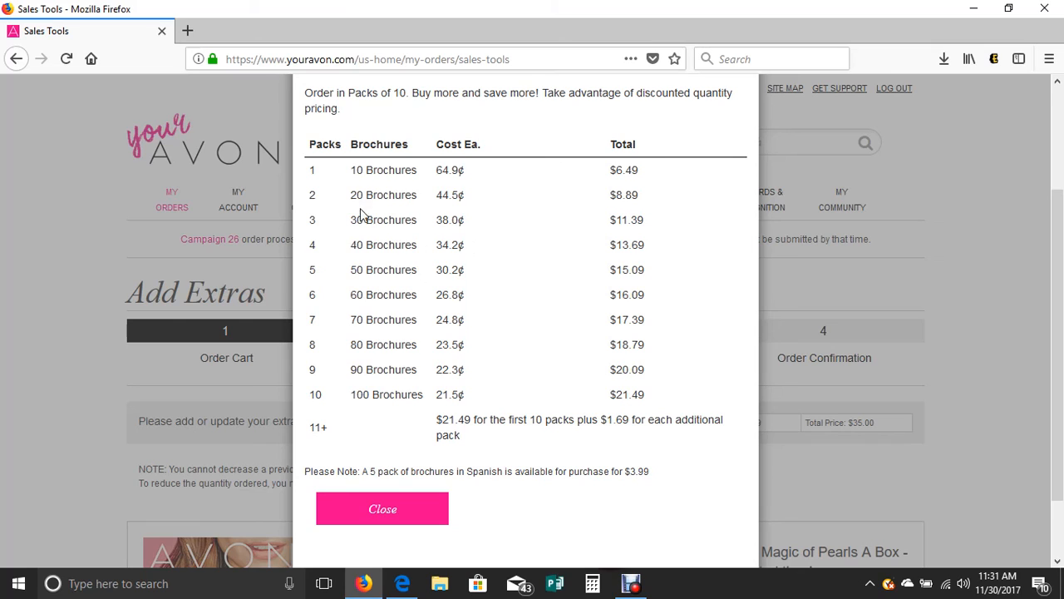
mouse_move(479, 226)
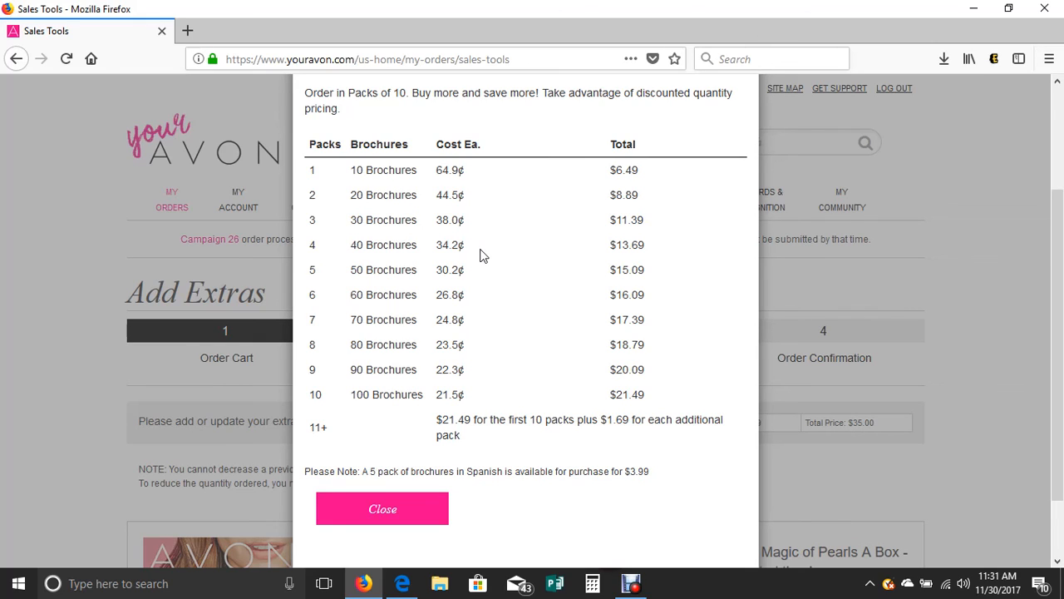
mouse_move(455, 342)
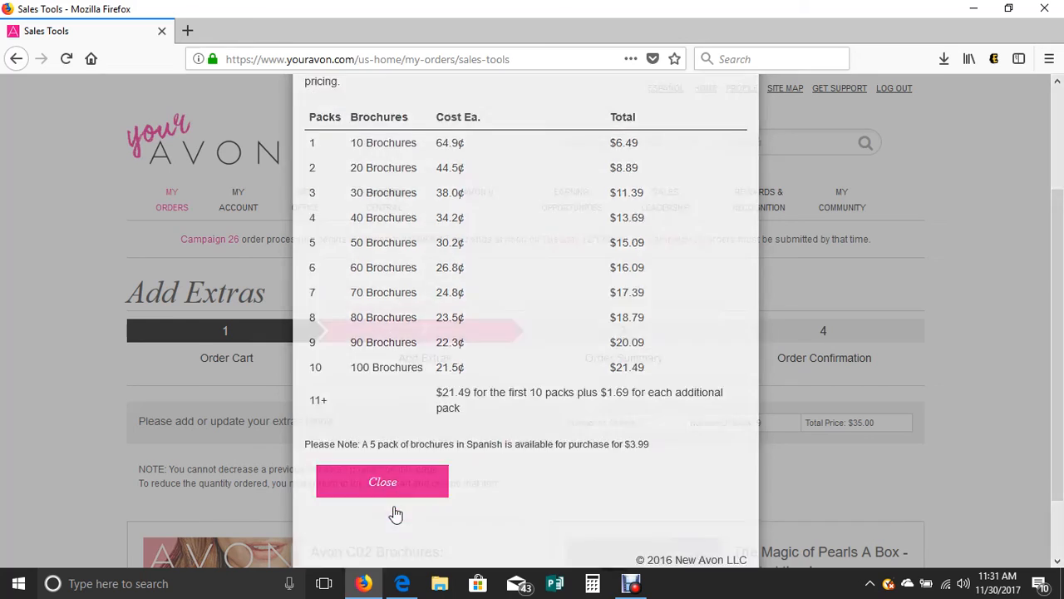
left_click(382, 482)
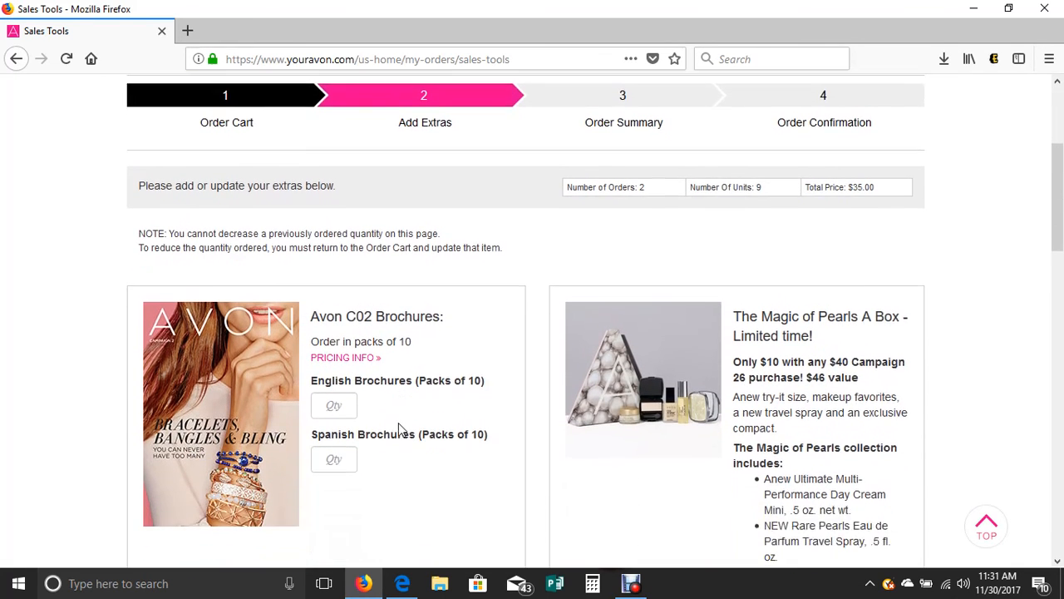
Enter then clear a brochure quantity of 3 and continue to Order Summary, raising the 'Forget something?' reminder
scroll("down", 3)
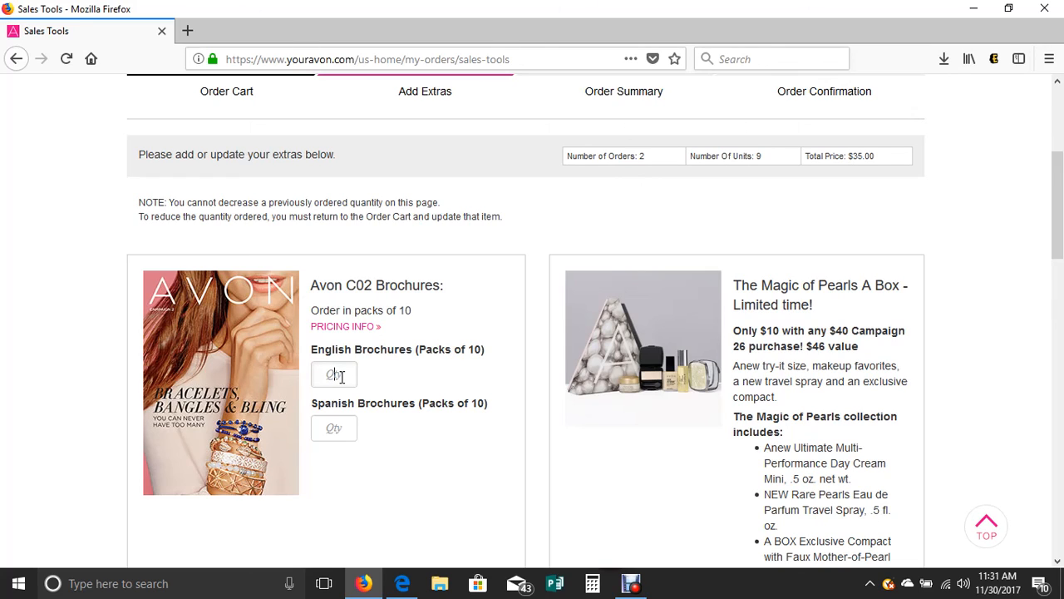
type("3")
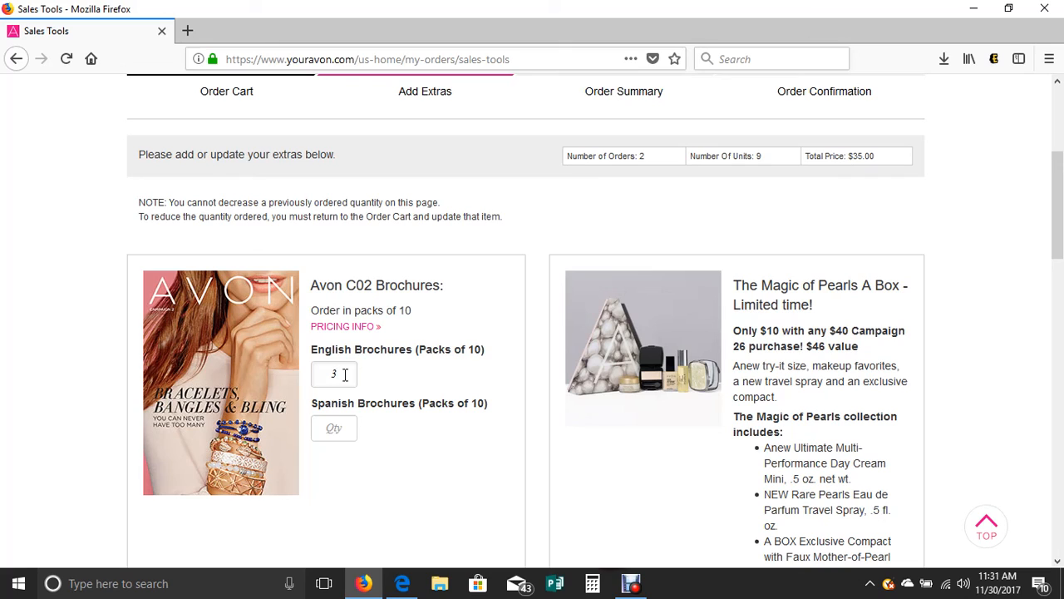
mouse_move(382, 373)
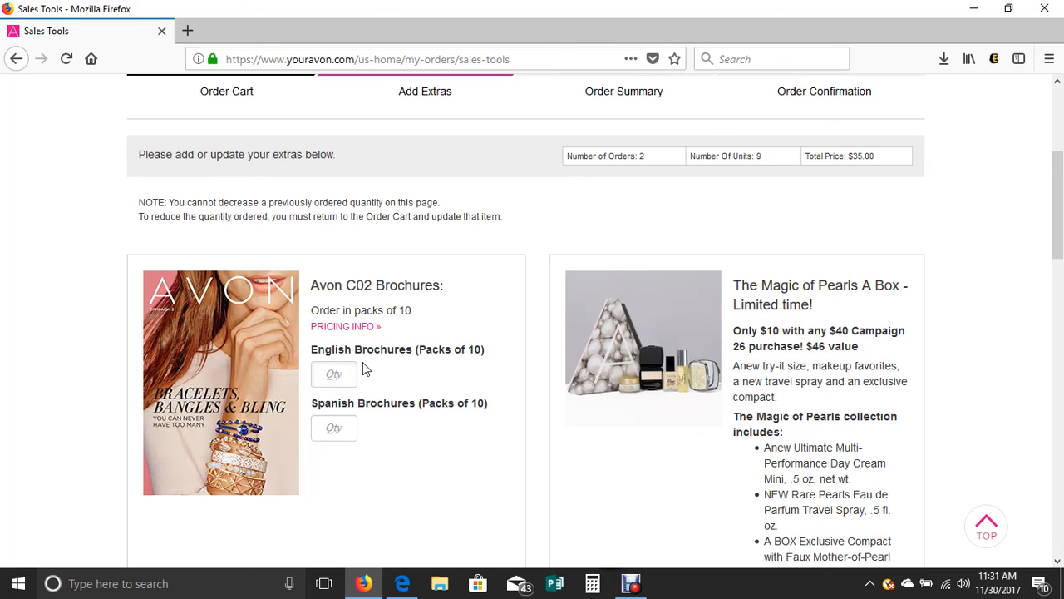
scroll("down", 3)
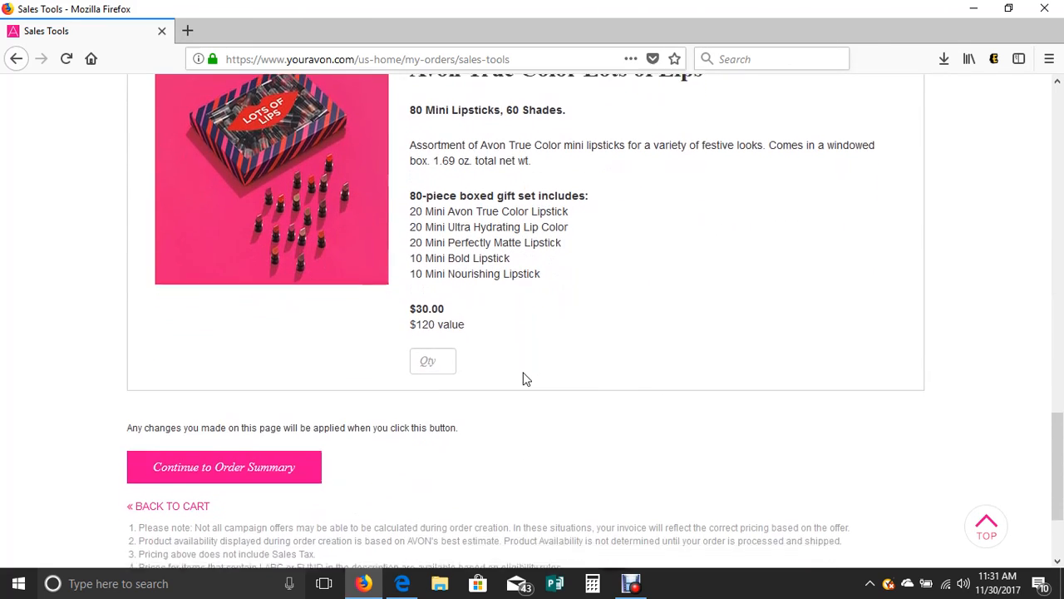
scroll("down", 3)
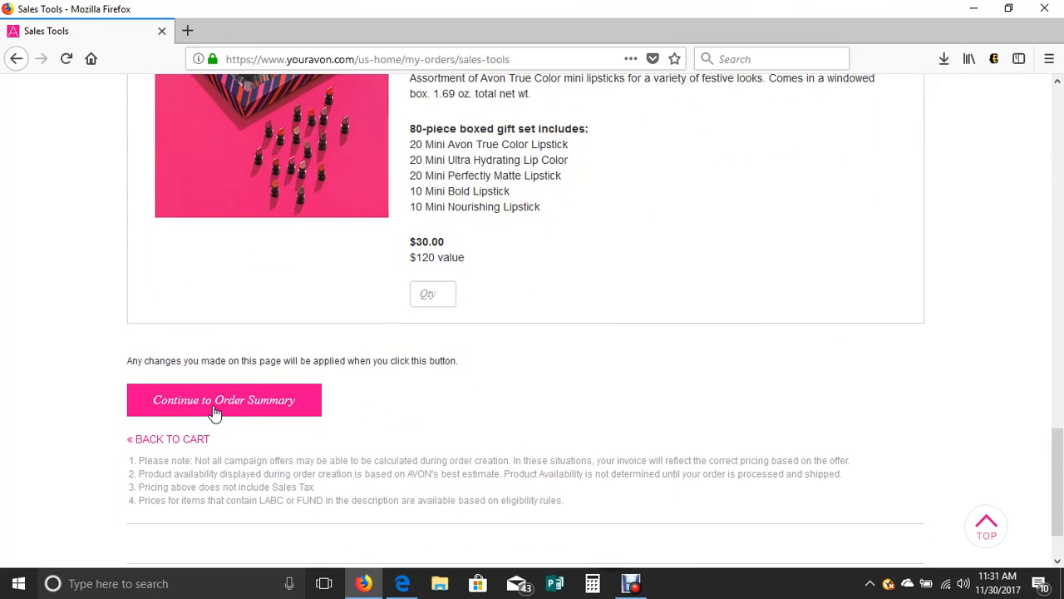
left_click(222, 399)
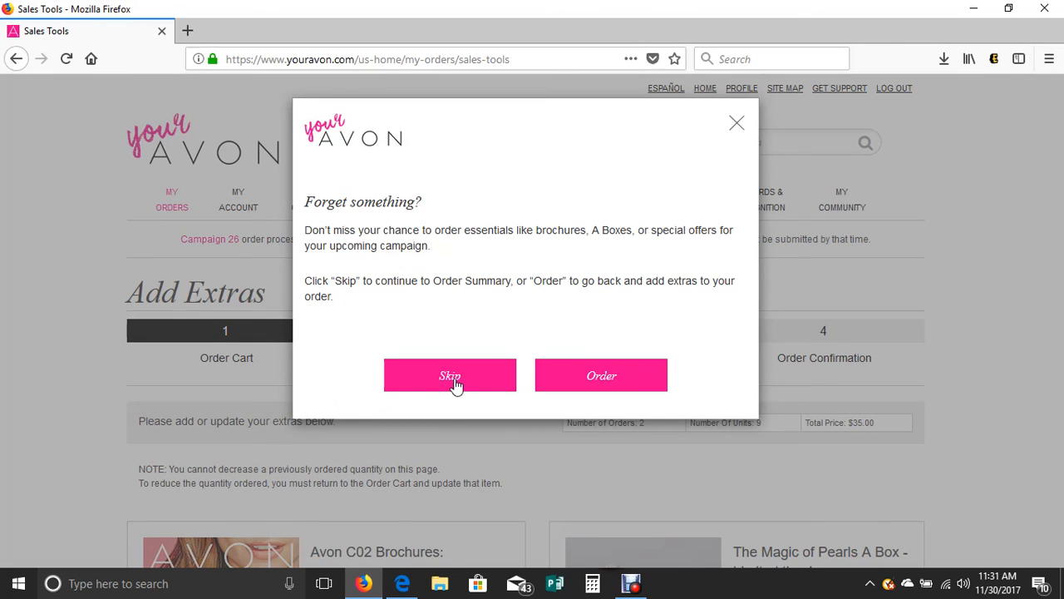
Skip the extras reminder so the Order Summary loads with its stock-status legend
left_click(449, 376)
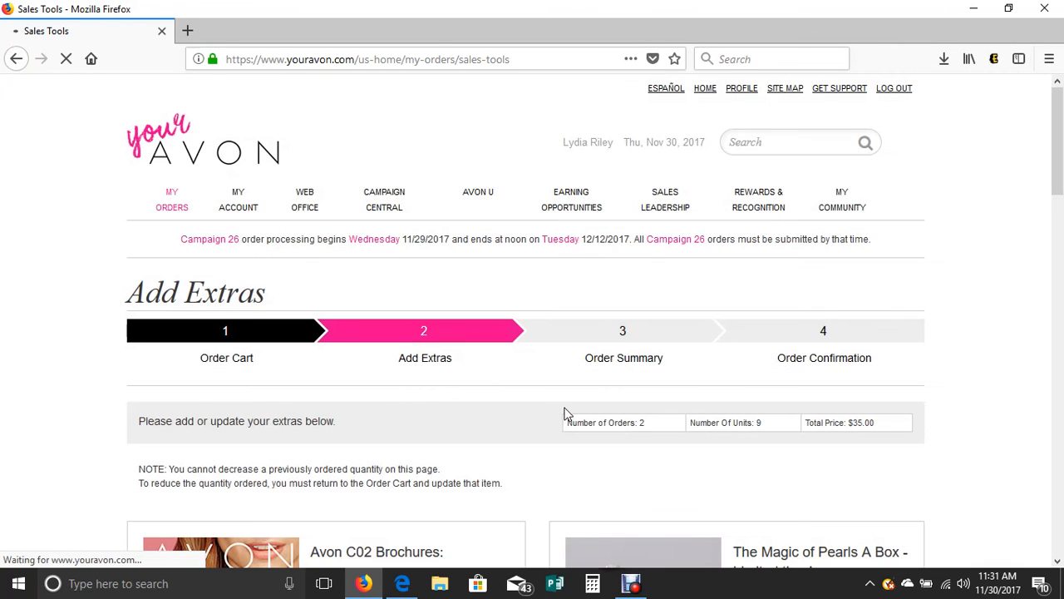
scroll("down", 3)
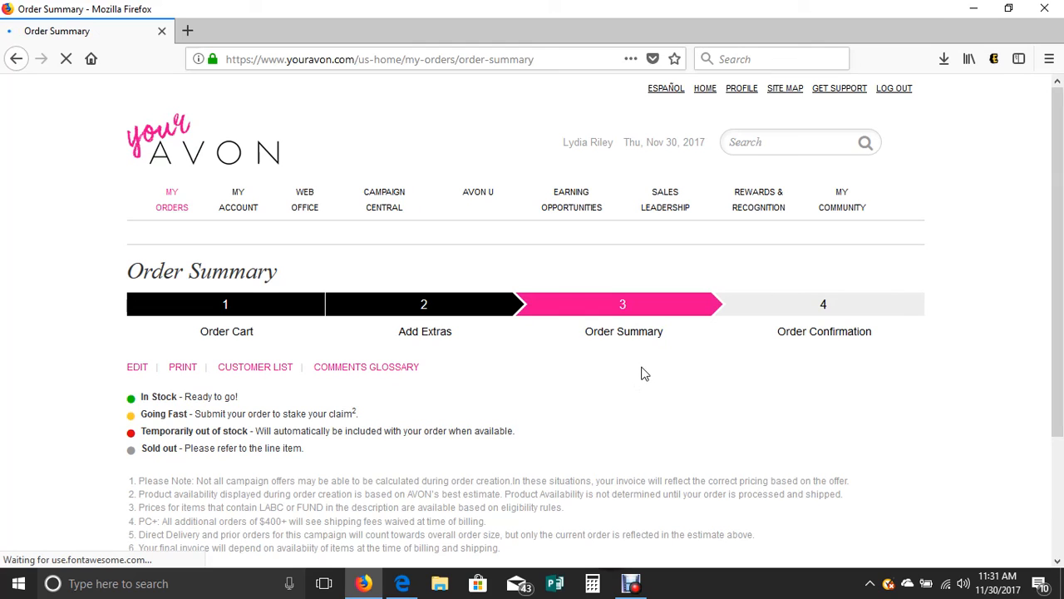
Review the Campaign 26 Order Summary items, $58.12 estimated total and $13.95 earnings
scroll("down", 3)
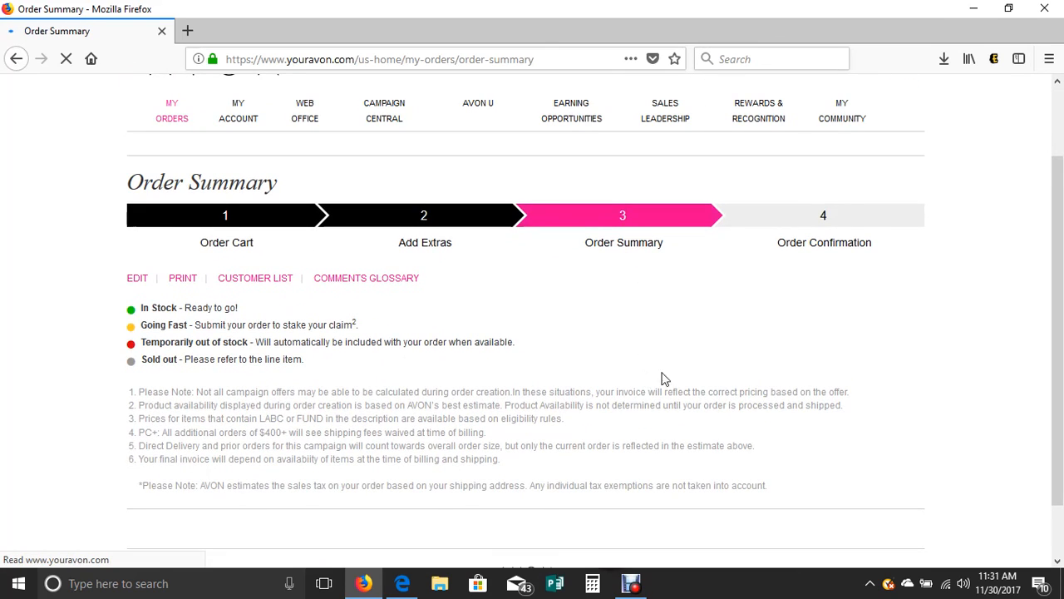
scroll("down", 3)
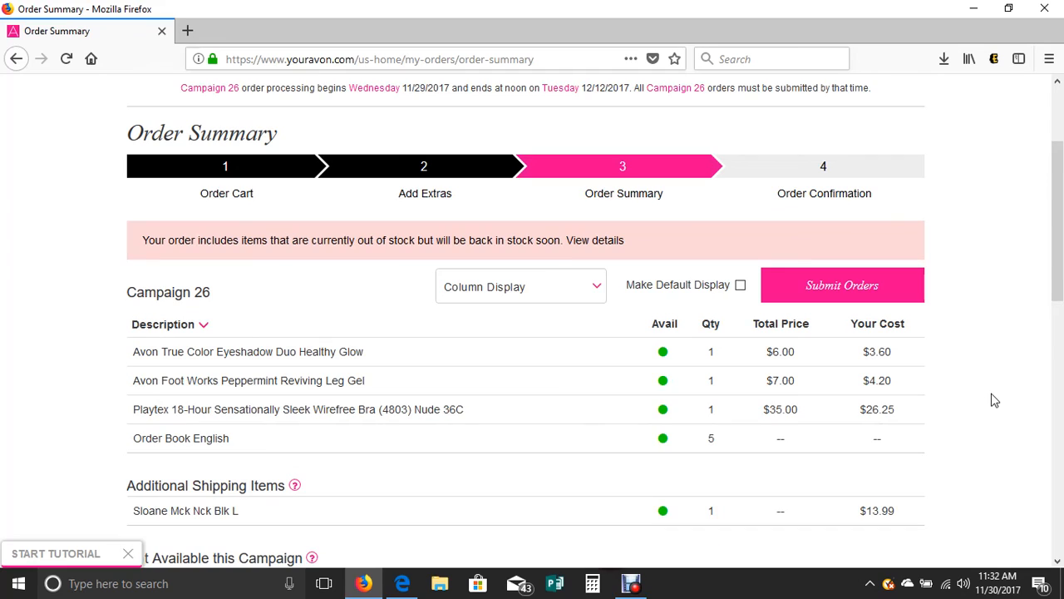
scroll("down", 3)
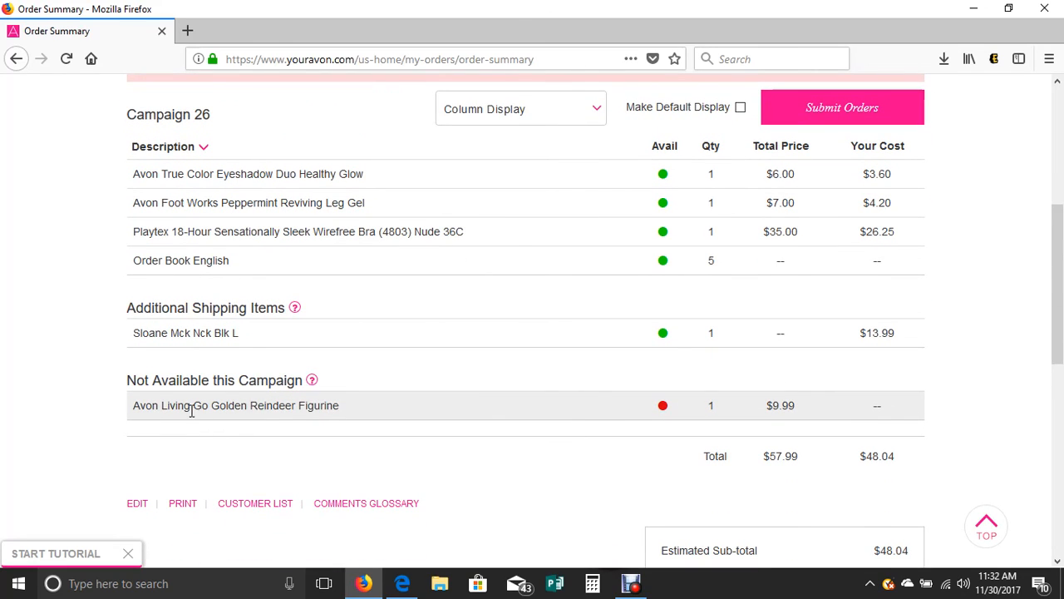
mouse_move(673, 425)
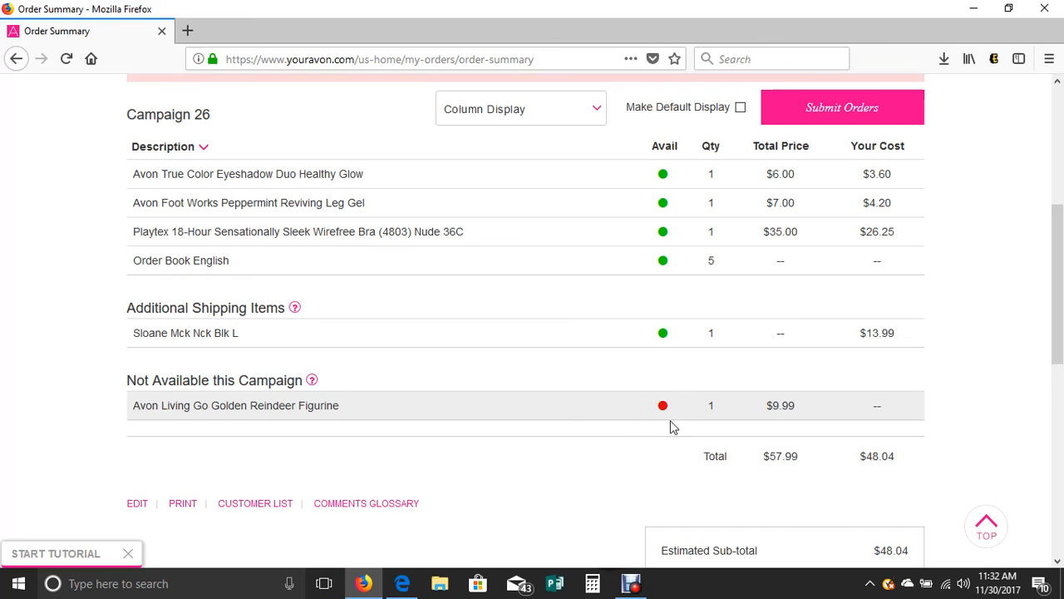
scroll("down", 3)
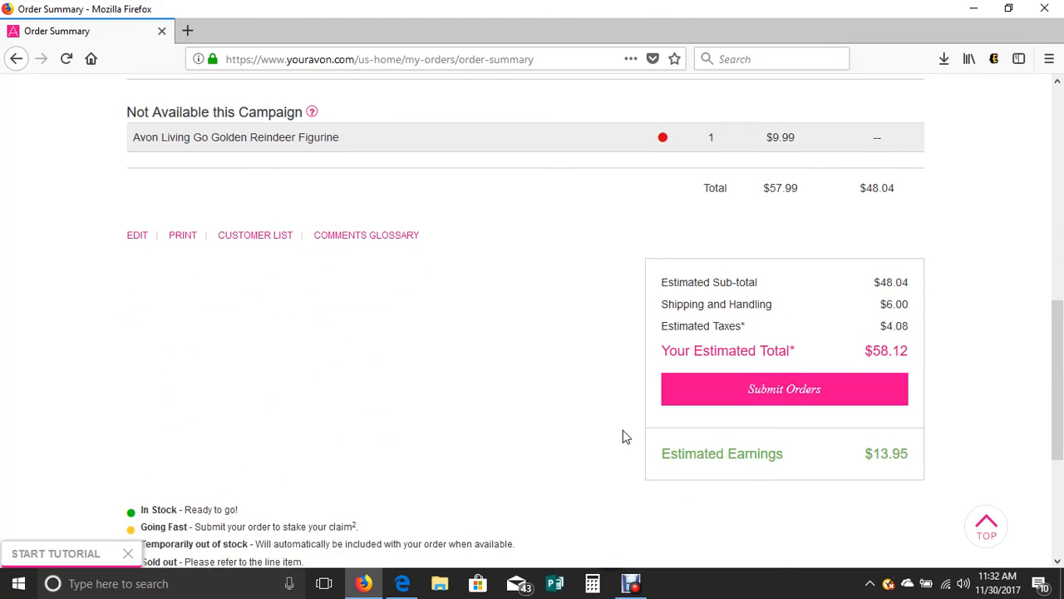
scroll("down", 3)
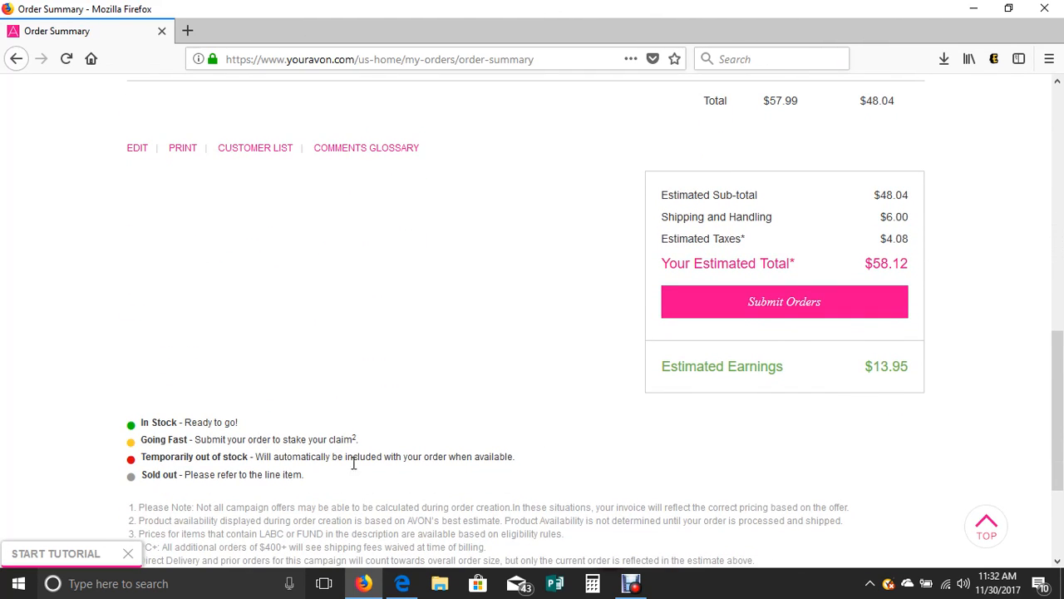
mouse_move(560, 386)
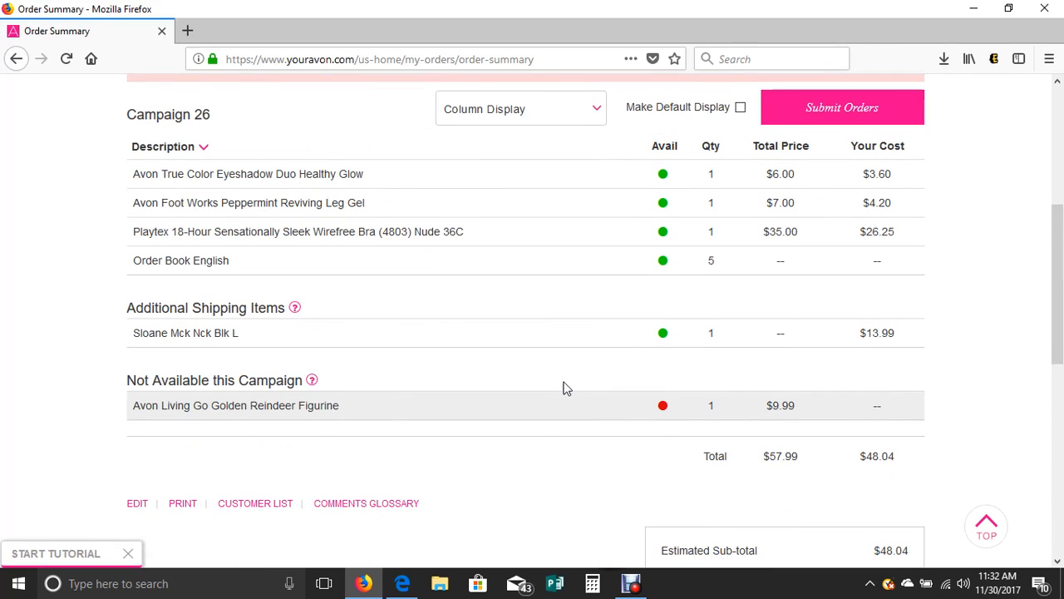
mouse_move(552, 388)
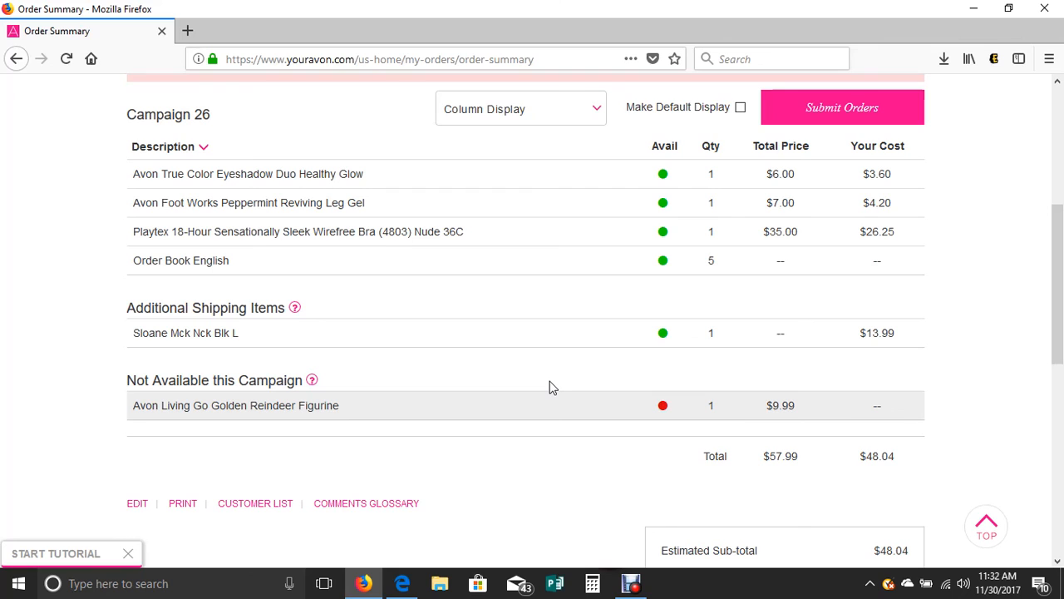
mouse_move(586, 401)
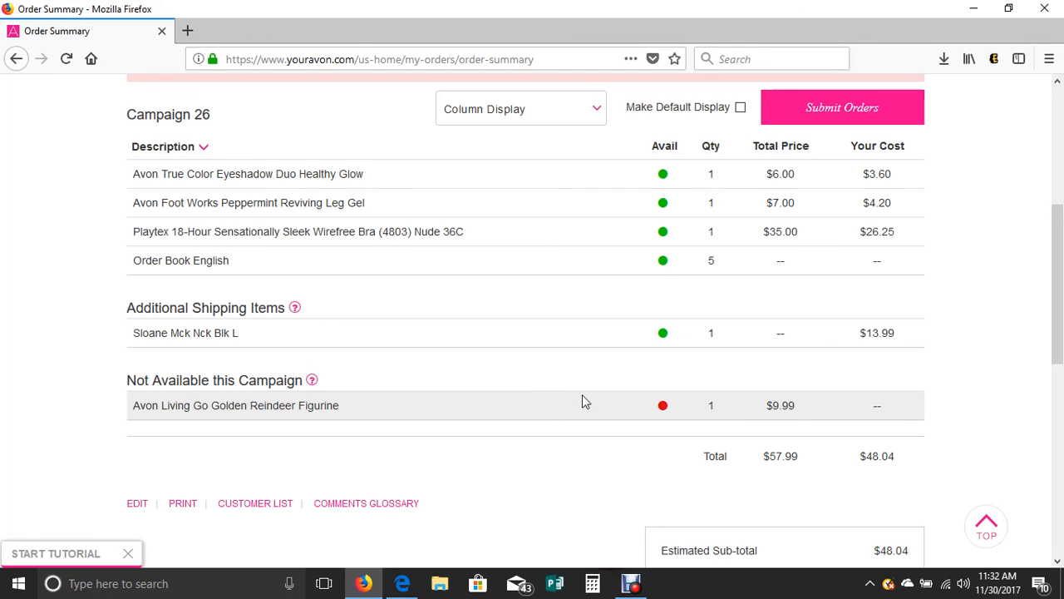
scroll("down", 3)
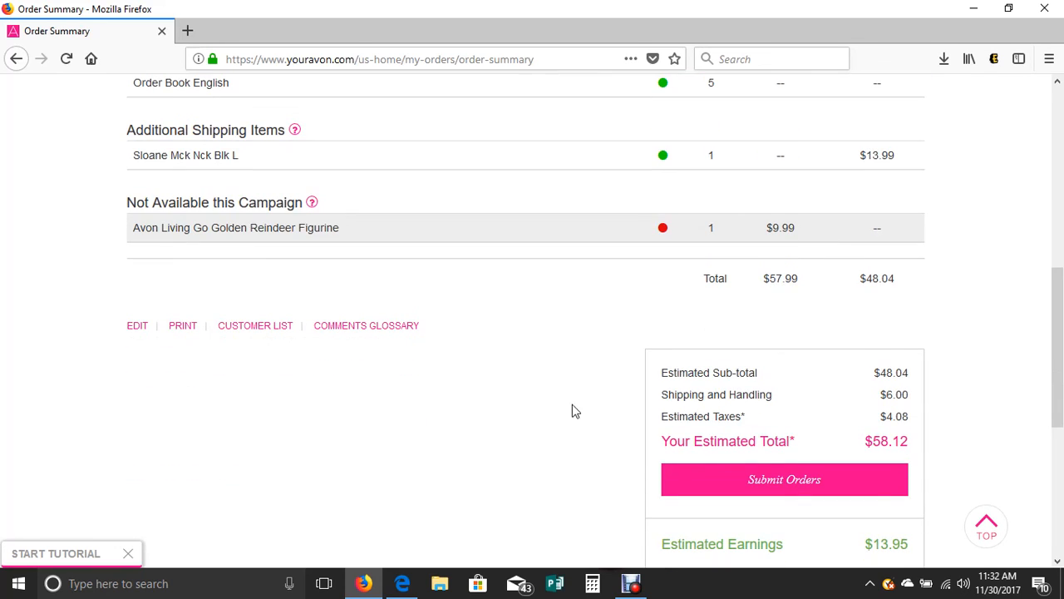
mouse_move(547, 534)
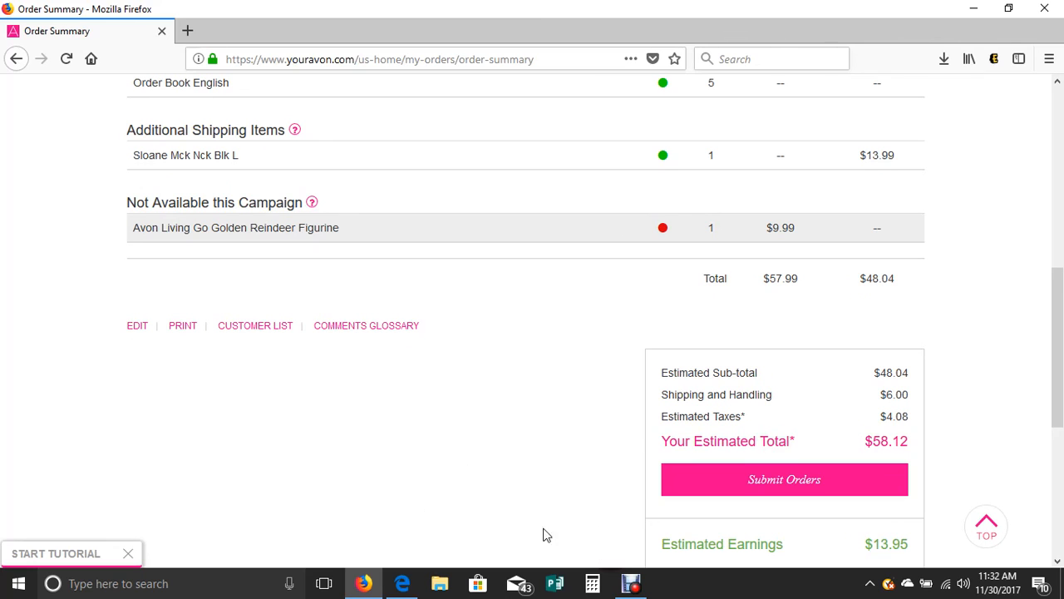
mouse_move(718, 495)
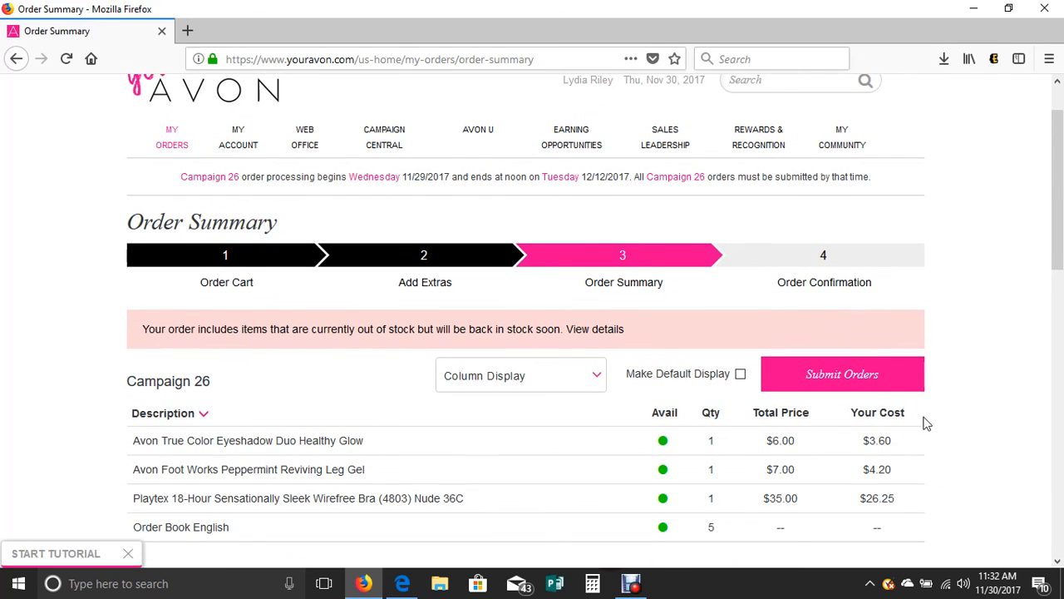
scroll("down", 3)
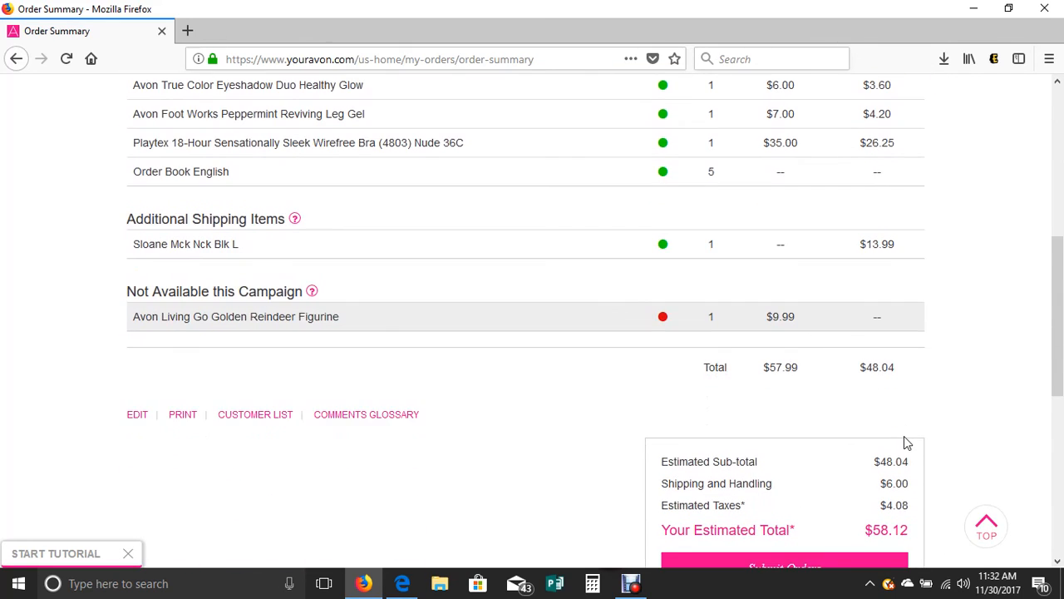
scroll("down", 3)
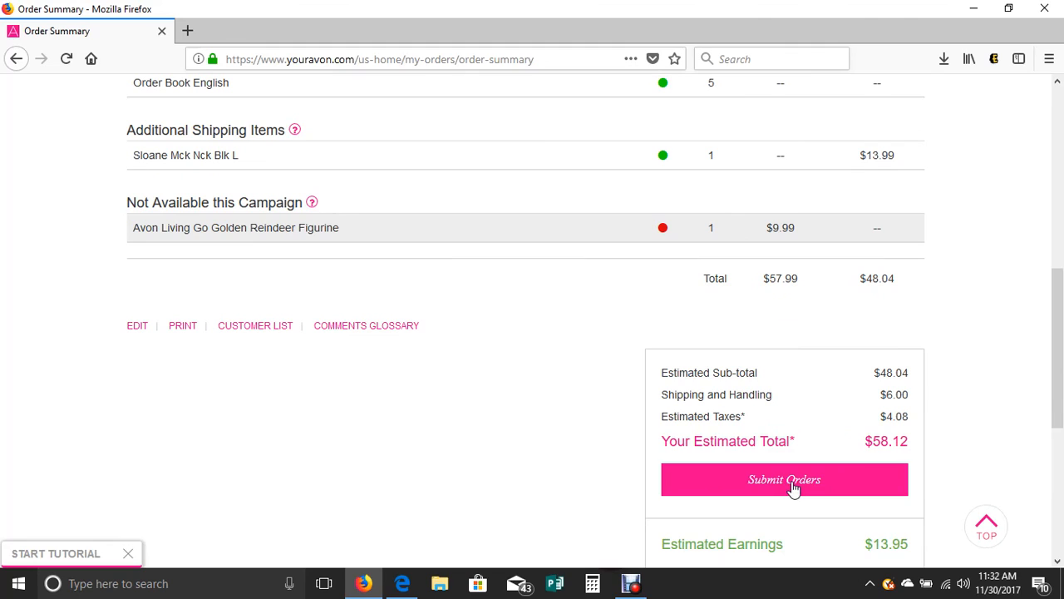
mouse_move(827, 442)
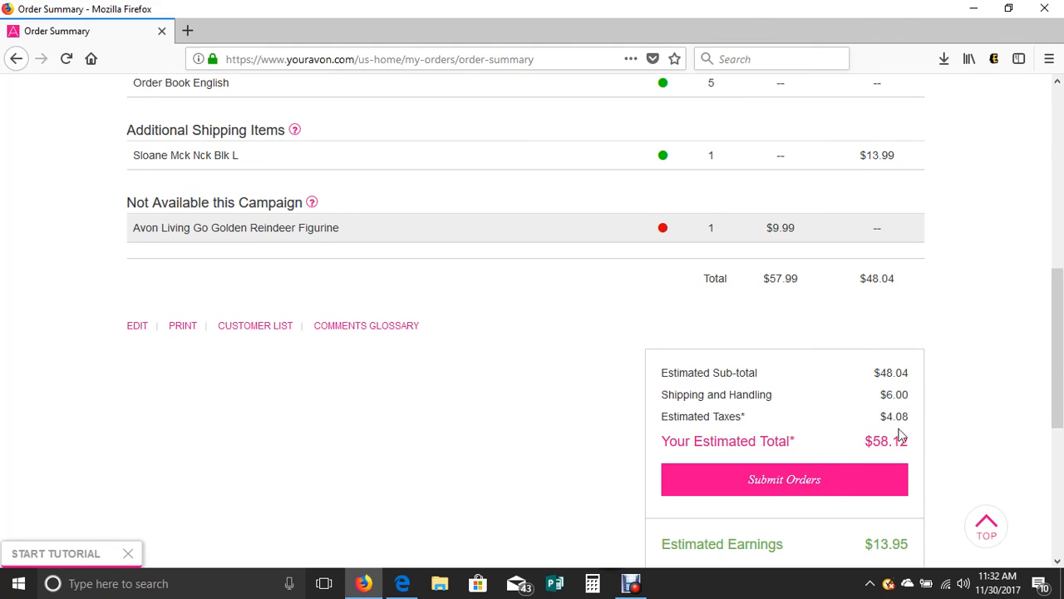
scroll("down", 3)
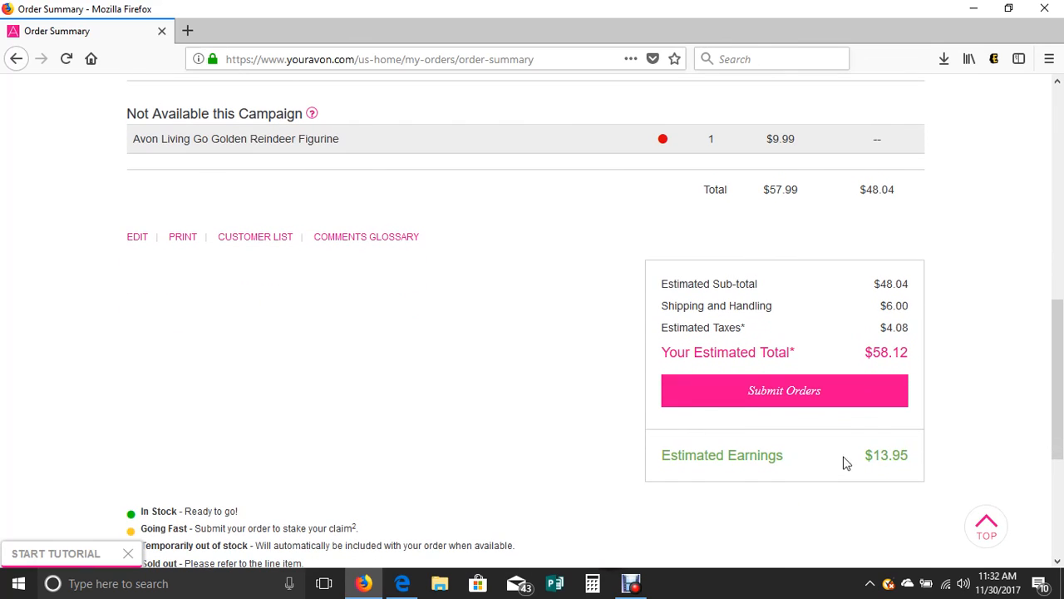
mouse_move(768, 404)
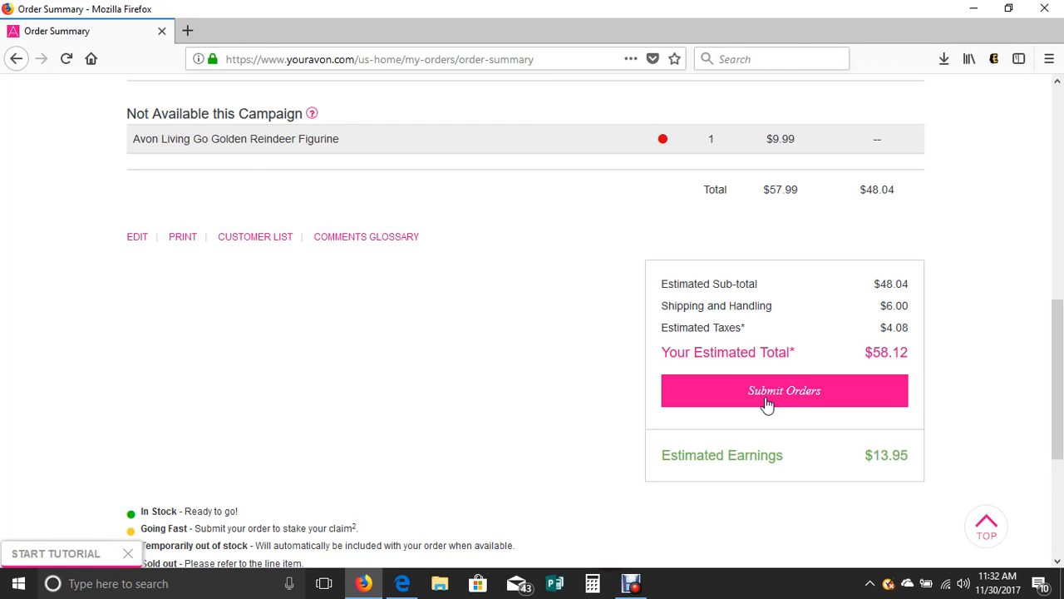
Submit the orders for both customers
left_click(785, 390)
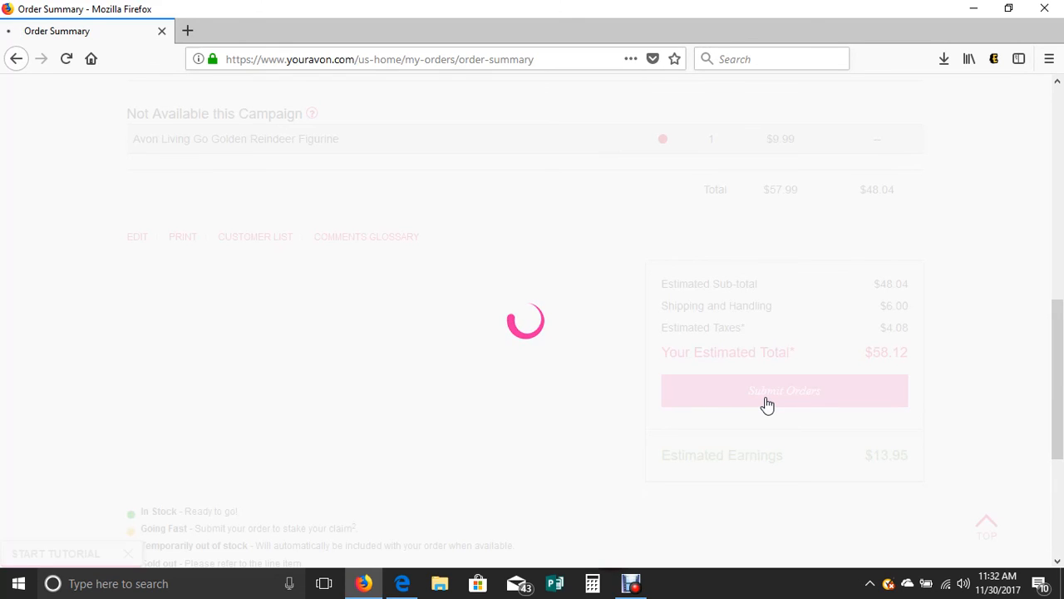
left_click(784, 389)
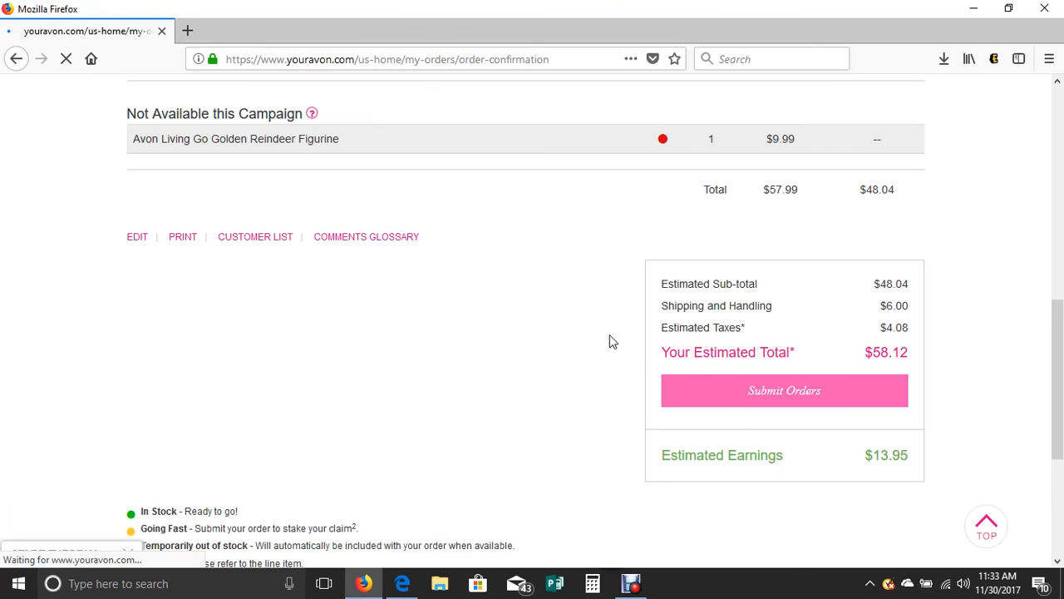
left_click(783, 389)
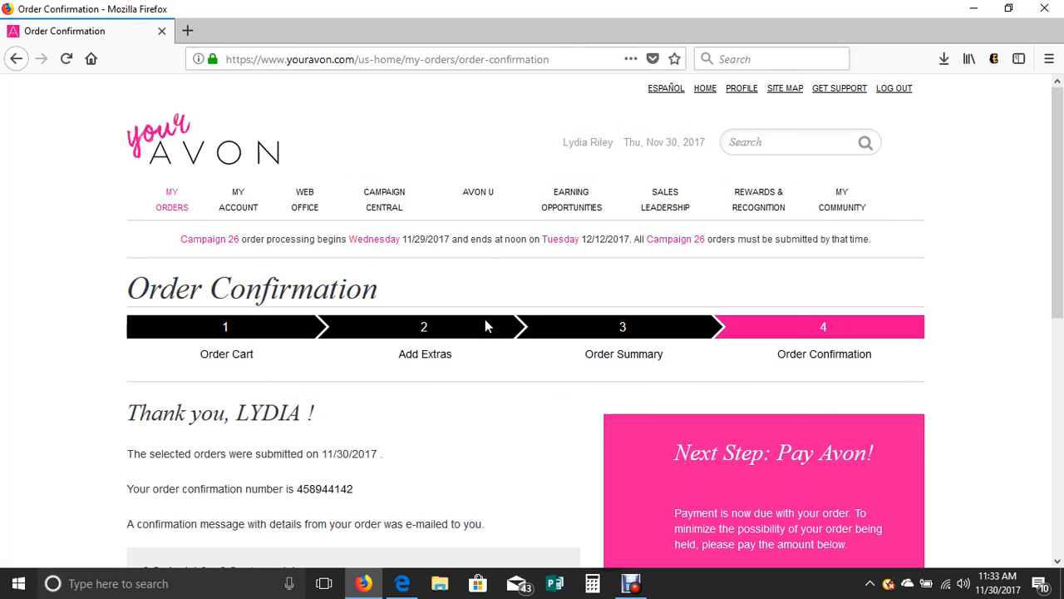
scroll("down", 3)
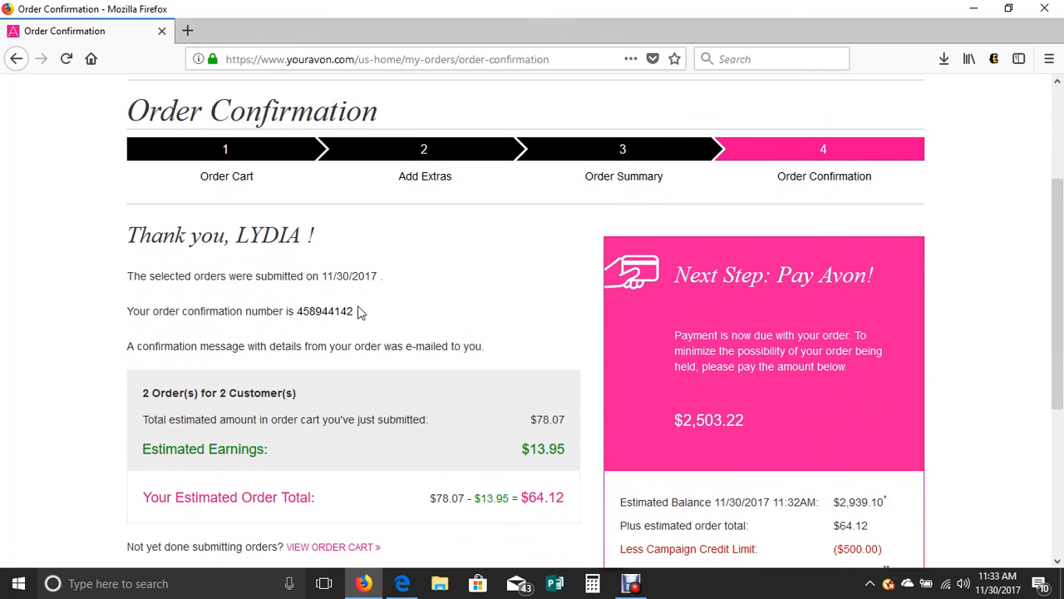
mouse_move(672, 391)
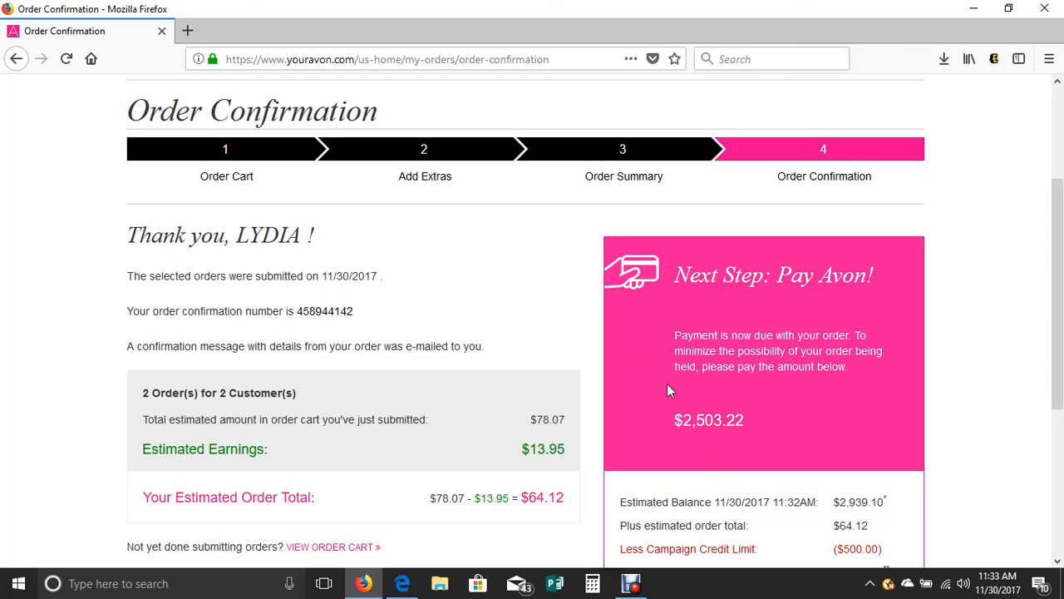
mouse_move(645, 395)
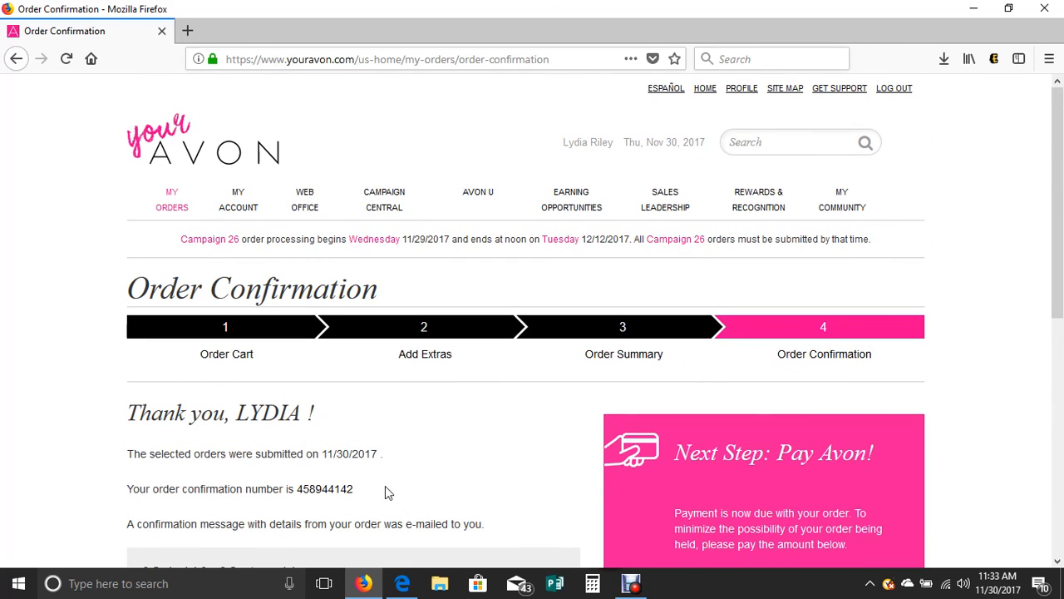
mouse_move(376, 497)
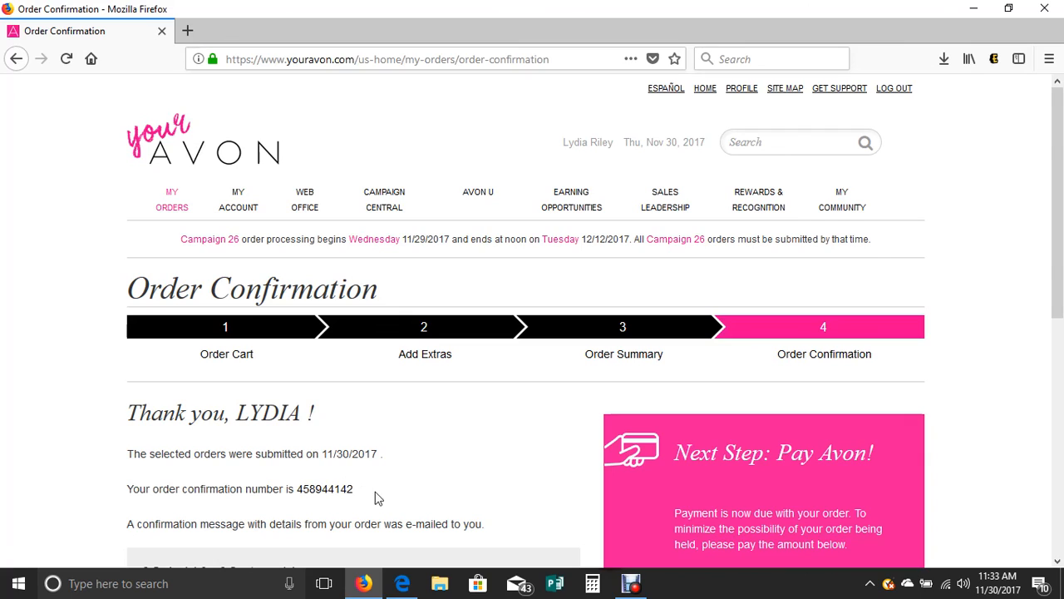
mouse_move(439, 466)
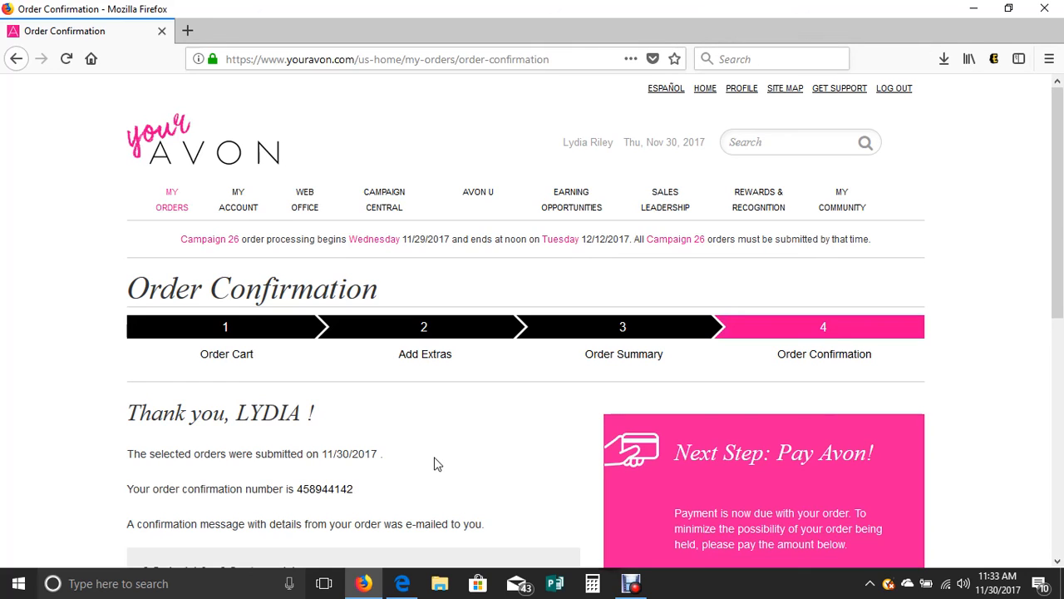
mouse_move(479, 191)
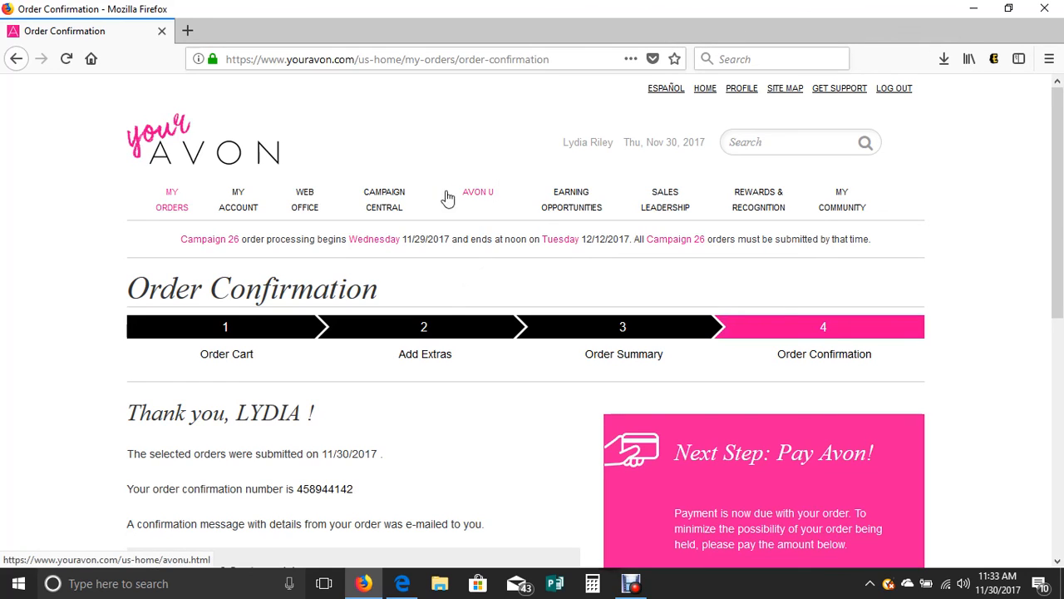
mouse_move(462, 209)
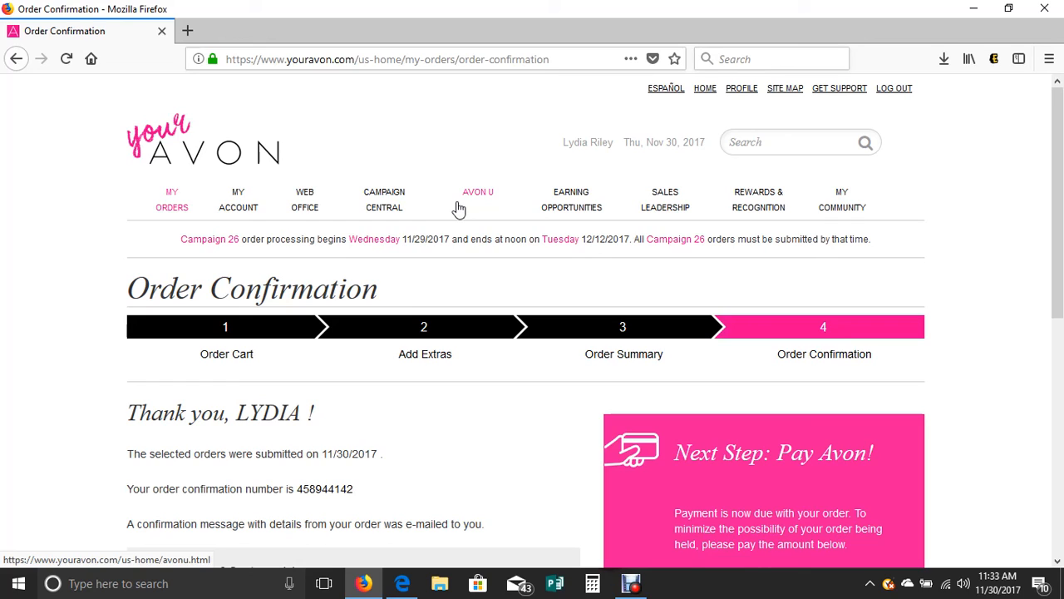
mouse_move(449, 210)
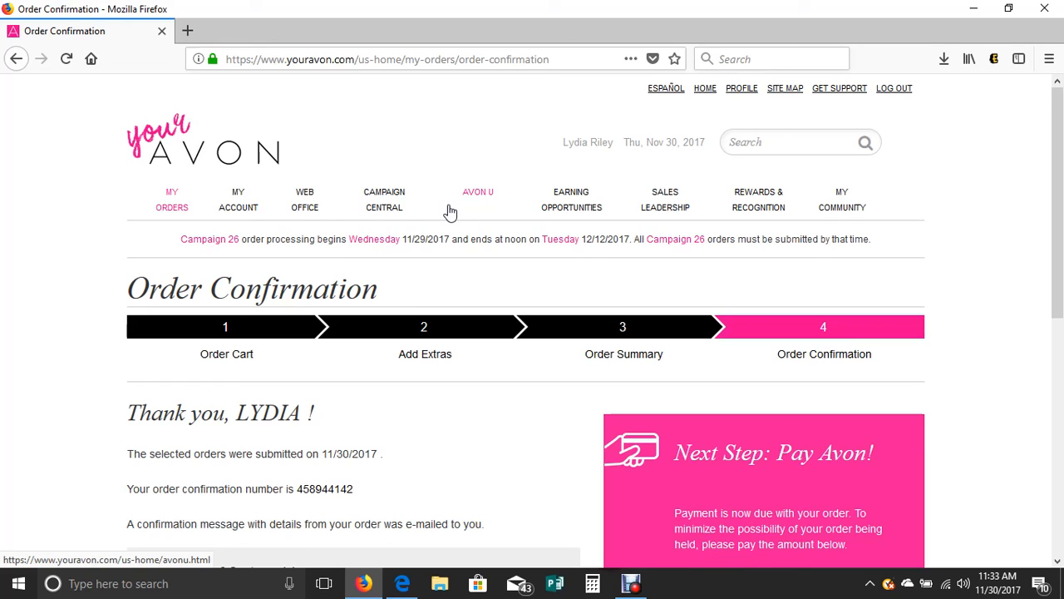